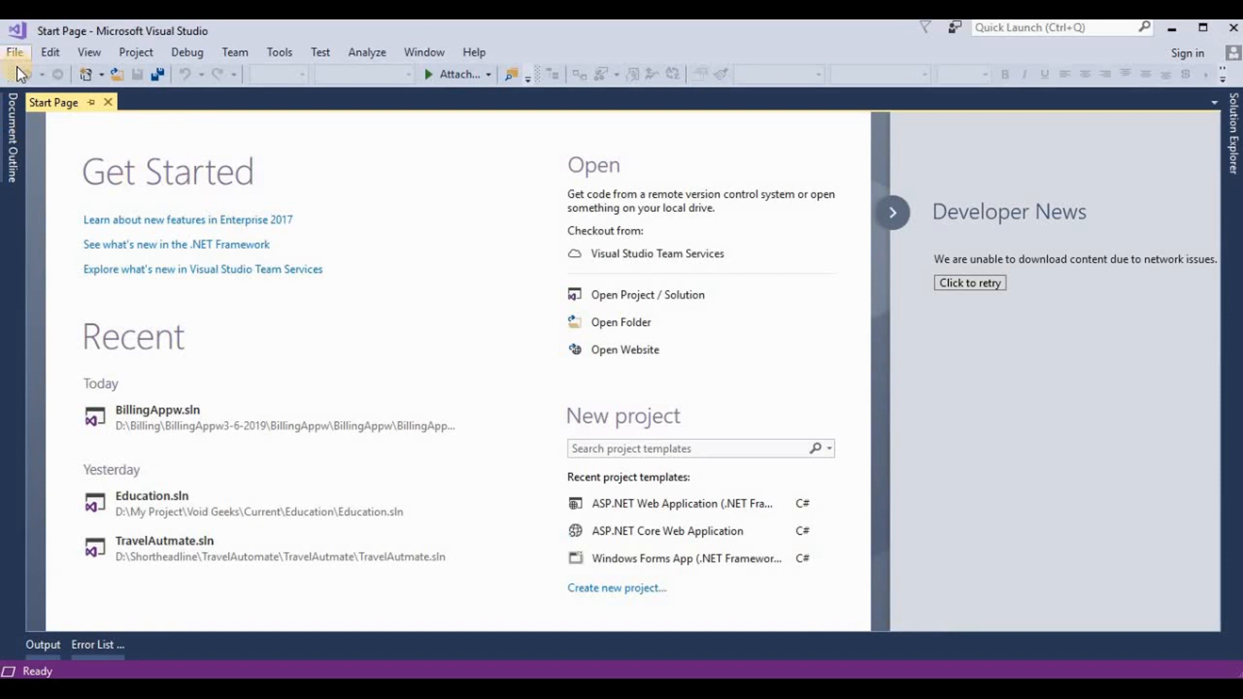
Step: From File > New Project, pick ASP.NET Core Web Application and name it FileUploadCore
click(19, 52)
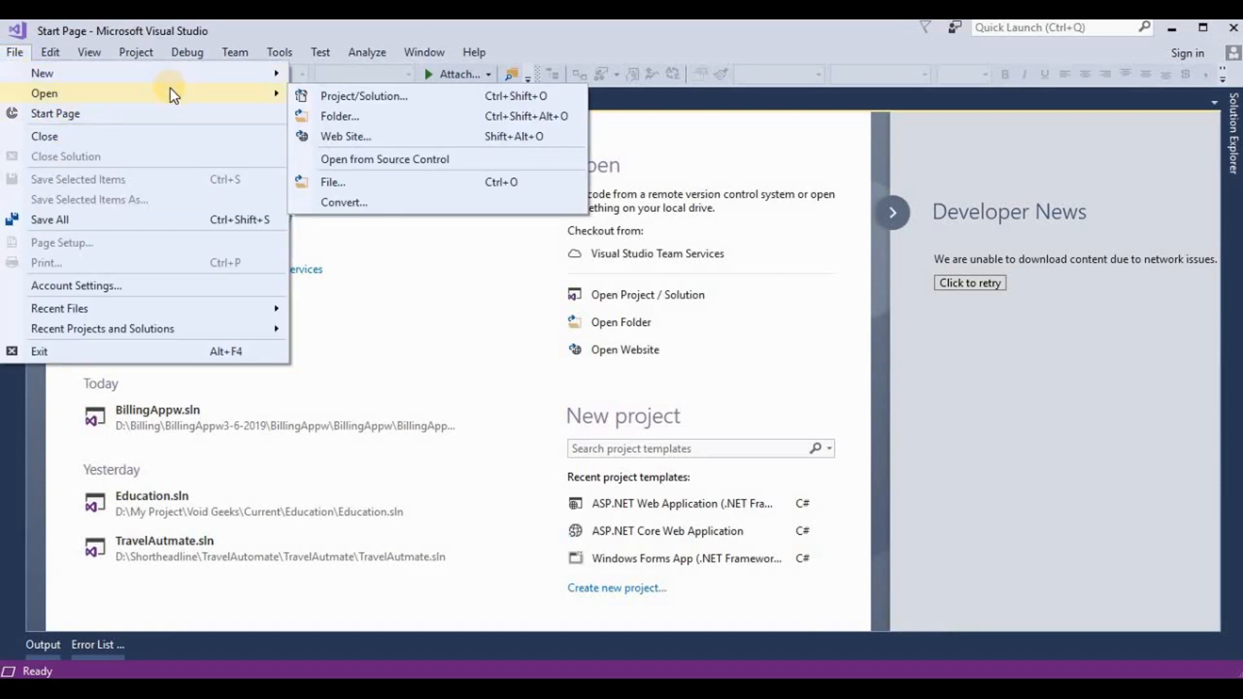
mouse_move(326, 93)
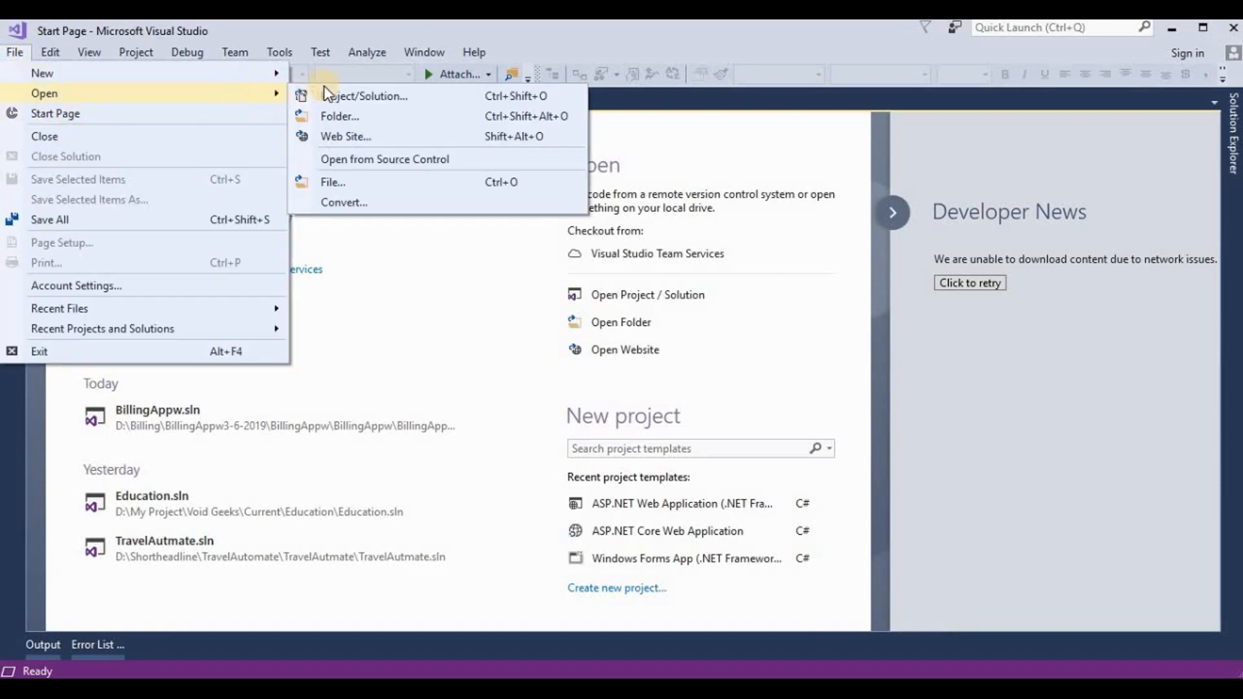
mouse_move(41, 73)
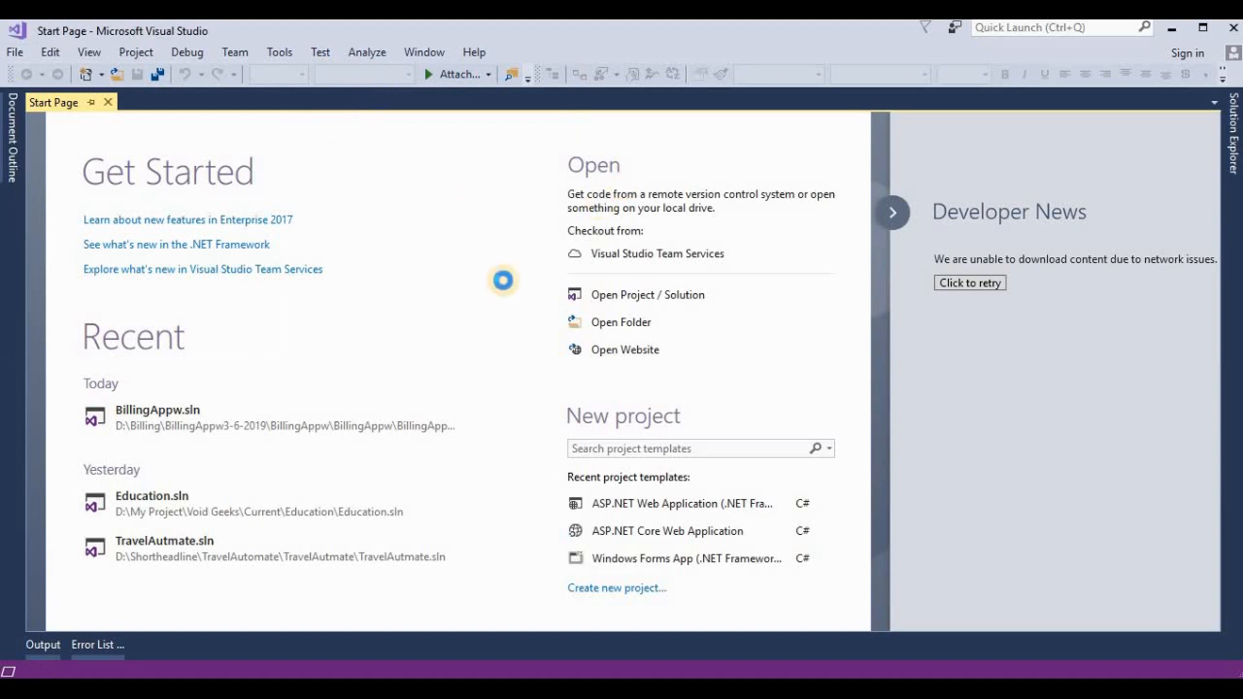
click(616, 588)
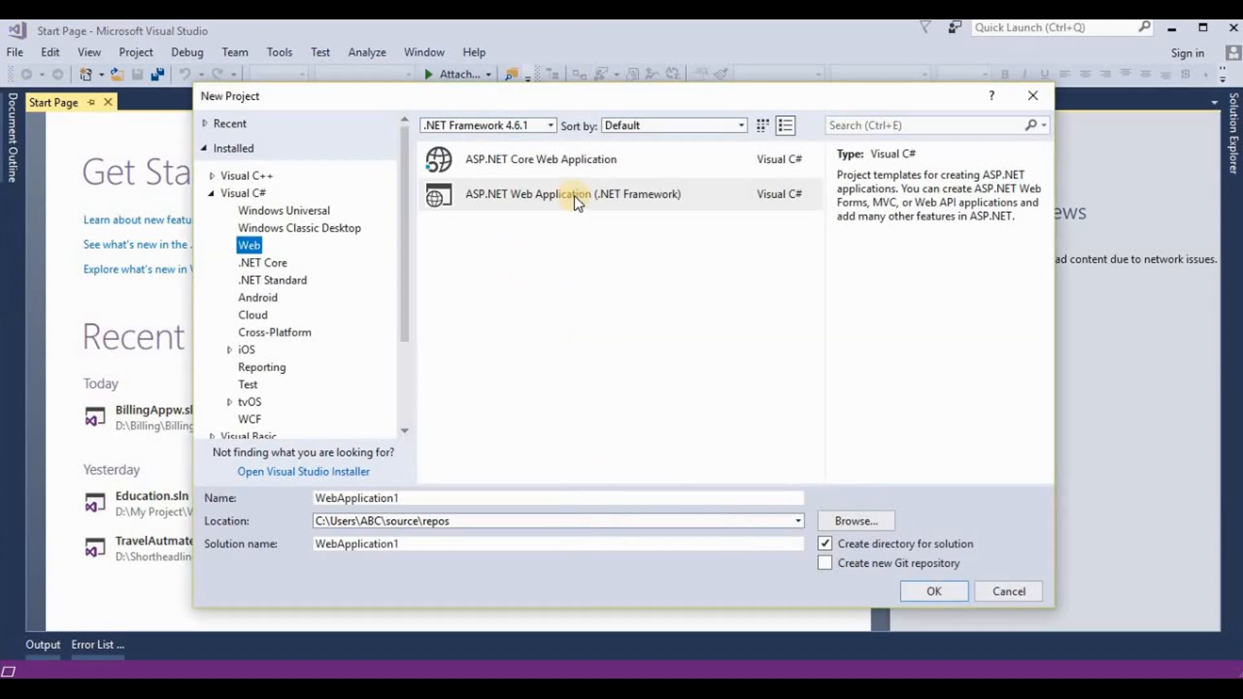
click(559, 159)
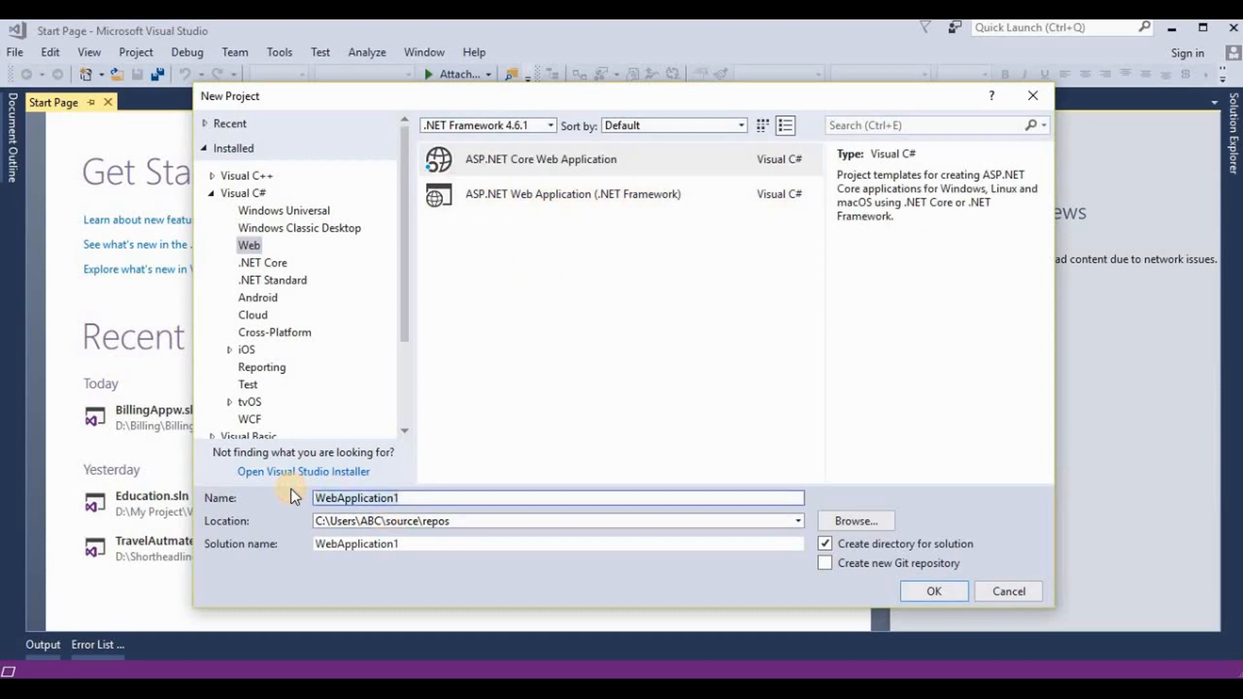
text(FileUplo)
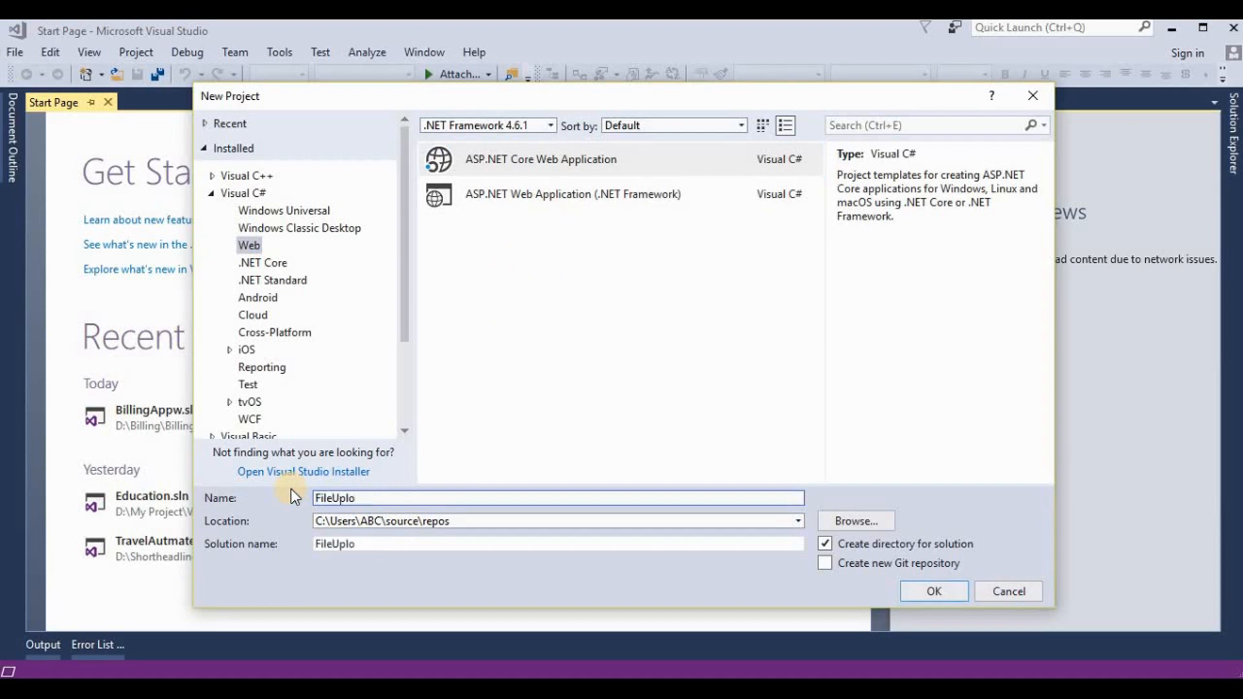
text(adCore)
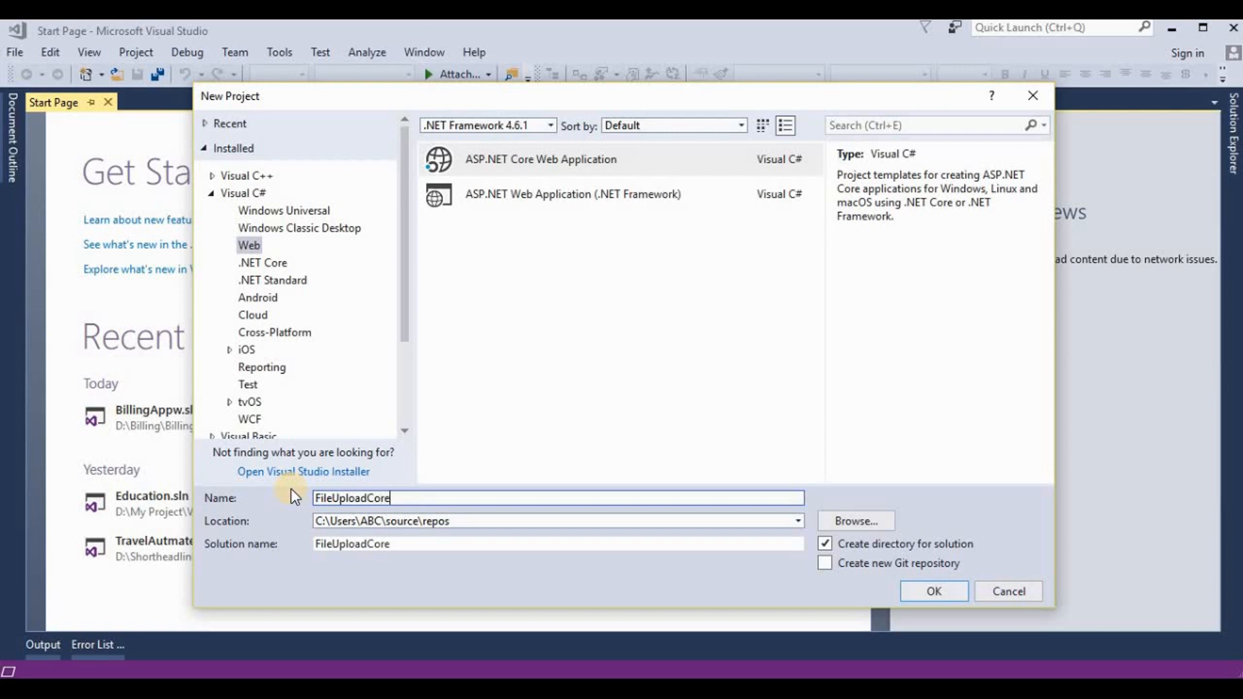
click(933, 591)
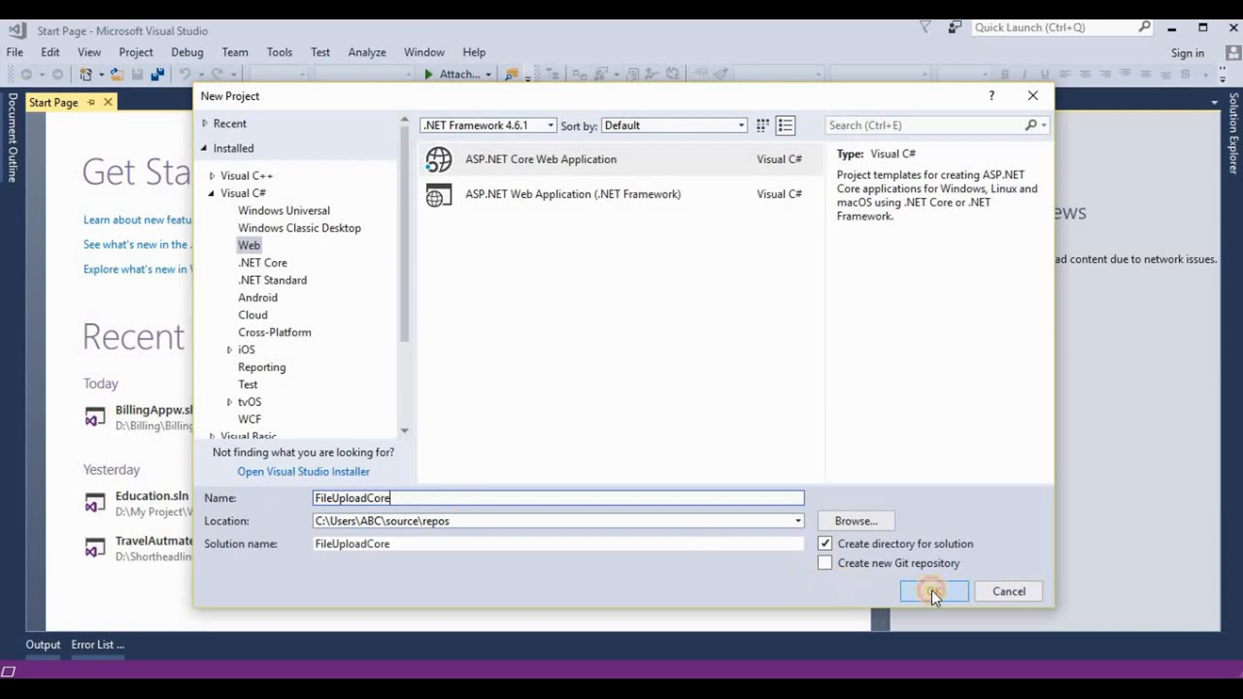
click(933, 592)
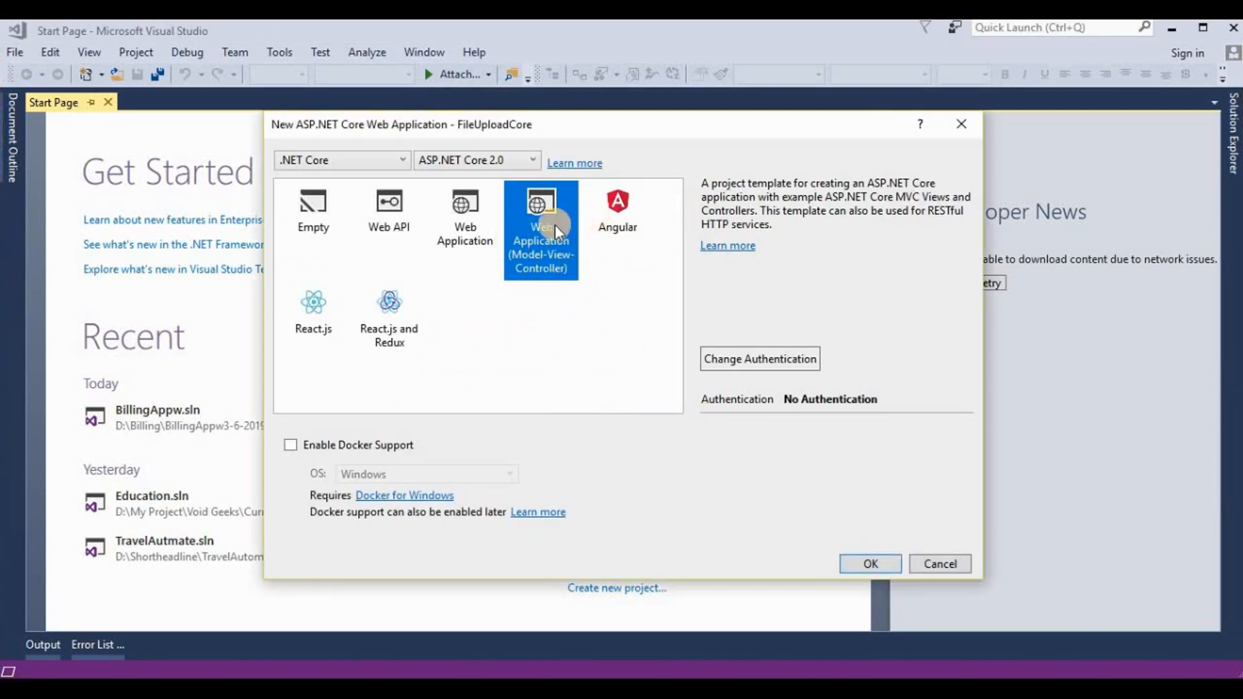
mouse_move(564, 237)
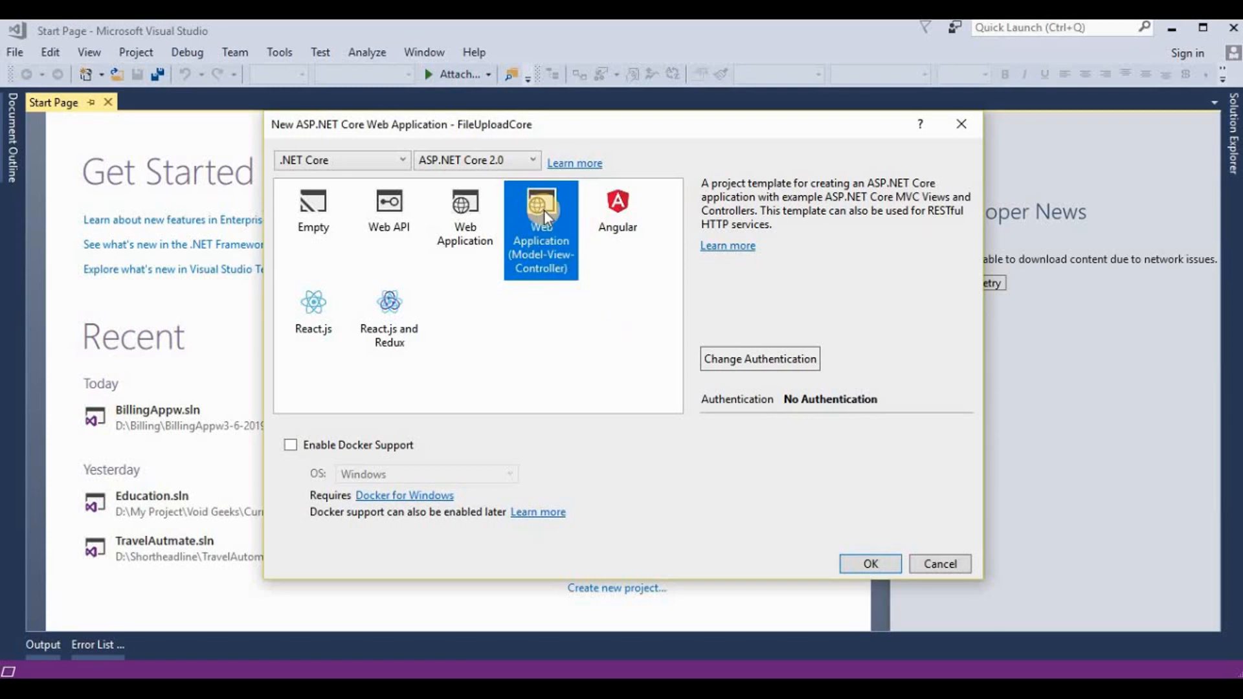
mouse_move(541, 214)
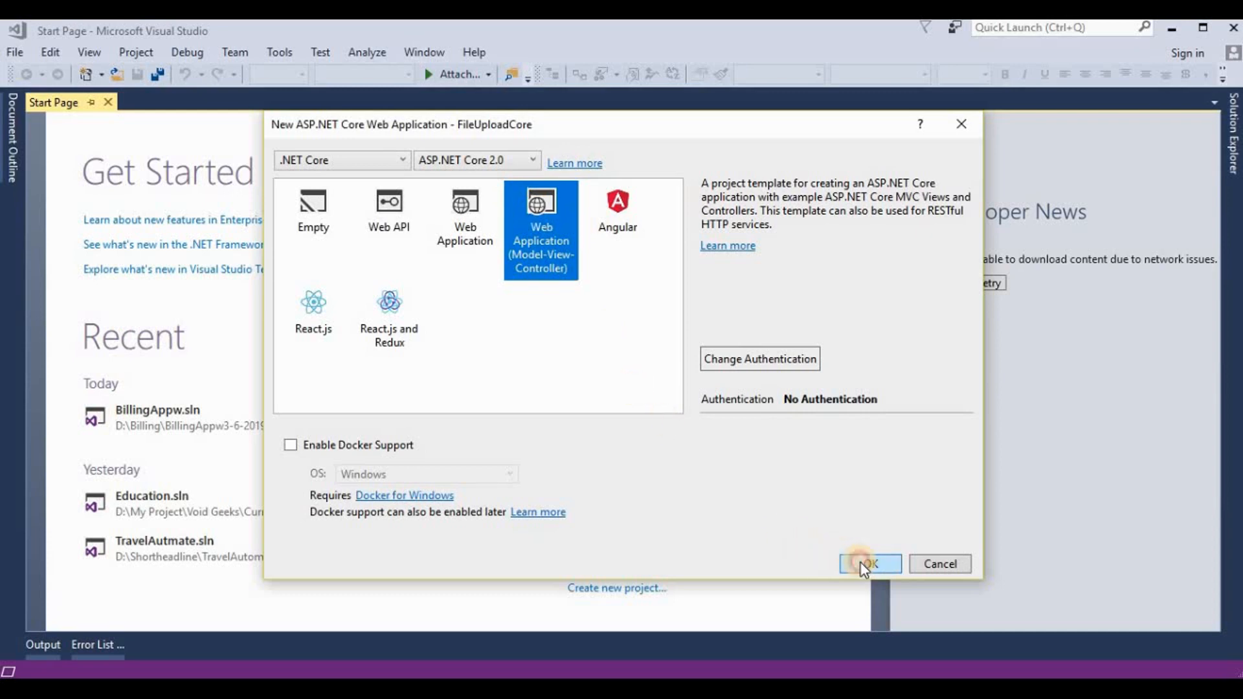
Step: Choose Web Application (Model-View-Controller) targeting ASP.NET Core 2.0 and confirm
click(869, 564)
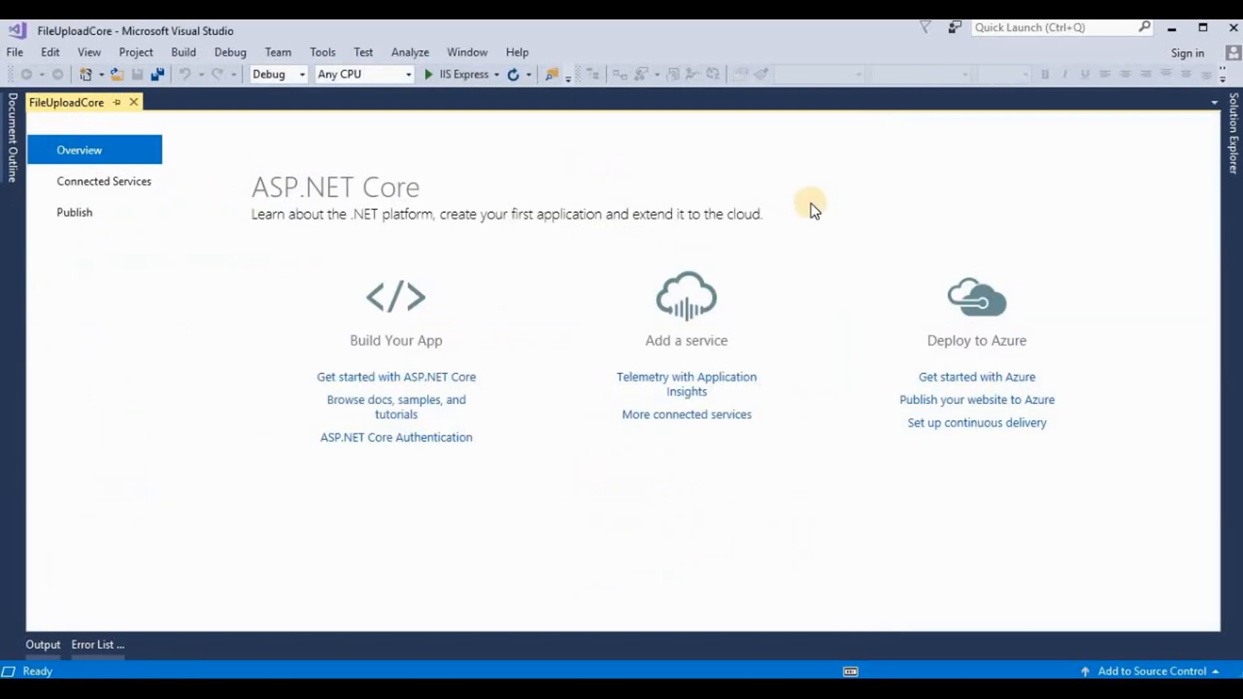
mouse_move(1232, 117)
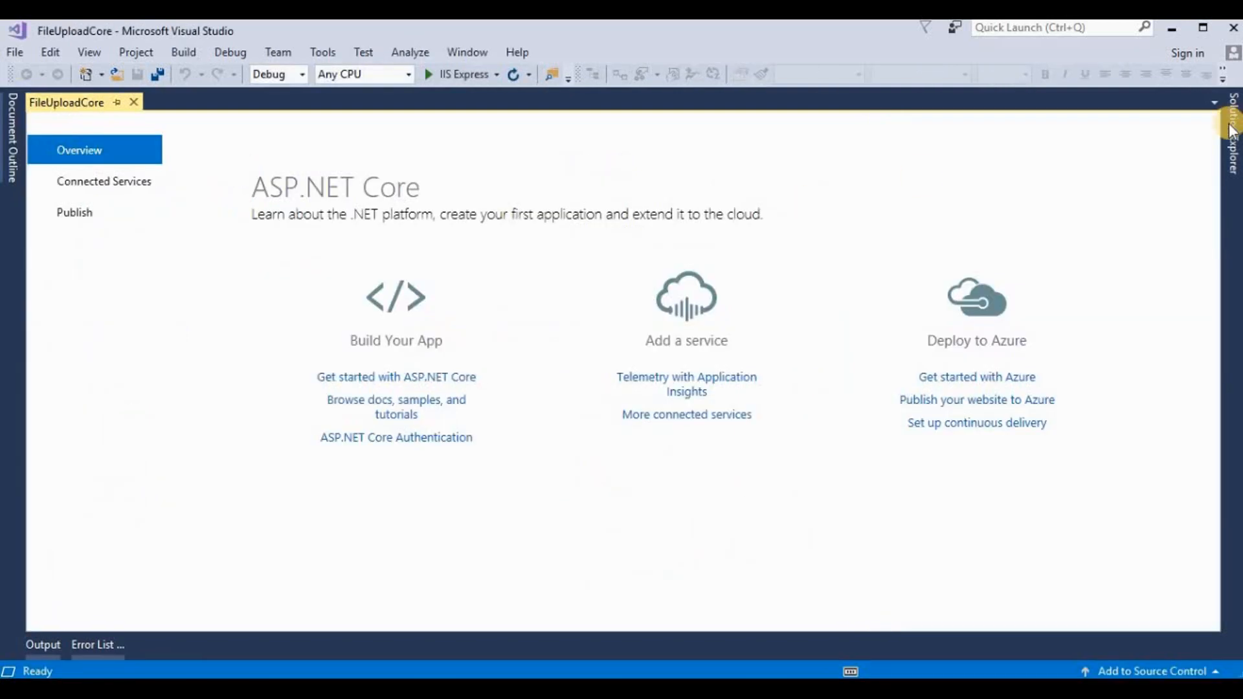
Step: Open Solution Explorer and expand the Views > Home folder
click(1227, 117)
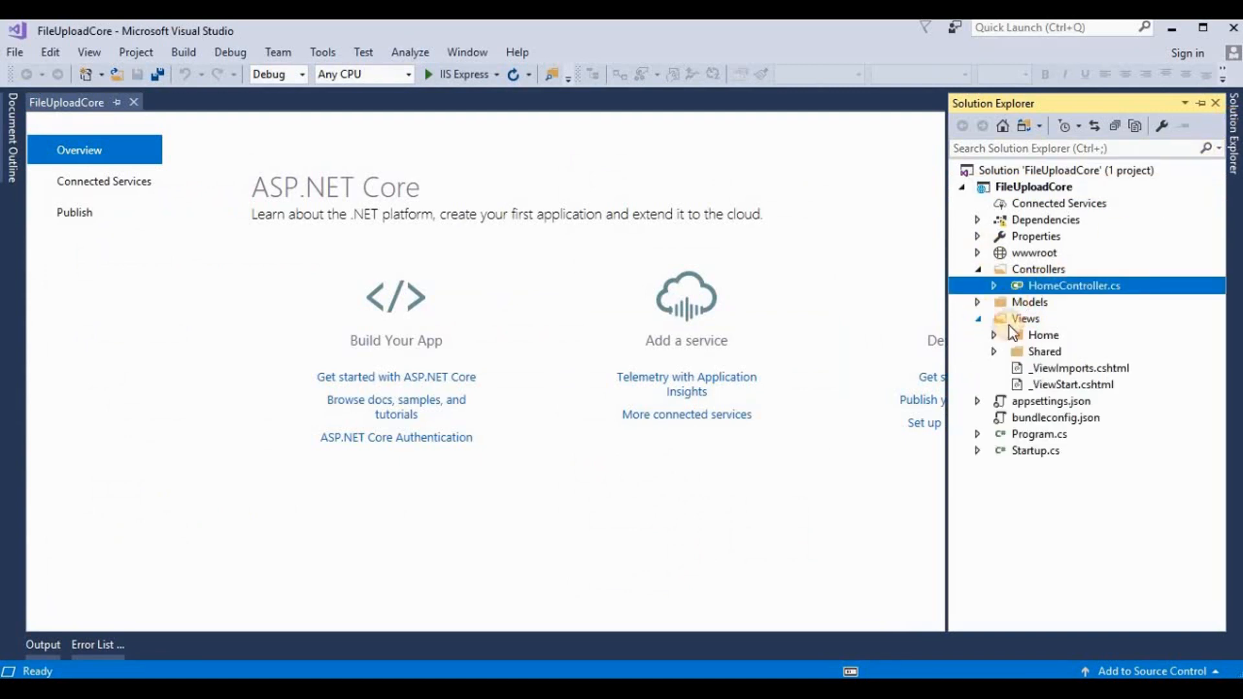
click(993, 335)
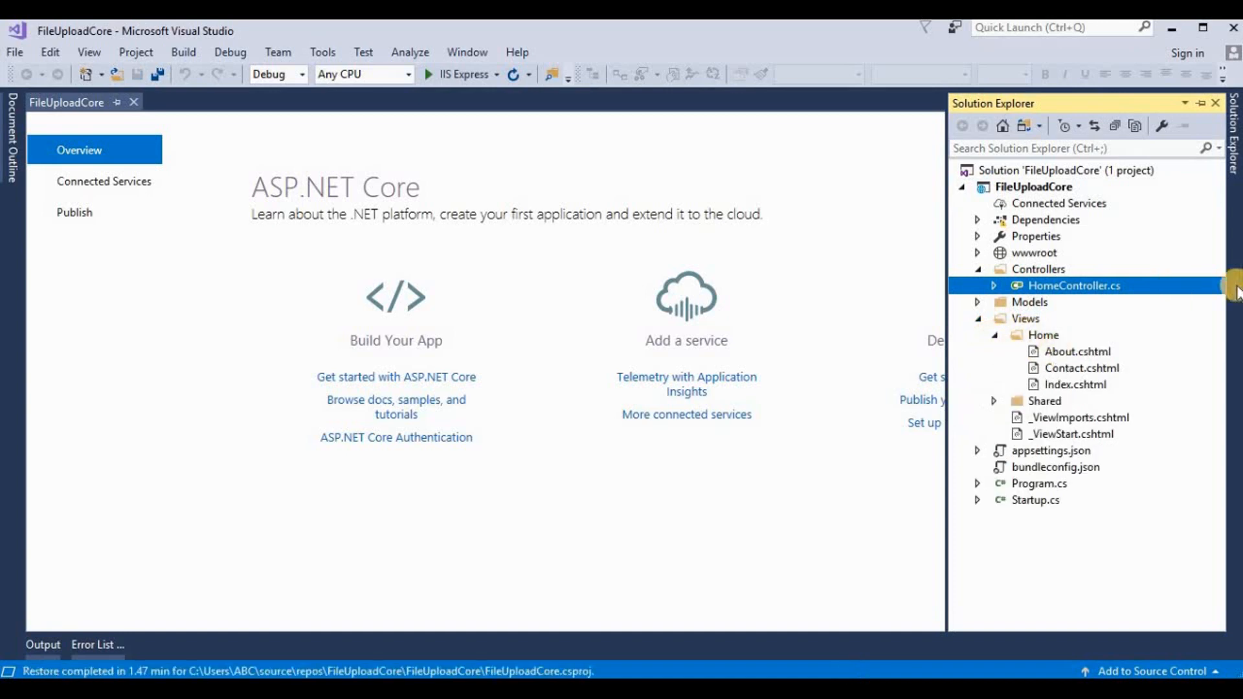
mouse_move(1060, 335)
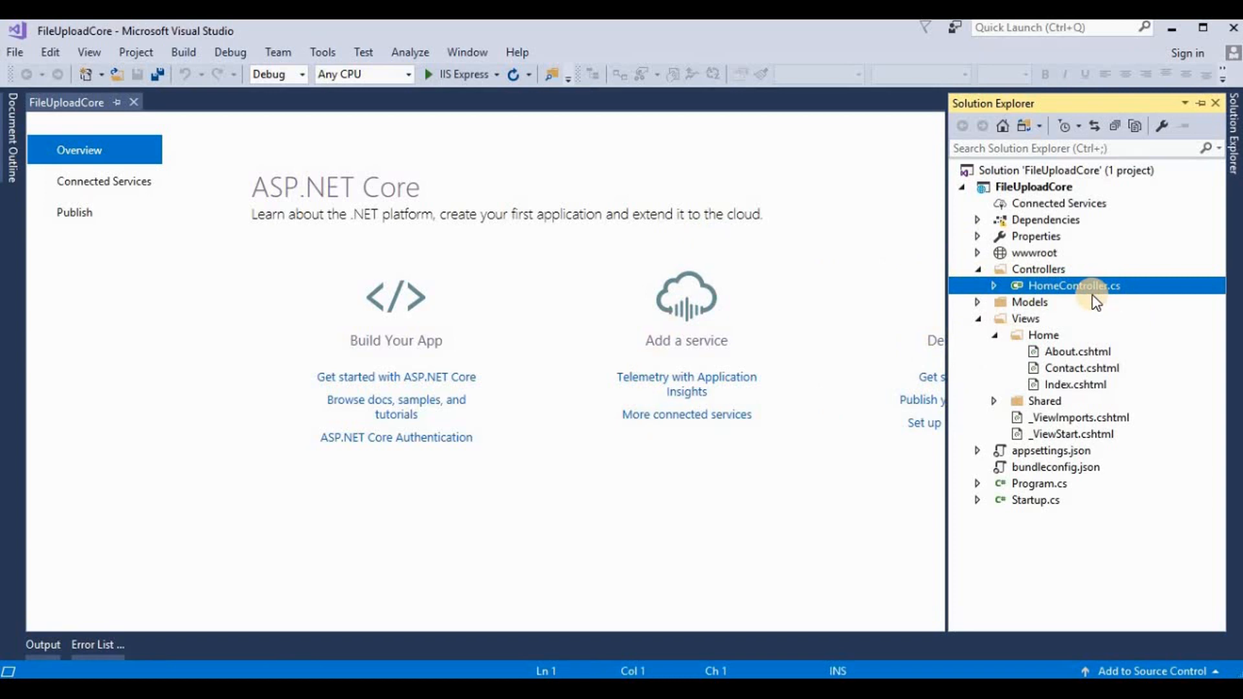
Step: In HomeController.cs, add two empty public IActionResult FileUpload() methods below Error()
double_click(1074, 286)
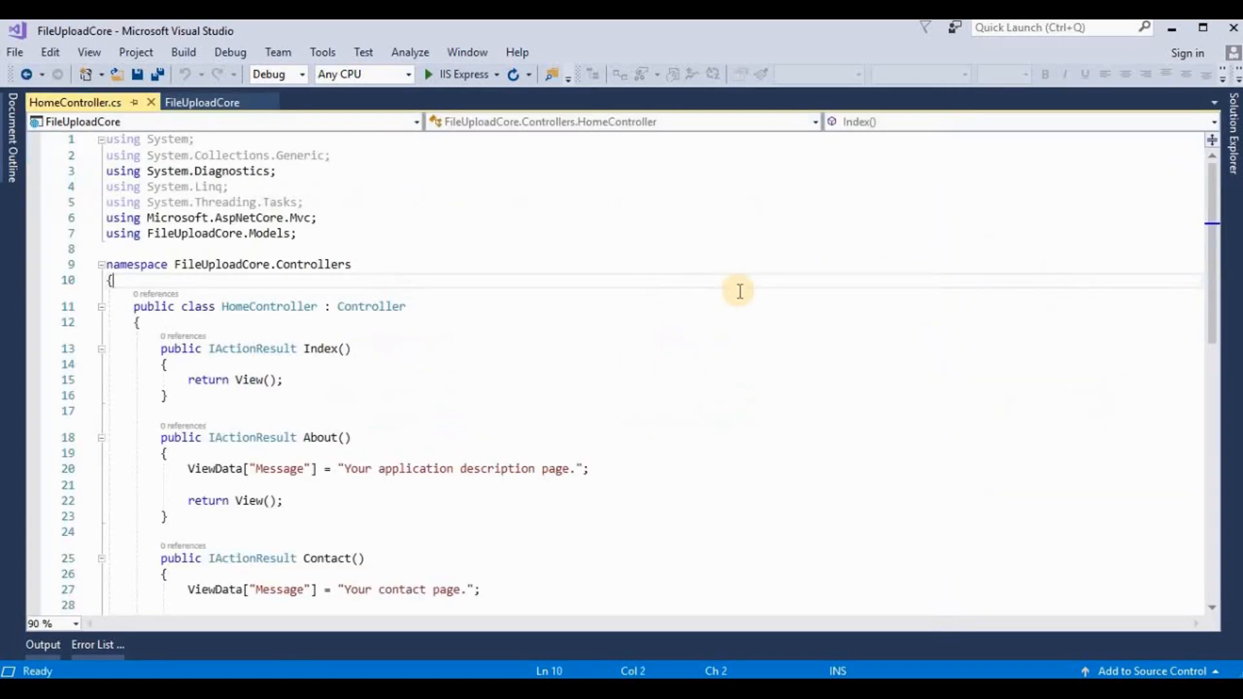
scroll(down, 3)
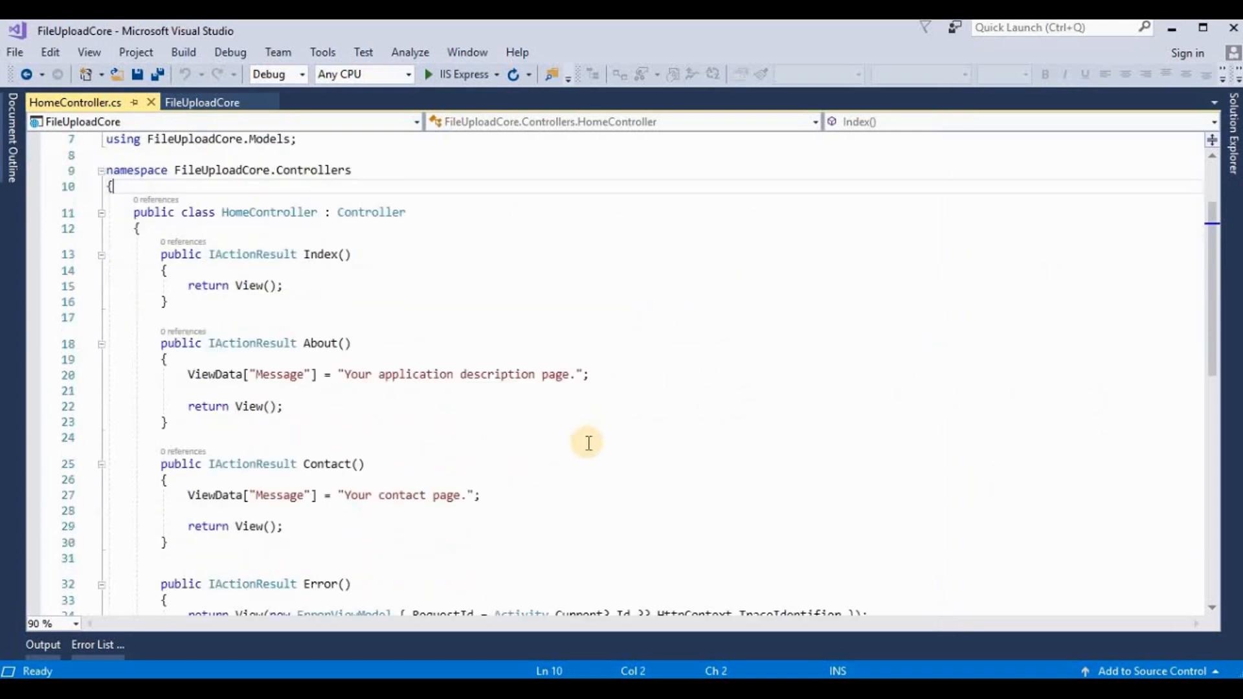
scroll(down, 3)
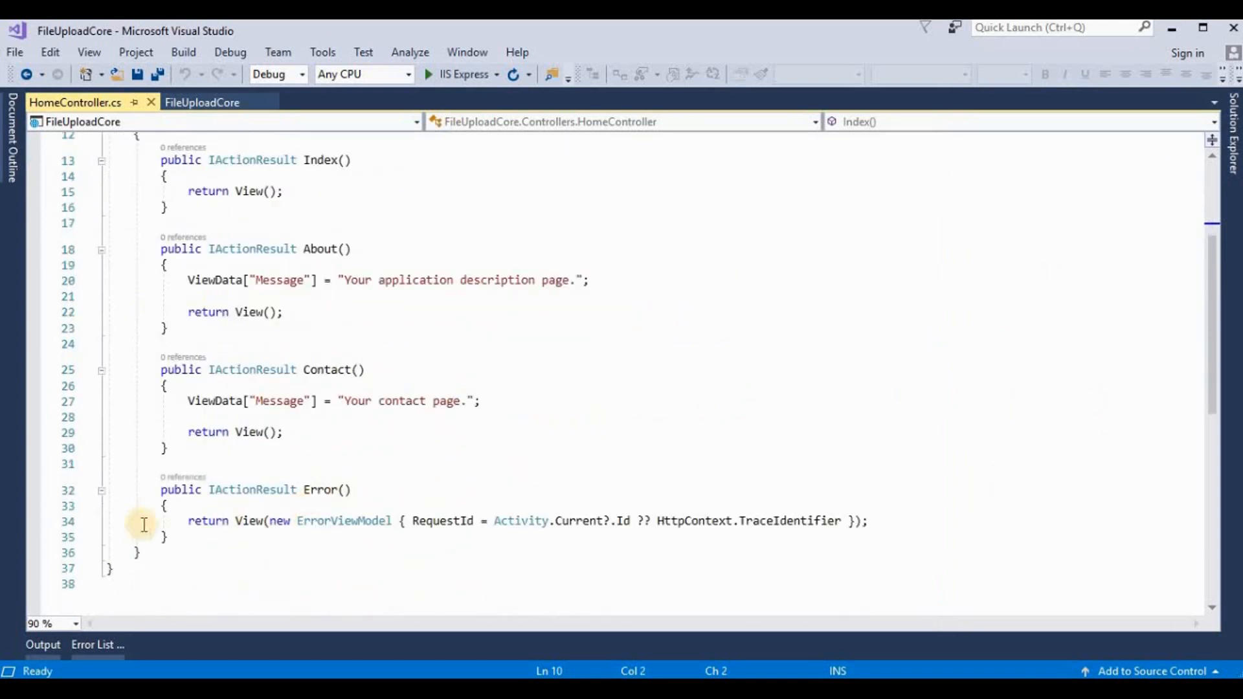
click(167, 537)
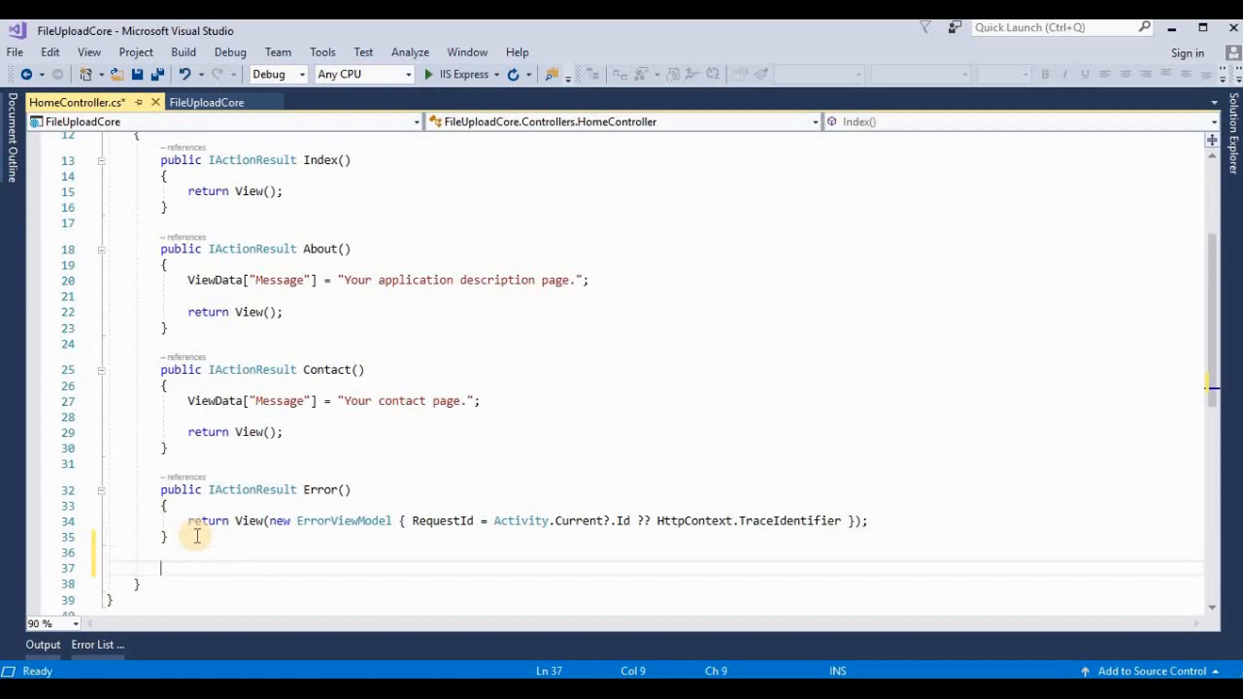
text(public)
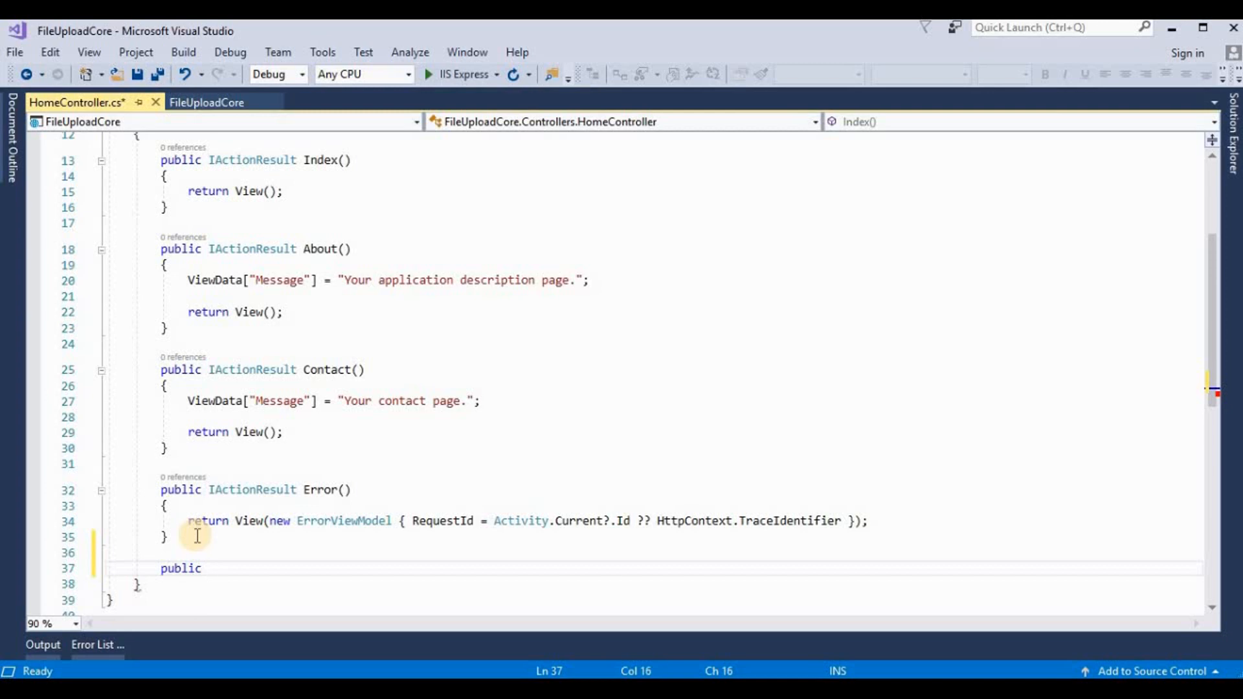
text(IActionResult)
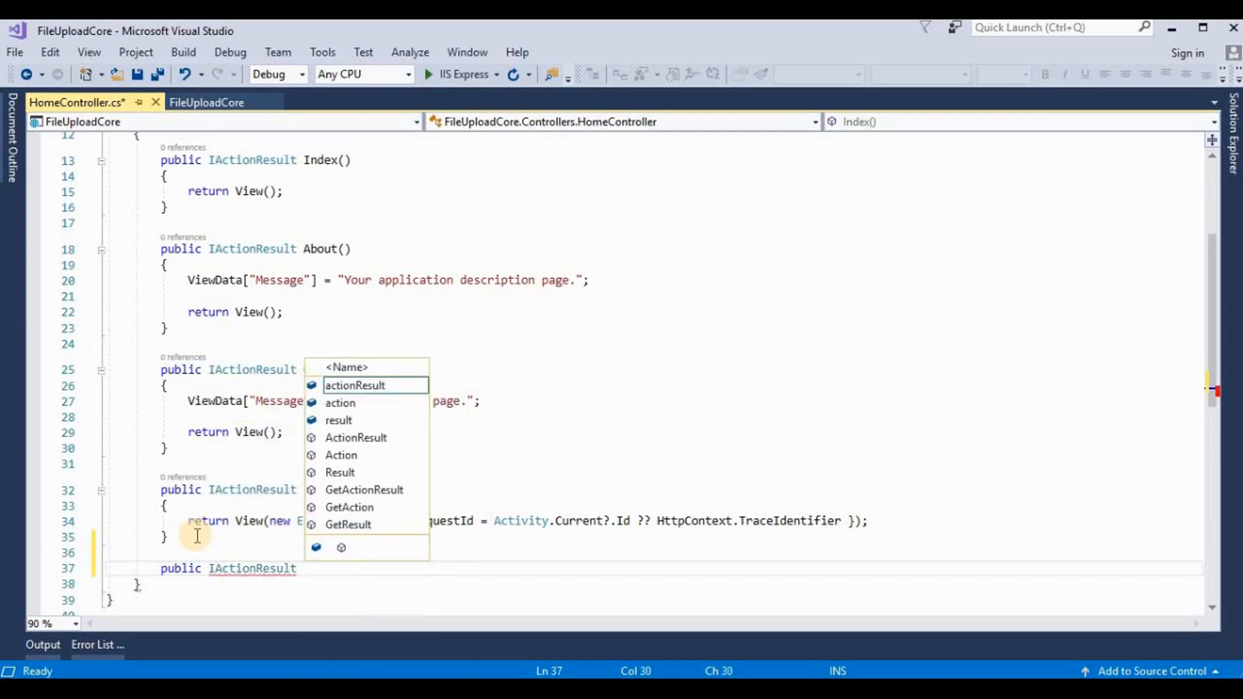
text(FileUpload()
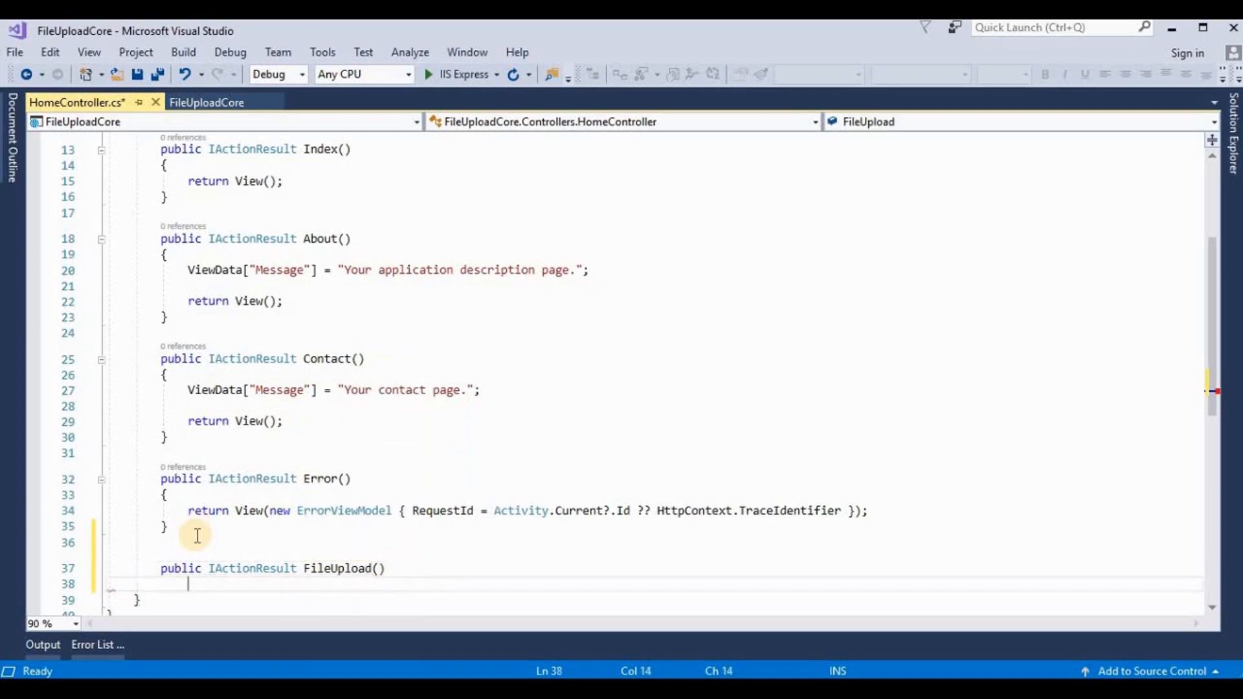
text({)
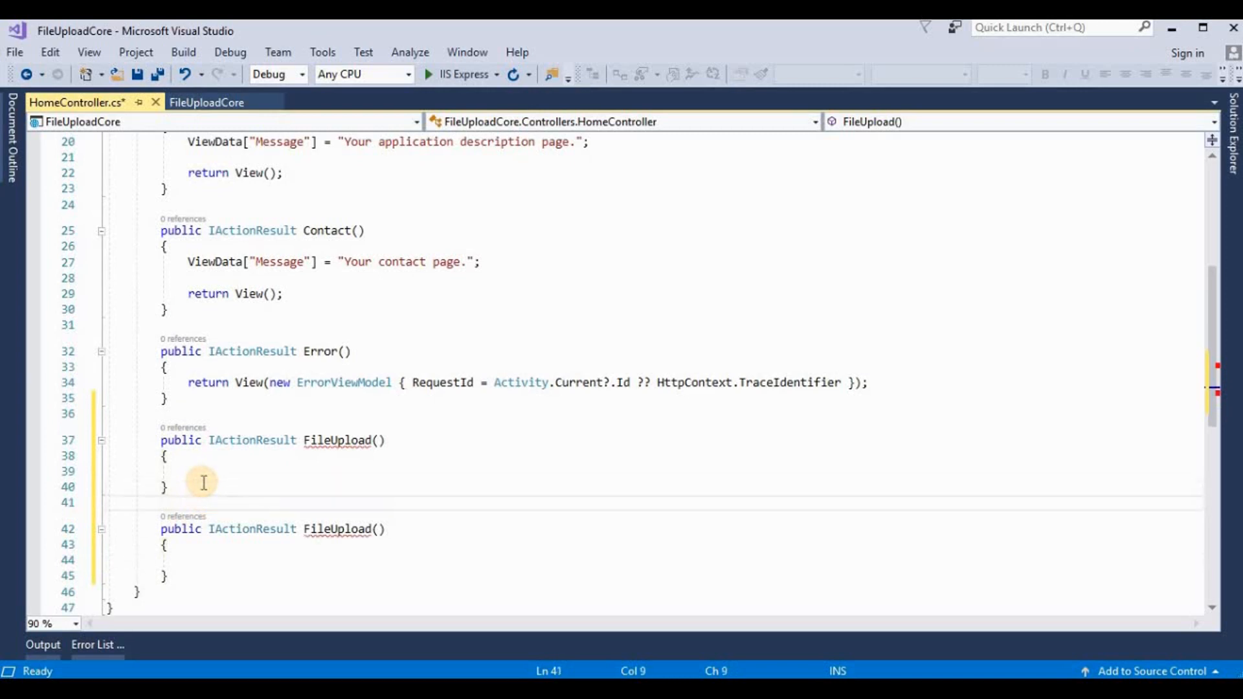
Step: Mark the second FileUpload [HttpPost] and declare it public async Task<ActionResult>
text([H])
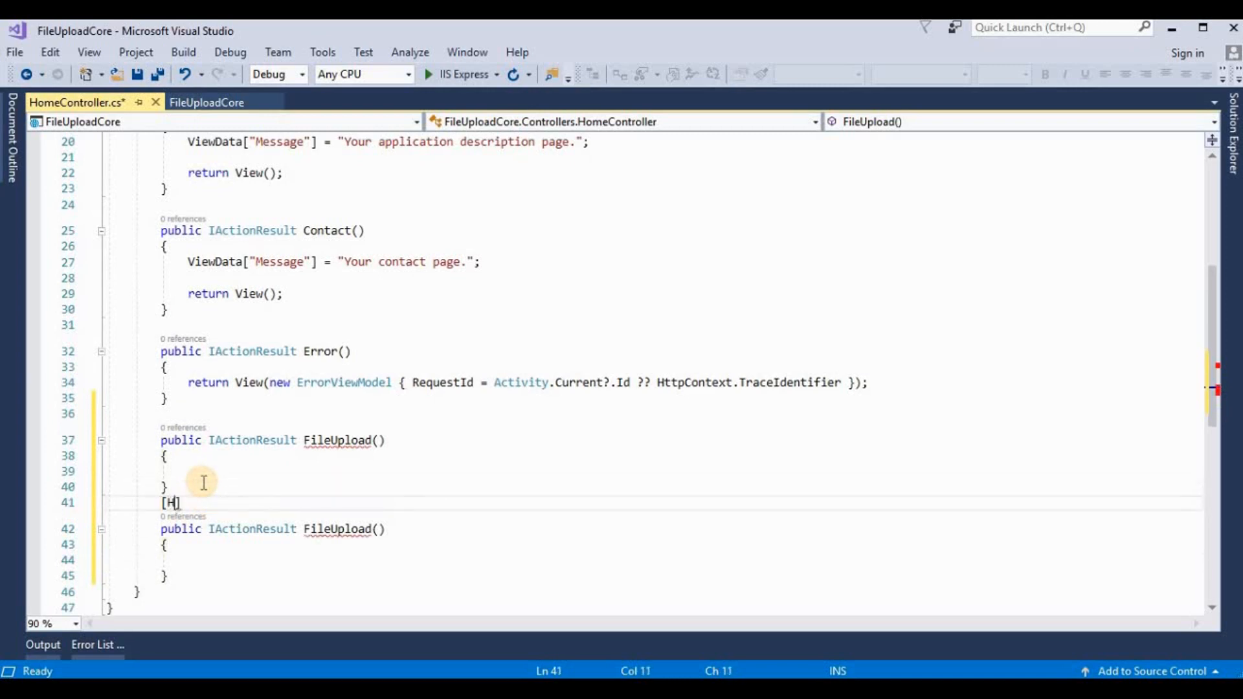
text(ttpPost)
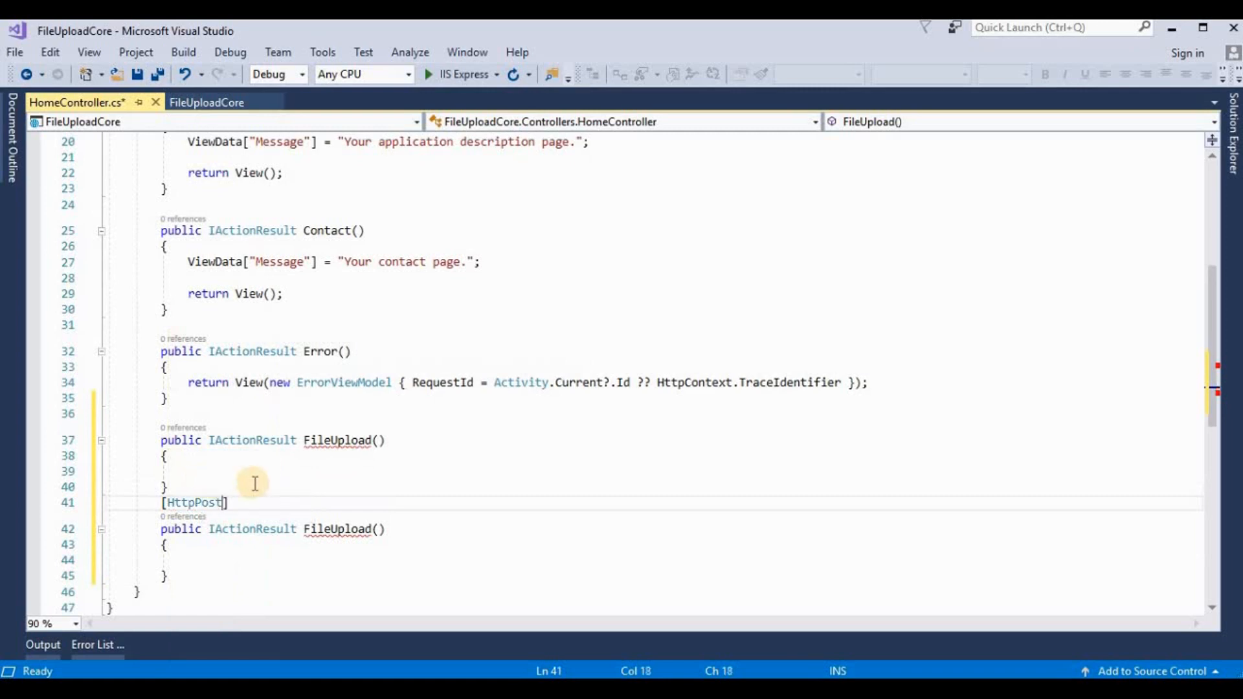
mouse_move(257, 538)
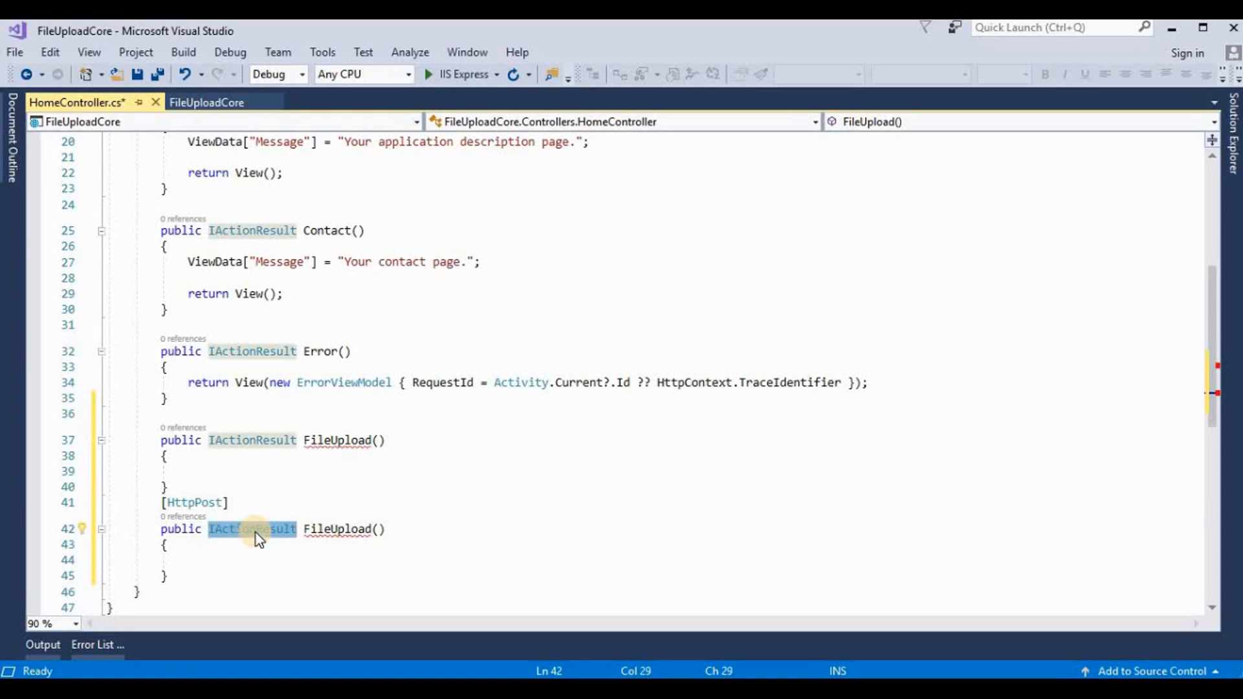
text(asyn)
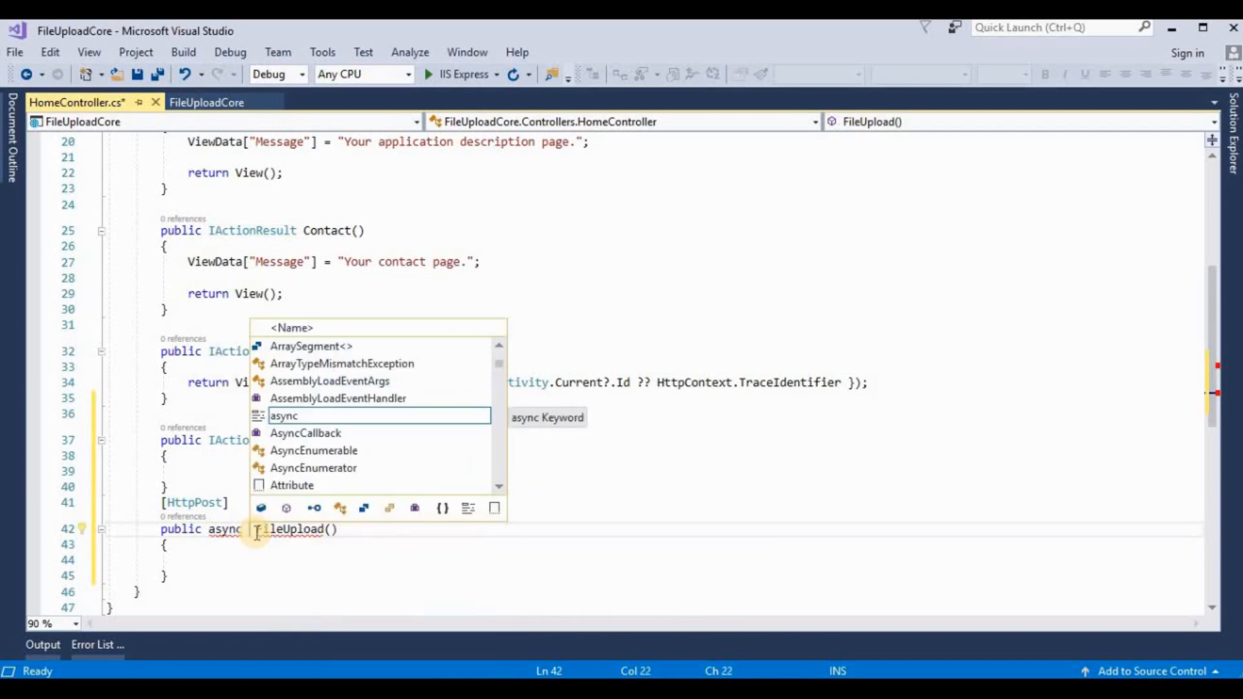
text(task)
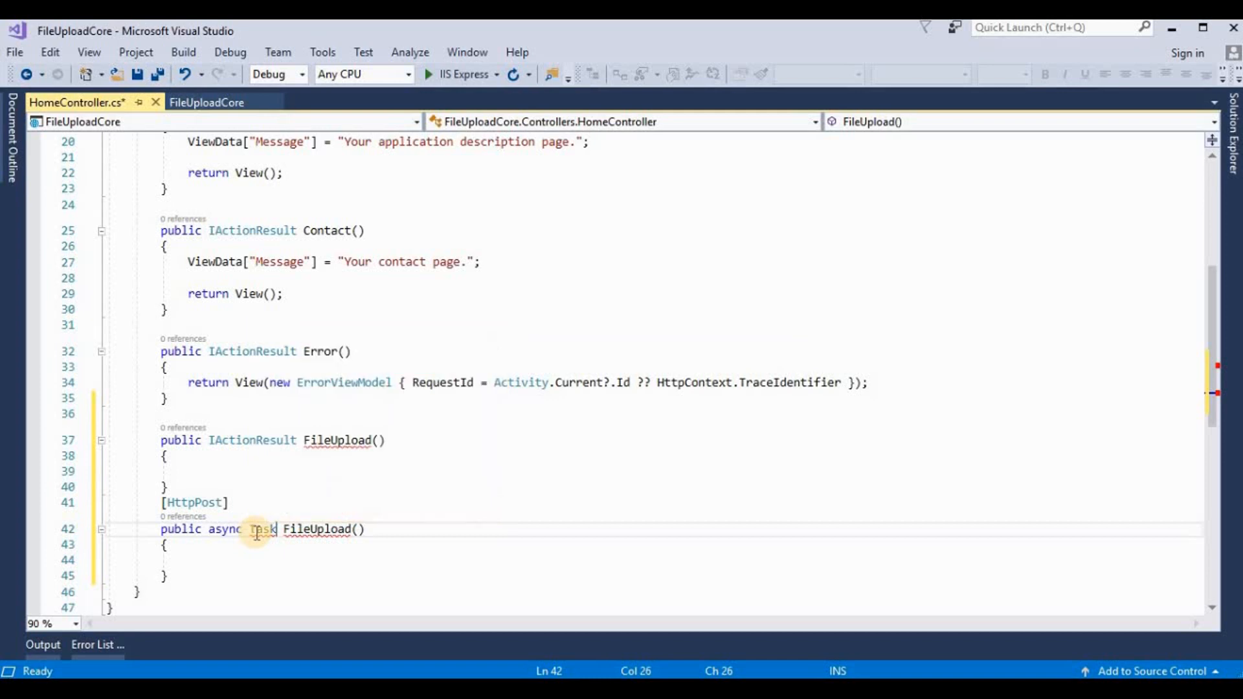
text(<)
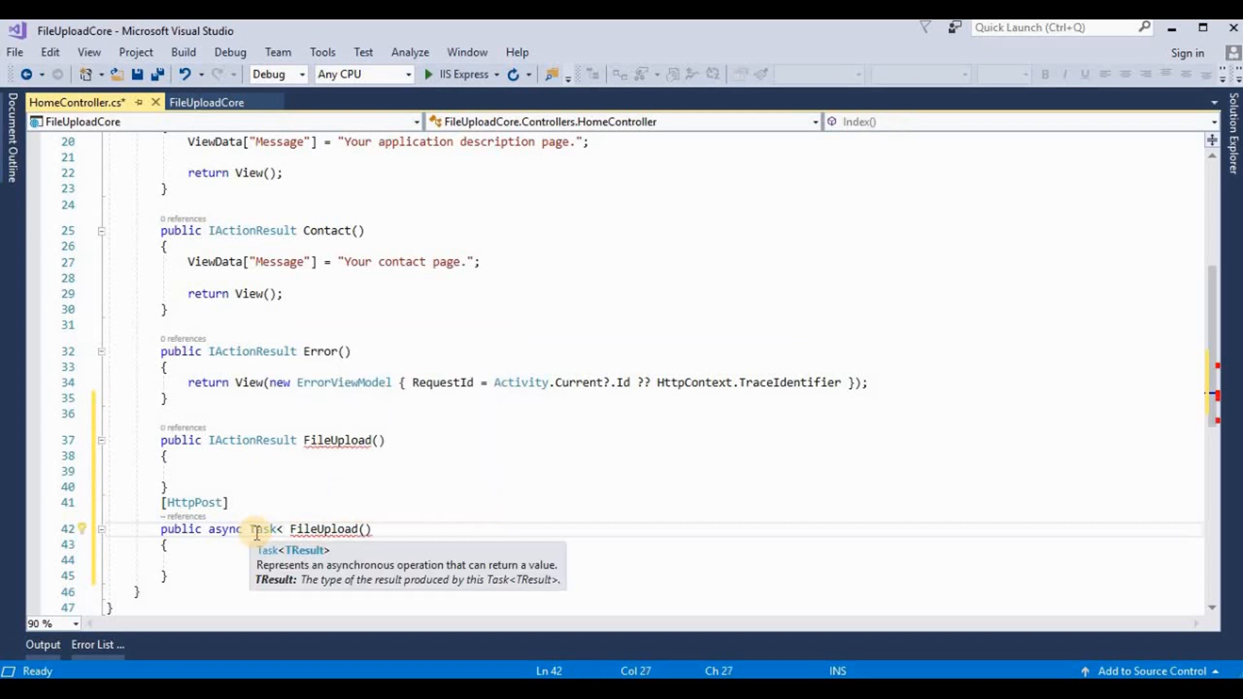
text(Actio)
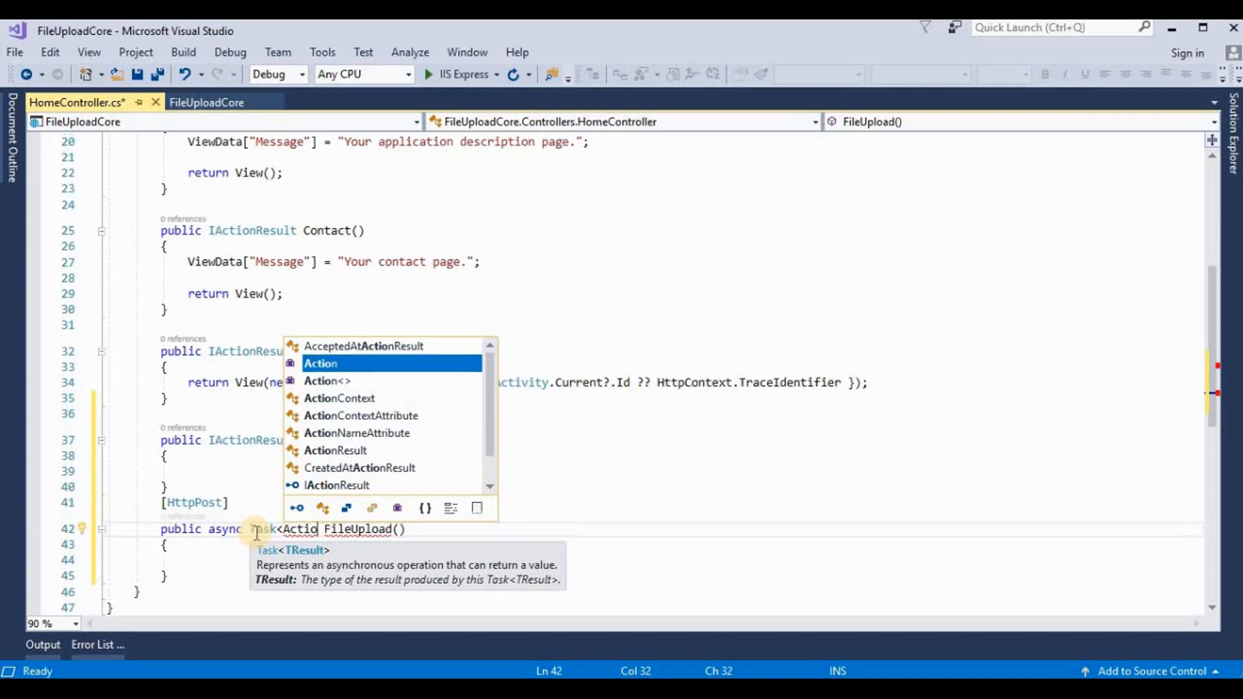
text(nRes)
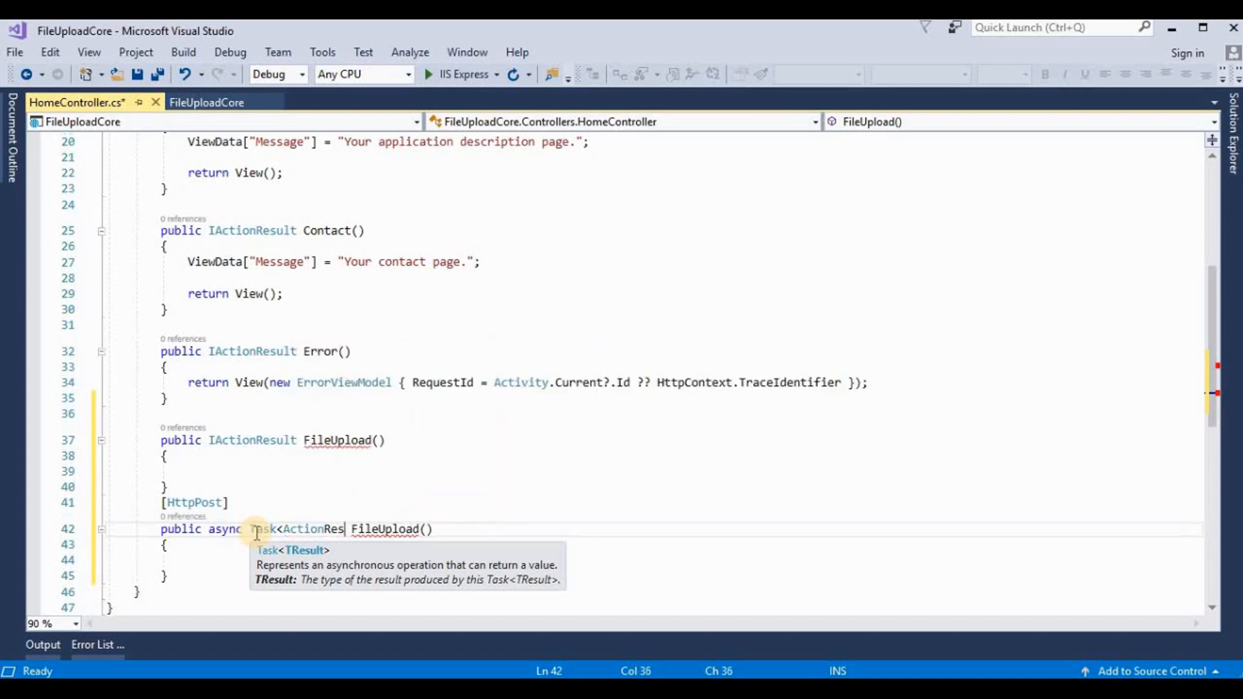
text(ult>)
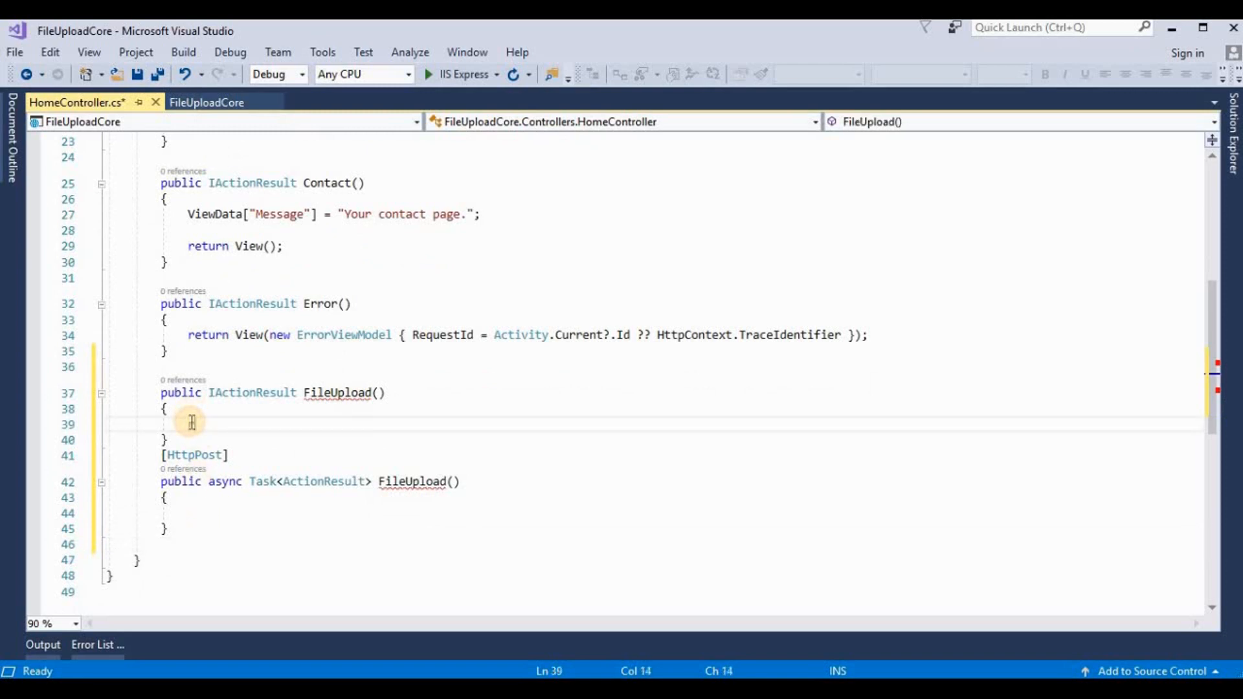
Step: Put return View(); in the bodies of both the GET and POST FileUpload actions
text(return B)
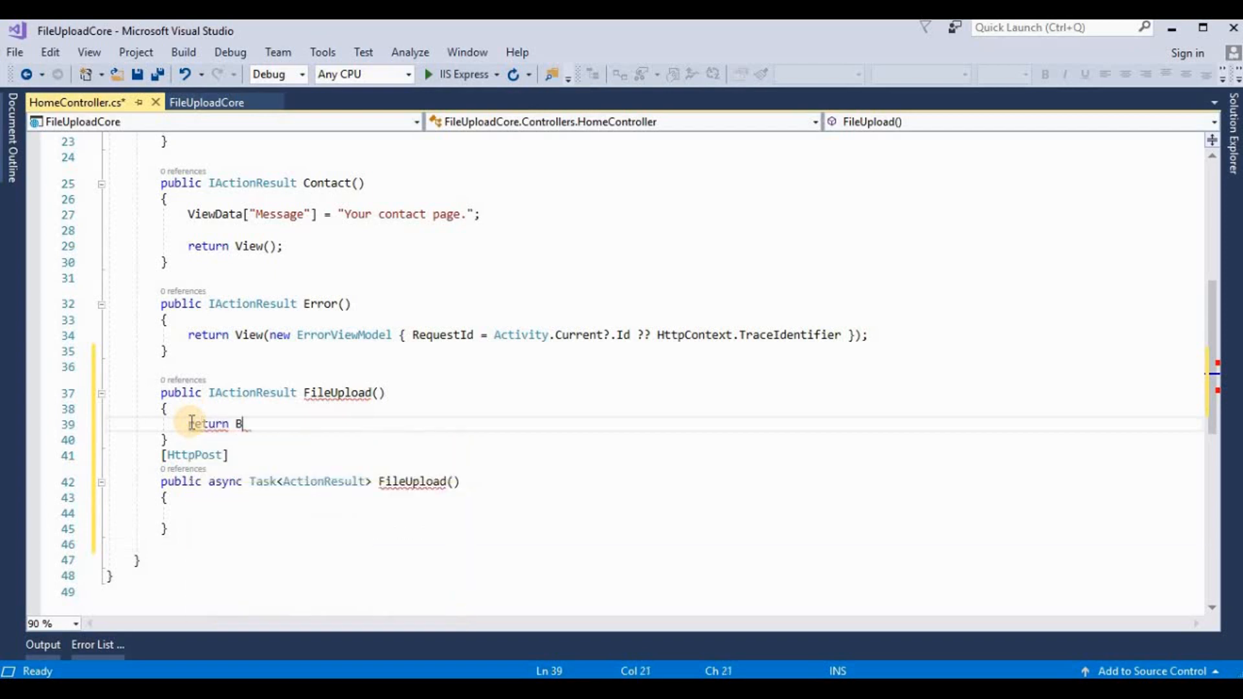
text(v)
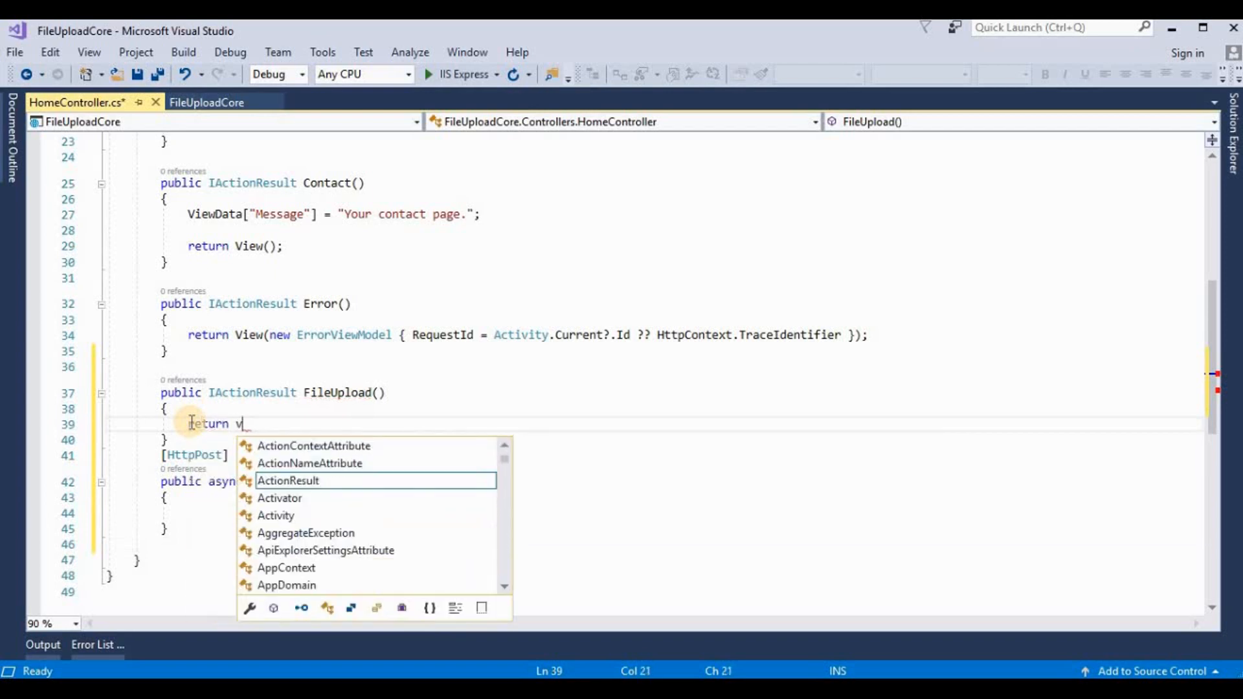
text(iew)
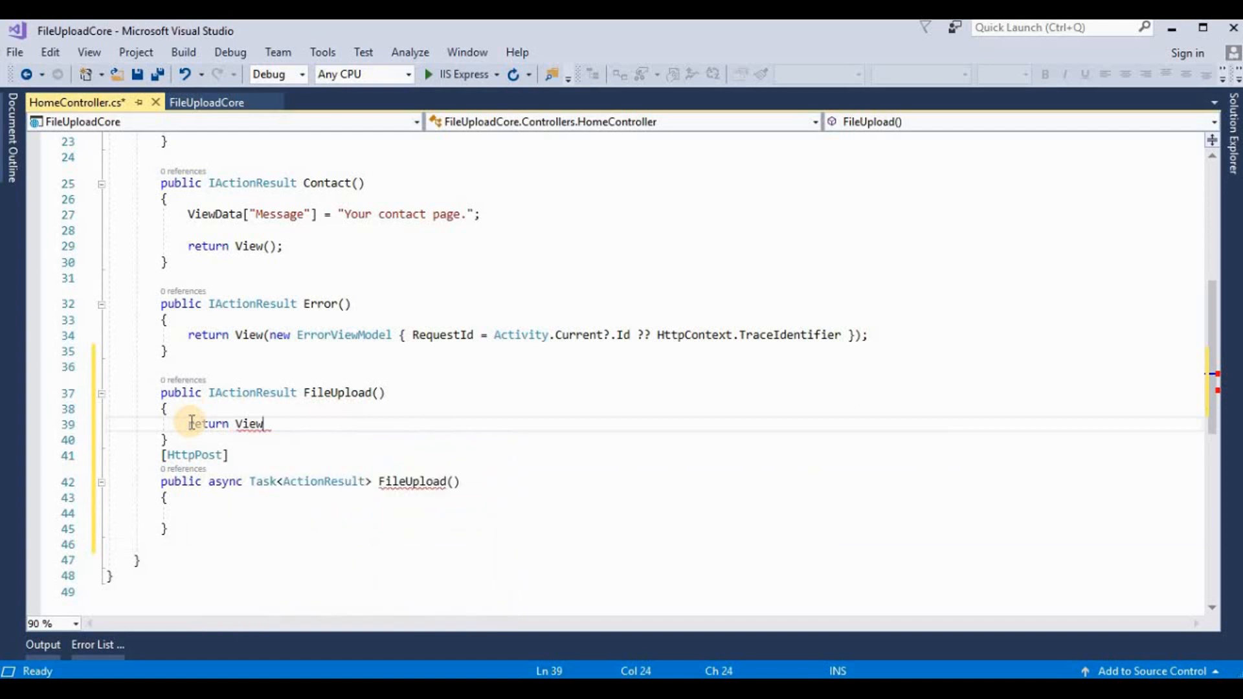
text(();)
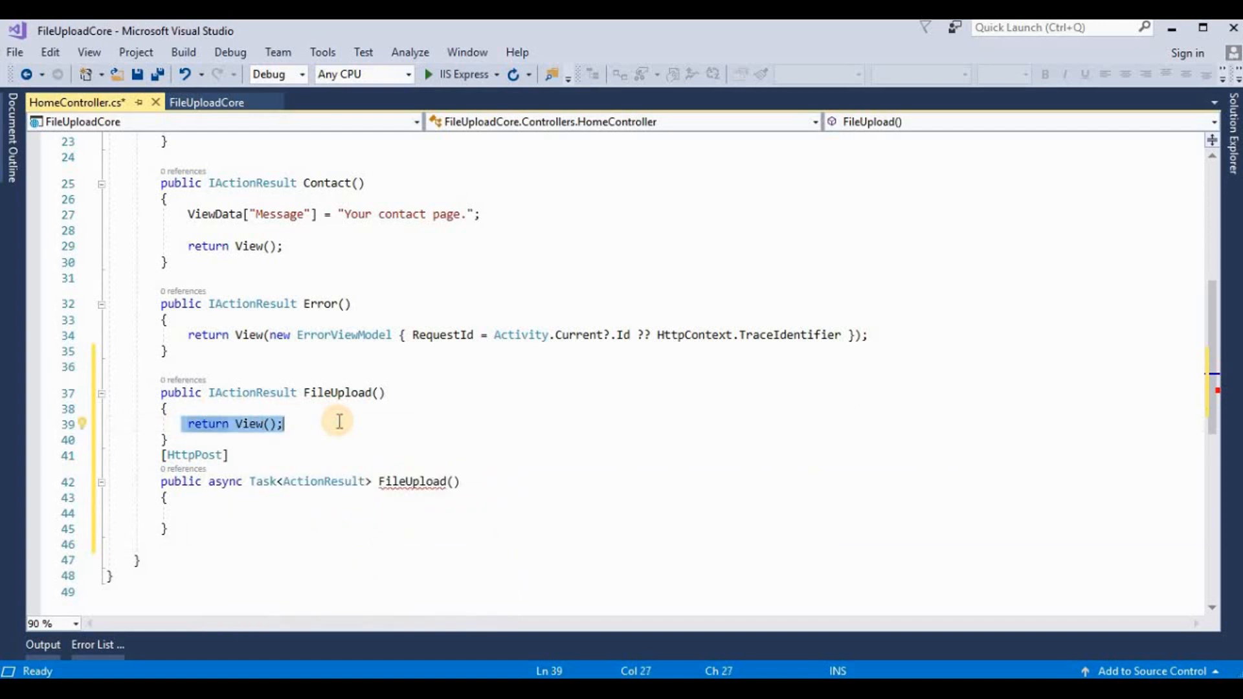
click(188, 514)
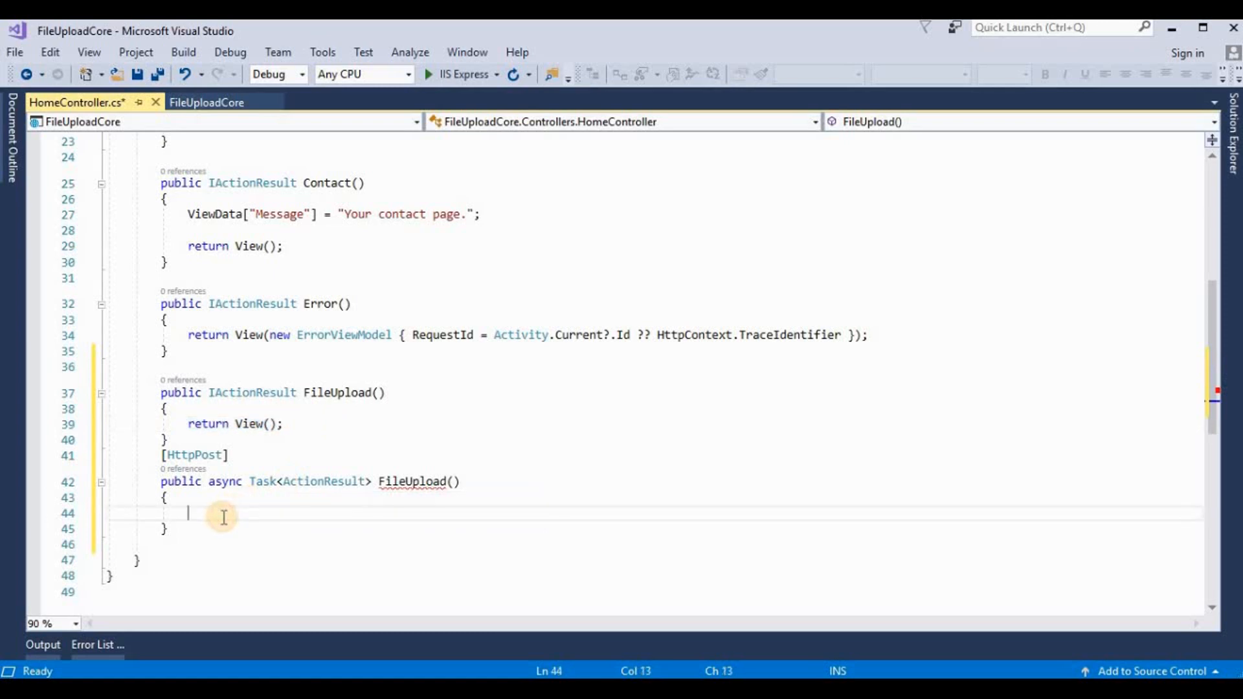
text(return View();)
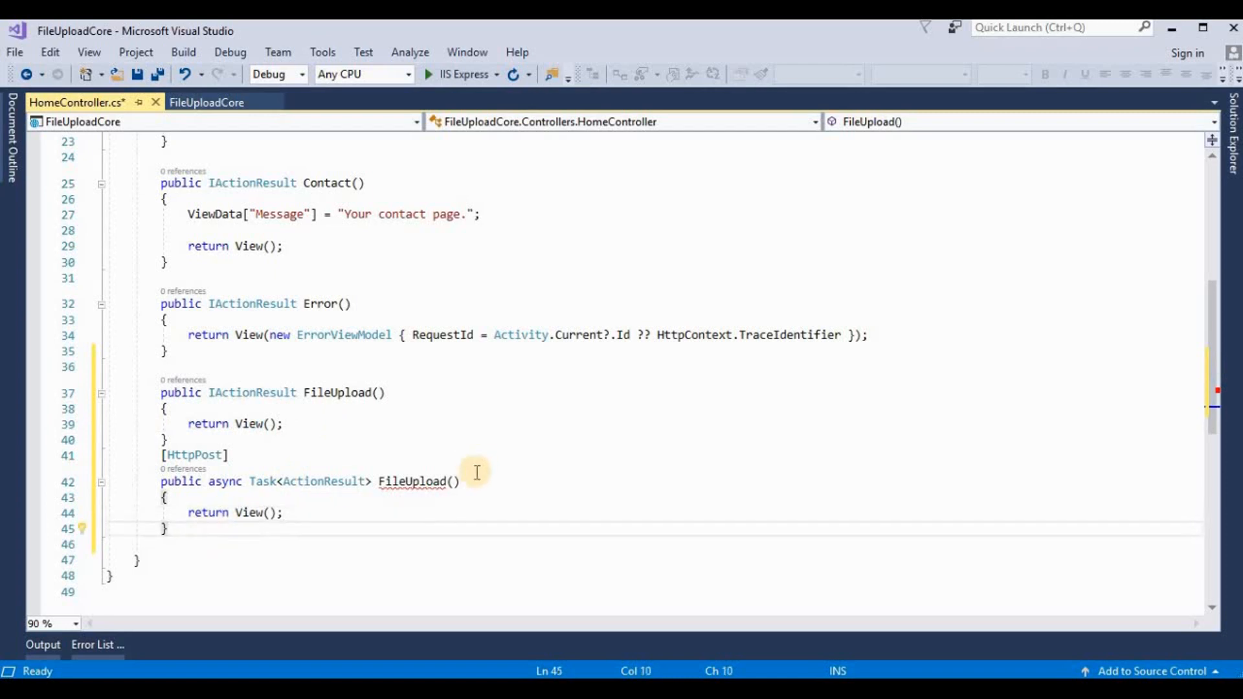
click(454, 481)
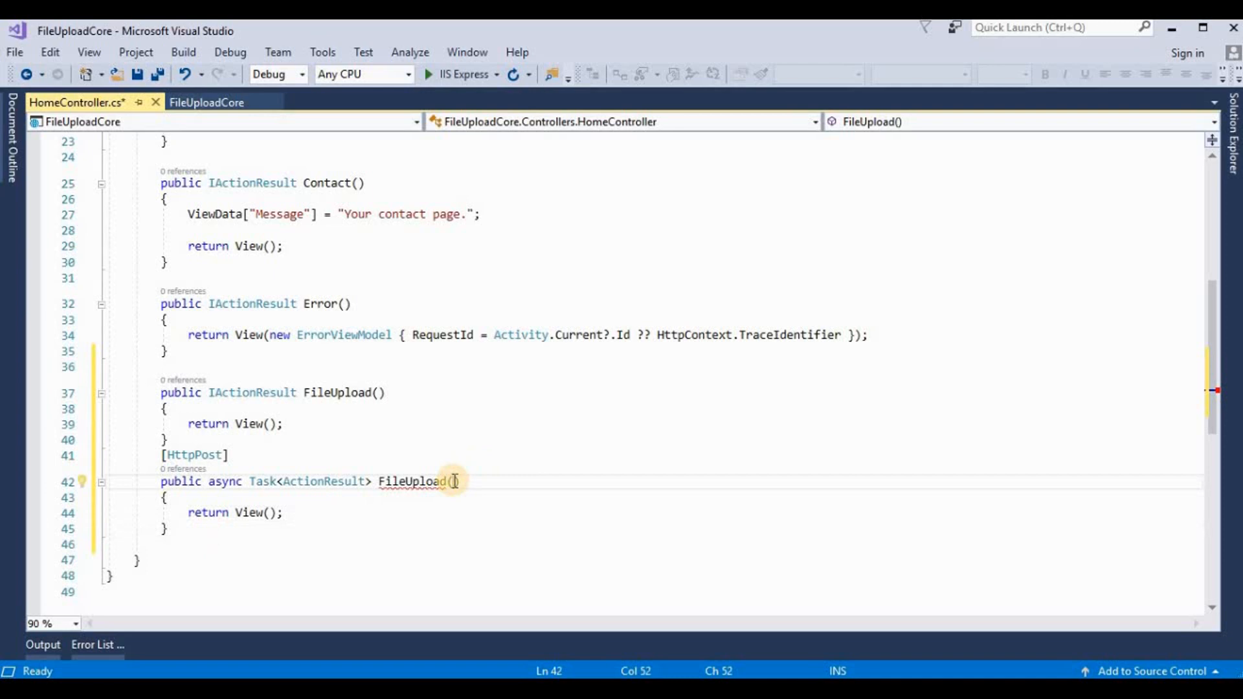
Step: Type IFormFile file as the POST action's parameter, adding using Microsoft.AspNetCore.Http via Quick Actions
text(Ifn)
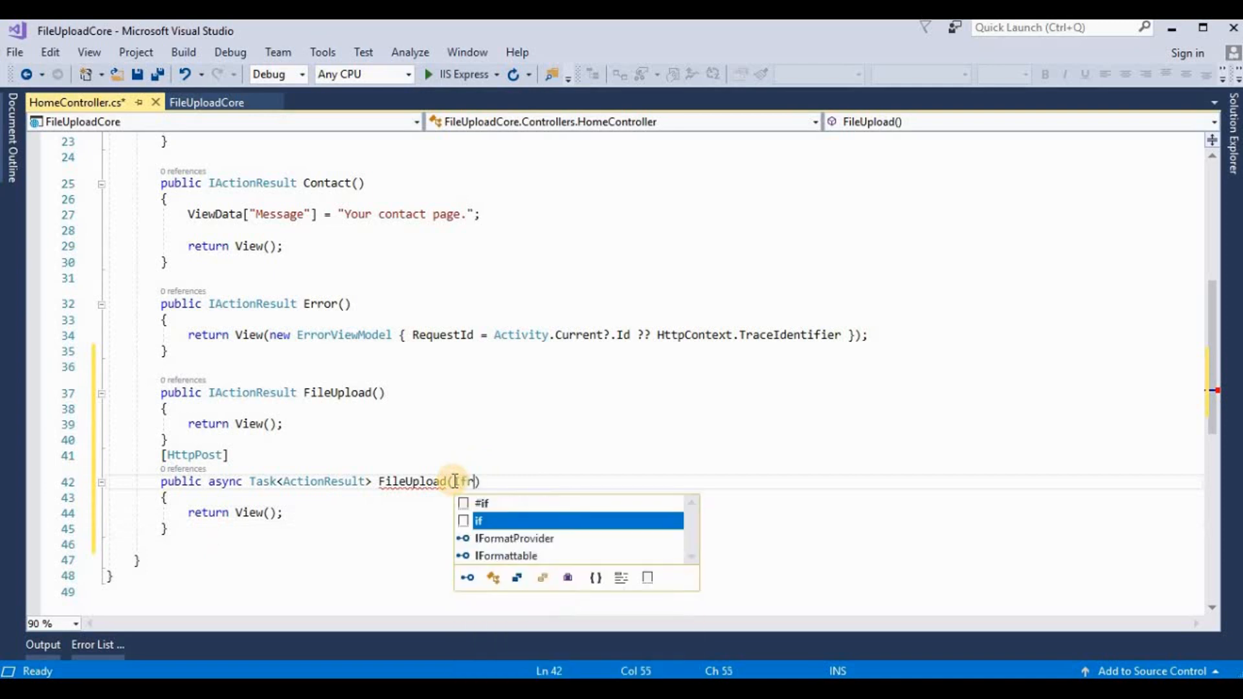
key(Backspace)
text(orm)
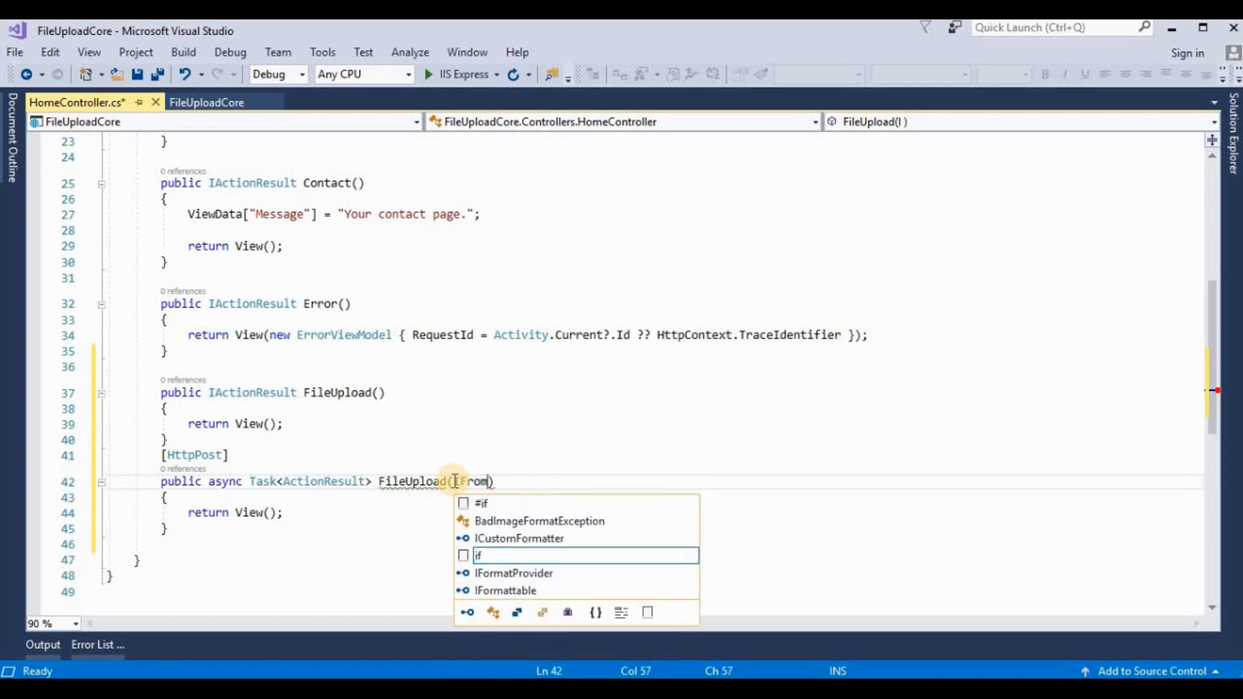
text(File)
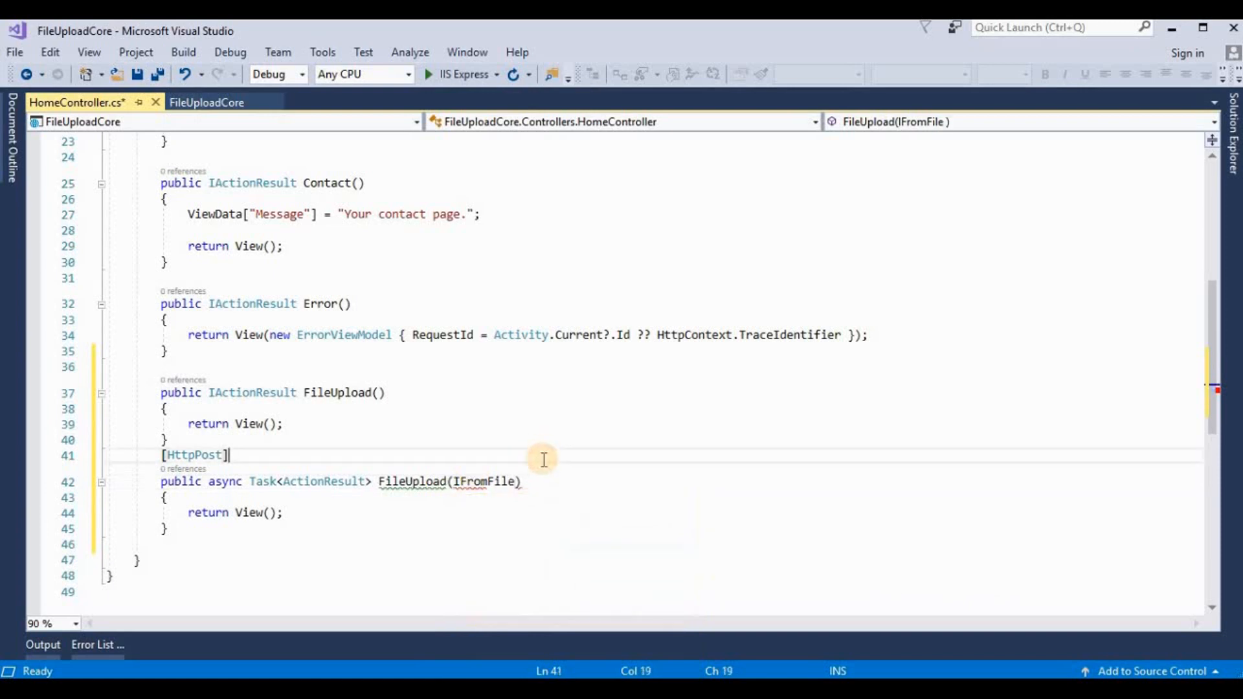
click(492, 481)
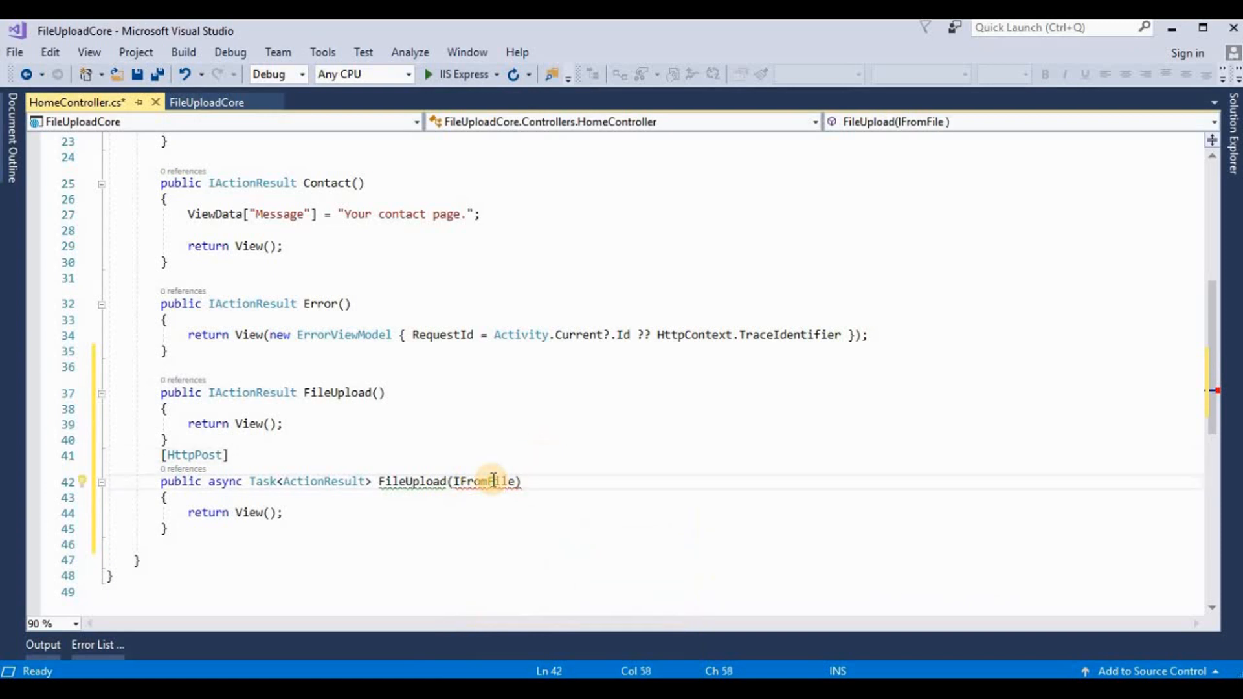
click(64, 482)
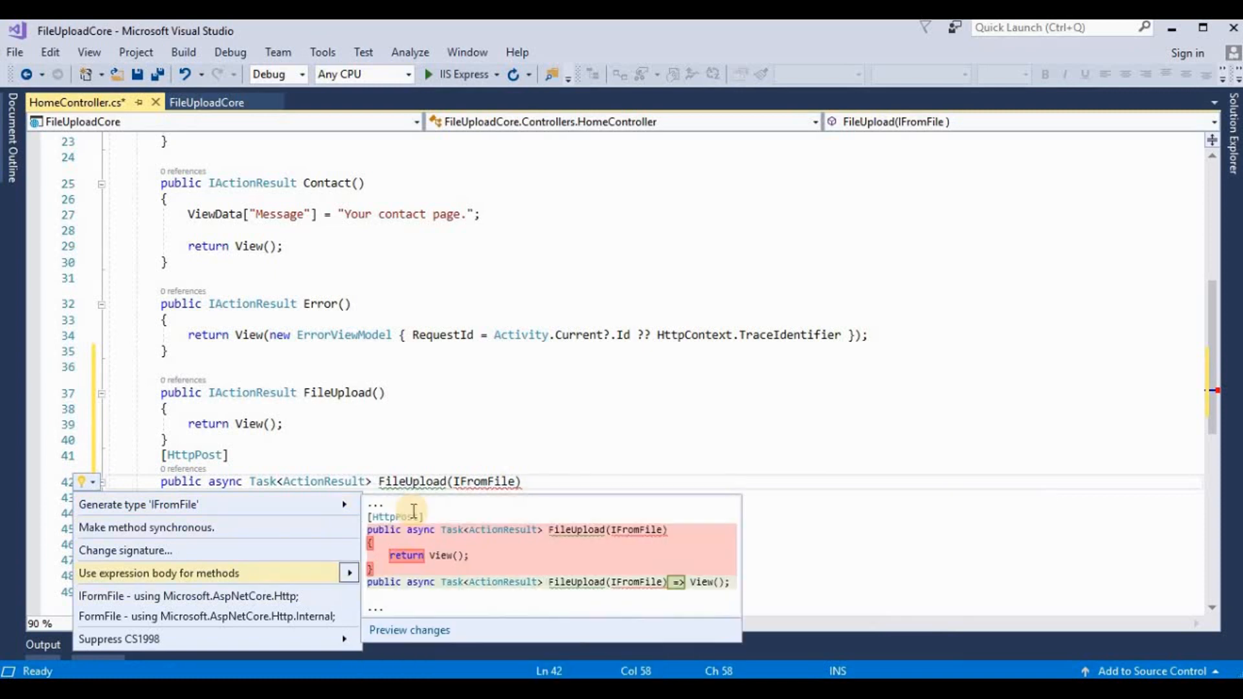
mouse_move(416, 516)
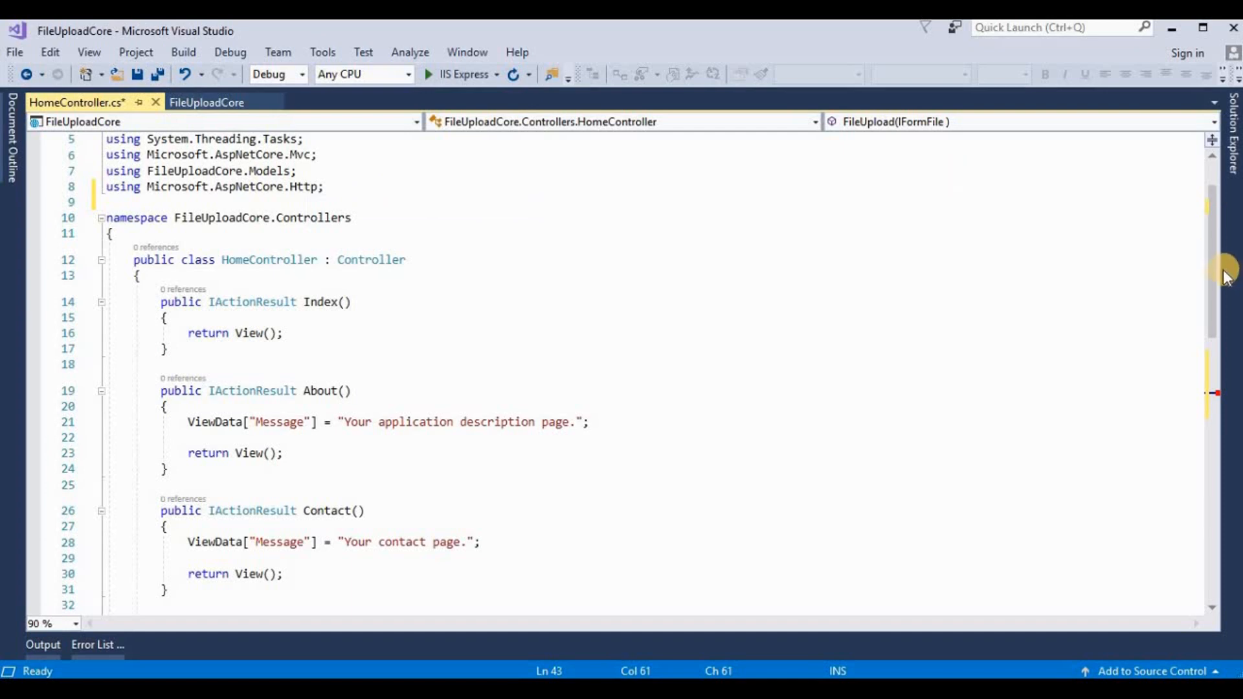
scroll(down, 3)
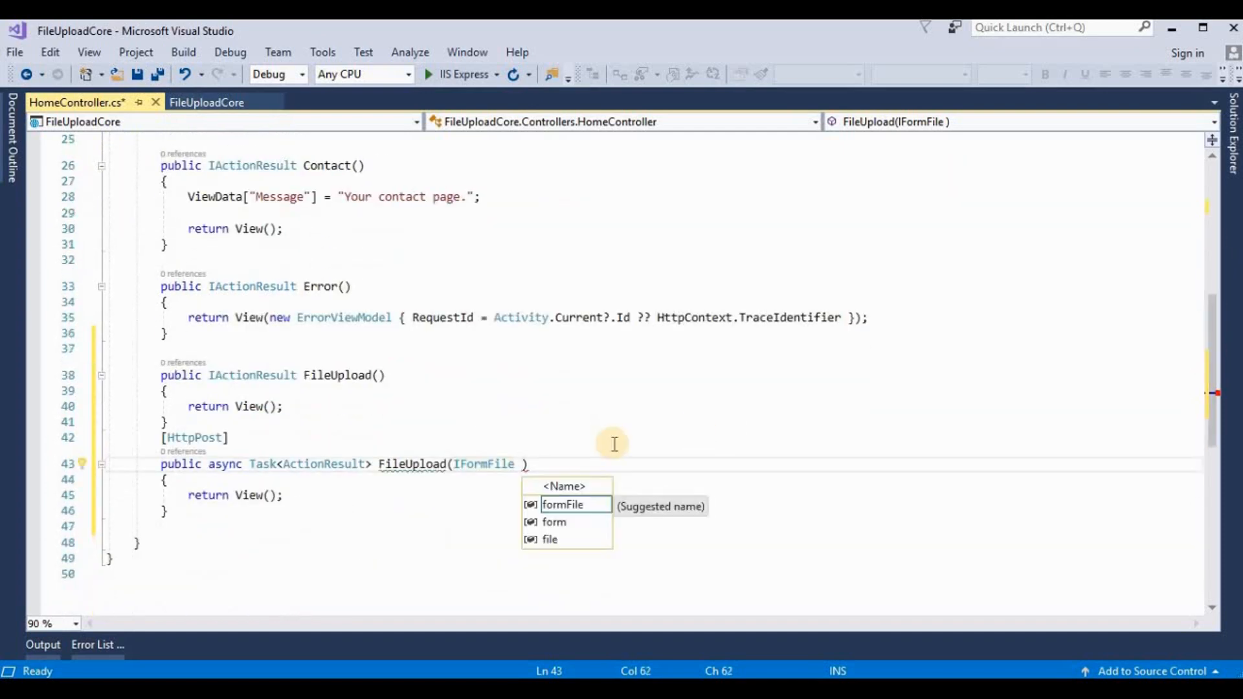
key(Down)
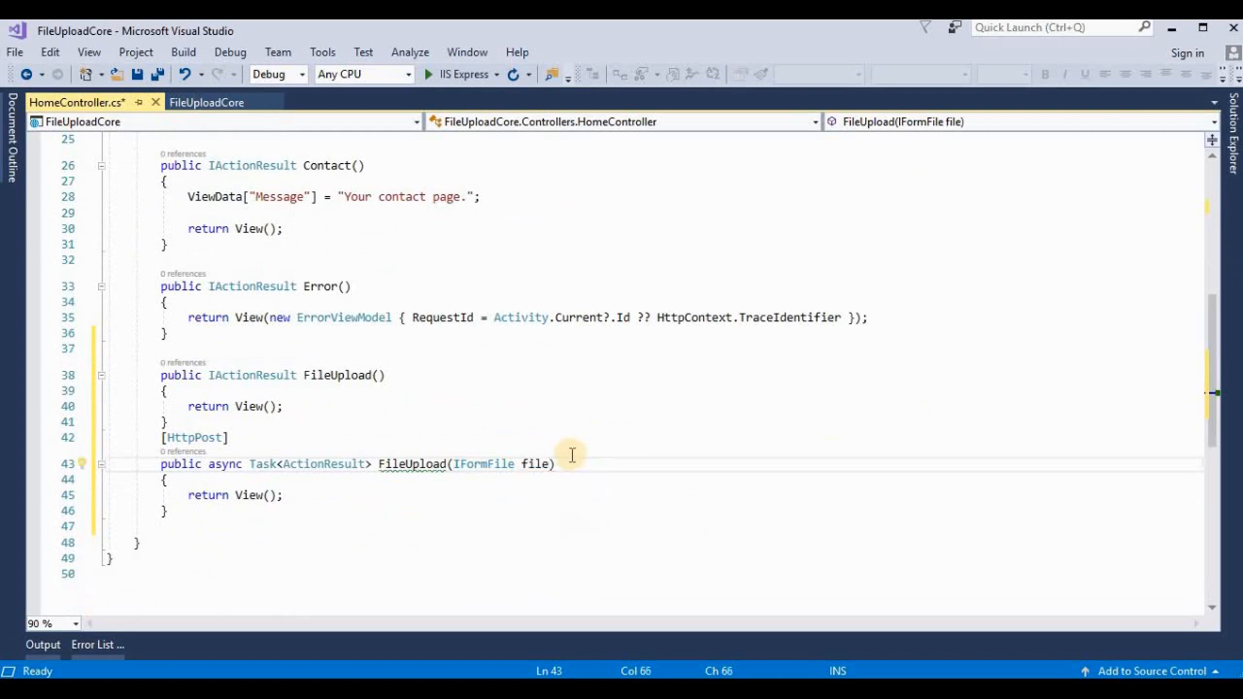
double_click(535, 465)
text(//)
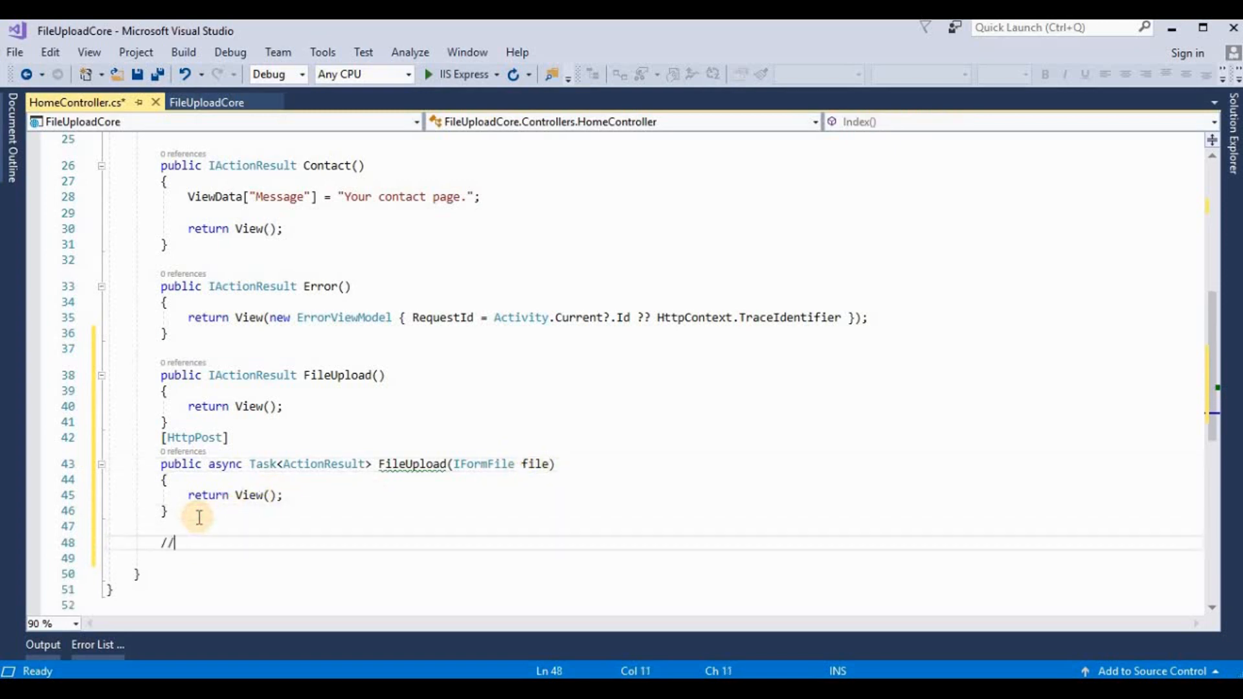
Step: Type the // Upload file on server comment, then add an Upload folder to FileUploadCore
text(Uplod file)
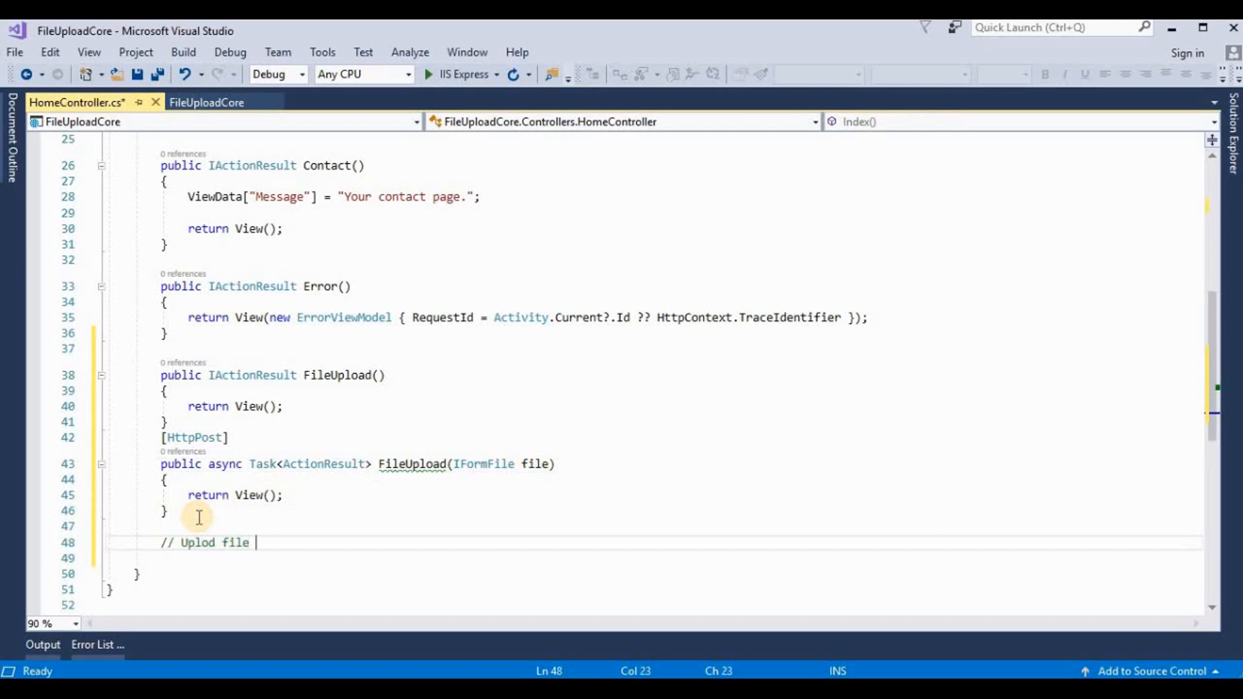
text(on server)
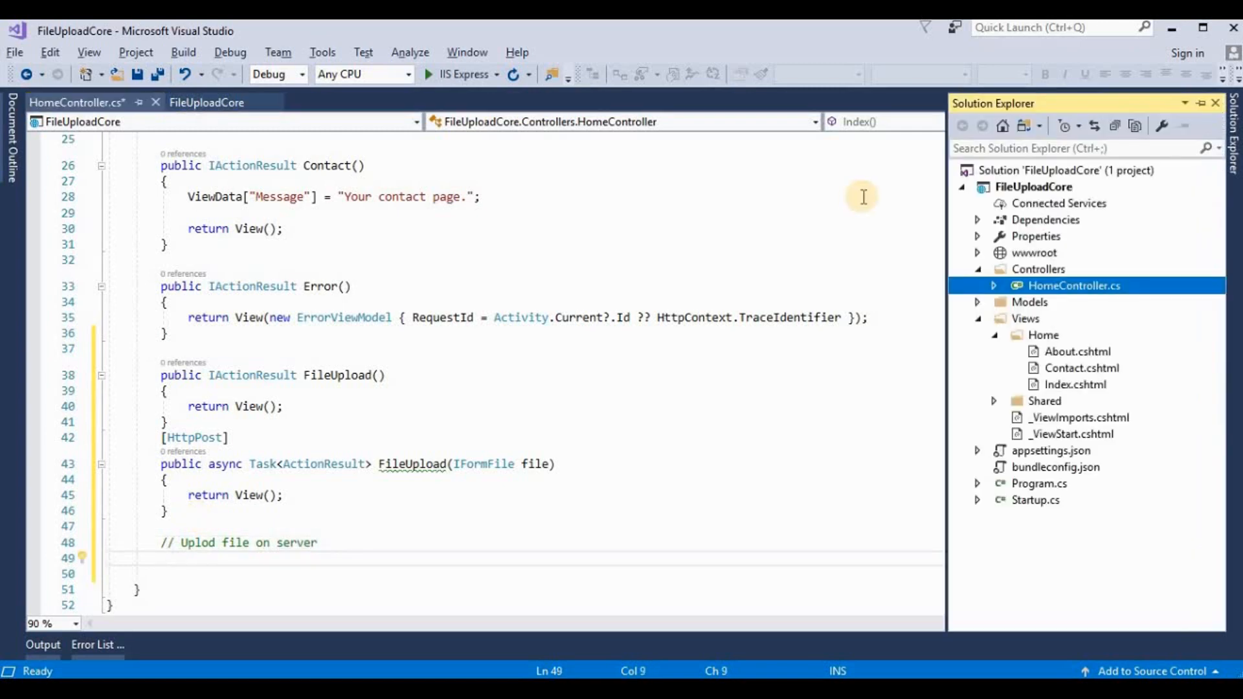
mouse_move(992, 309)
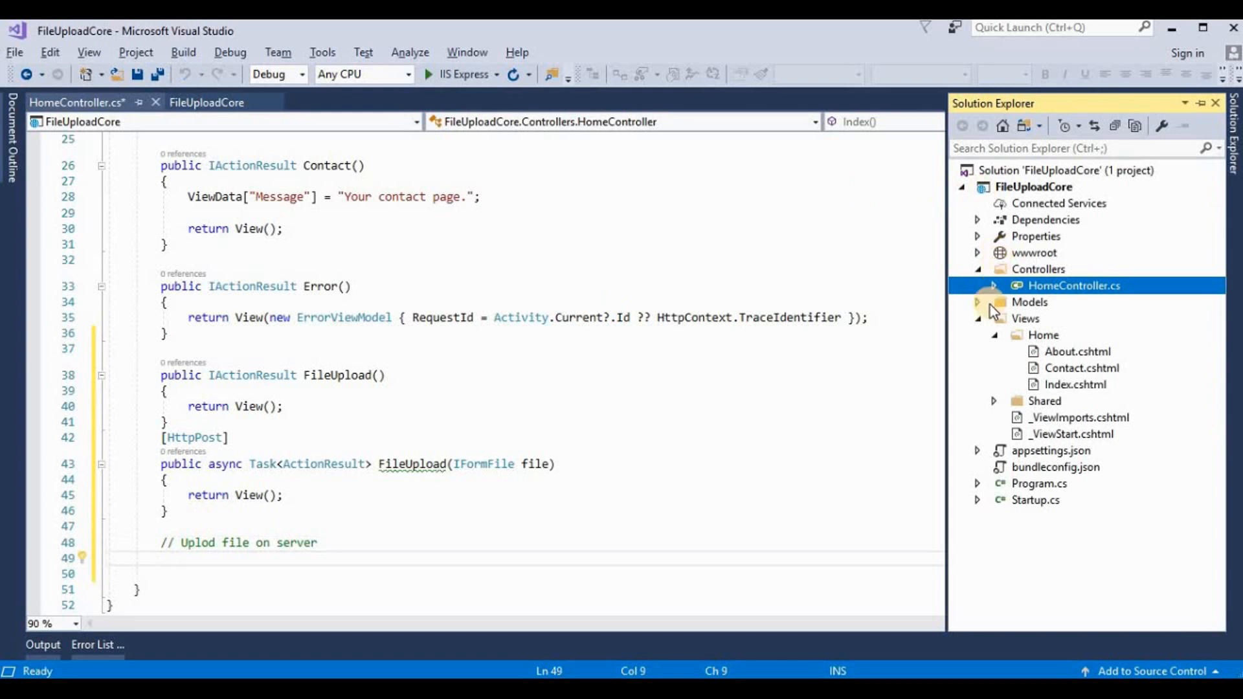
click(1026, 318)
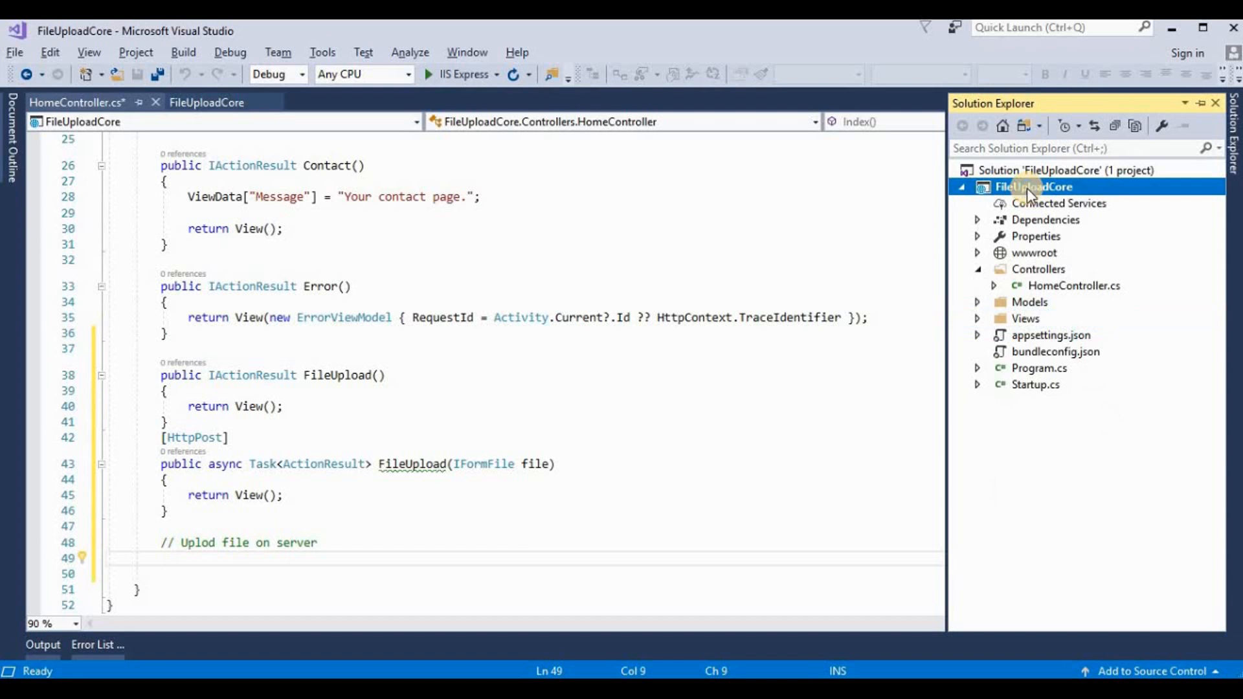
right_click(1030, 187)
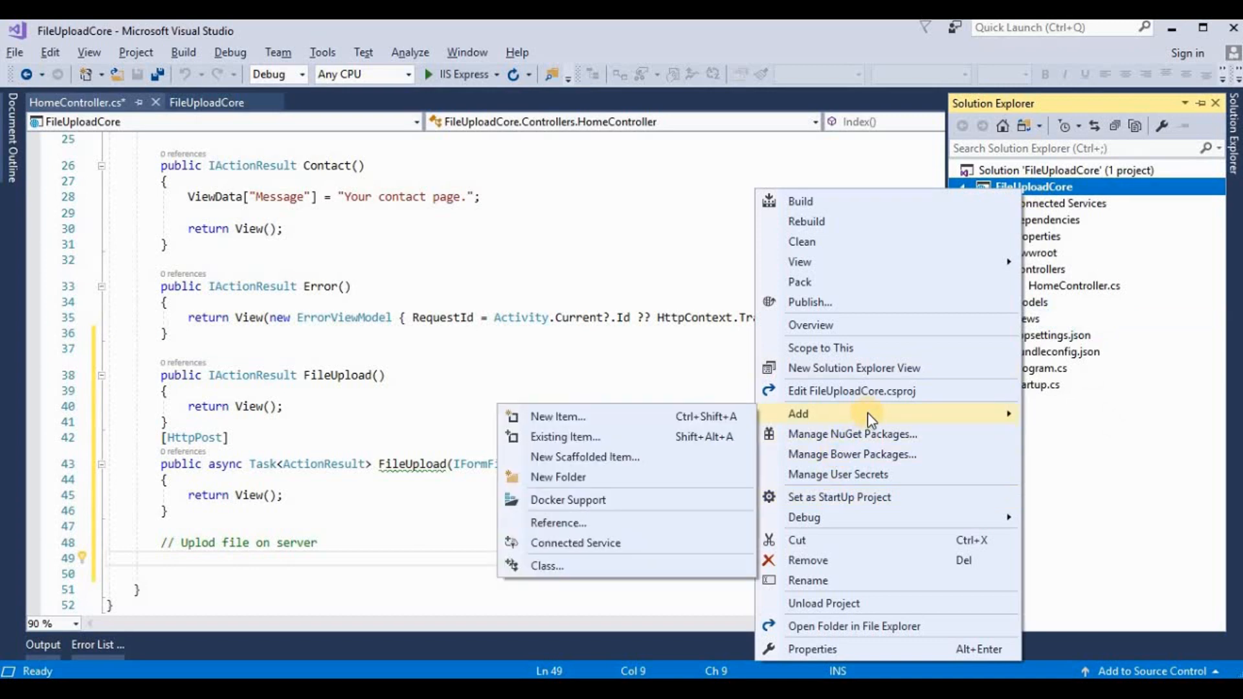
click(558, 477)
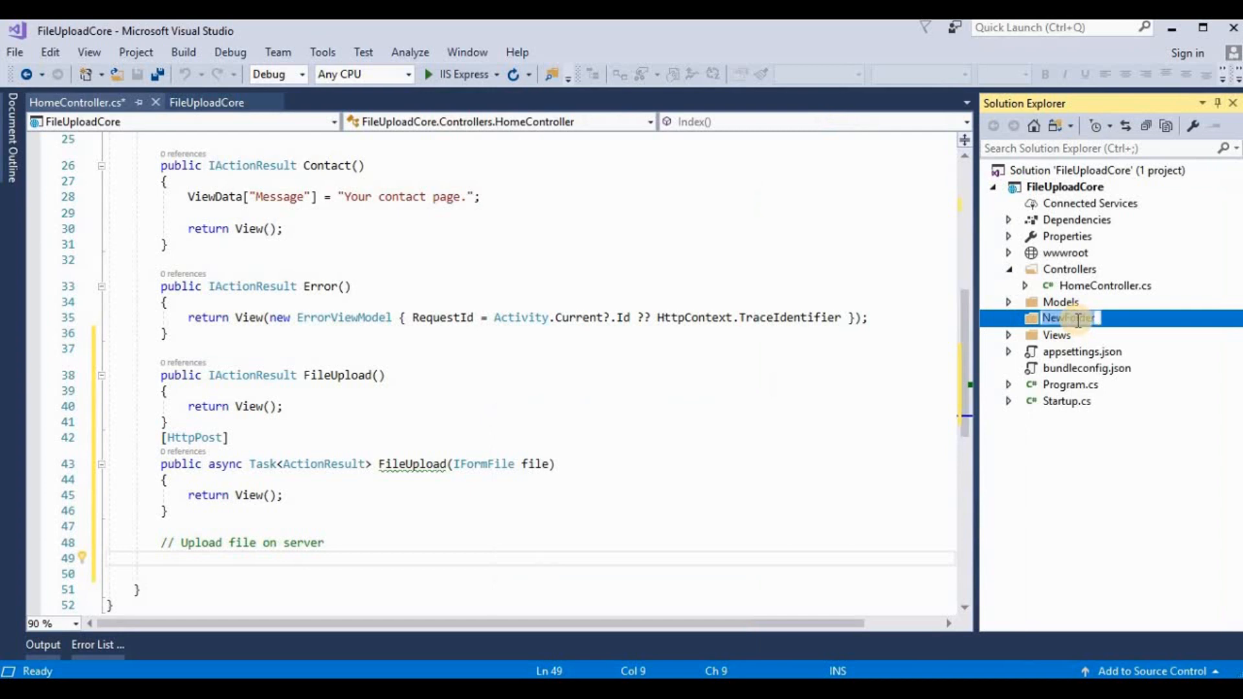
text(Upload)
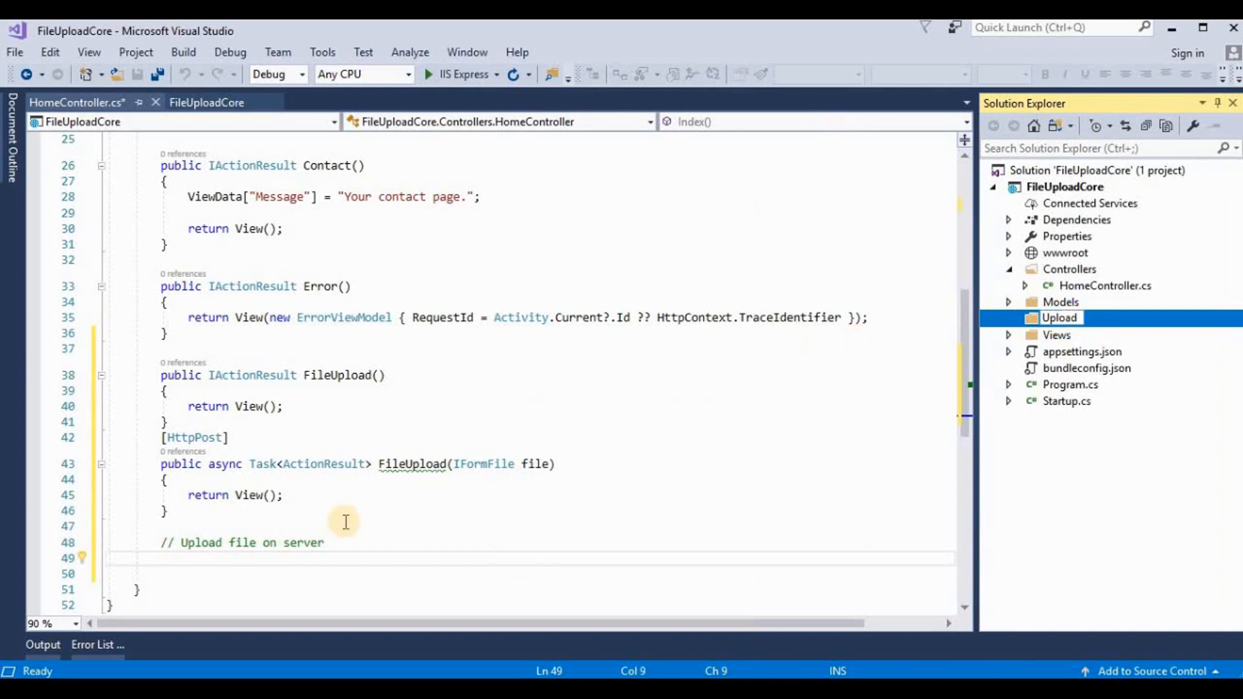
mouse_move(318, 527)
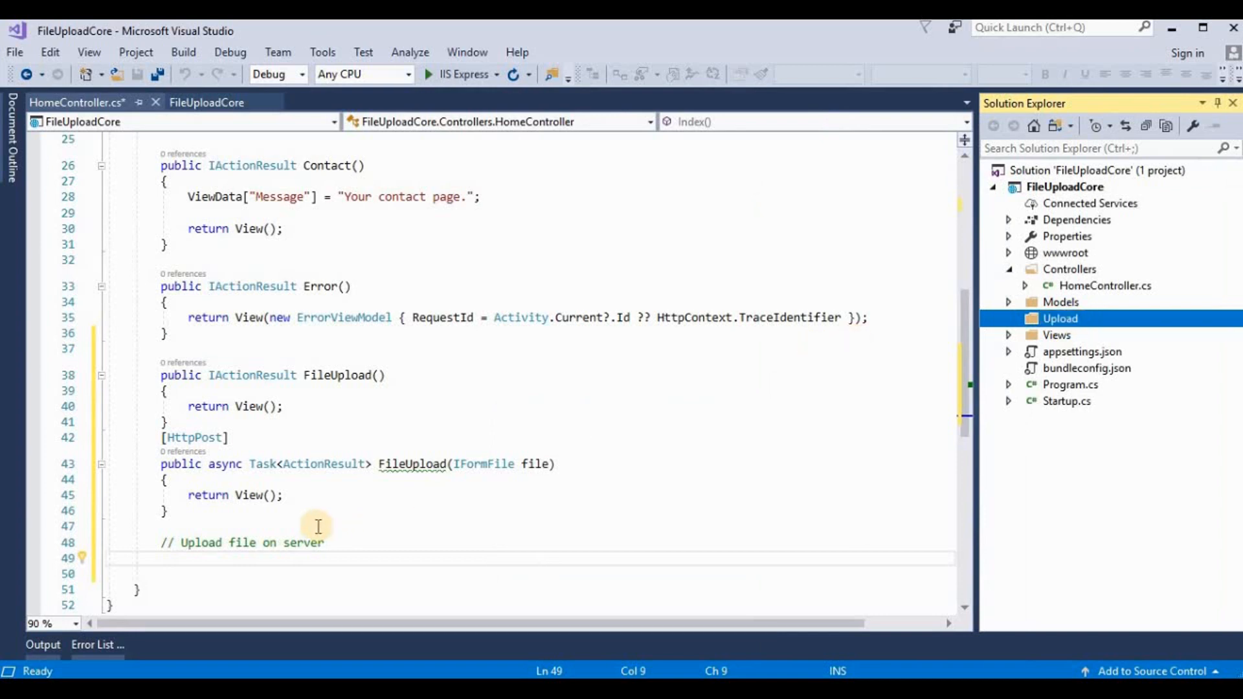
mouse_move(204, 566)
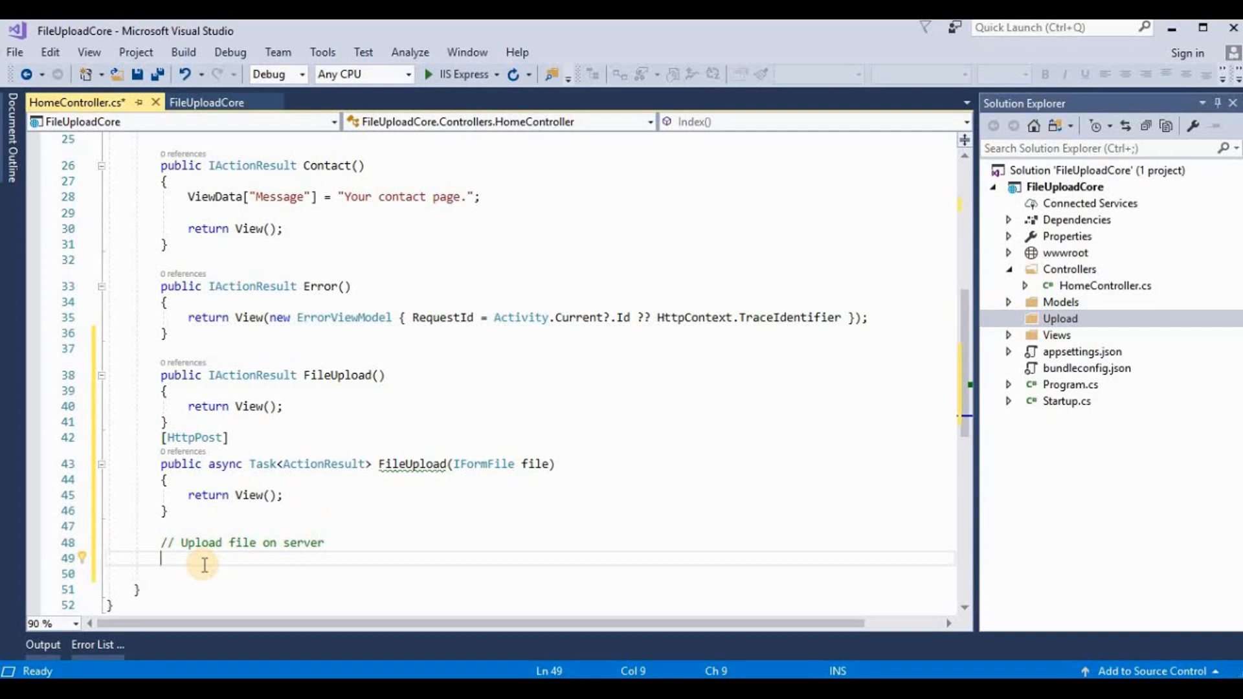
Step: Declare public async Task<bool> UploadFile(IFormFile file) below the comment
text(public)
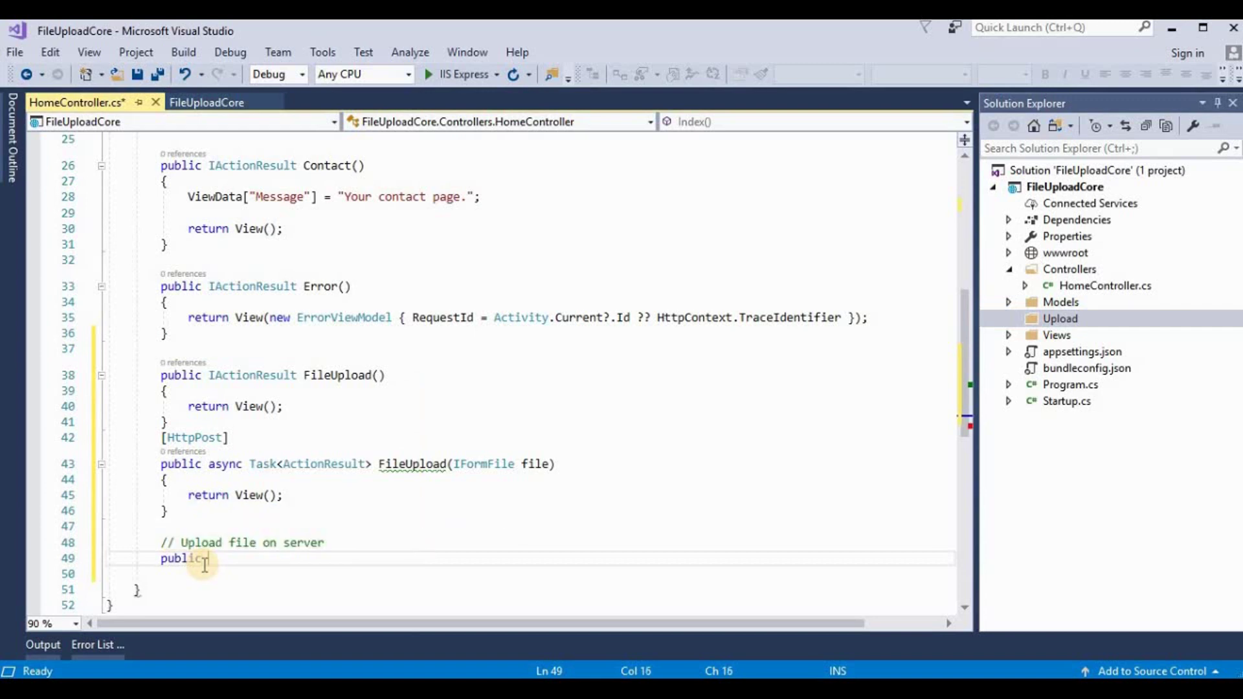
text(asys)
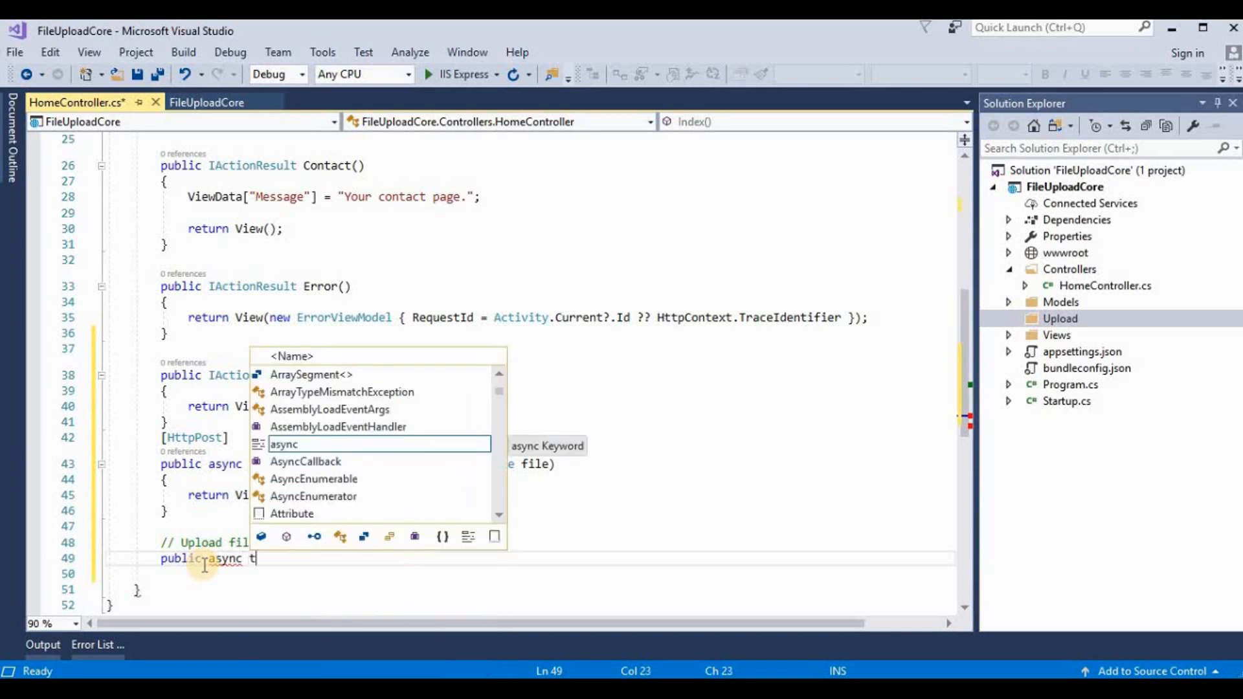
text(ask<>)
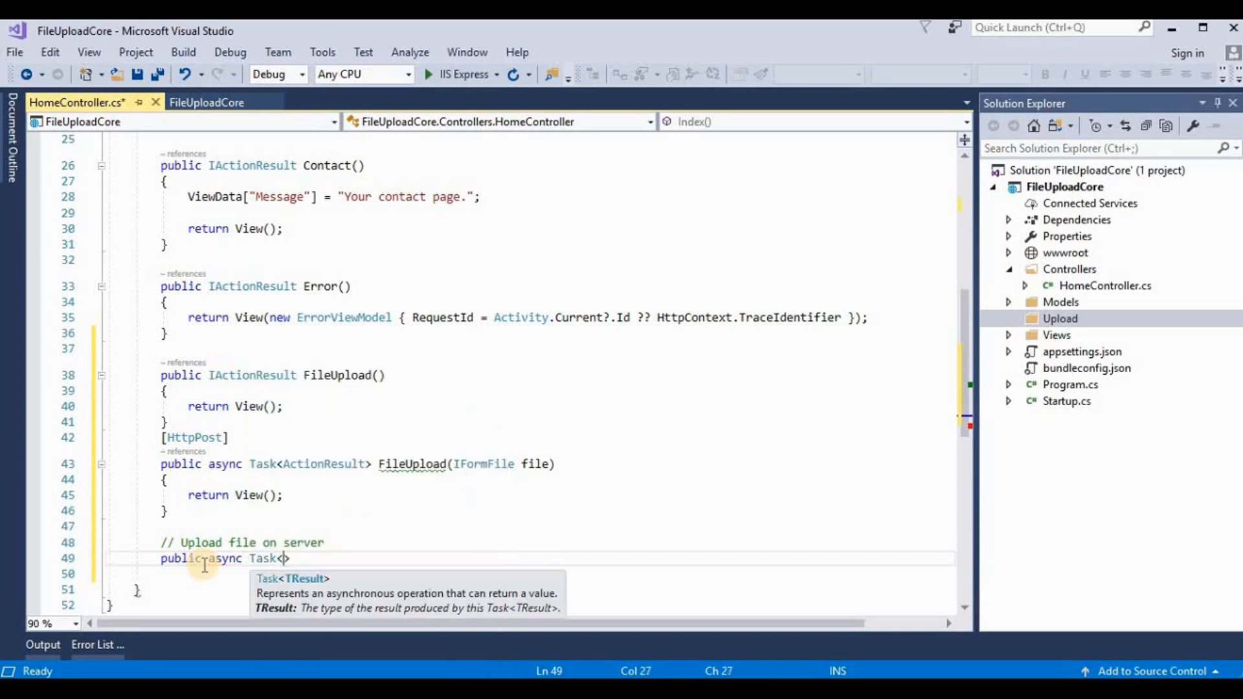
text(b)
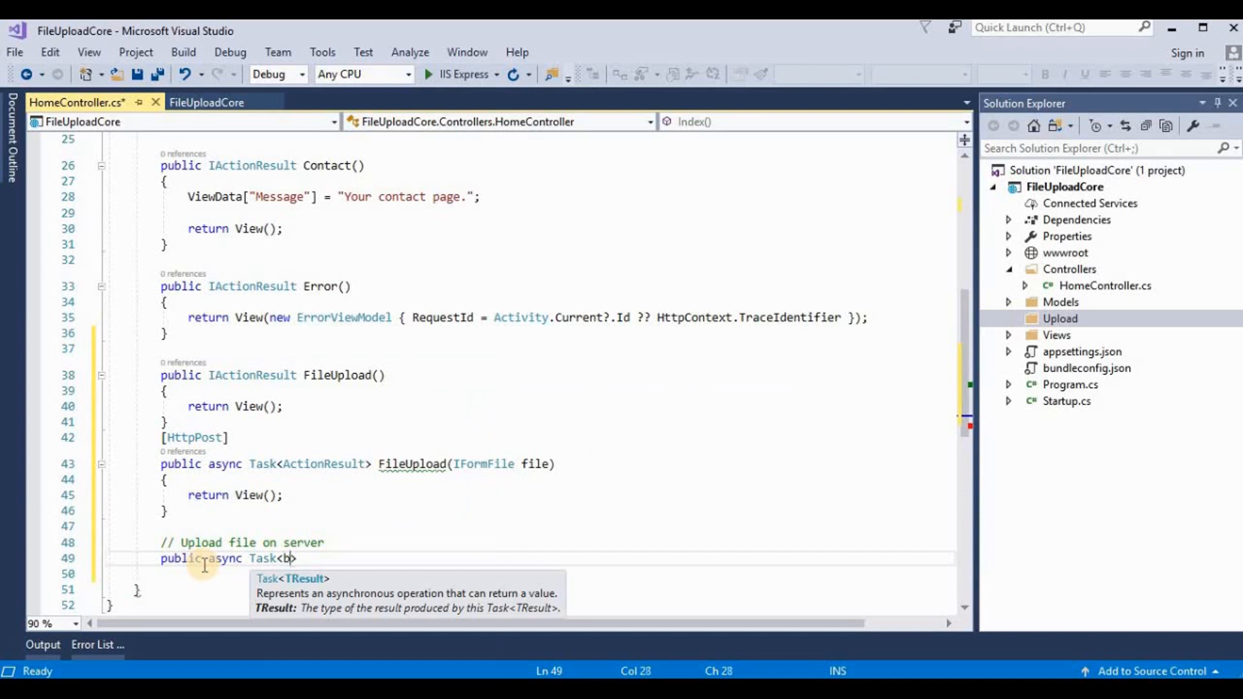
text(ool>)
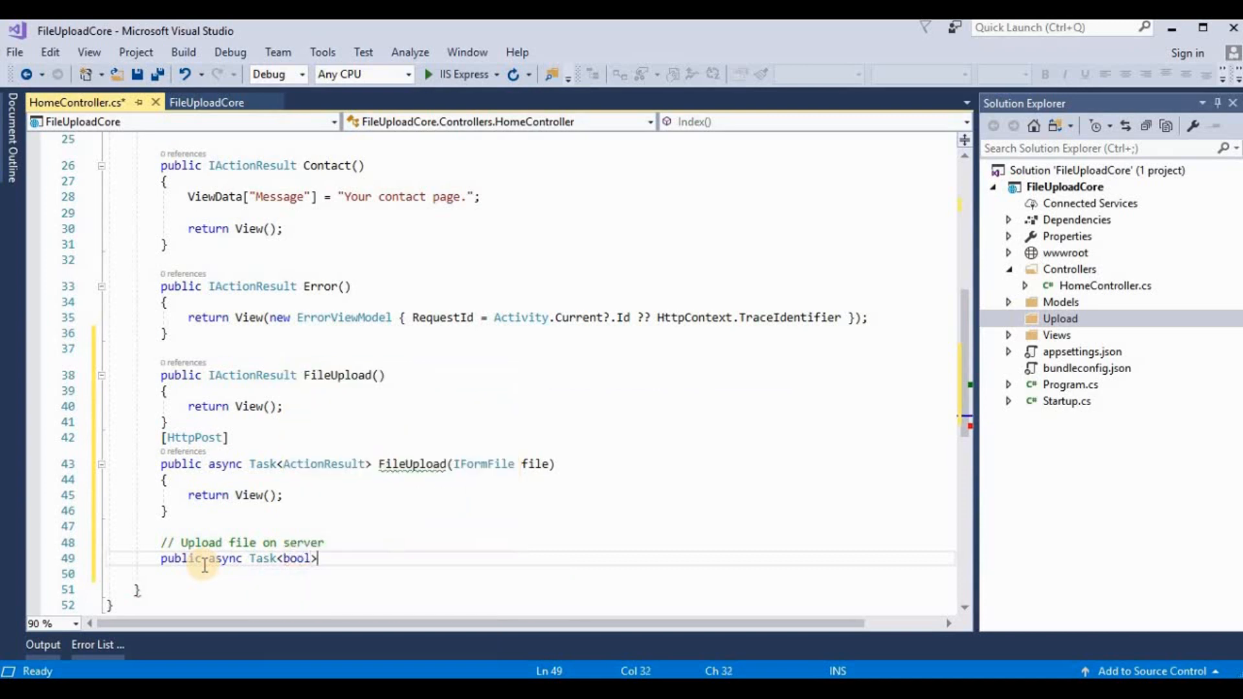
text(Uploa)
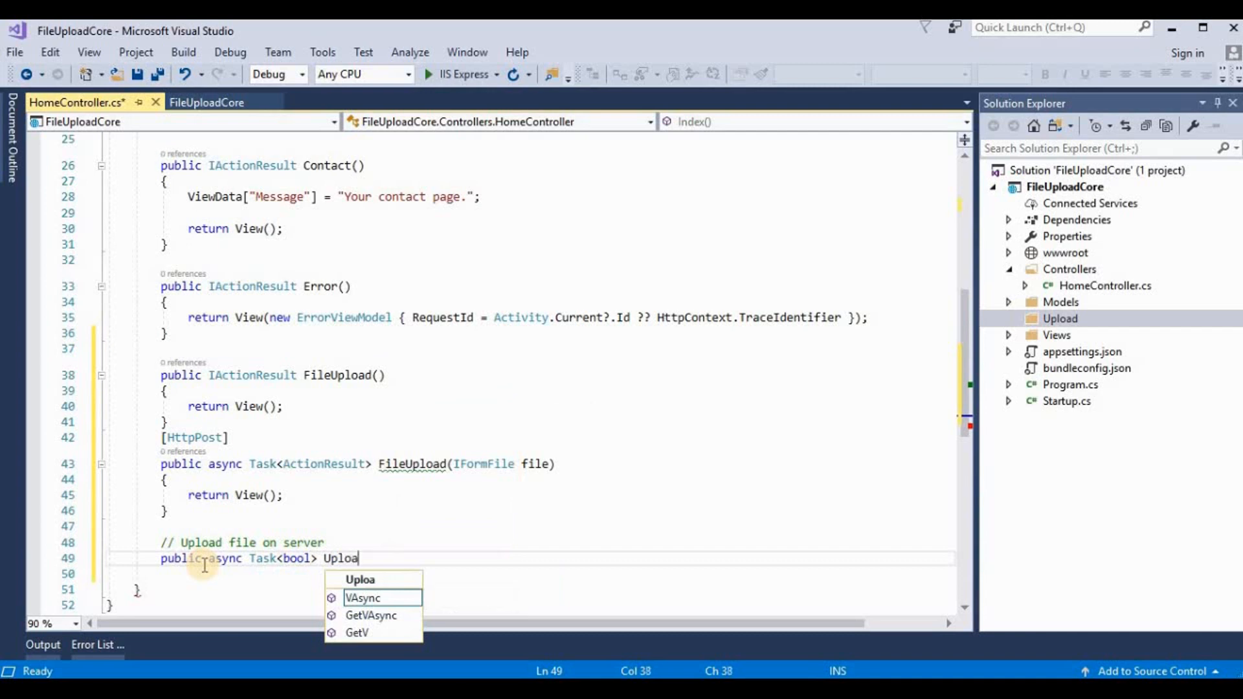
text(d)
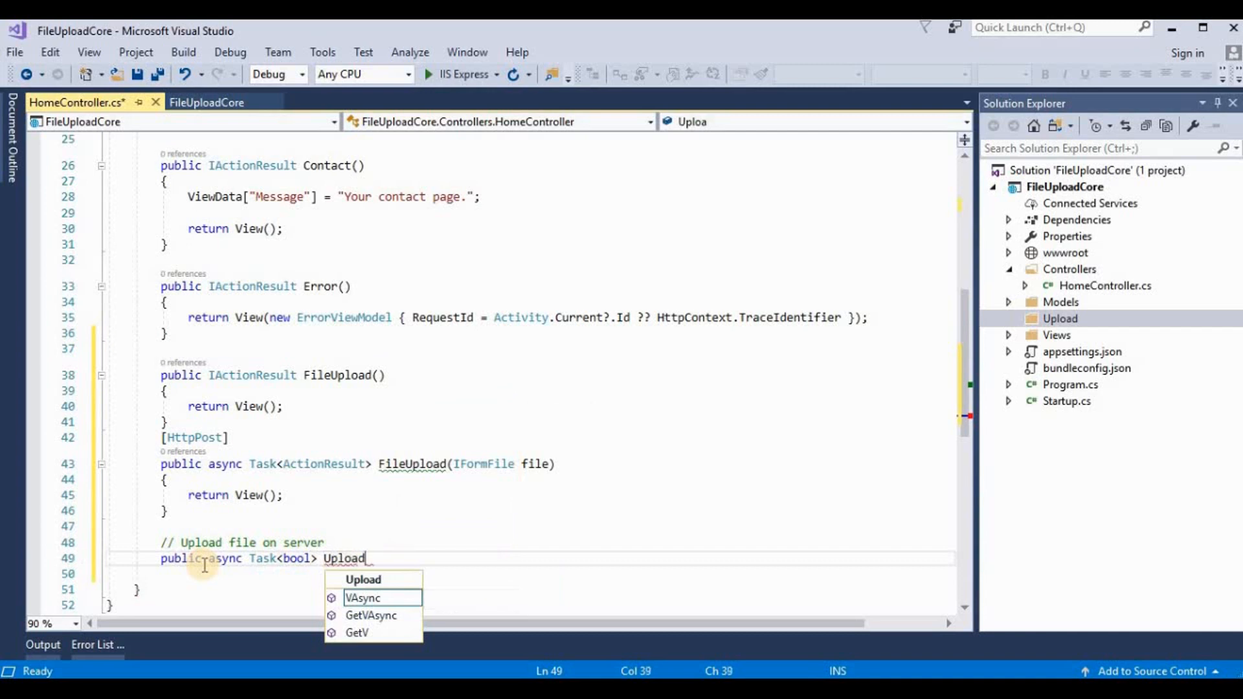
text(File)
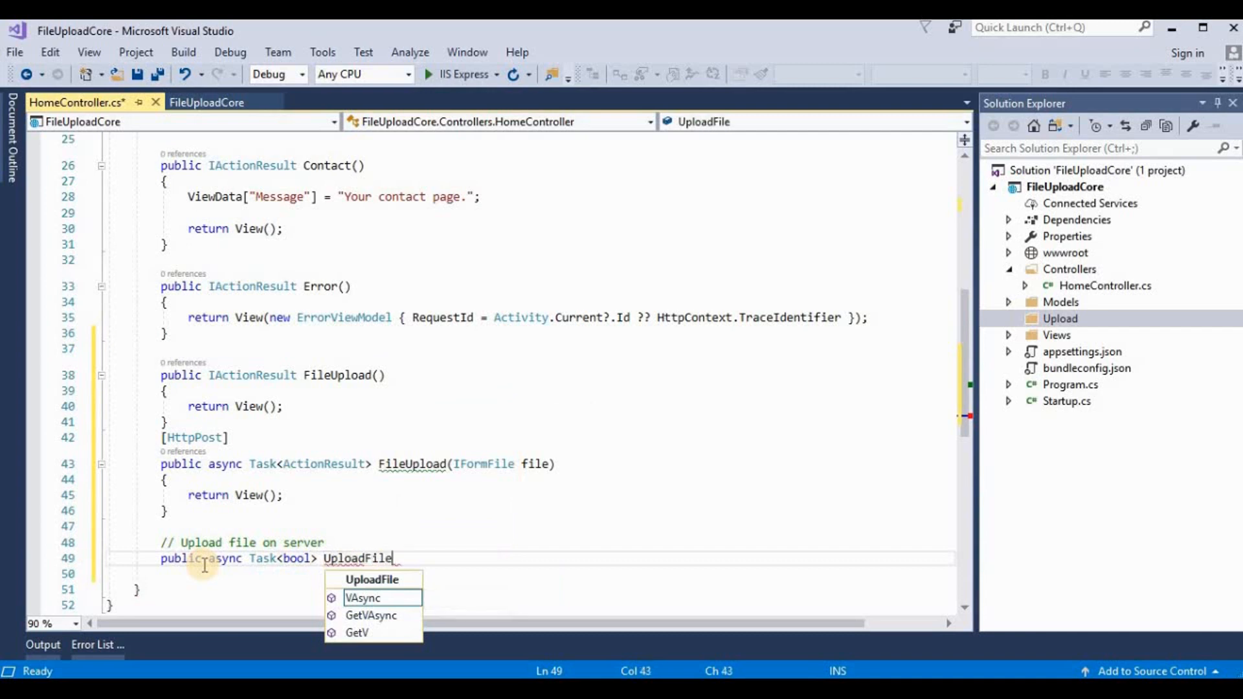
text(())
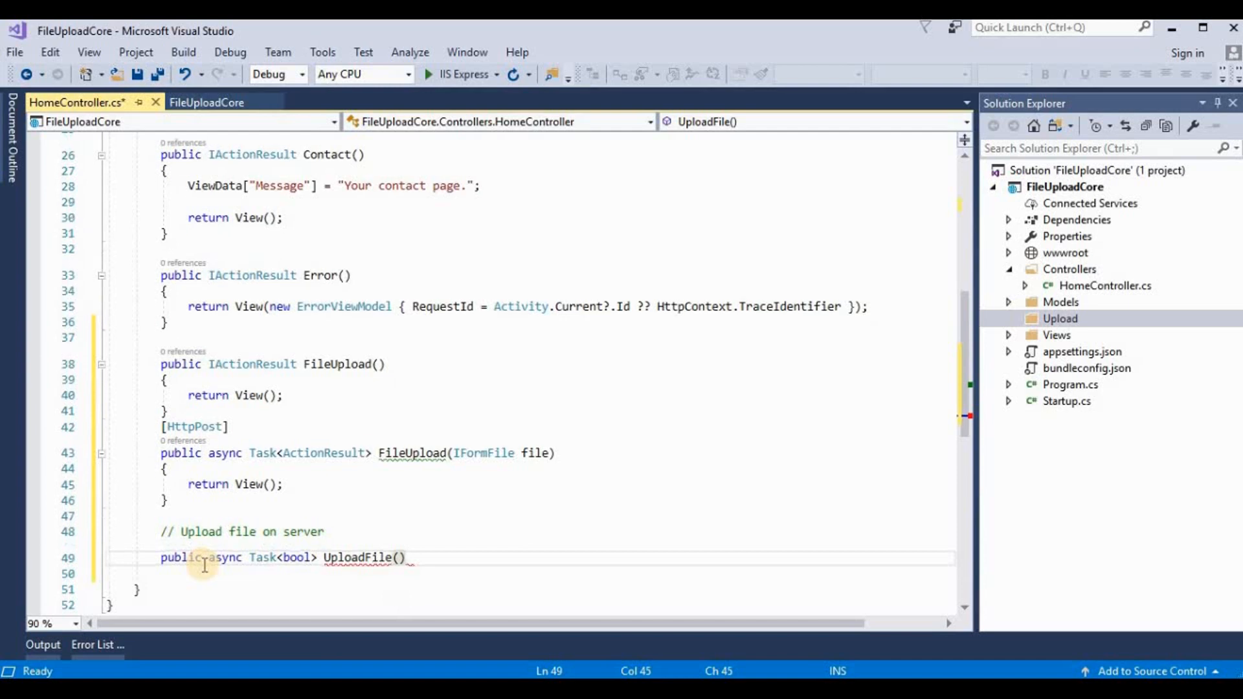
text(IformFile)
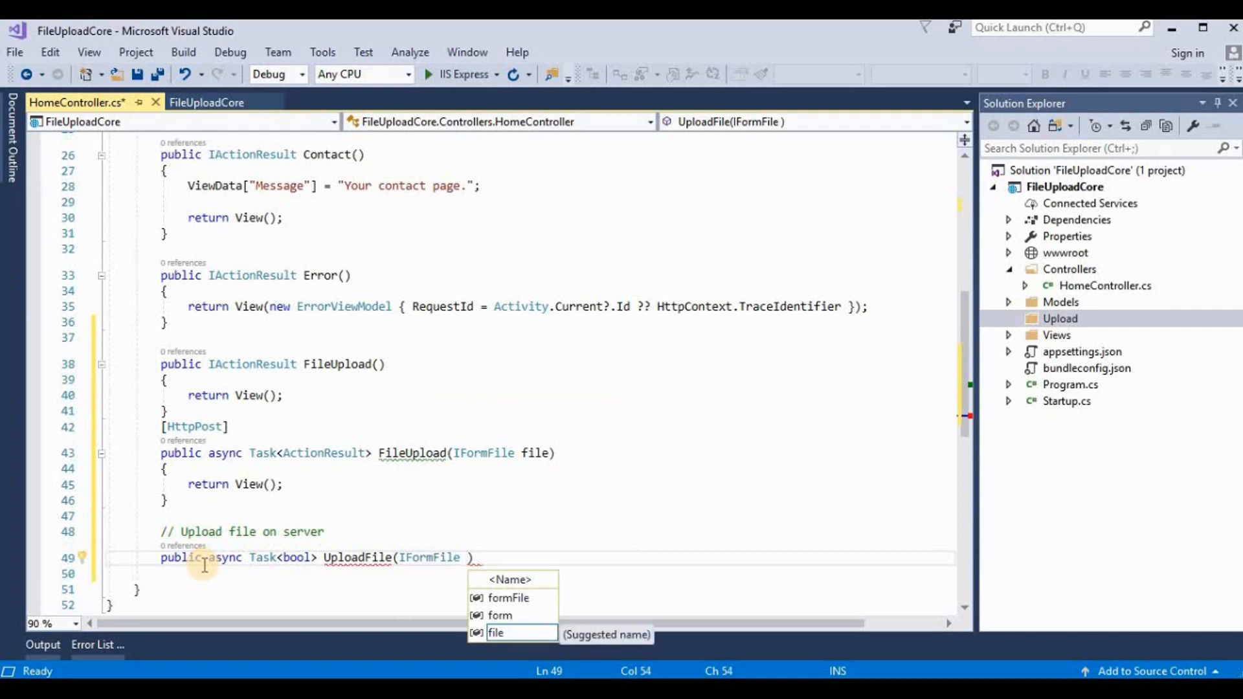
text(f)
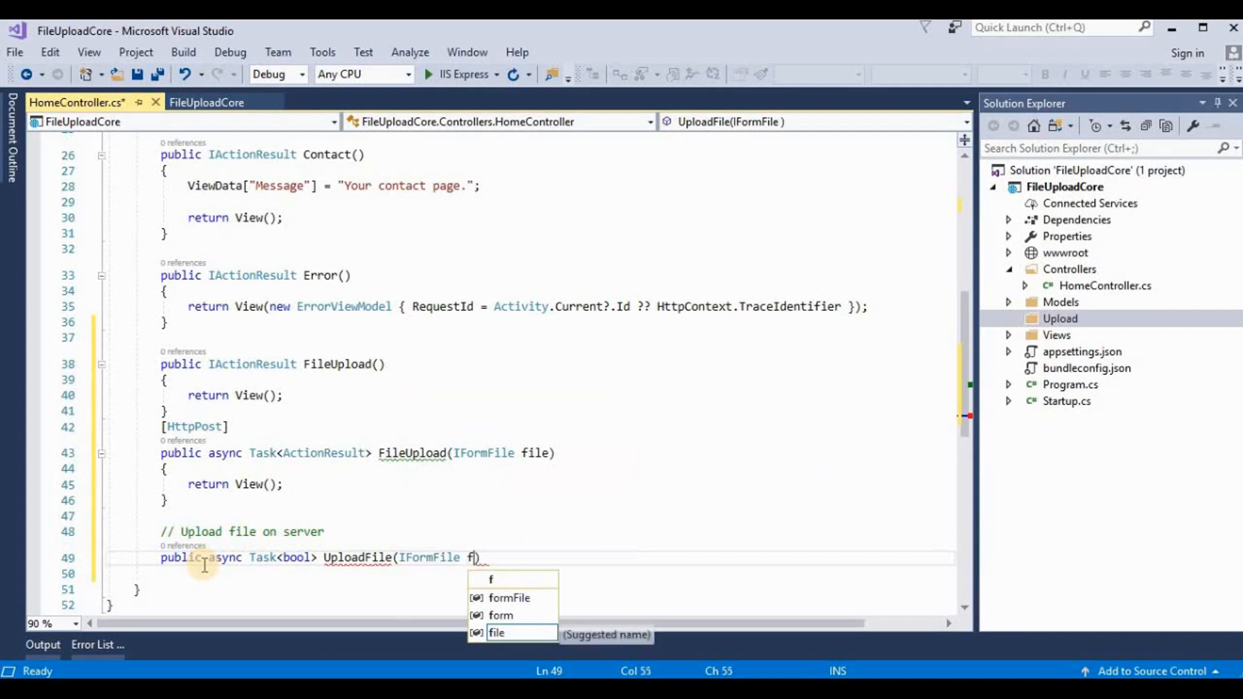
key(Tab)
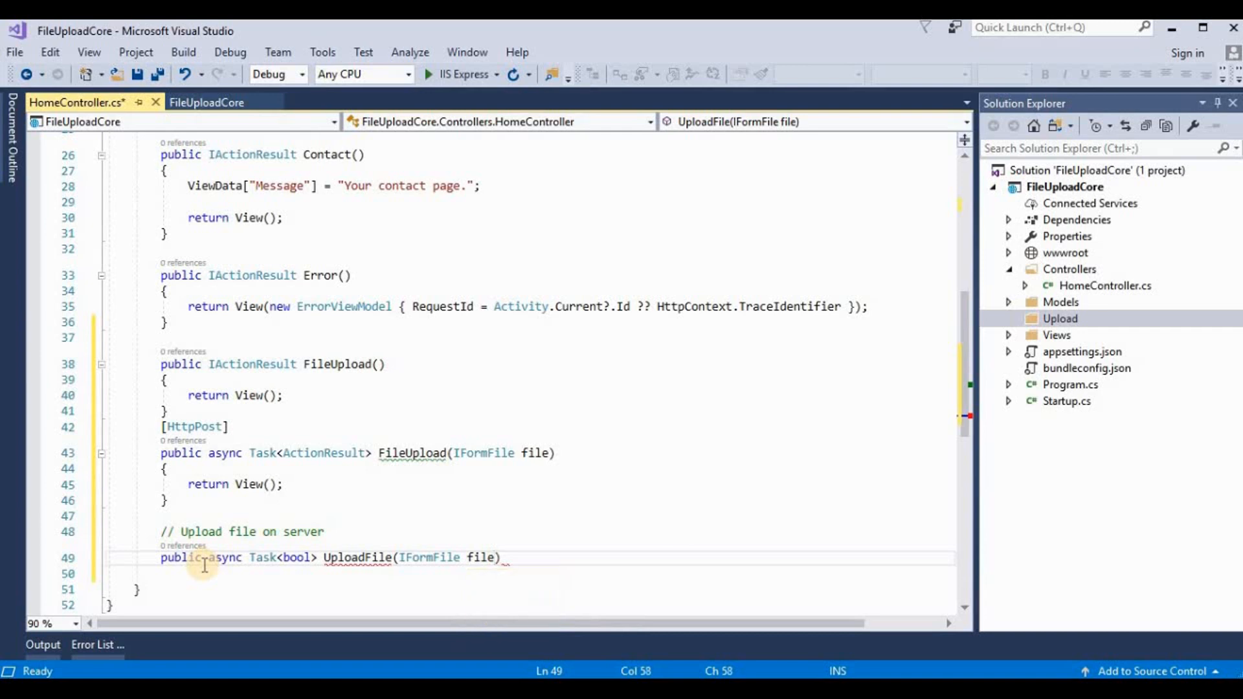
key(Enter)
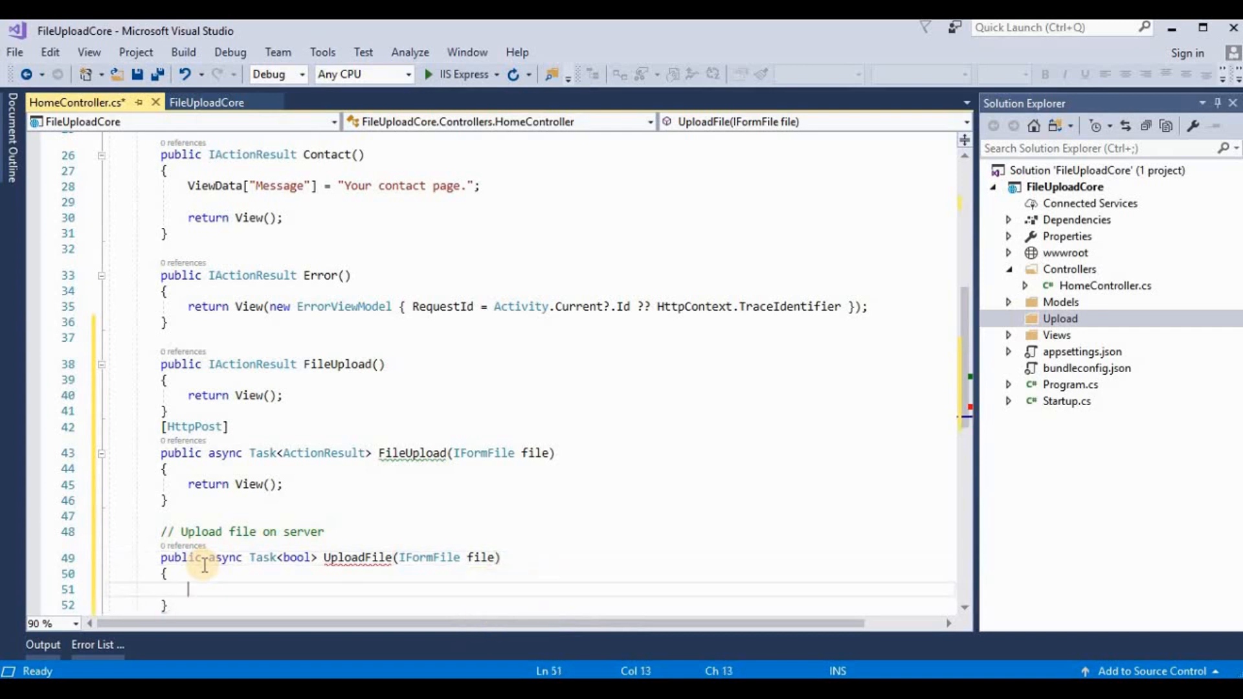
Step: Inside UploadFile, declare string path = ""; and start a try block
text(string_p)
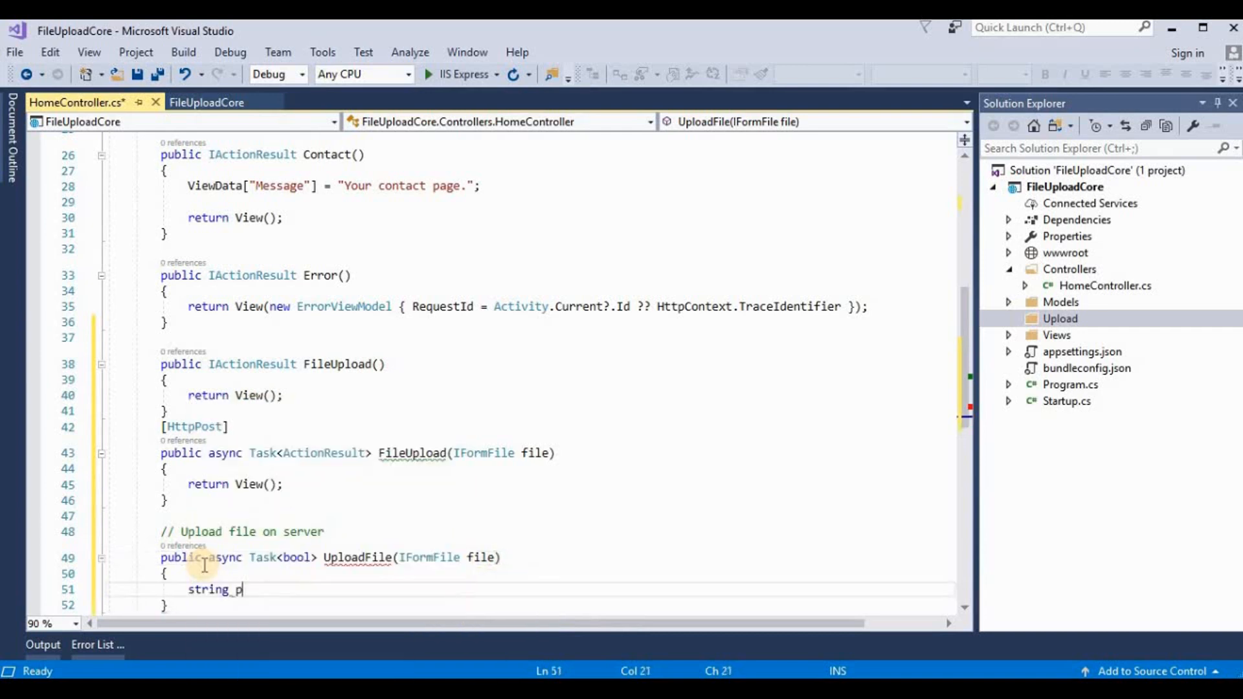
text(ath)
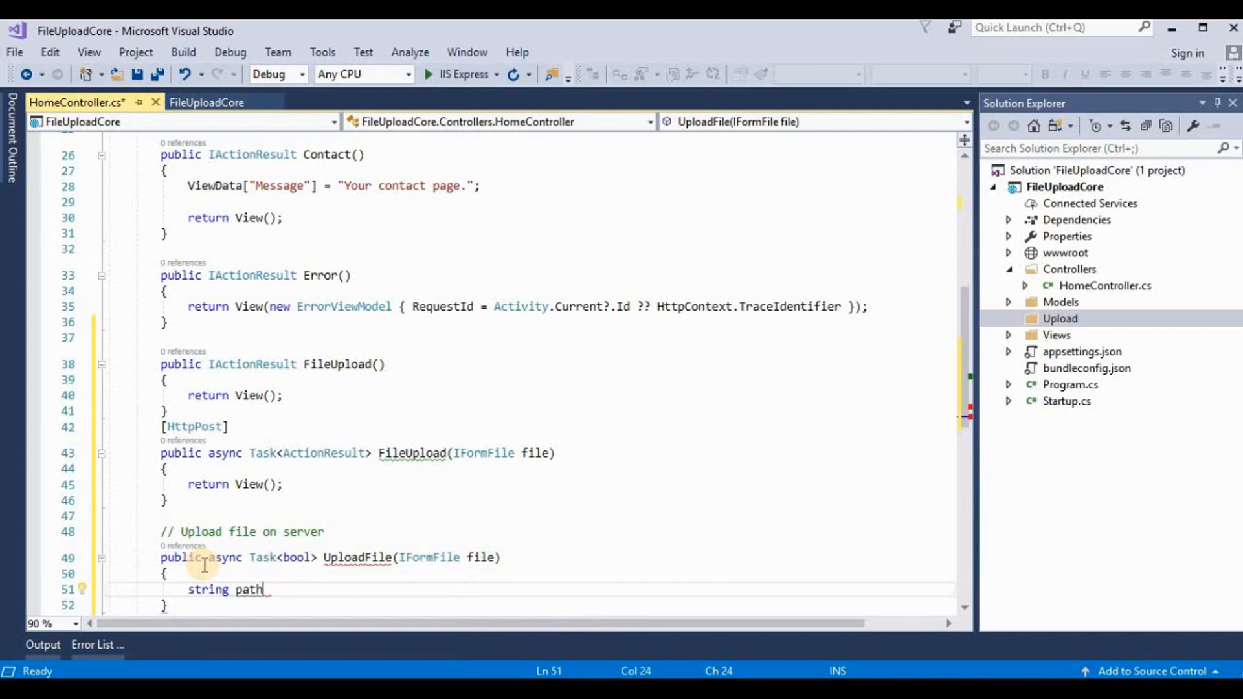
text(= "";)
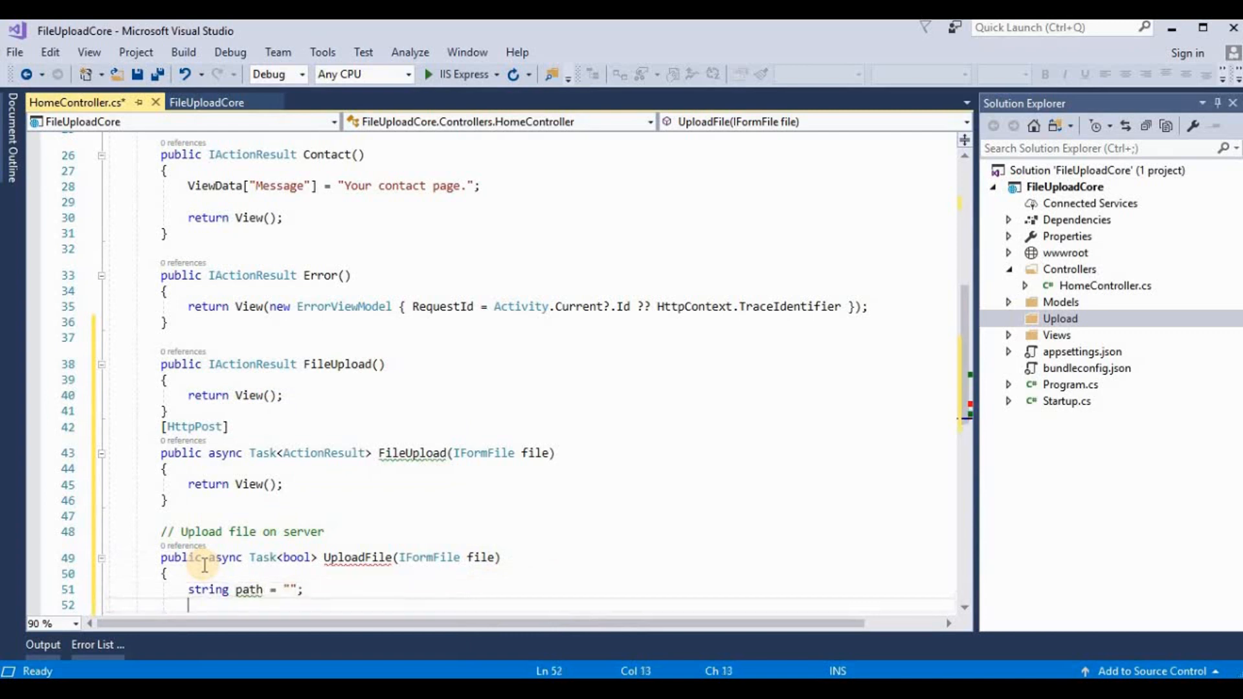
text(try)
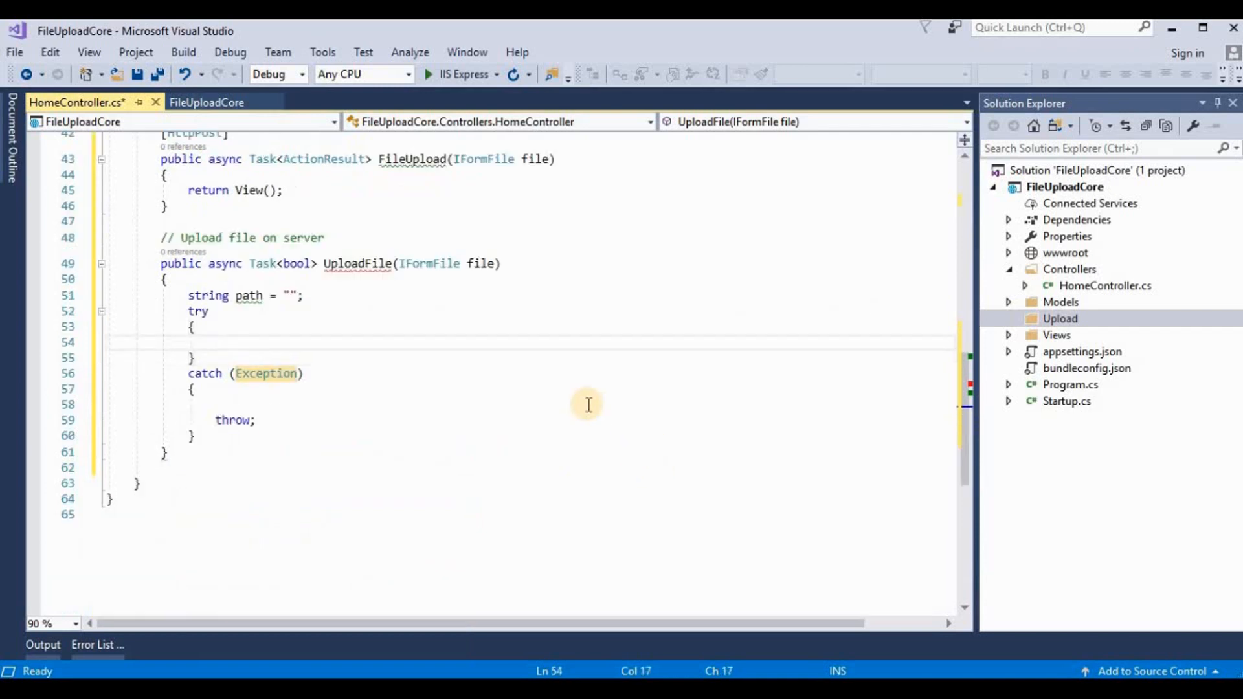
Step: Add an if (file.Length > 0) check inside the try block
text(if (true))
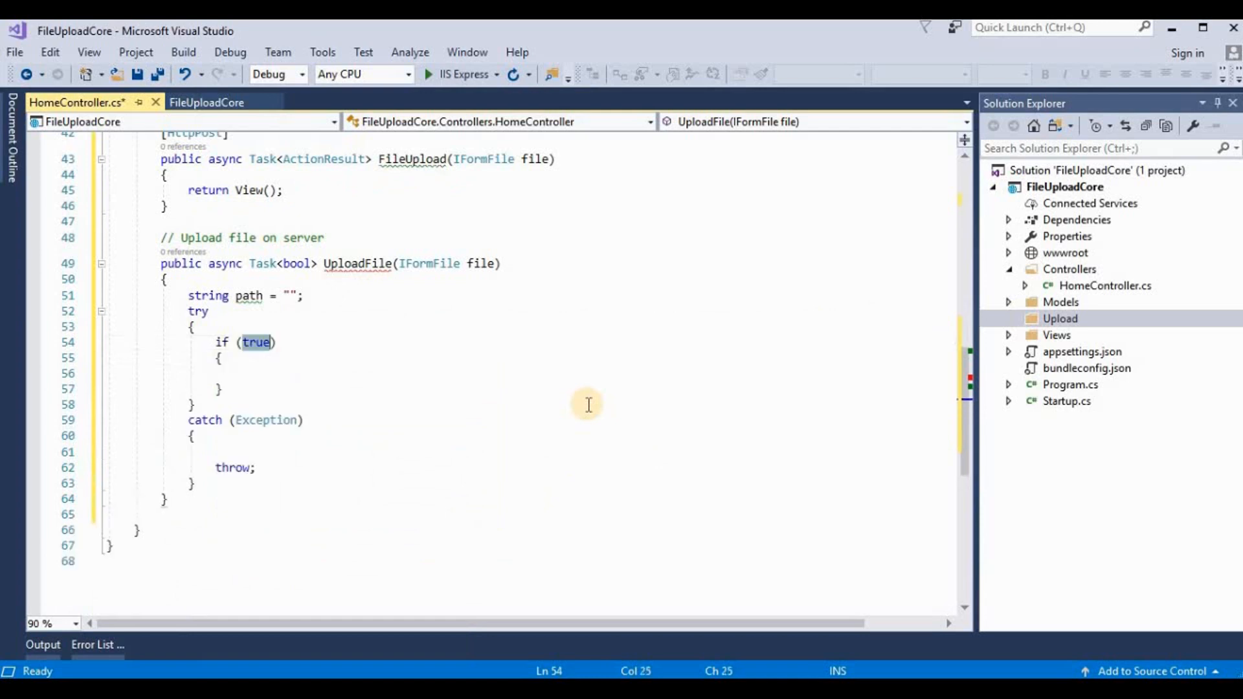
text(file.)
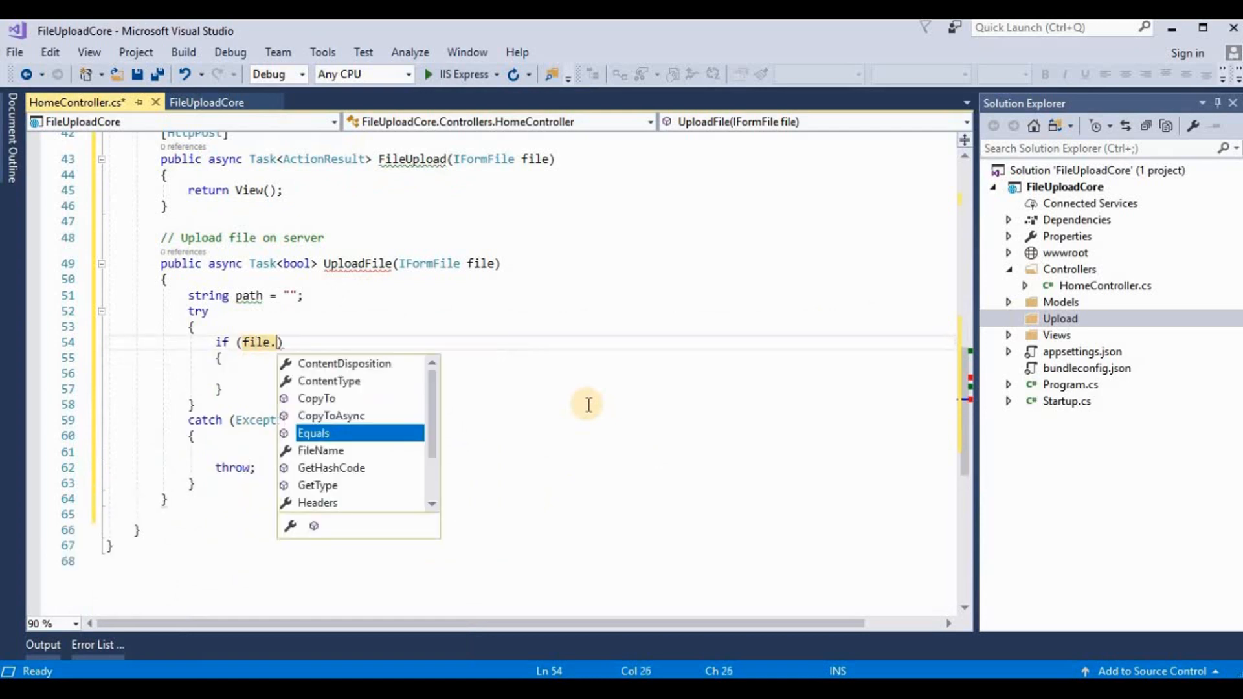
text(Equals;en)
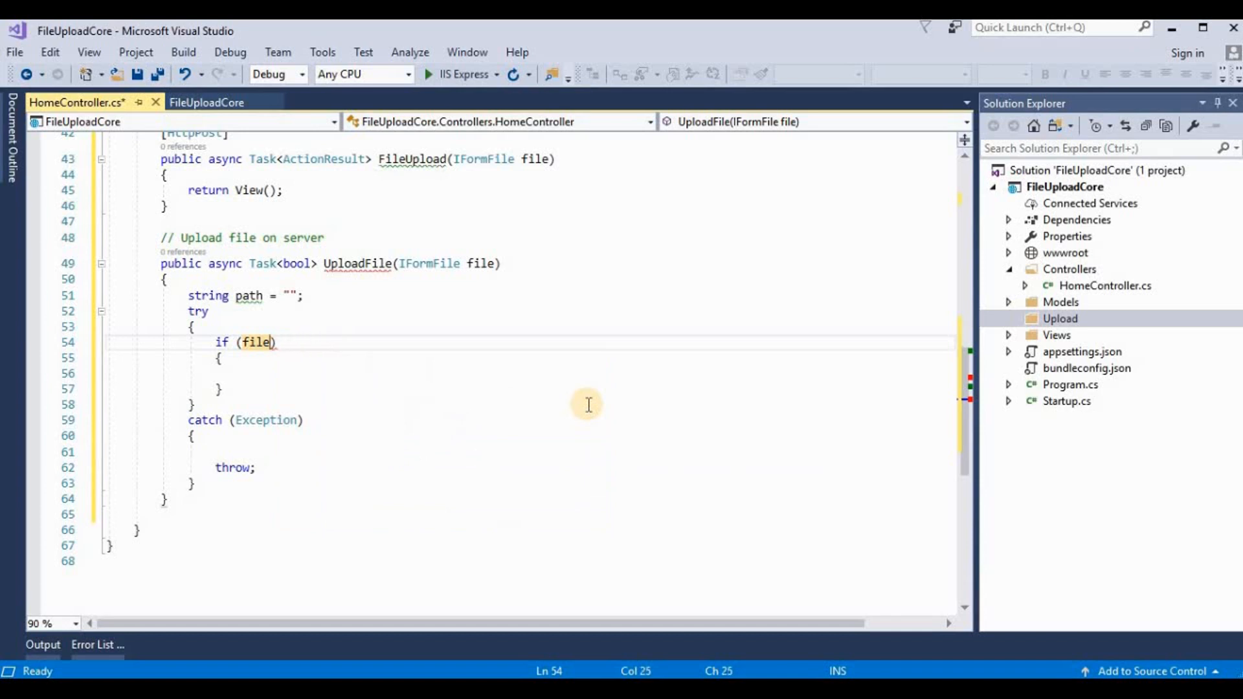
text(.Length)
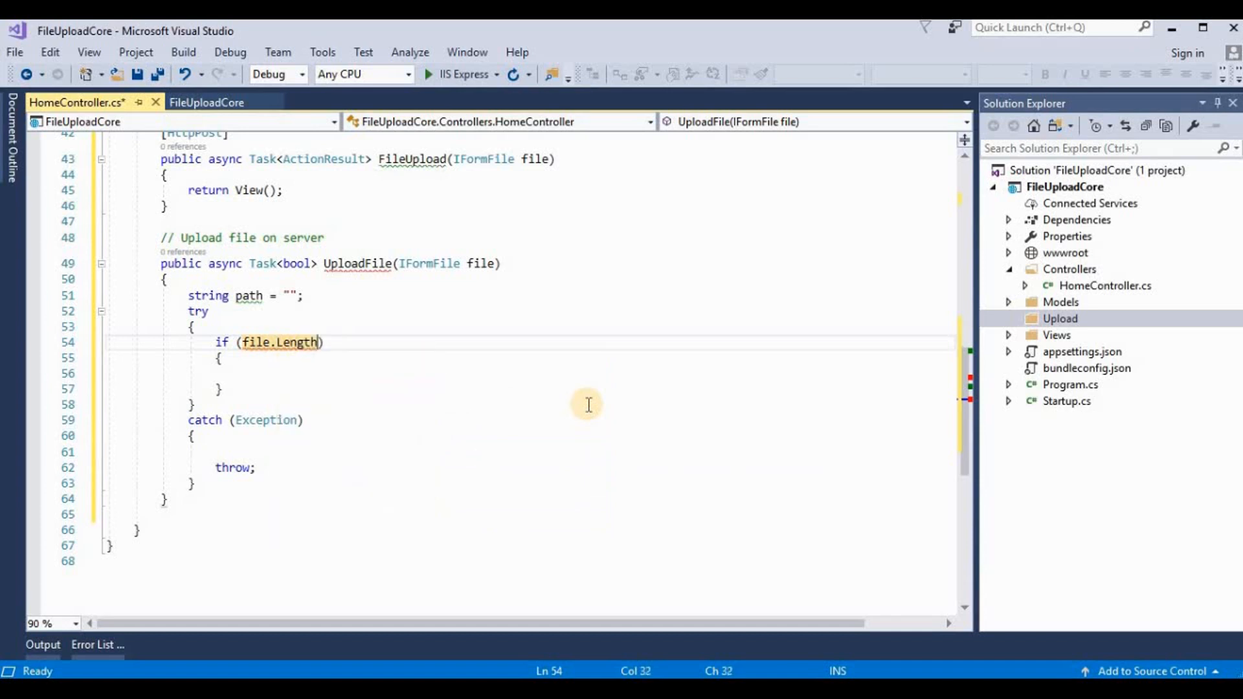
text(>0)
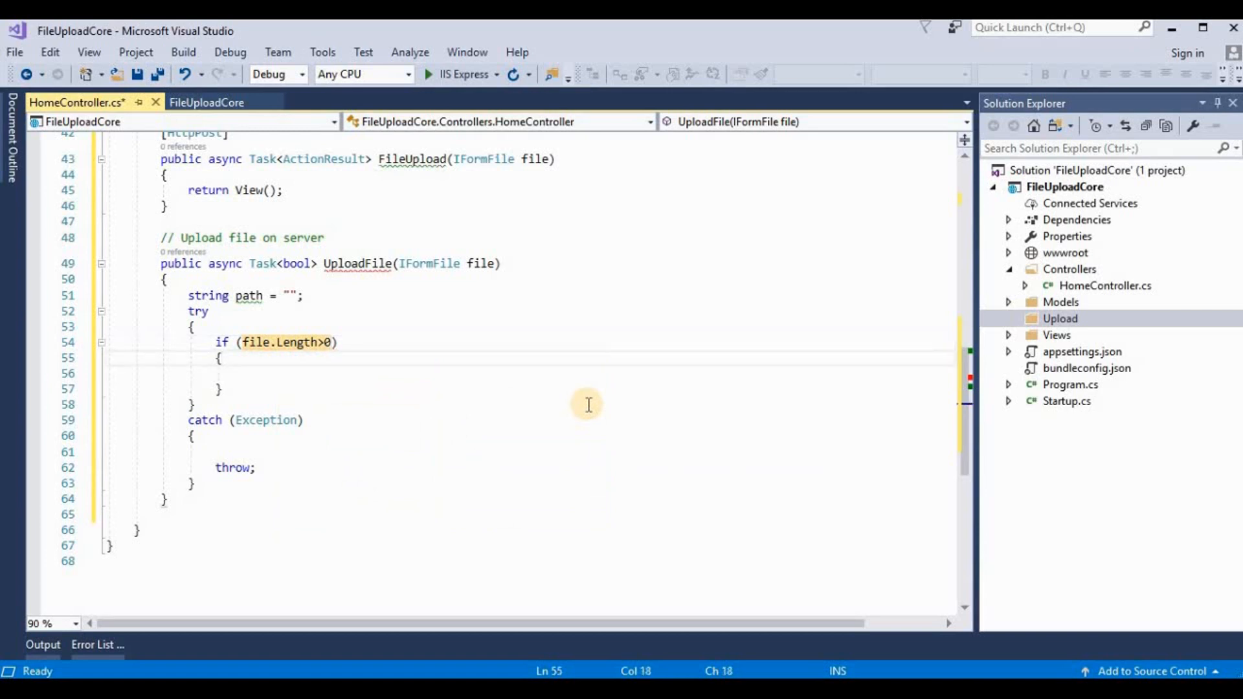
click(243, 374)
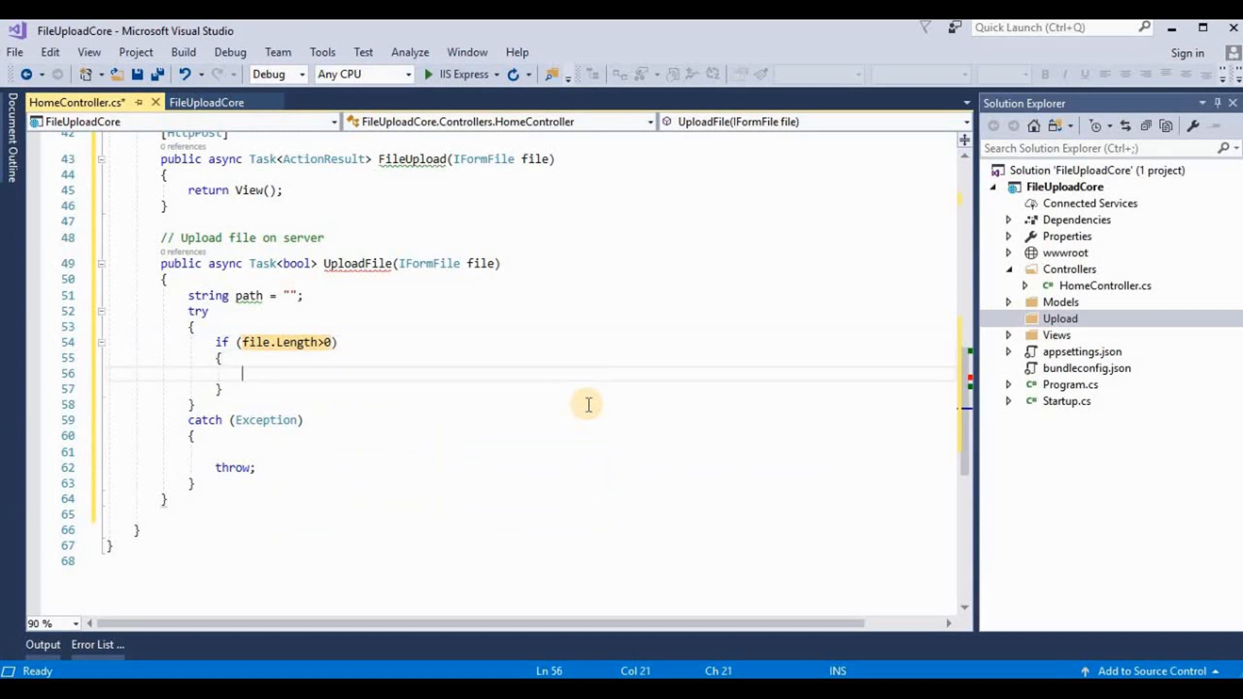
Step: Inside the if, write string filename = Guid.NewGuid() + Path.GetExtension(file.FileName)
text(string fi)
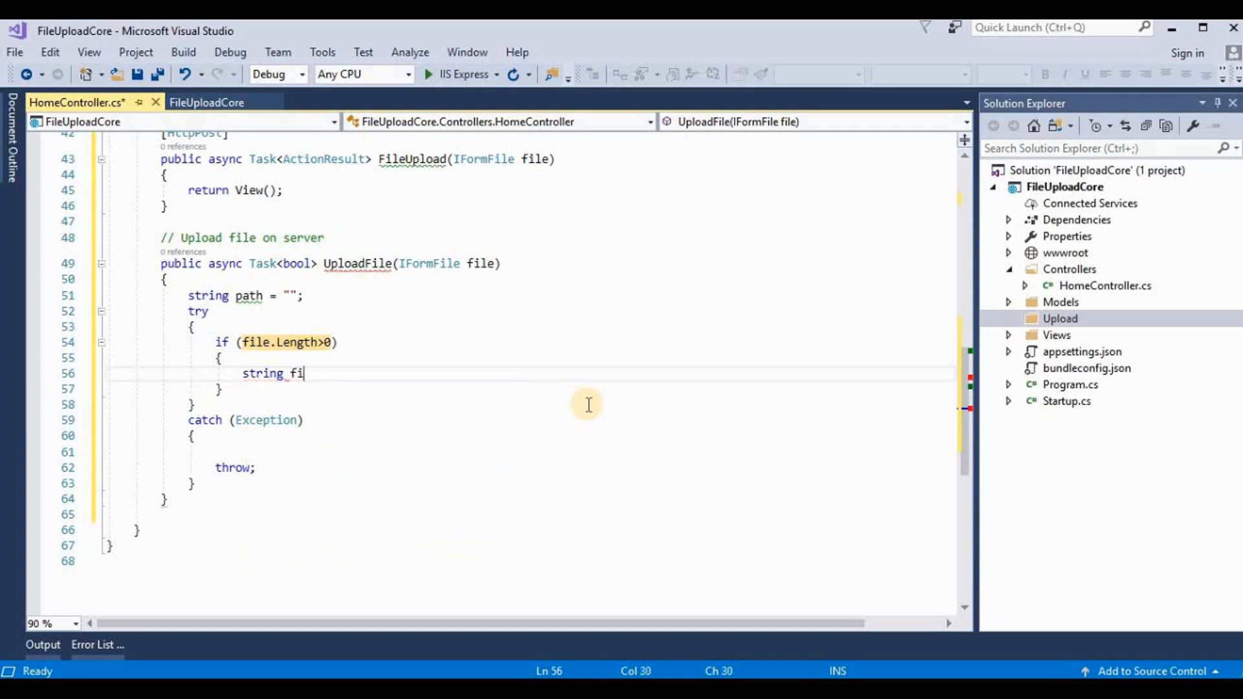
text(ename)
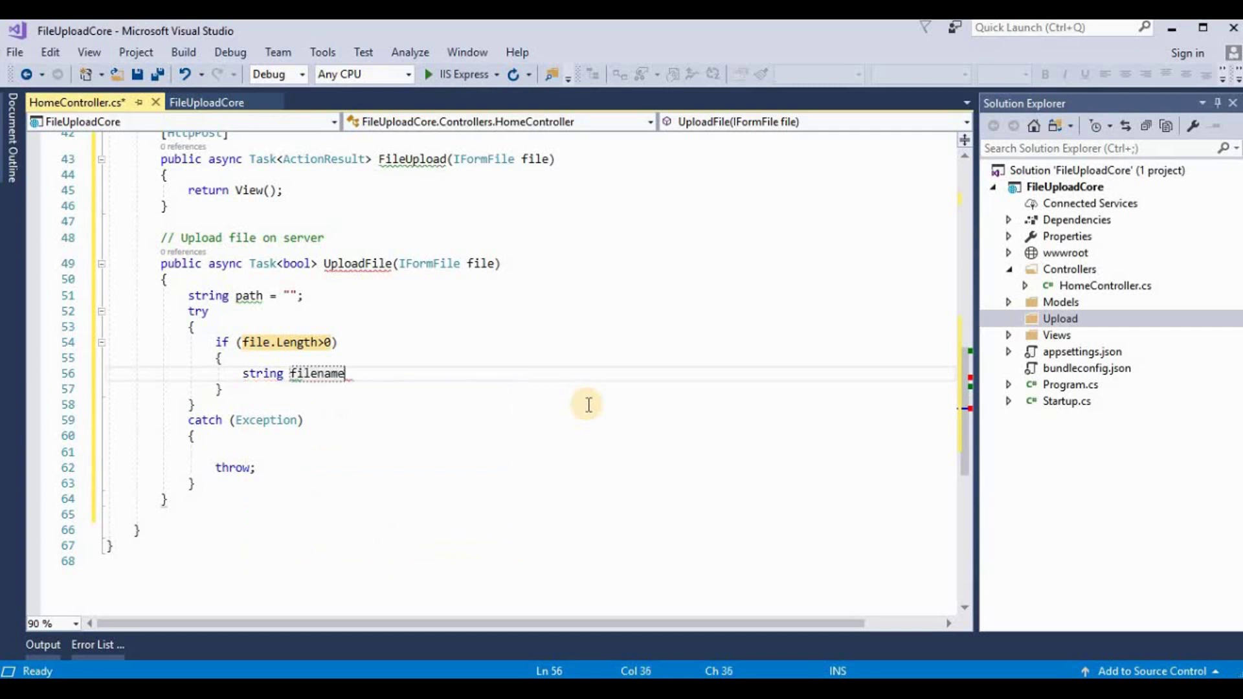
text(=)
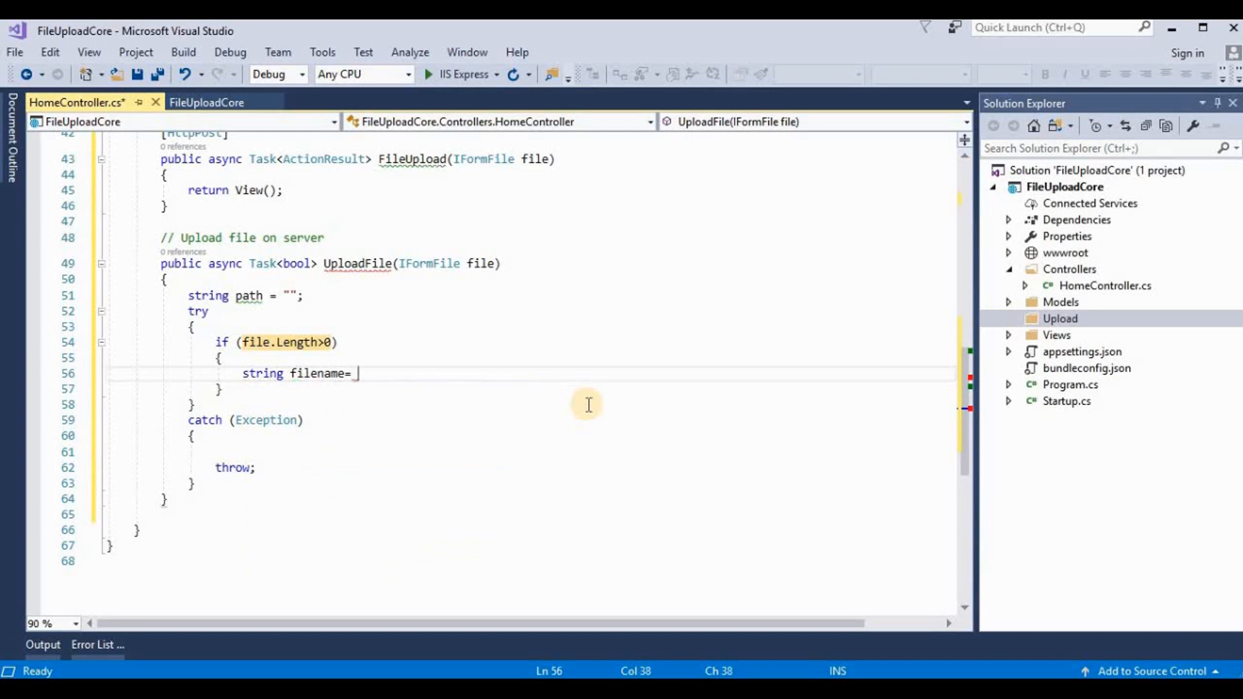
text(Guid)
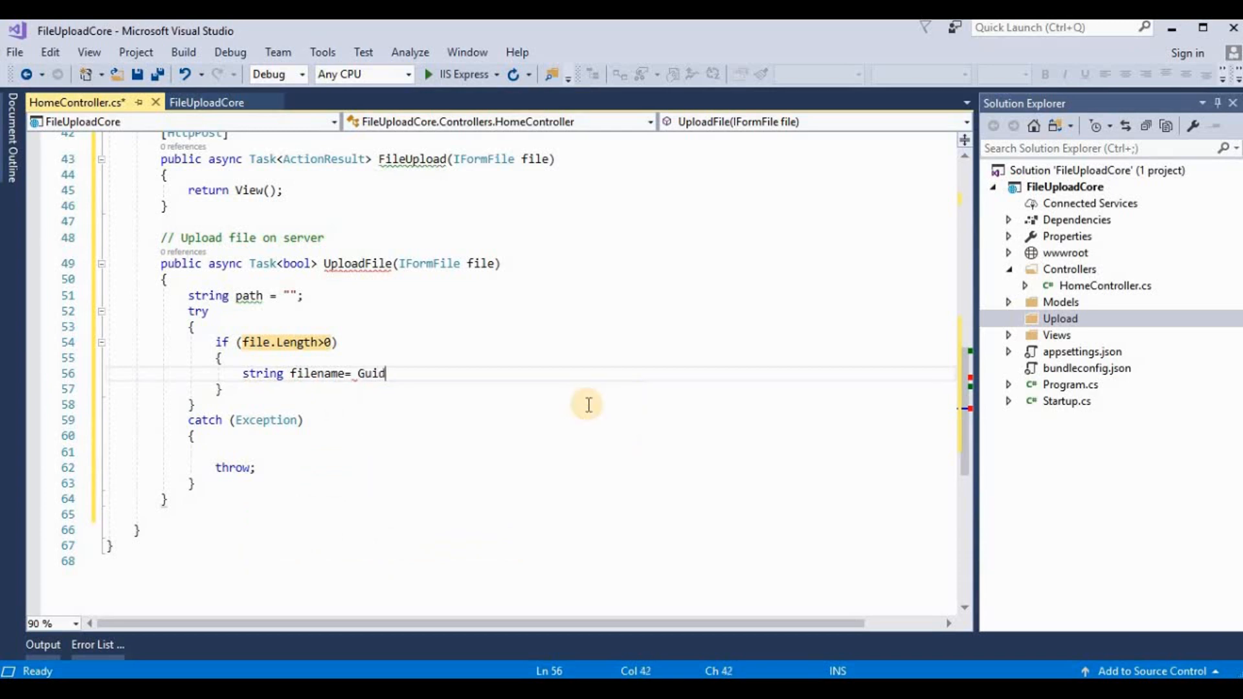
text(.NewGuid)
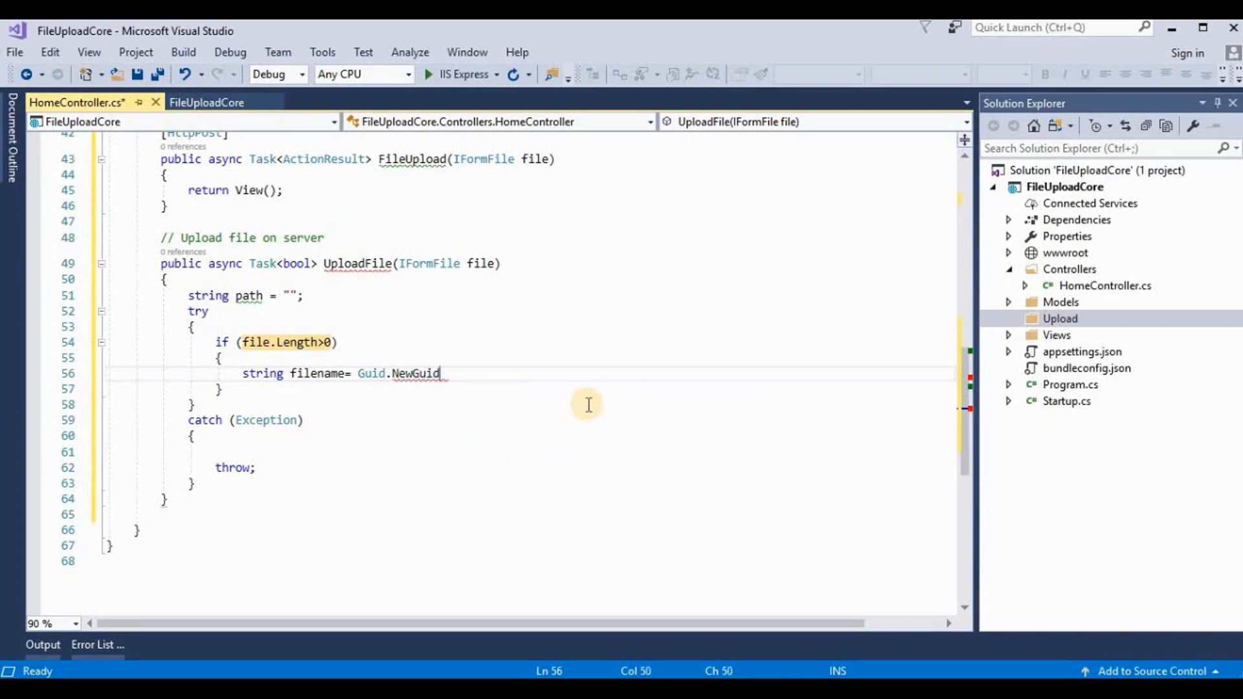
text(()+)
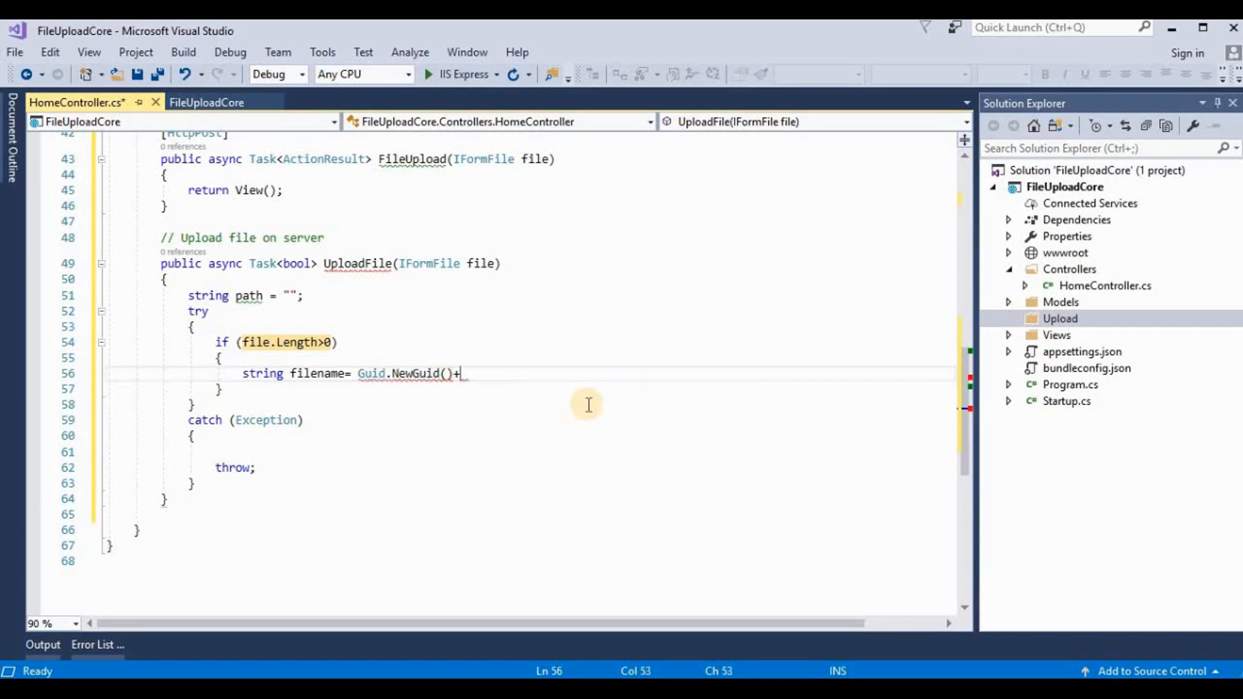
text(Path)
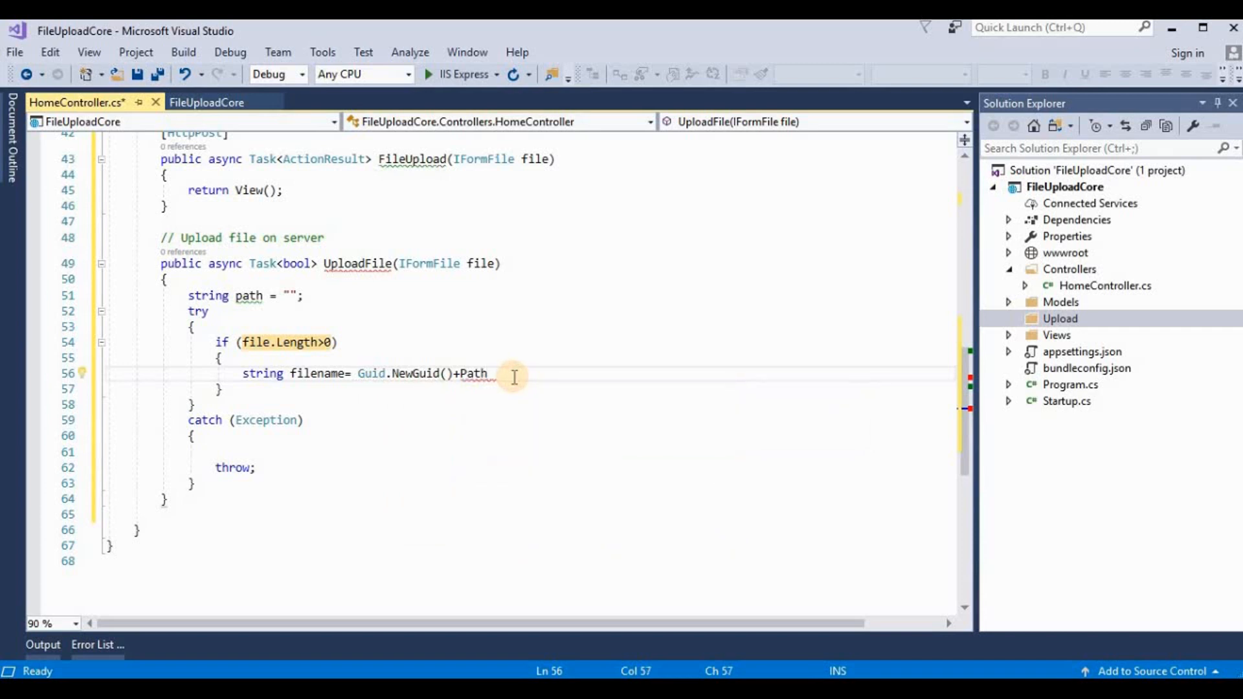
click(65, 373)
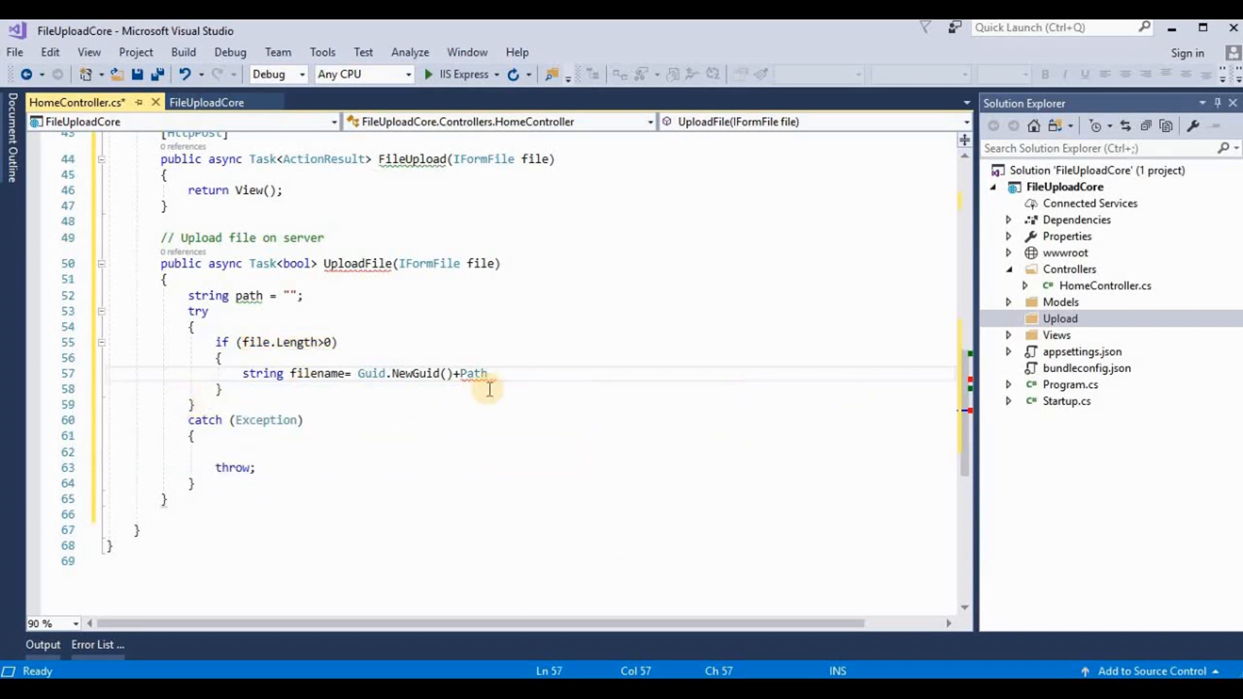
text(.)
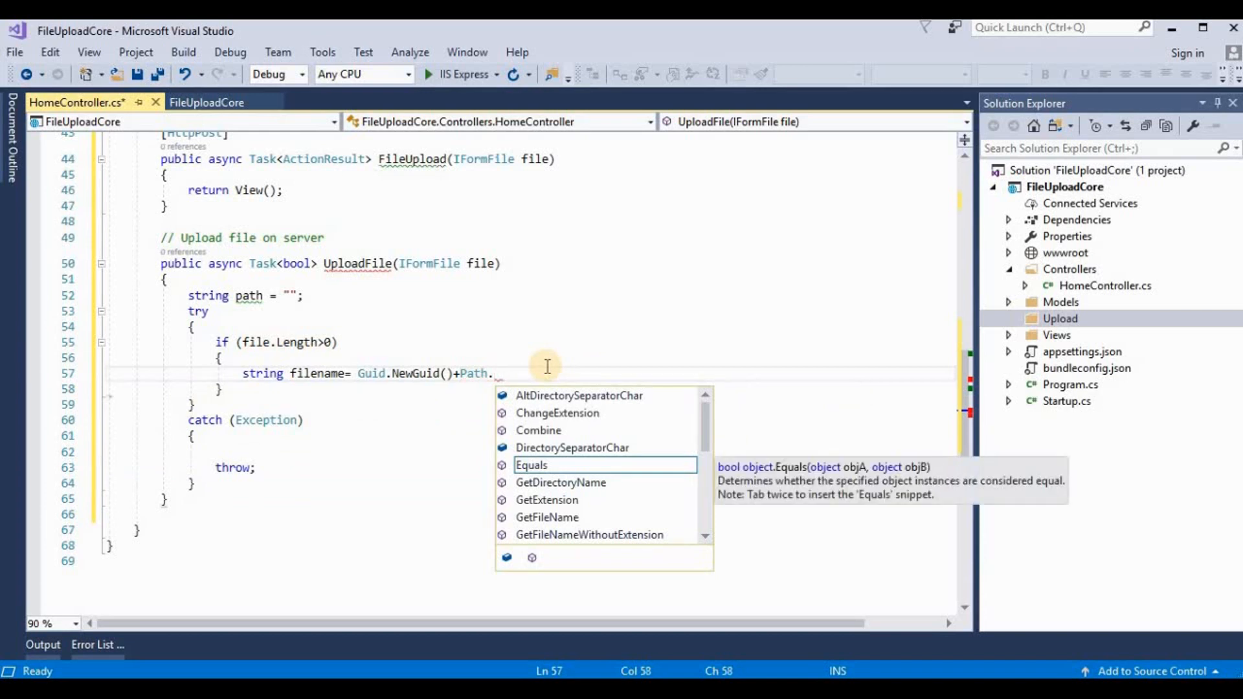
text(get)
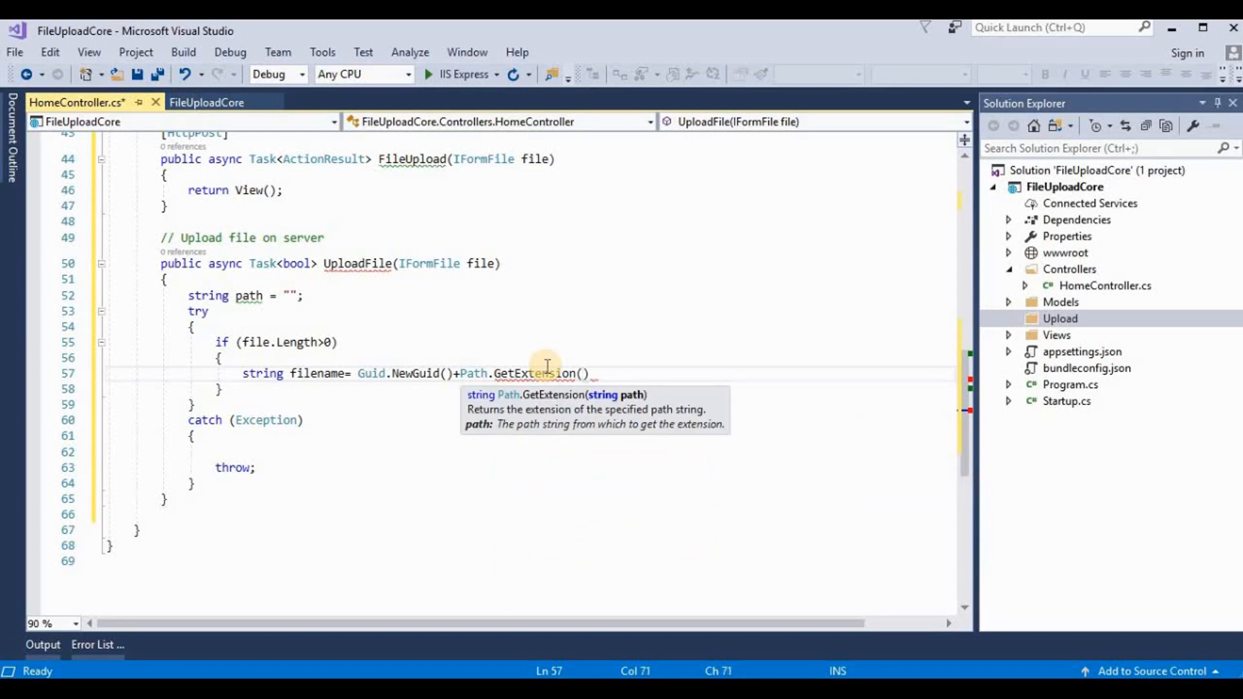
text(file)
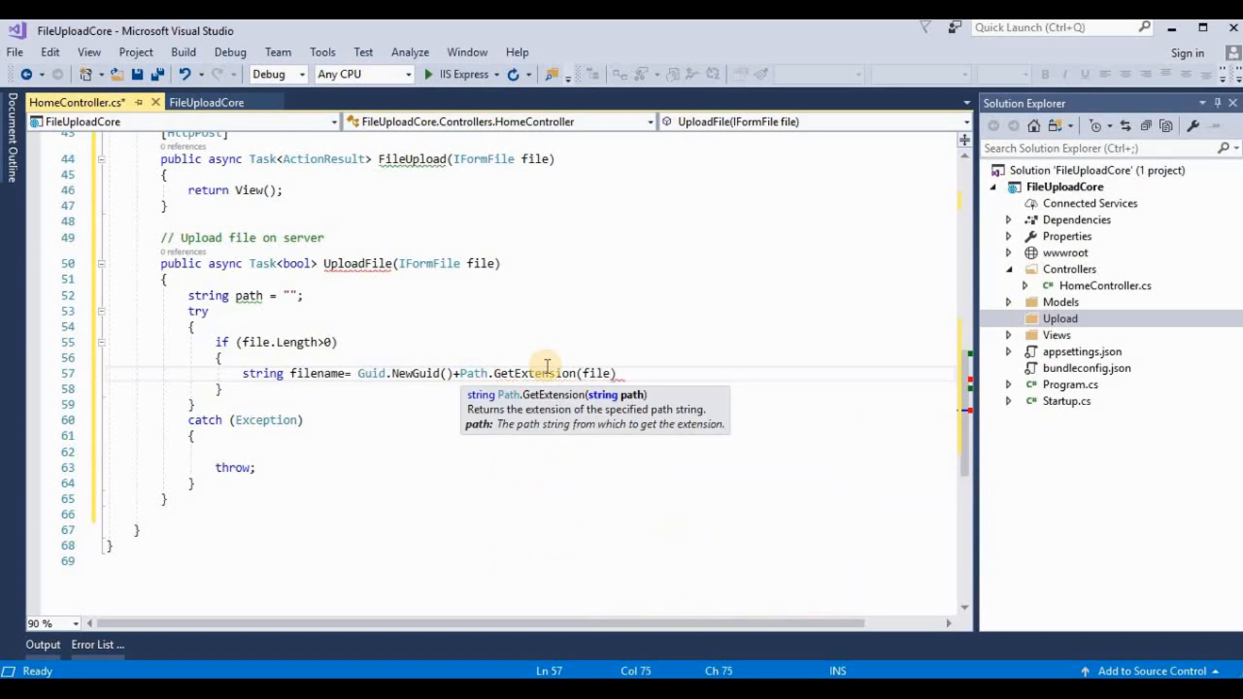
text(.)
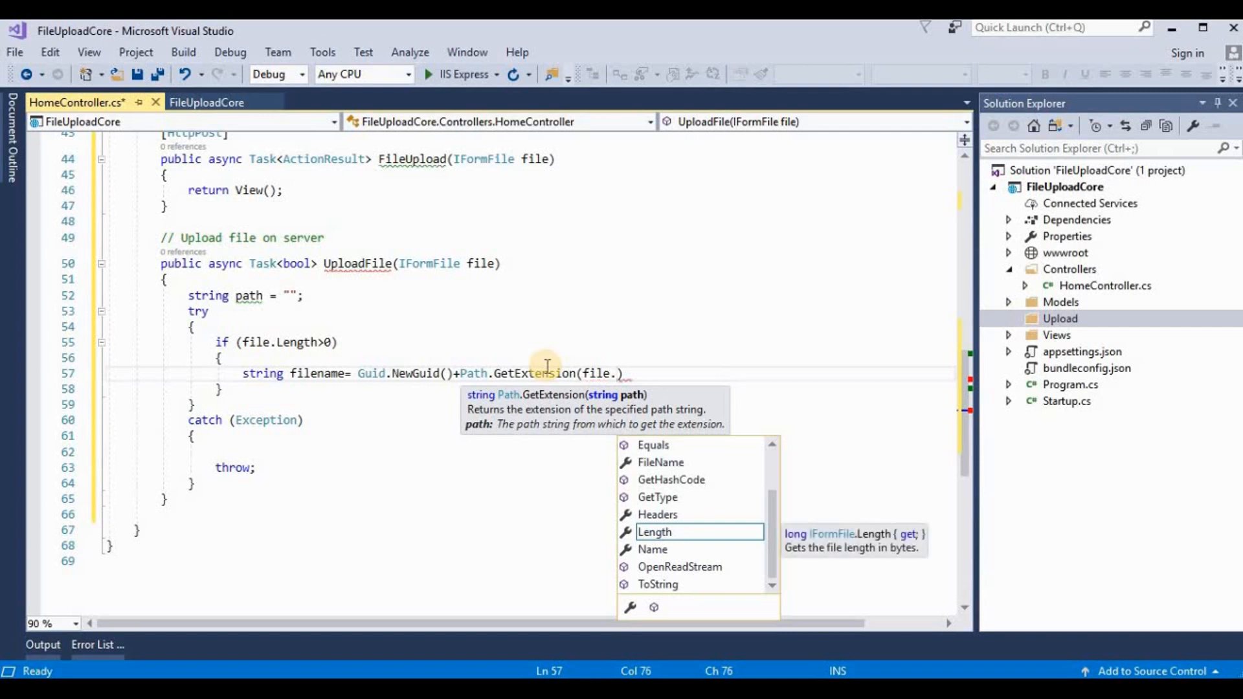
text(FileName)
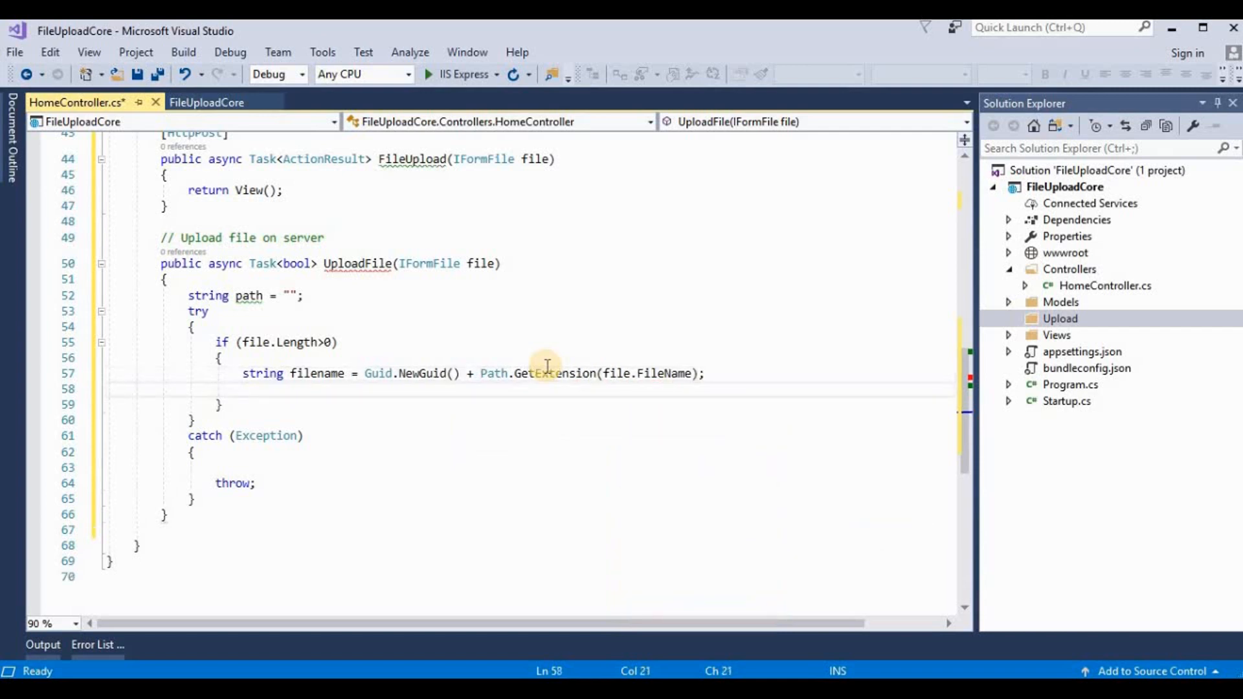
Step: Assign path = Path.GetFullPath(Path.Combine(Directory.GetCurrentDirectory(), "Upload"))
text(path=)
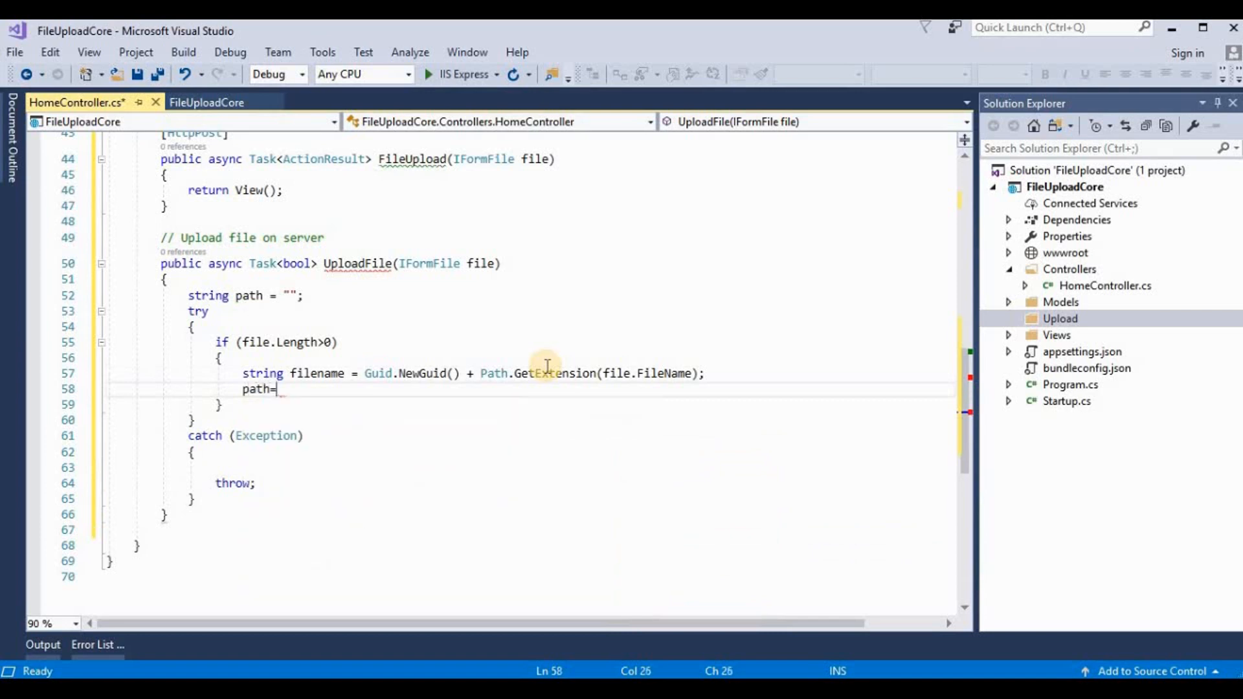
text(P)
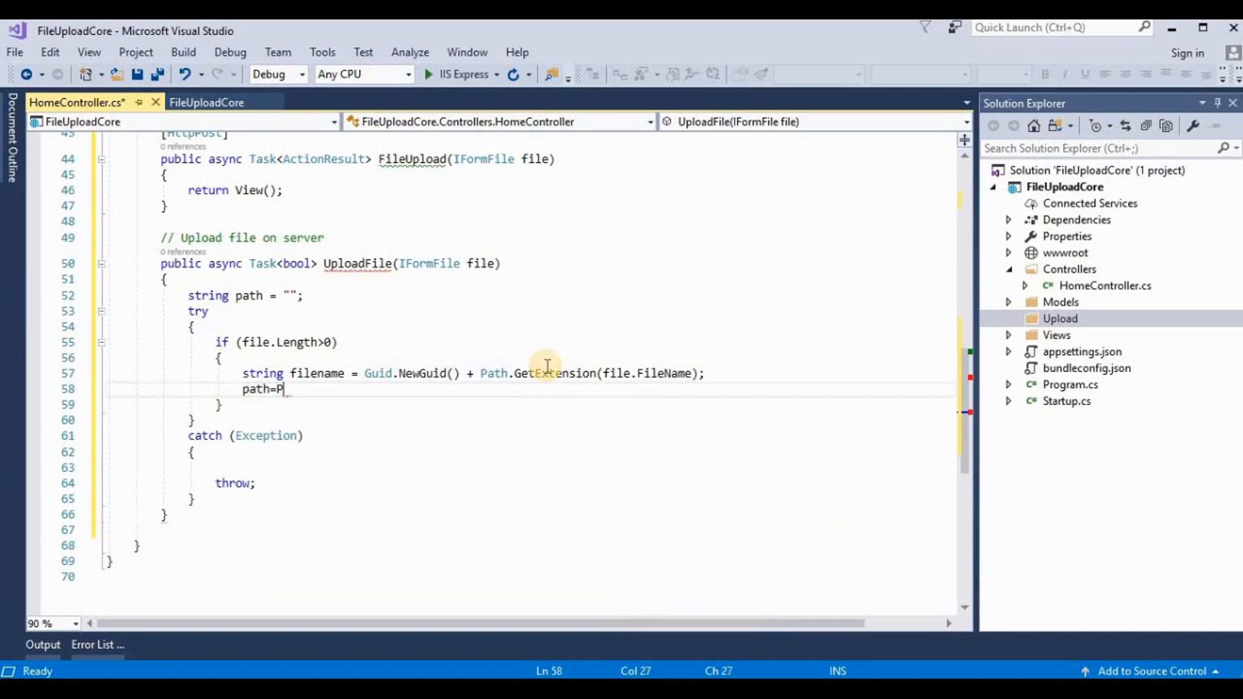
text(ath.)
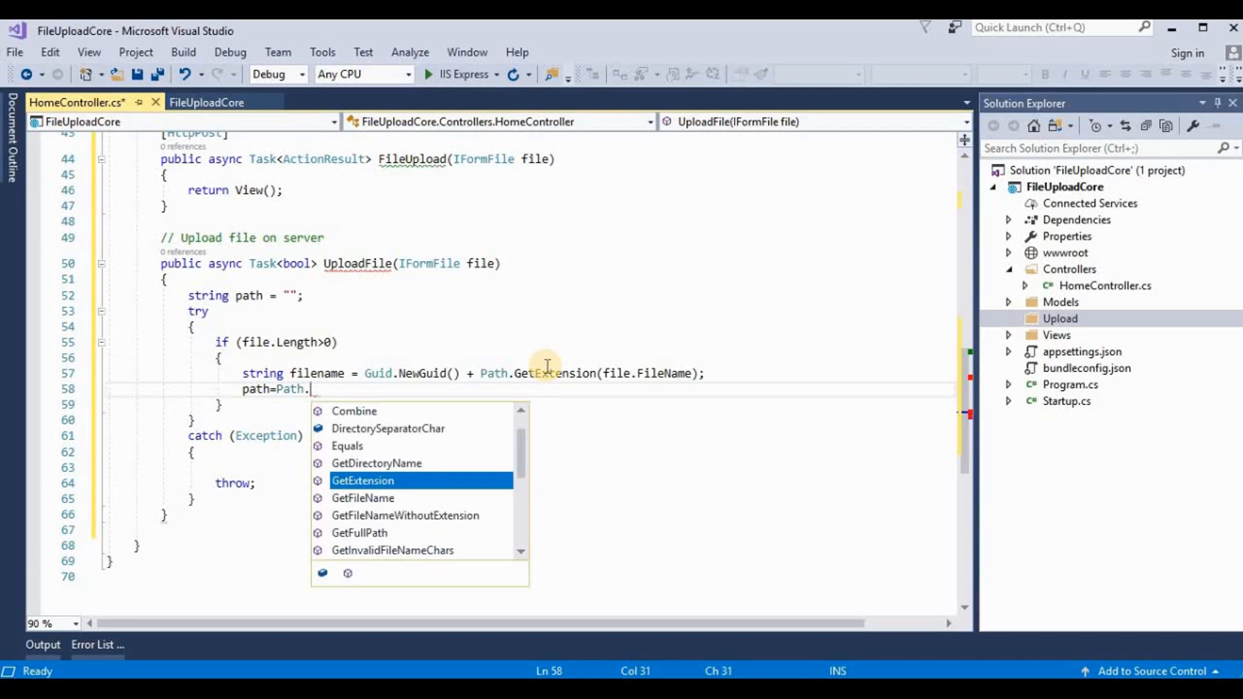
text(getful)
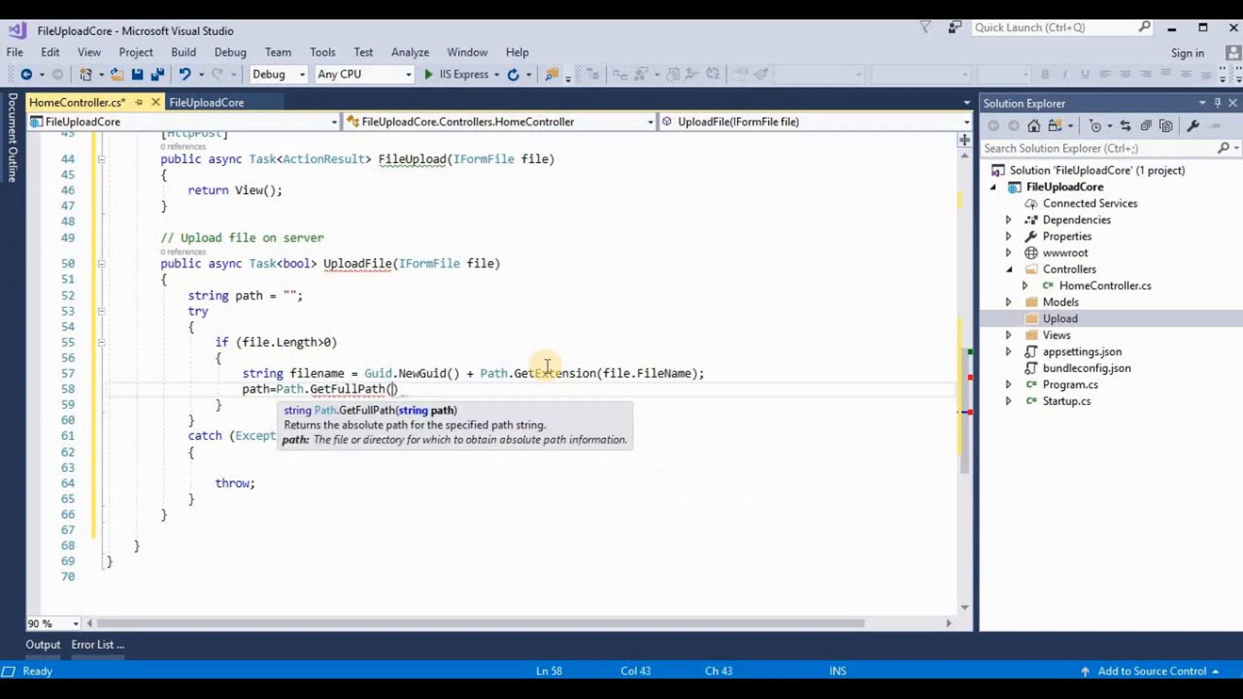
text(Path.co)
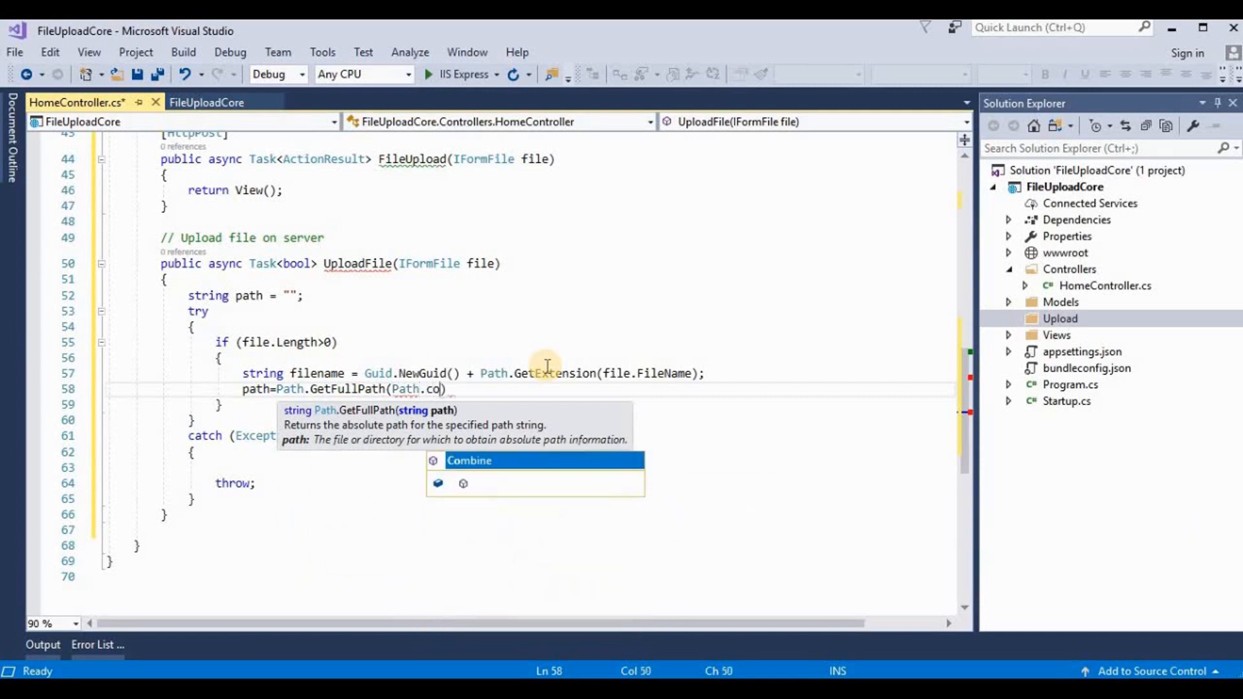
key(Tab)
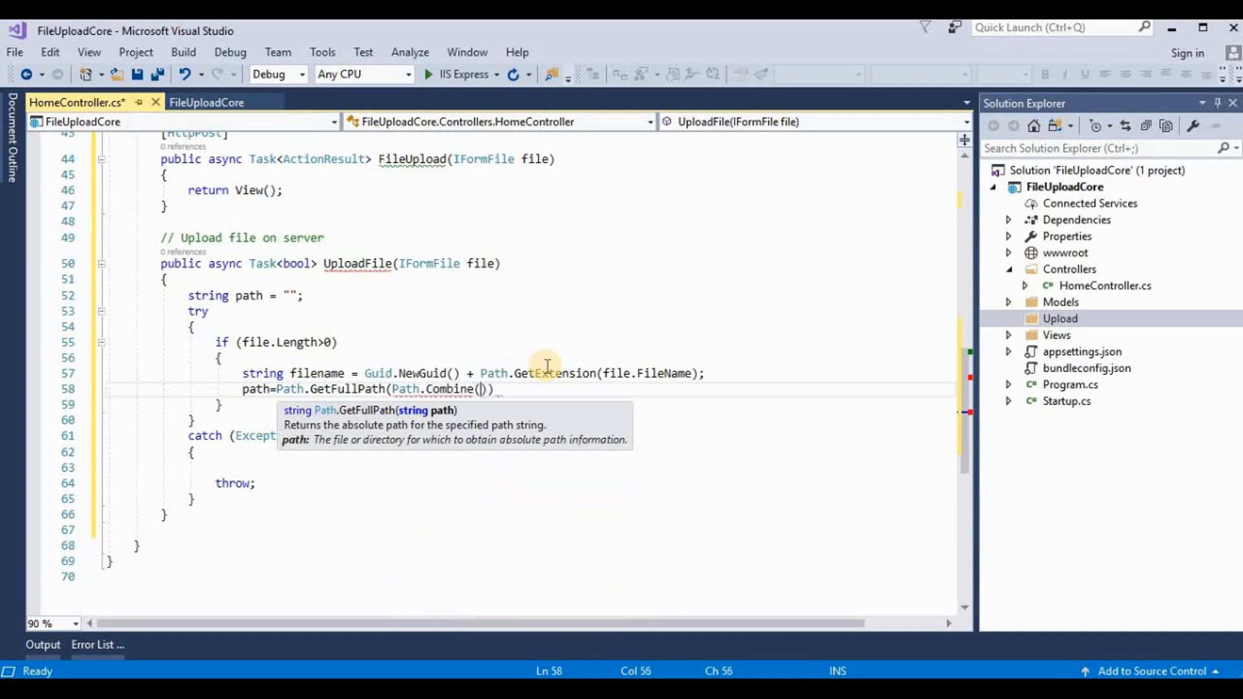
text(dir)
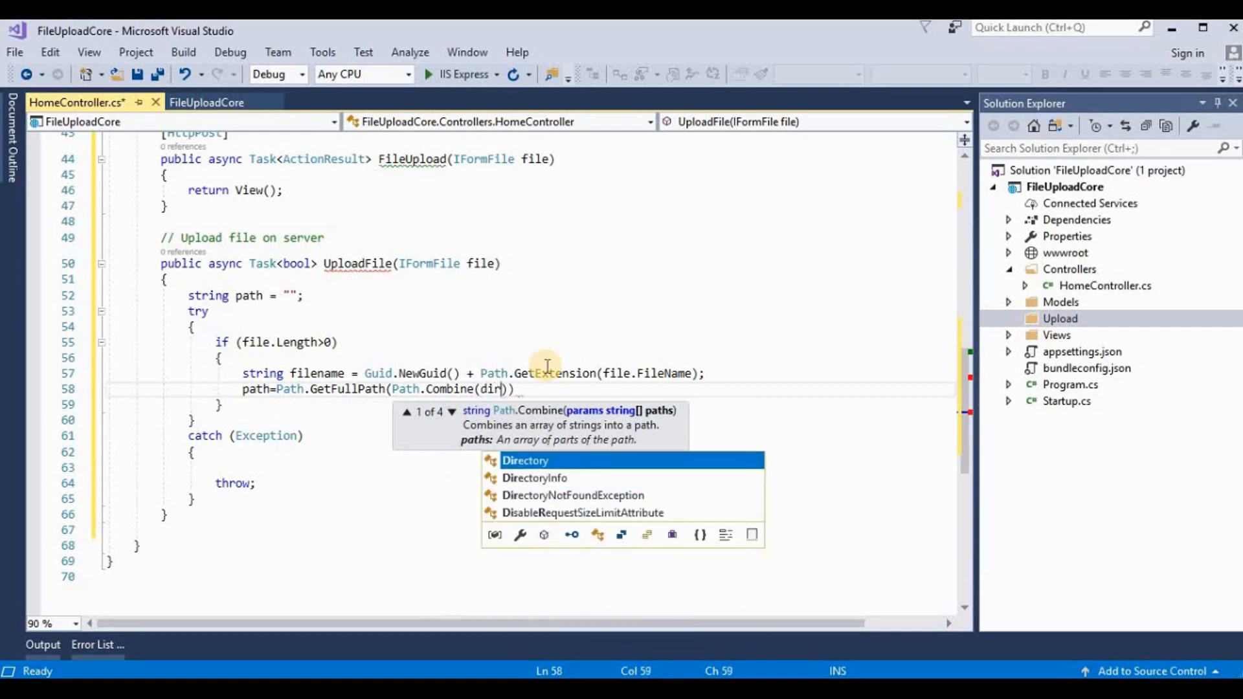
text(e)
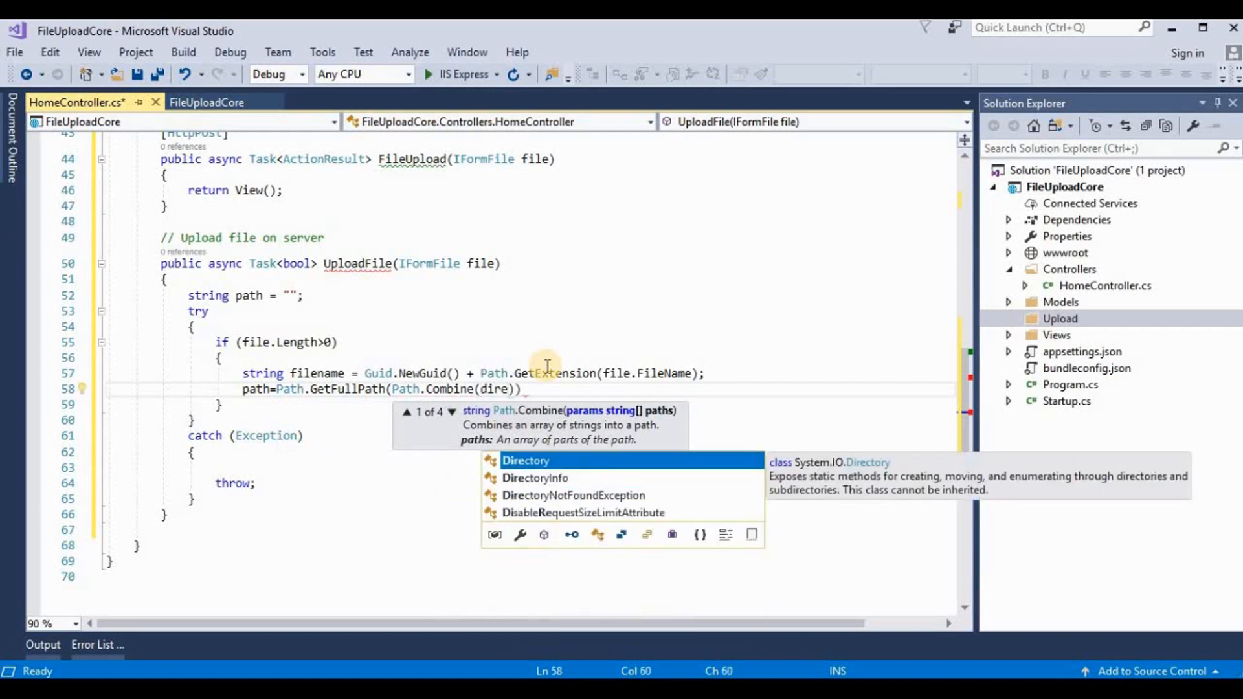
text(Directory.getCurrentDirectory()
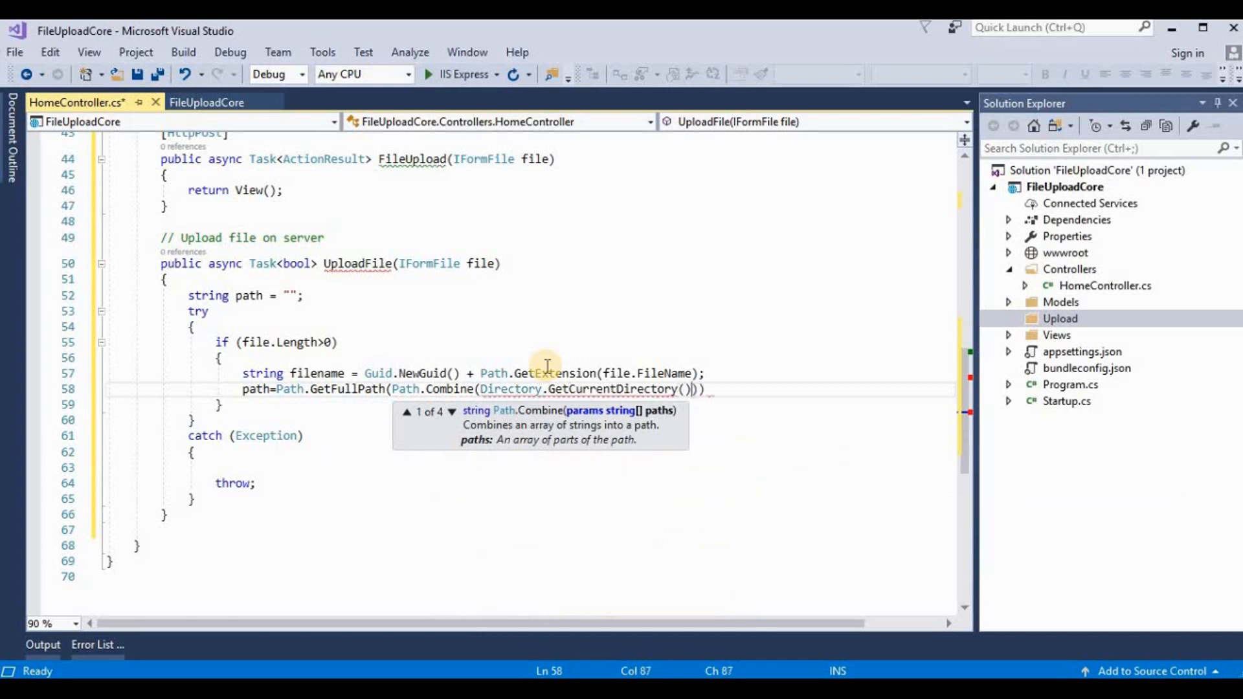
text(,)
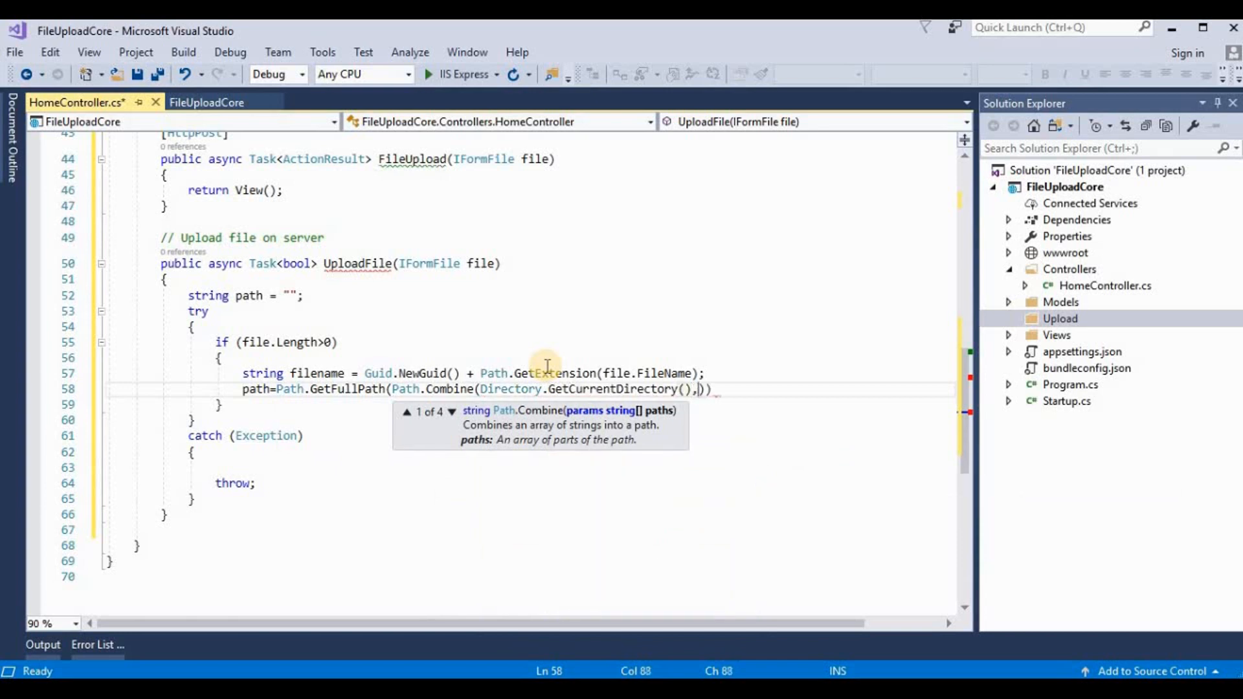
text("")
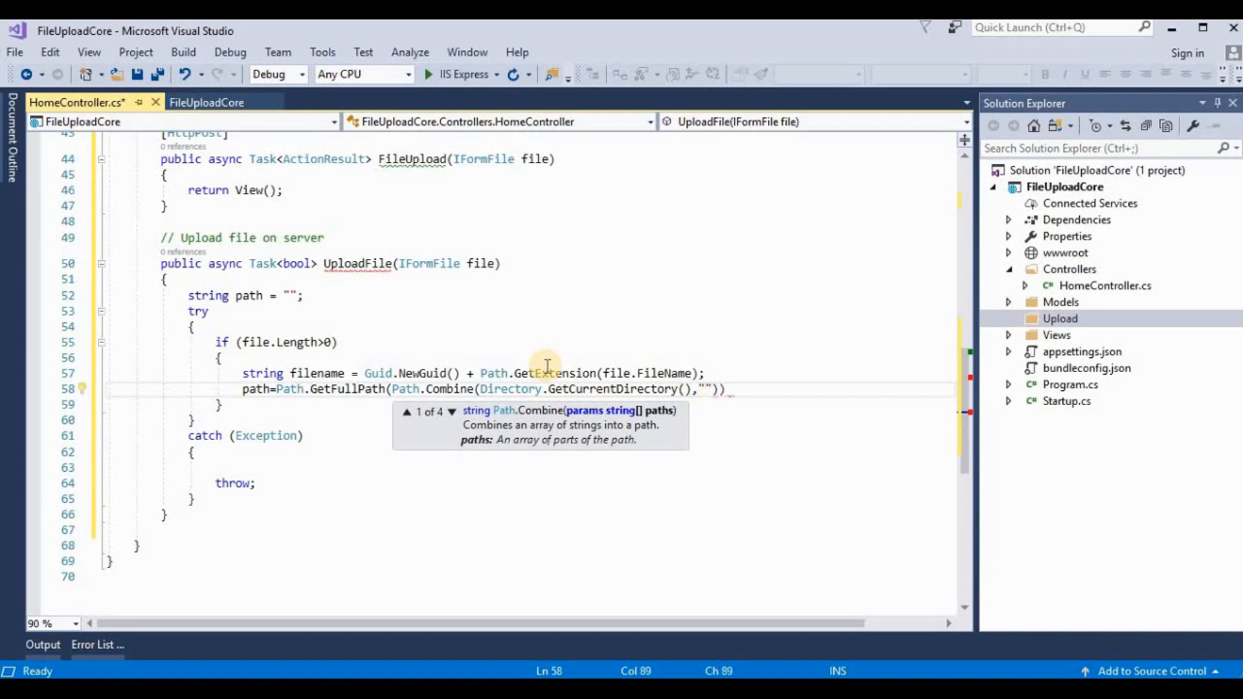
text(Up)
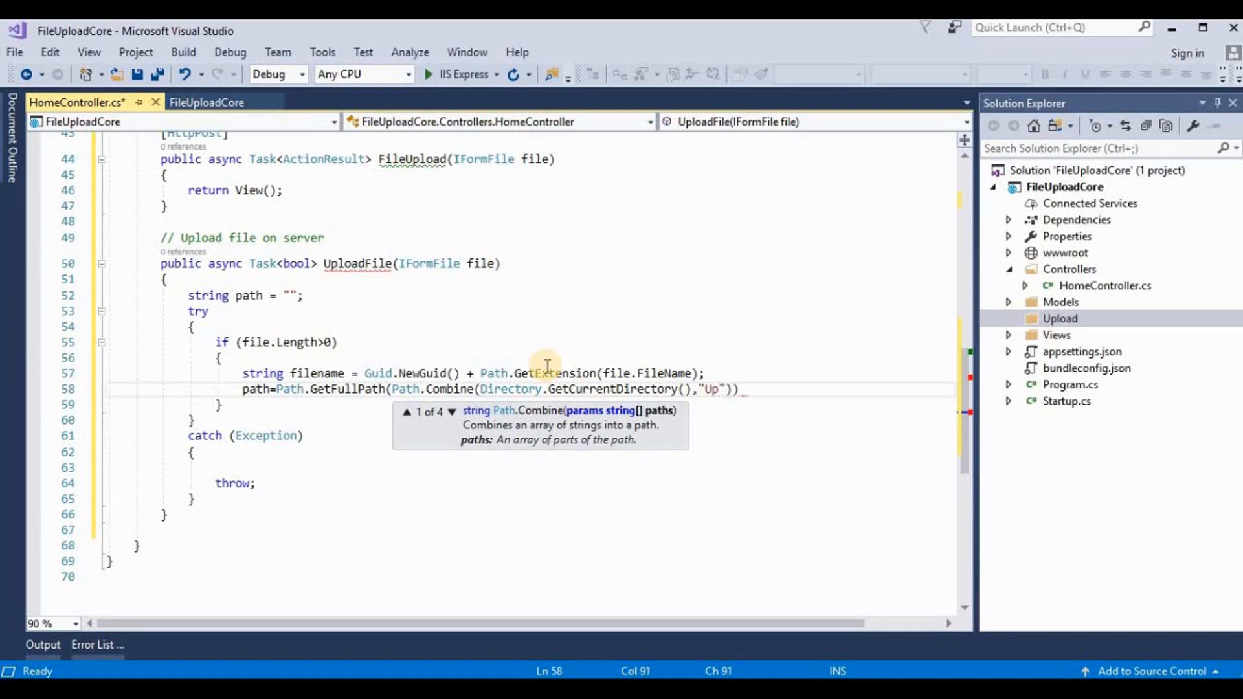
text(load)
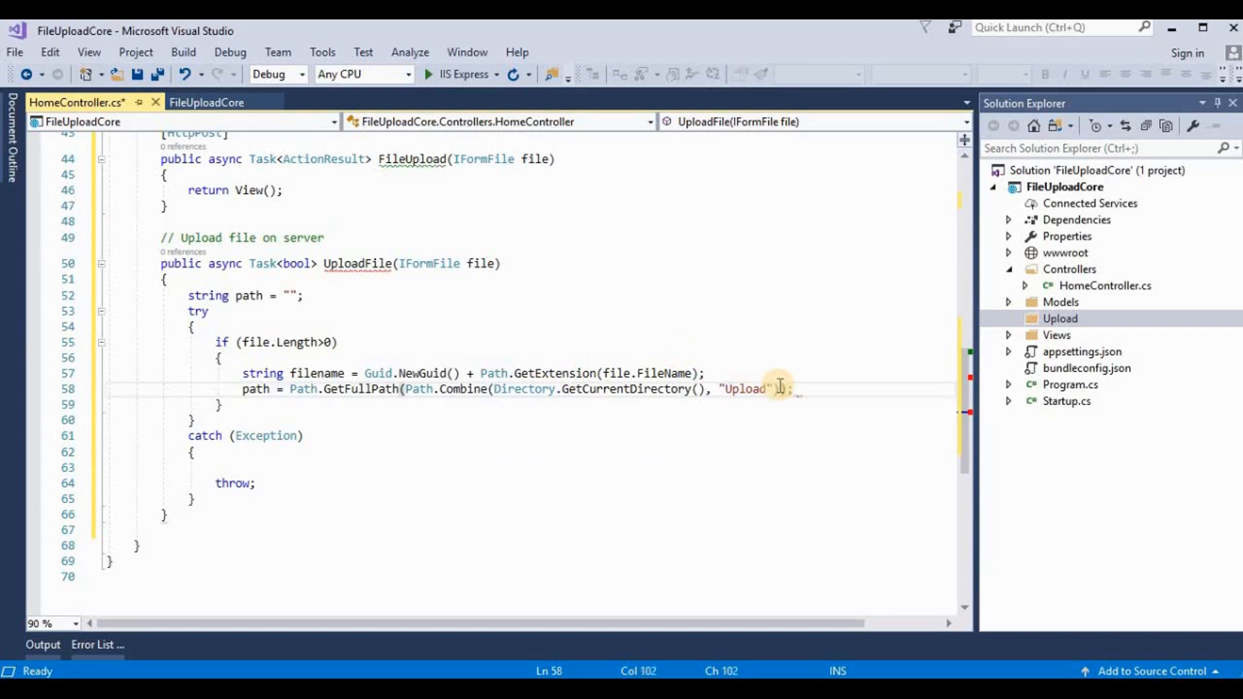
key(Enter)
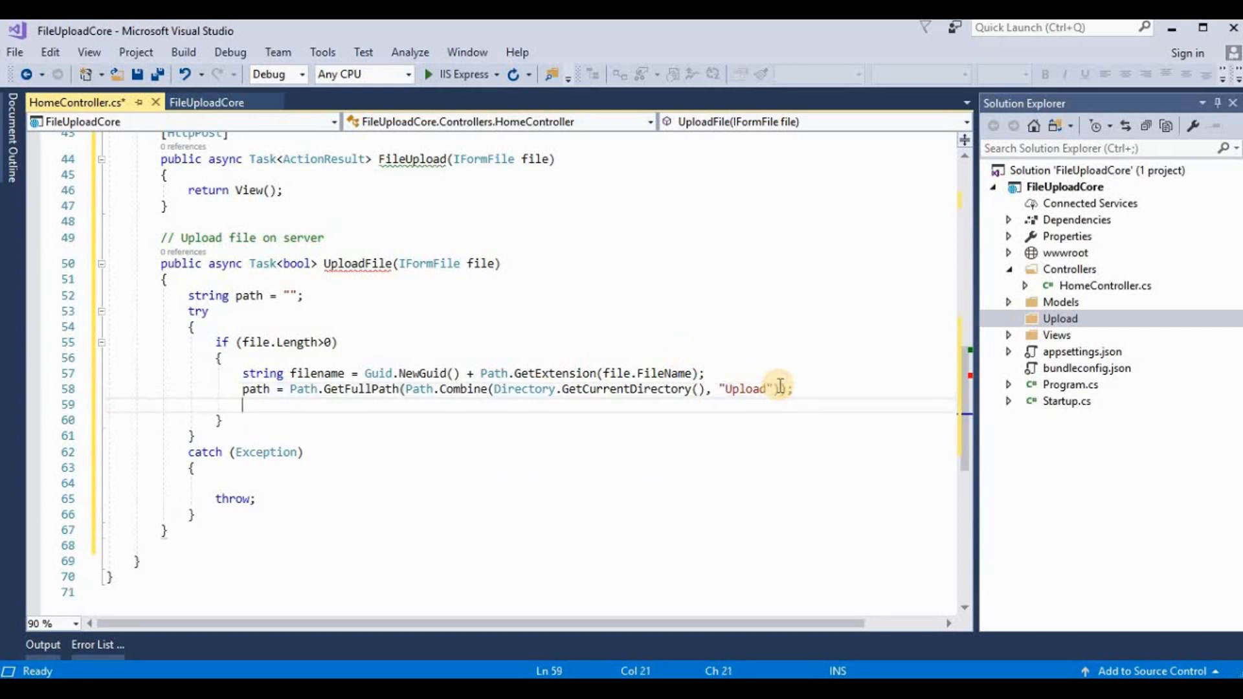
Step: Add a using block creating new FileStream(Path.Combine(path, filename), FileMode.Create)
text(usi)
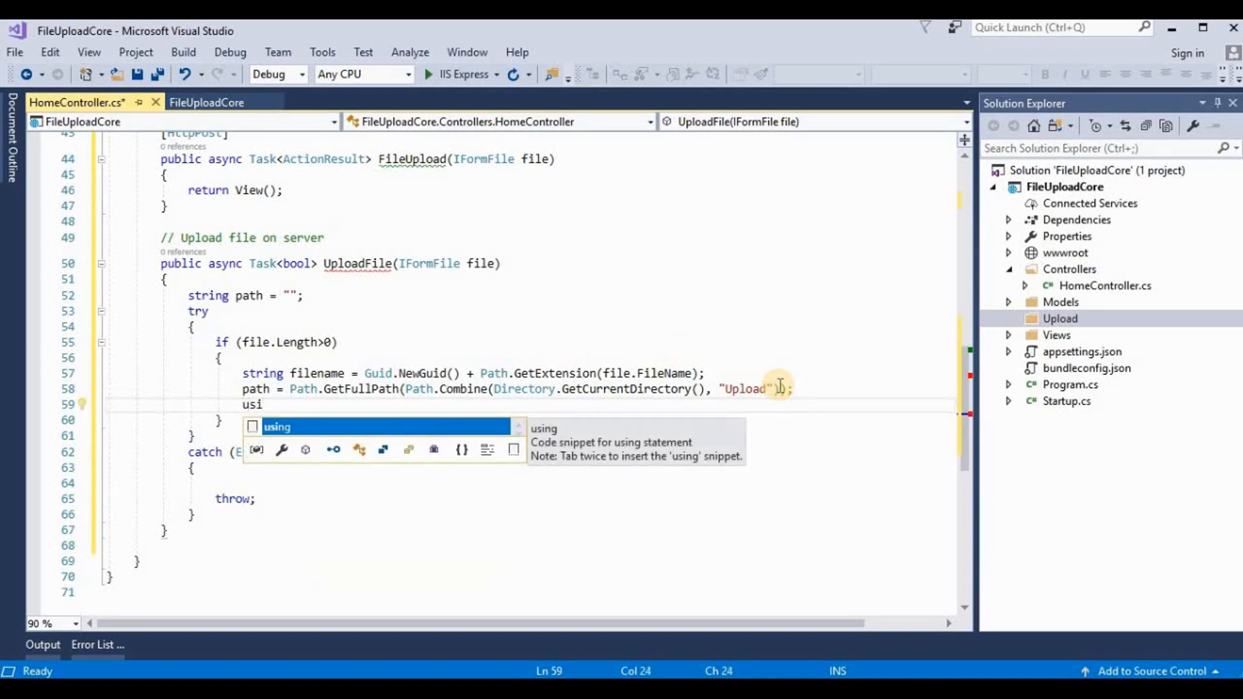
key(Tab)
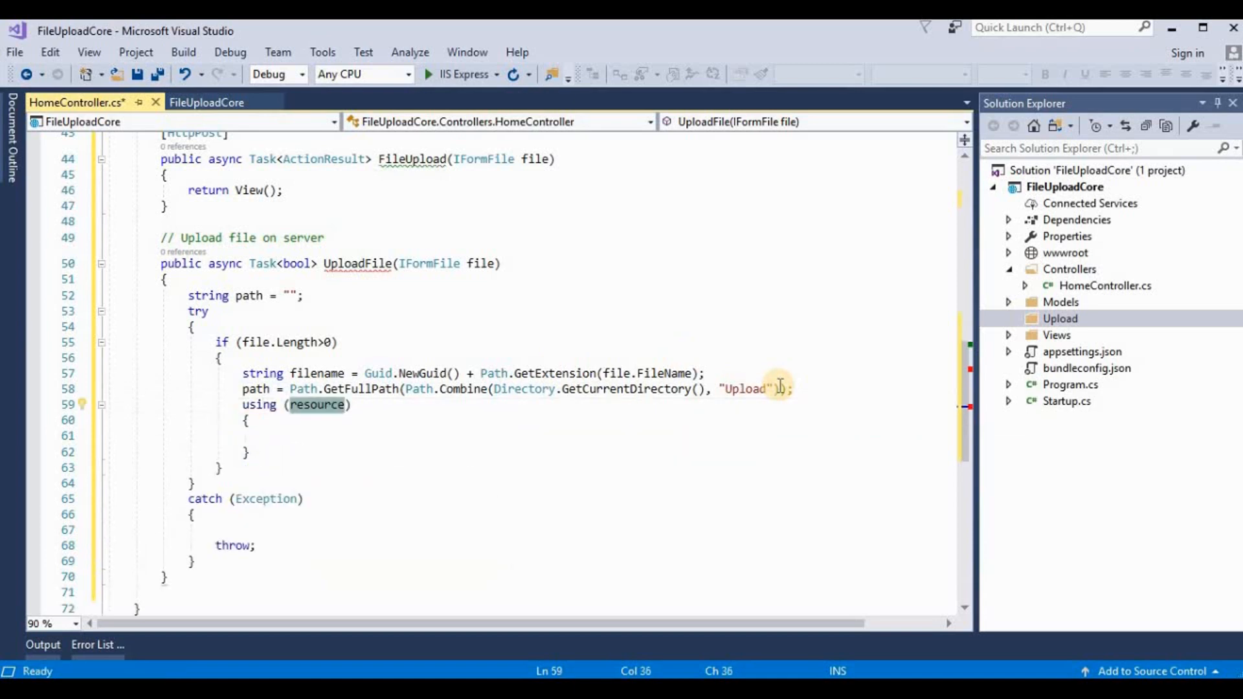
text(var)
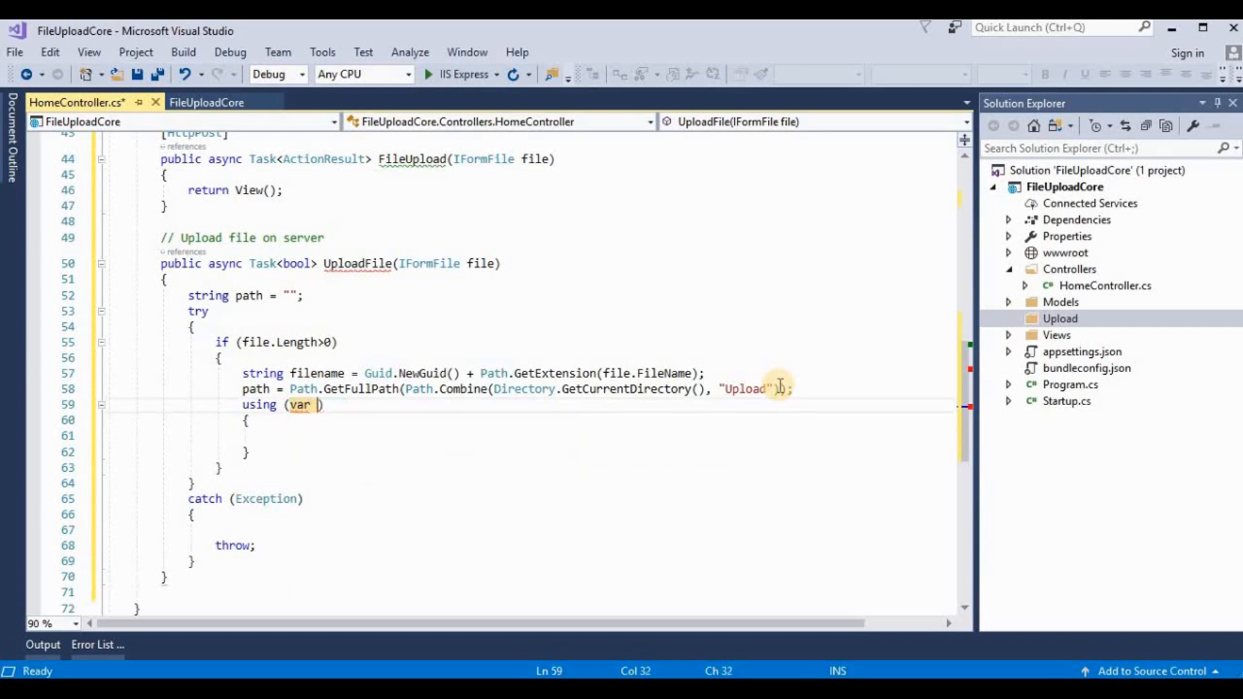
text(filestream)
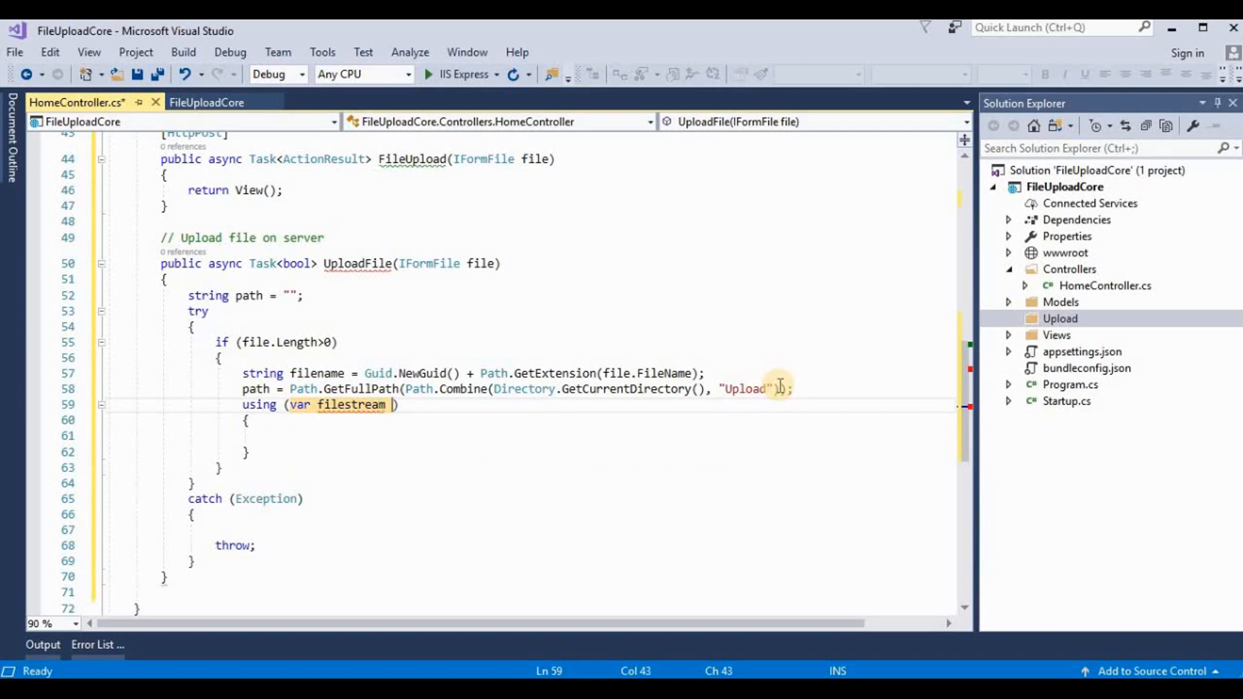
mouse_move(712, 369)
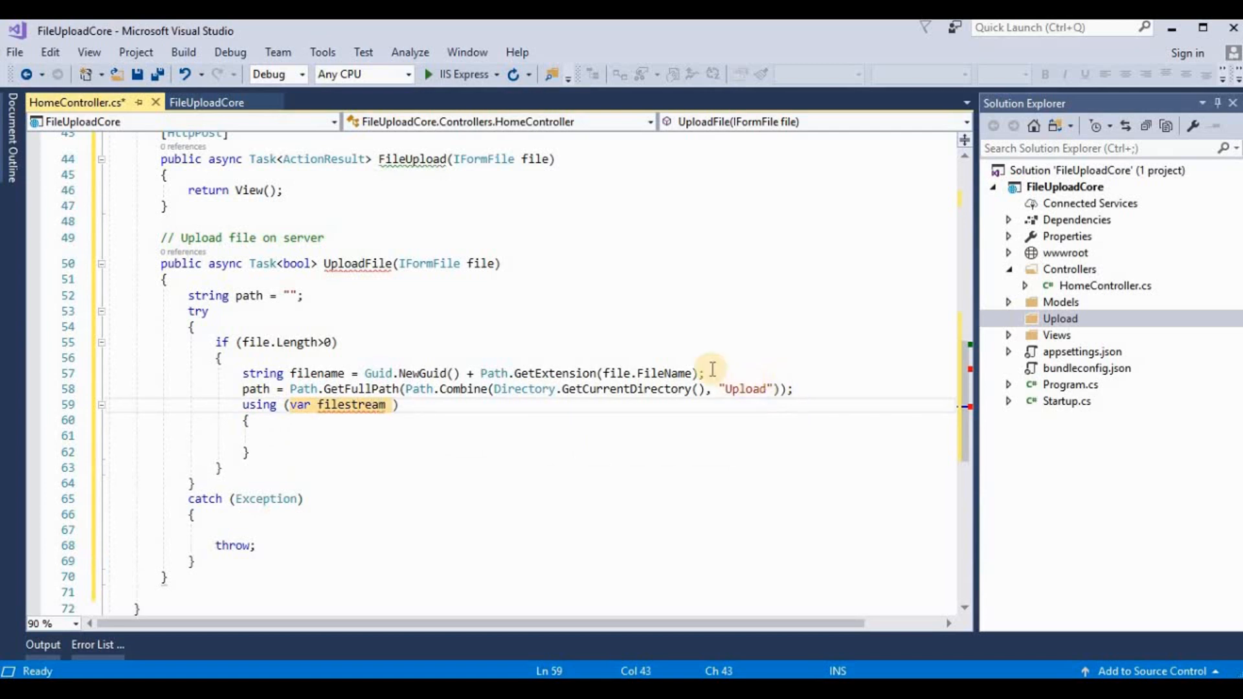
text(=)
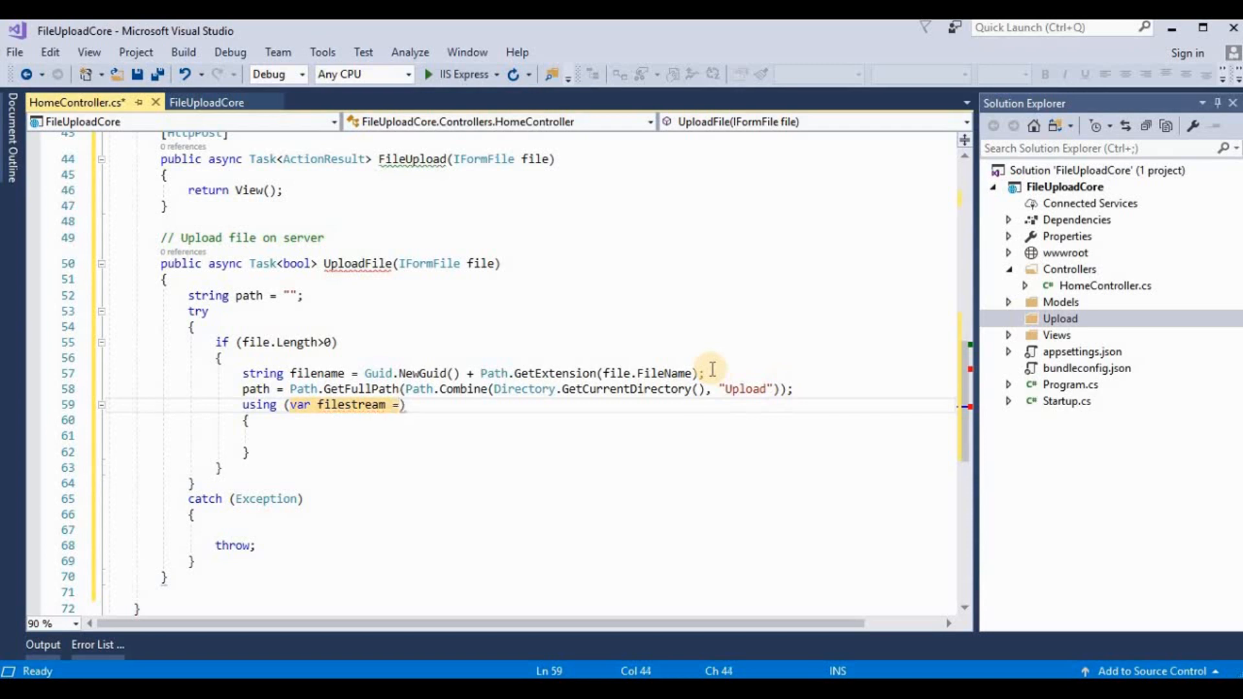
text(new)
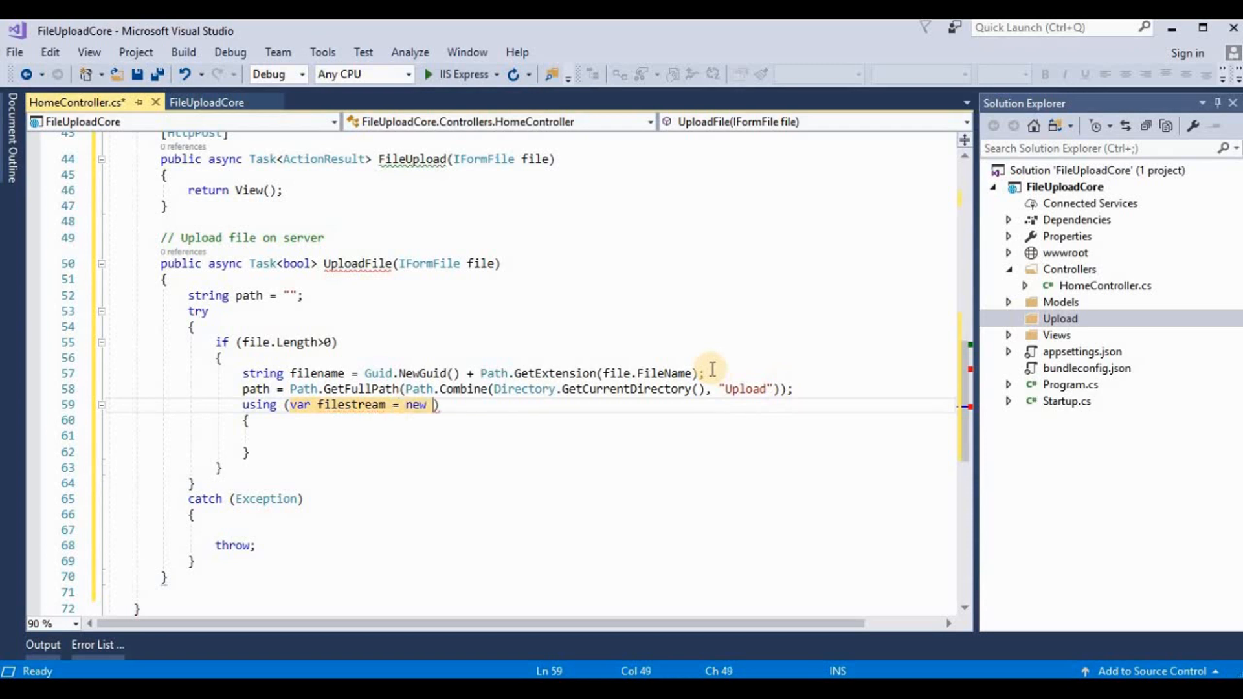
text(fie)
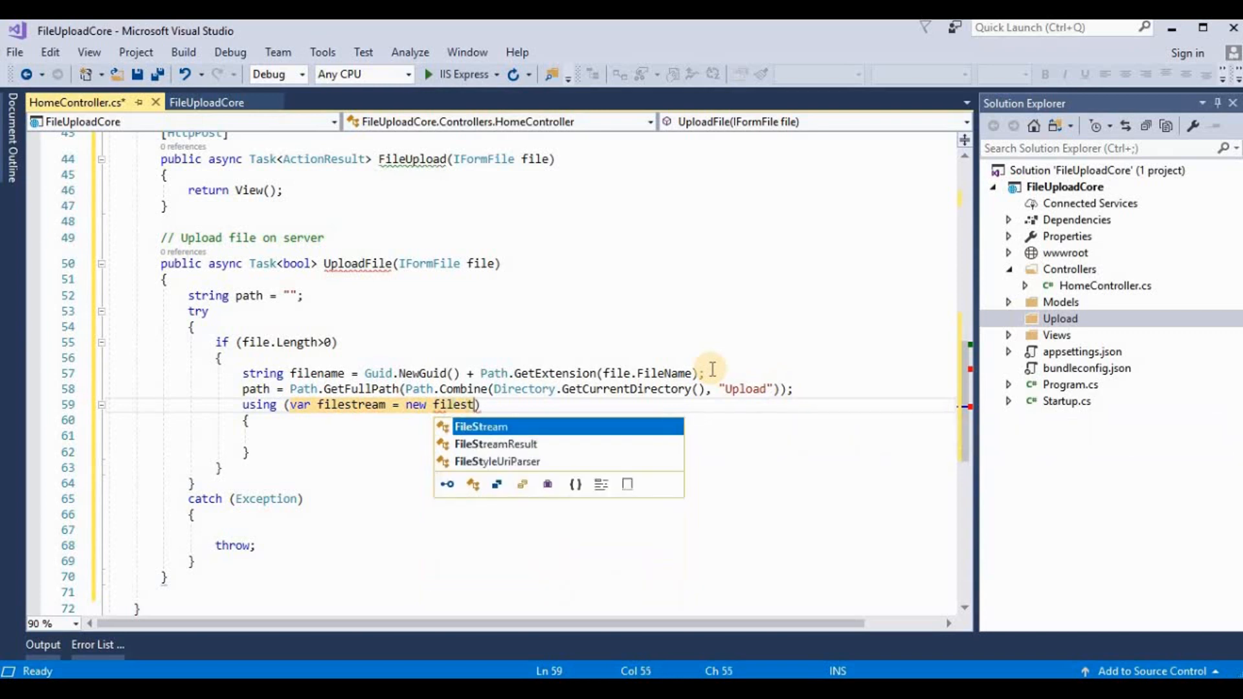
key(Tab)
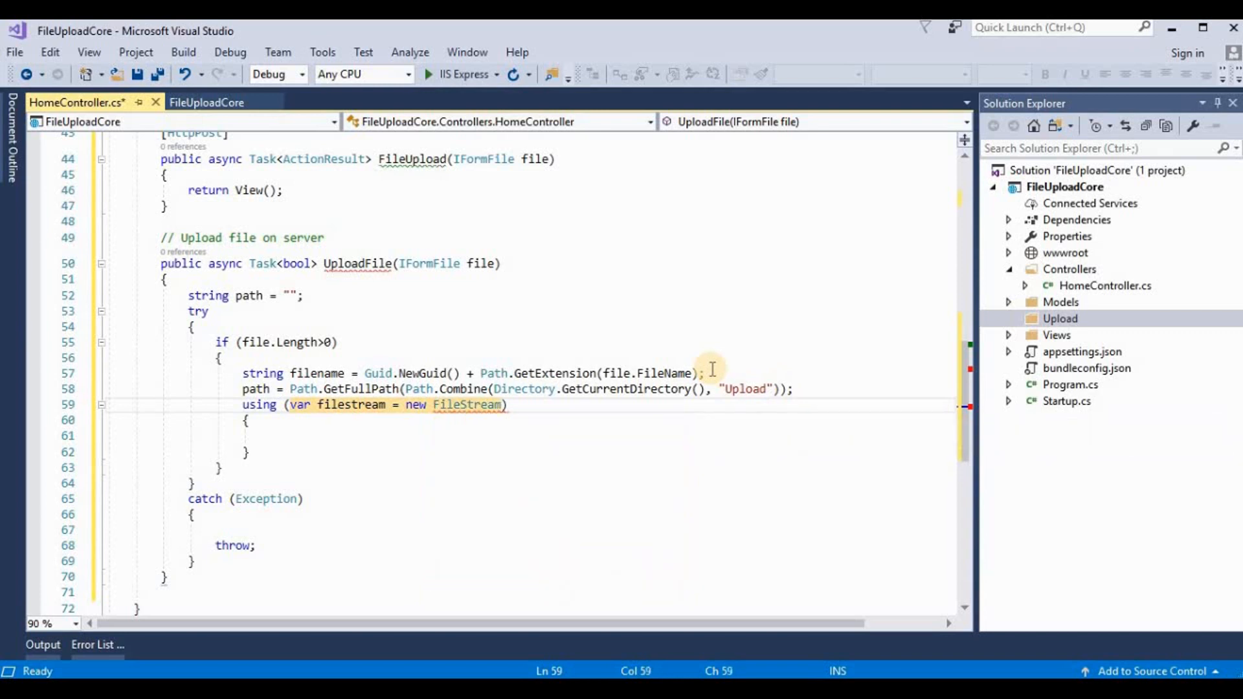
text(())
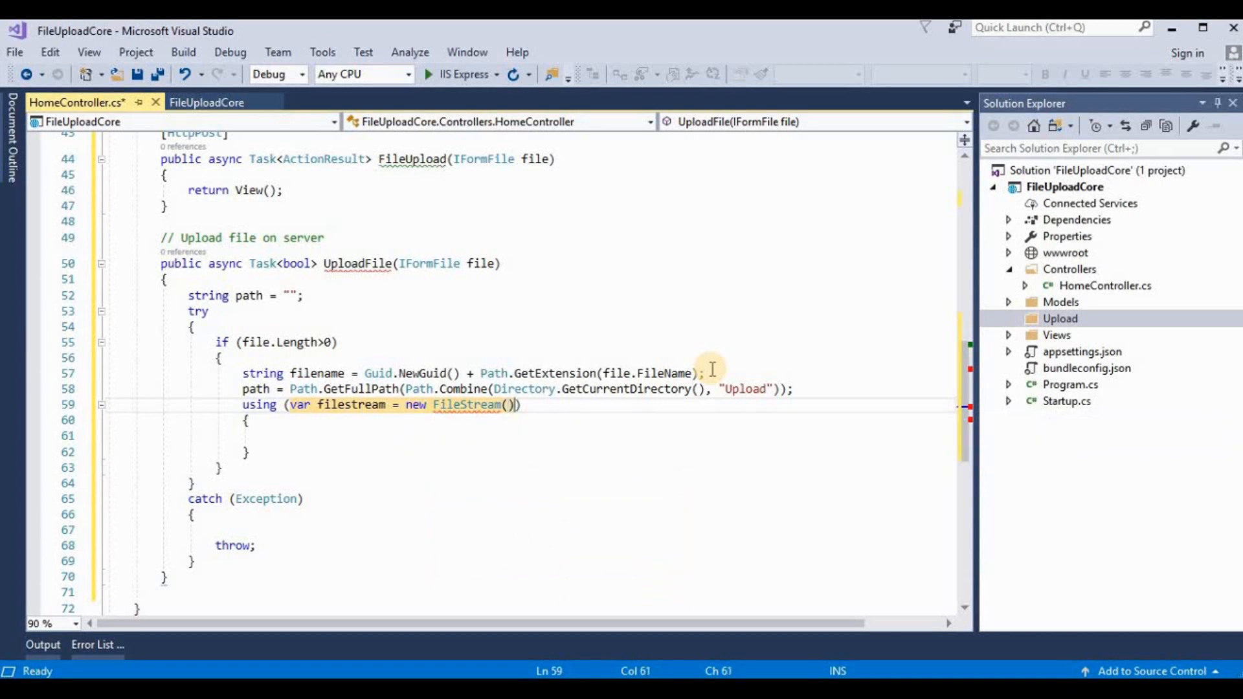
text(Pat)
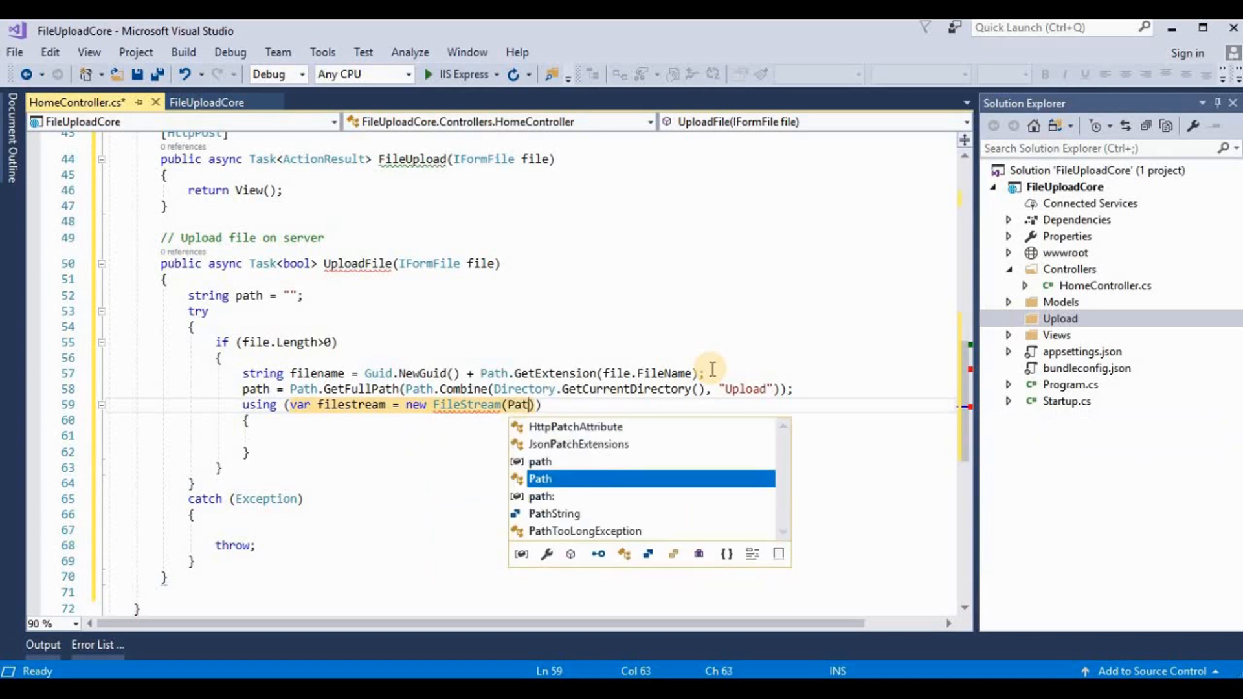
text(h.combine()
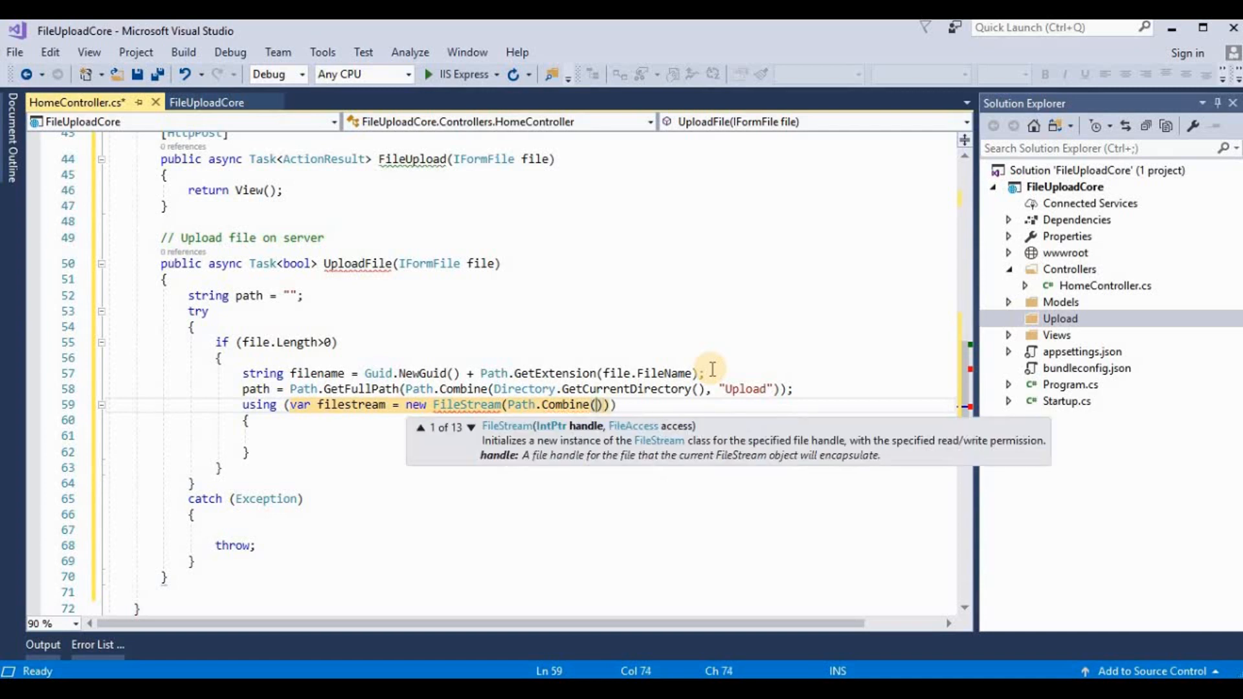
text(path,)
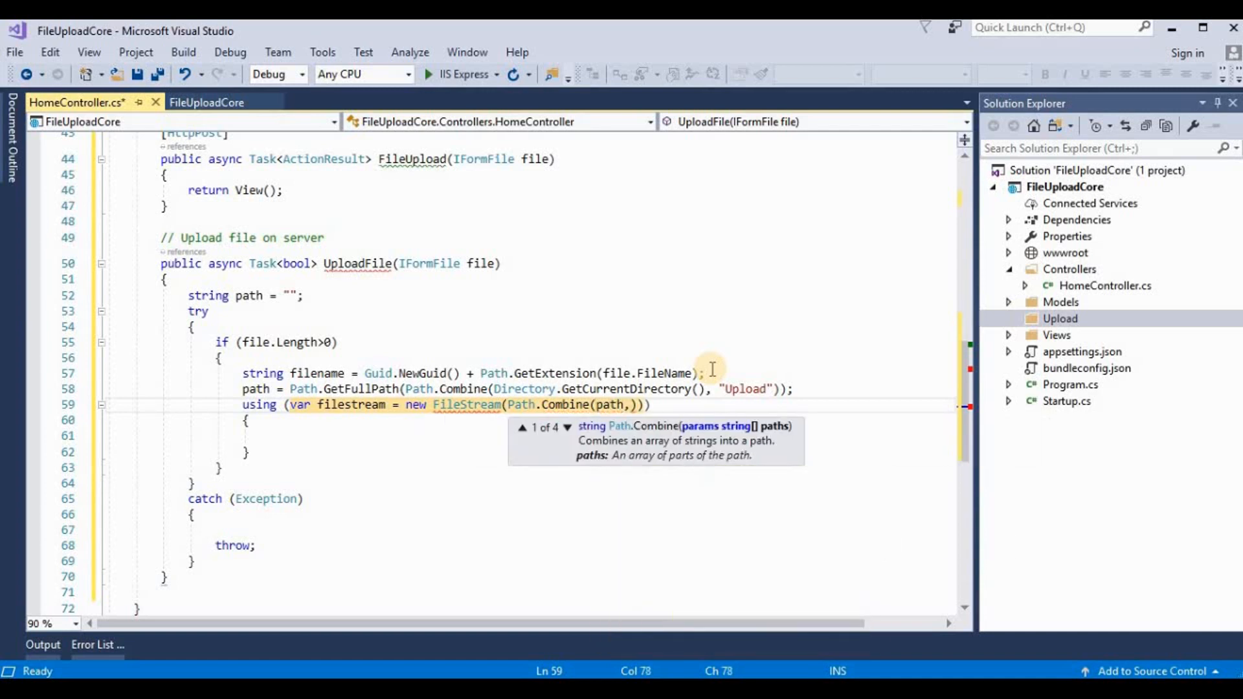
text(filename)
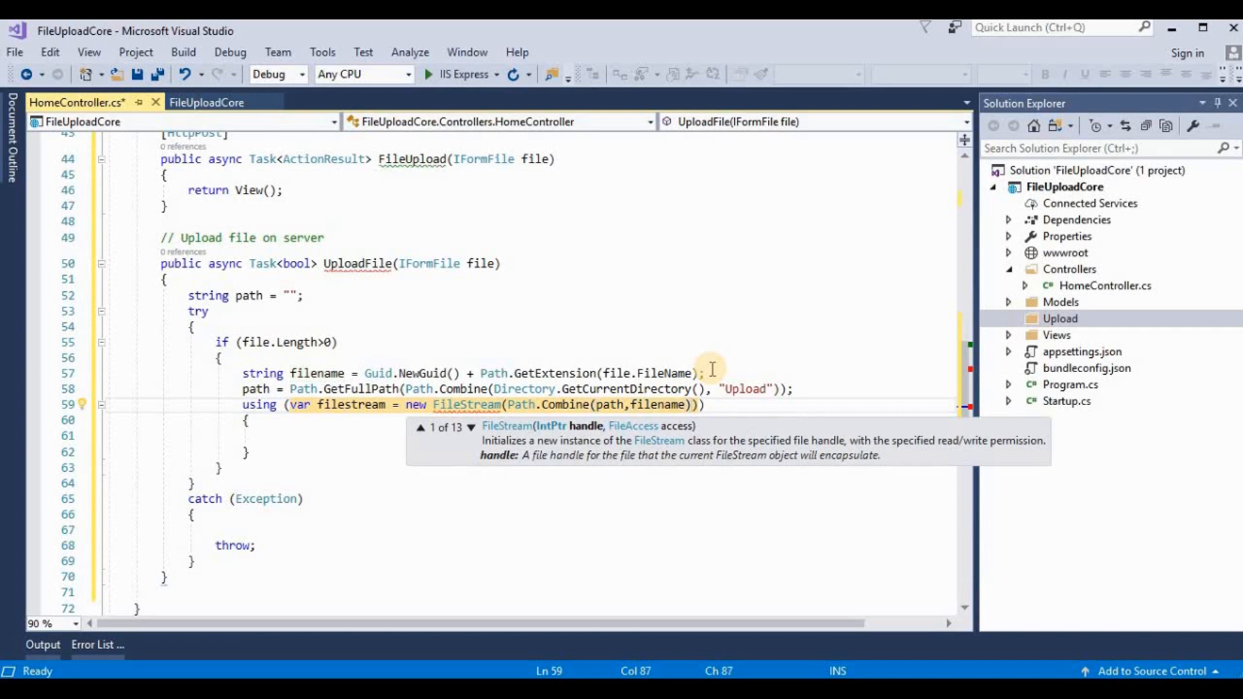
text(,)
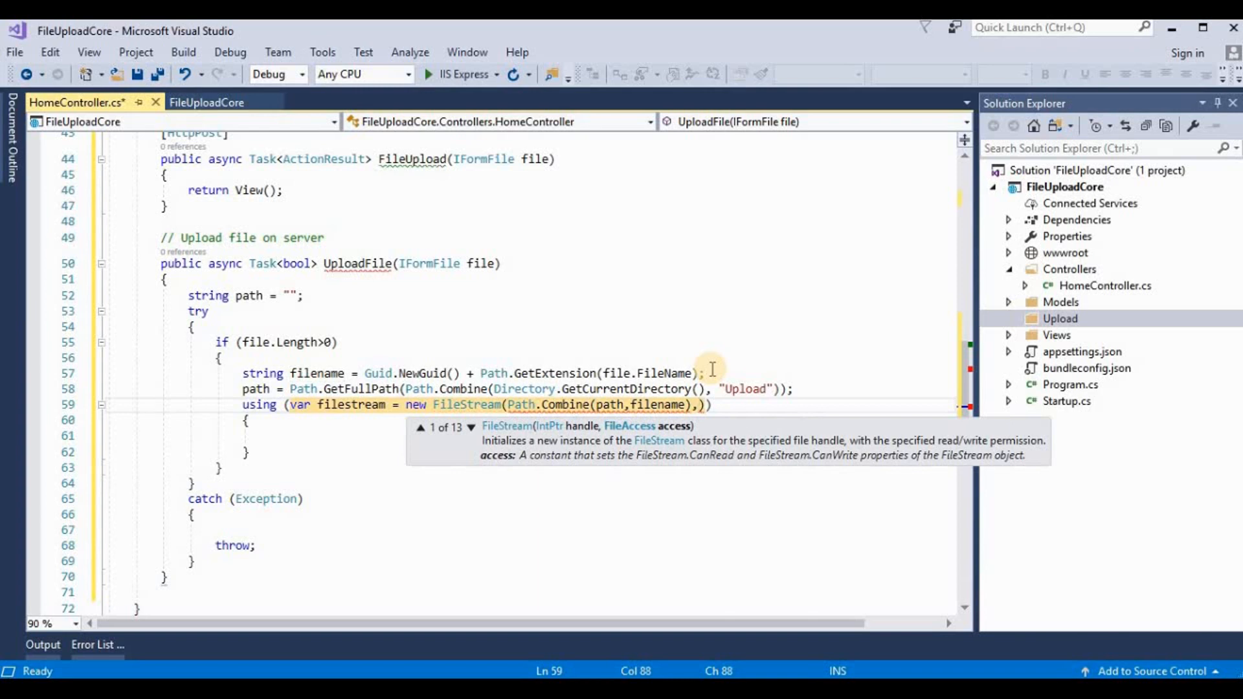
text(filemo)
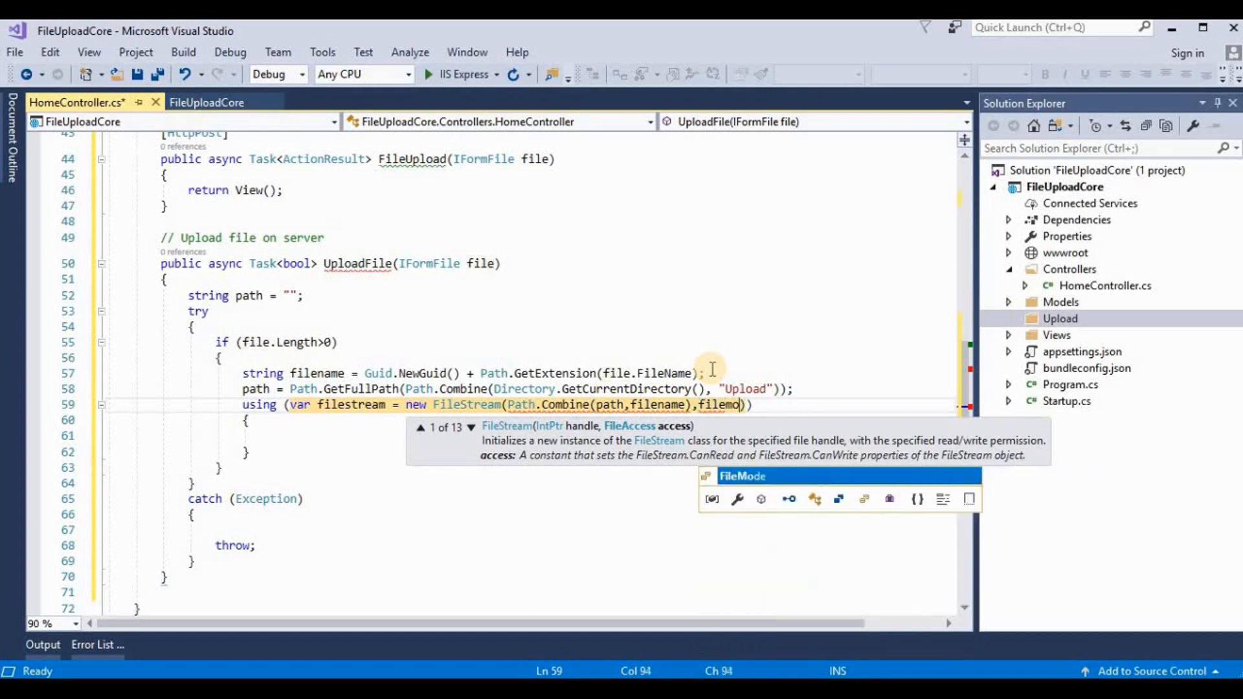
text(FileMode.create)
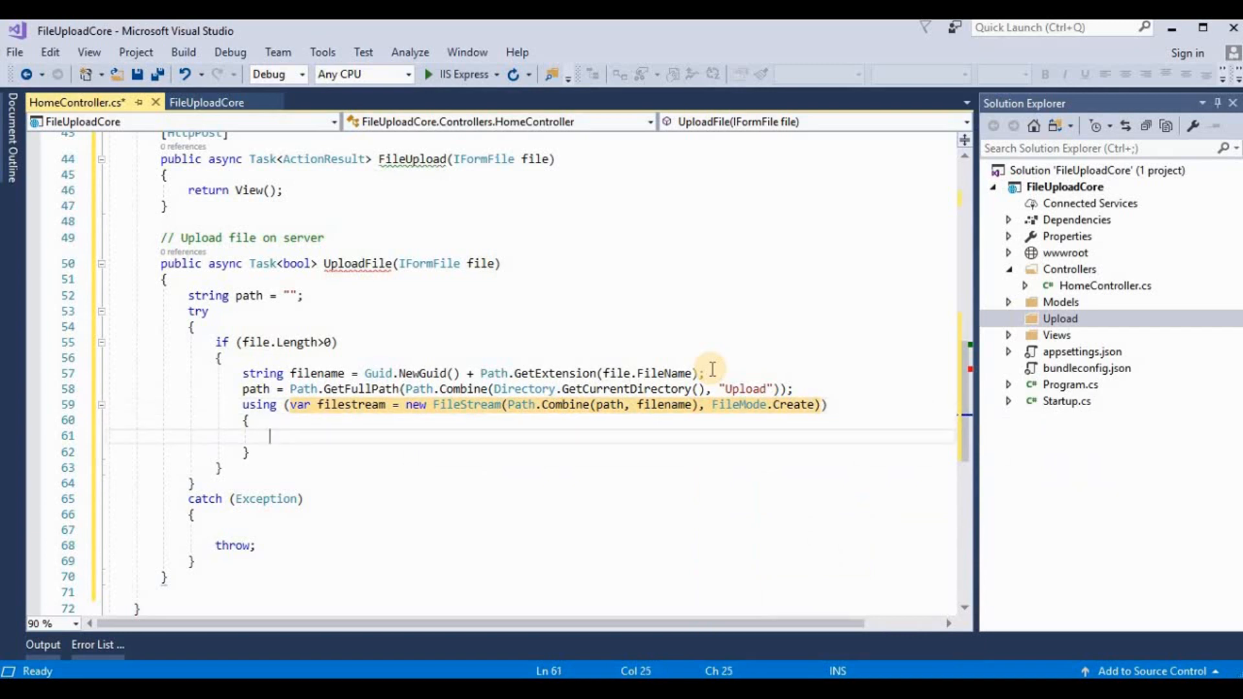
Step: Inside the using block, add await file.CopyToAsync(filestream);
text(await())
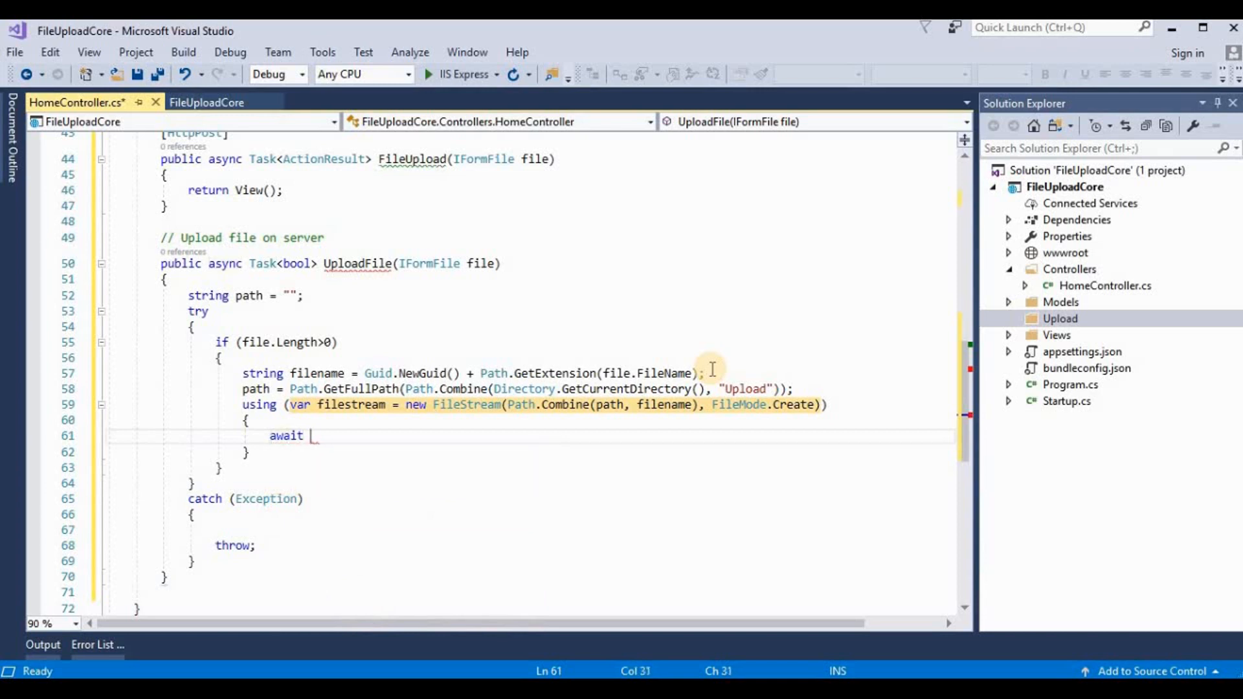
text(file)
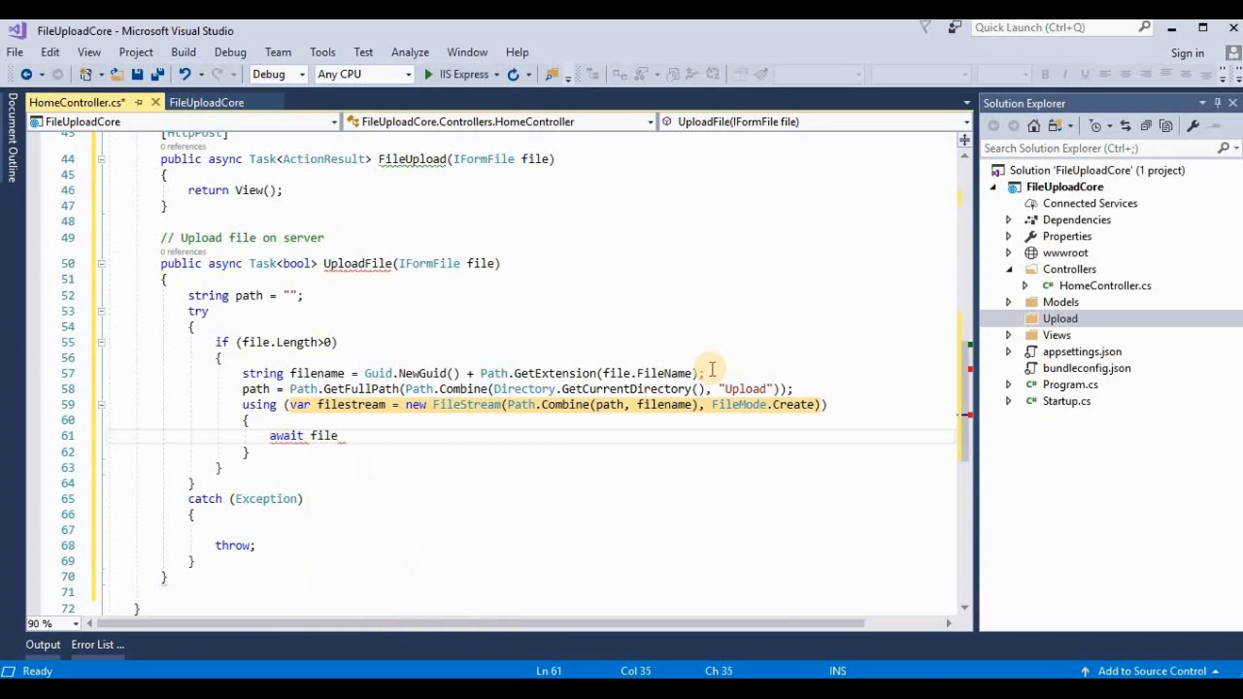
text(.cp)
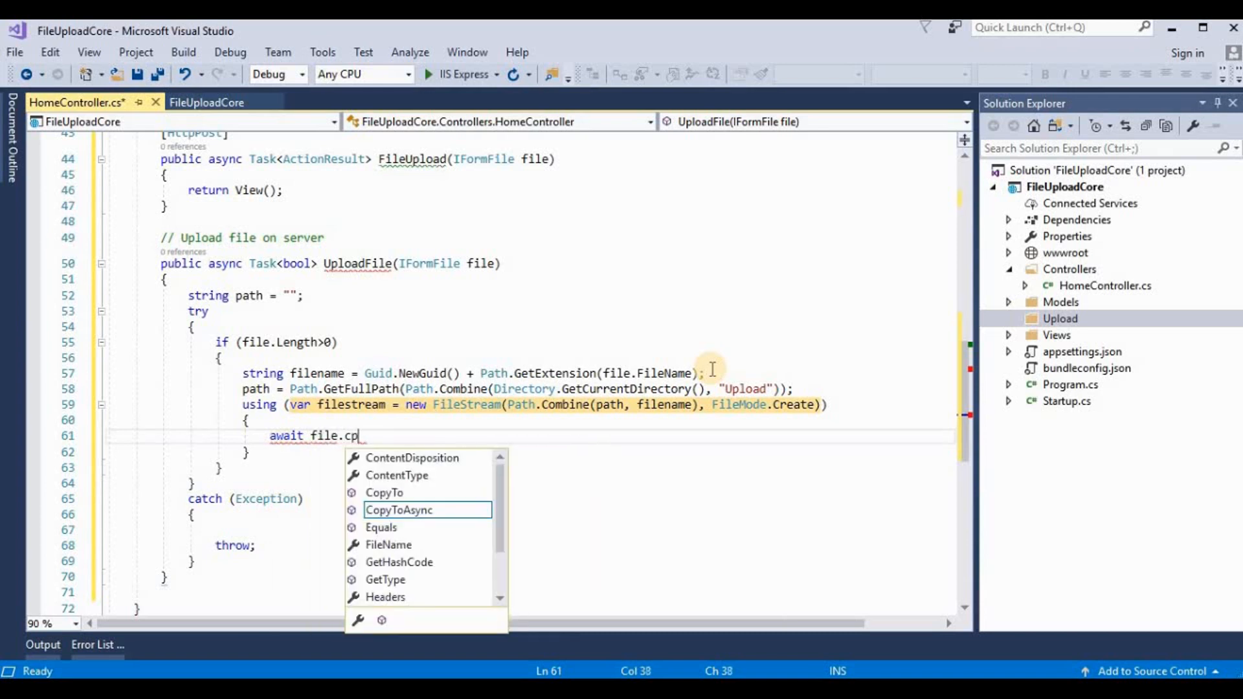
key(Tab)
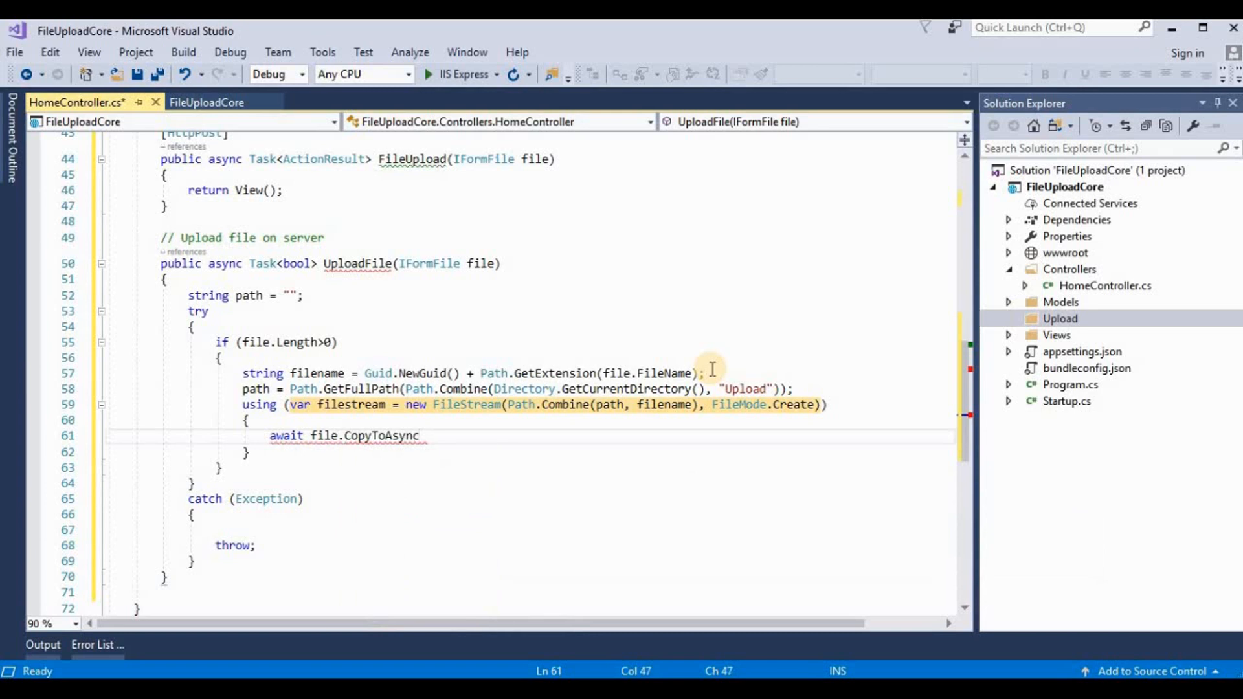
text(()
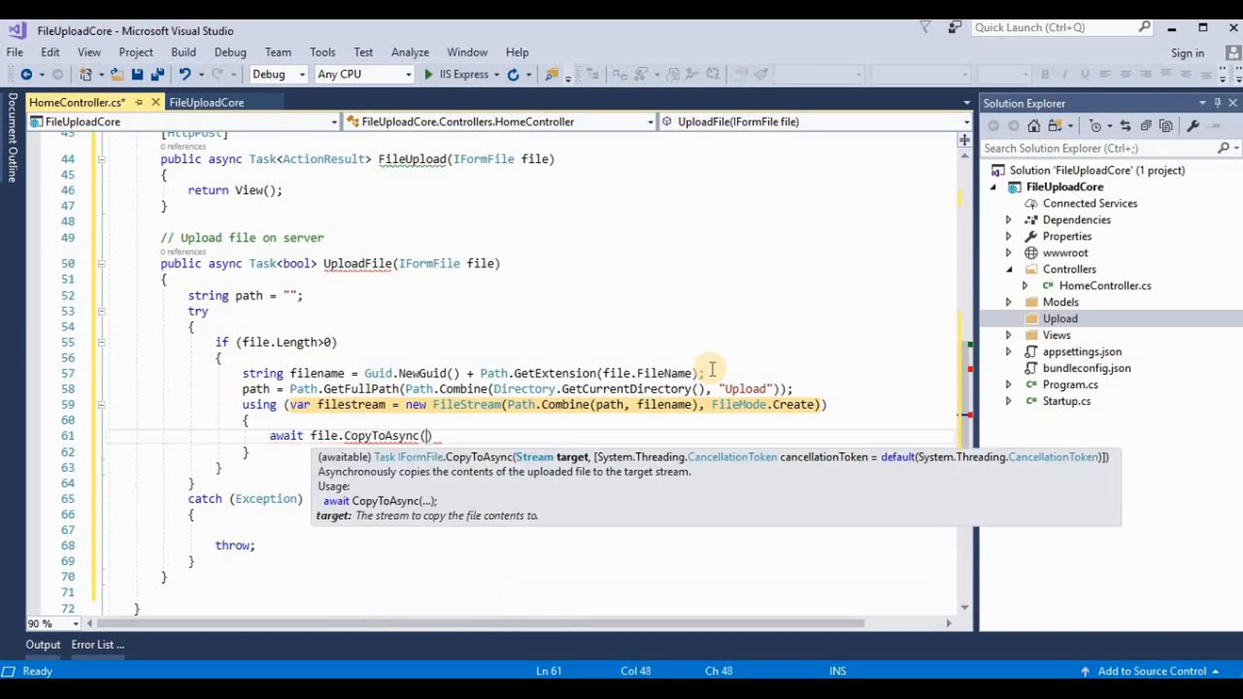
text(filestream)
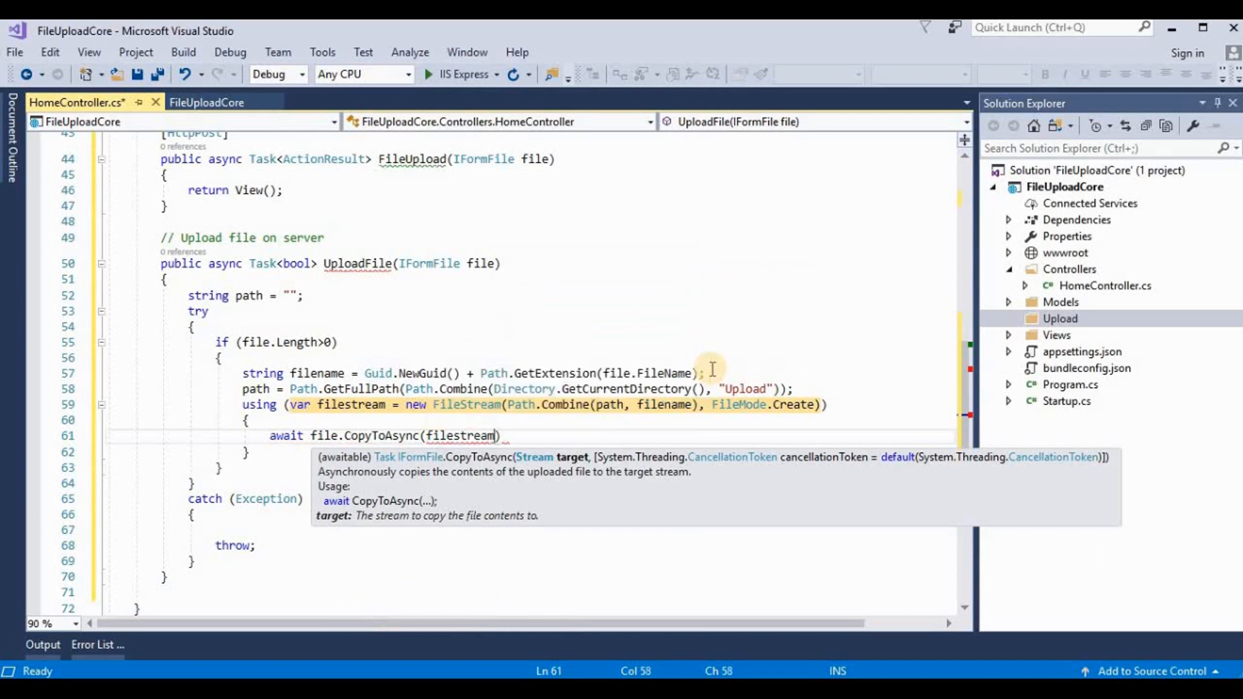
text();)
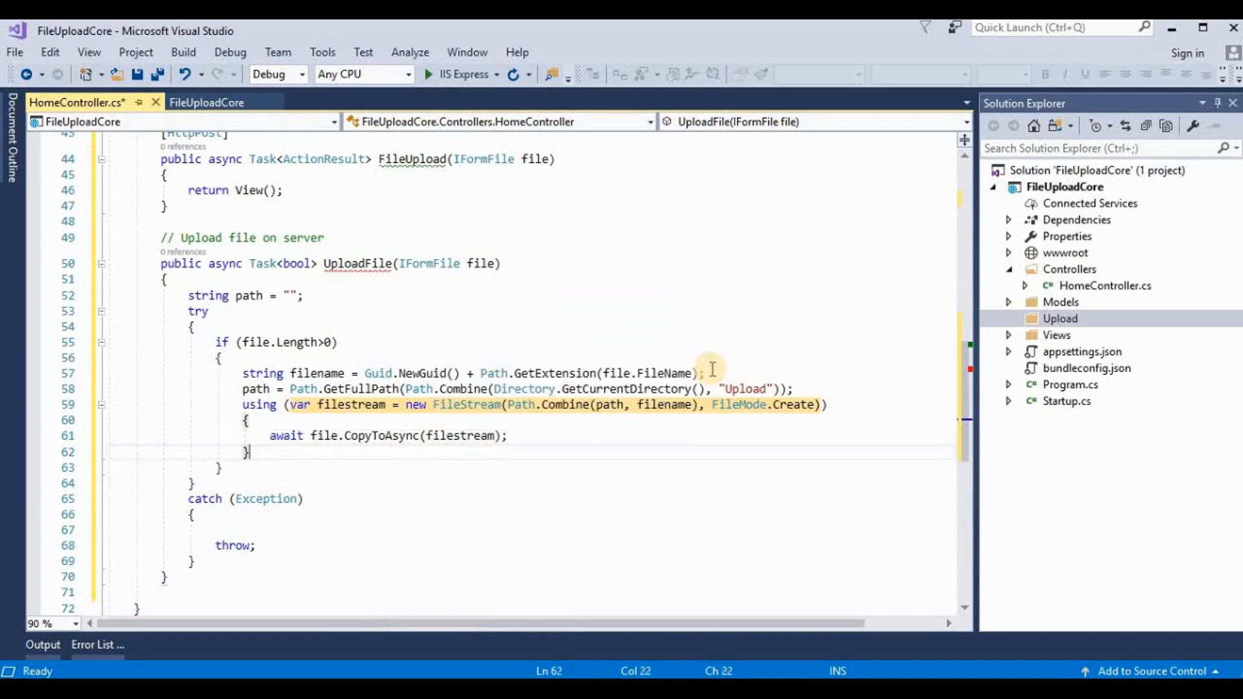
key(Enter)
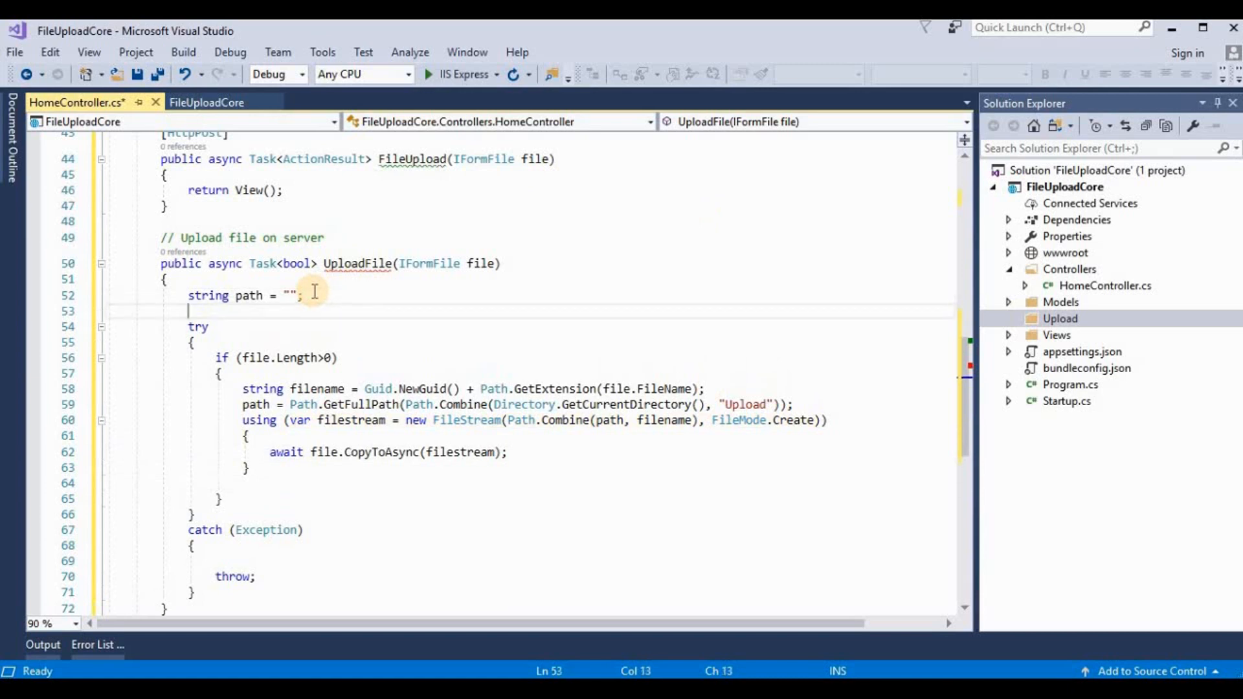
Step: Declare bool iscopied = false and set iscopied = true after the copy block
text(bool is)
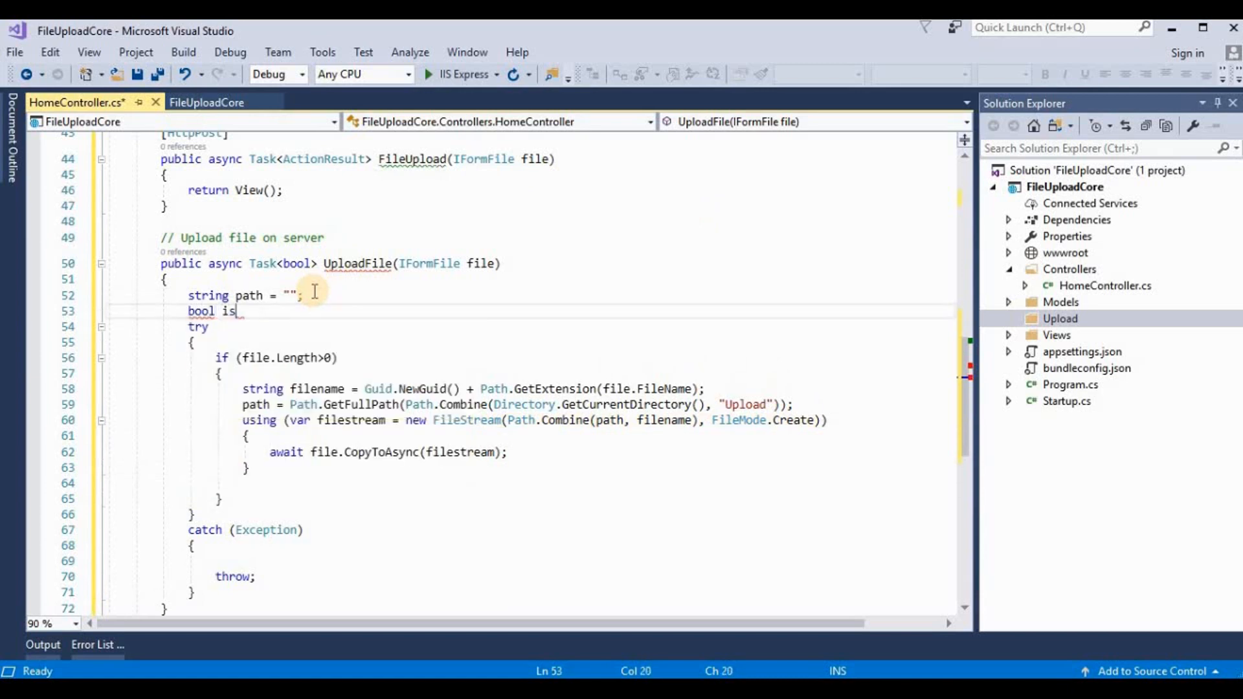
text(c)
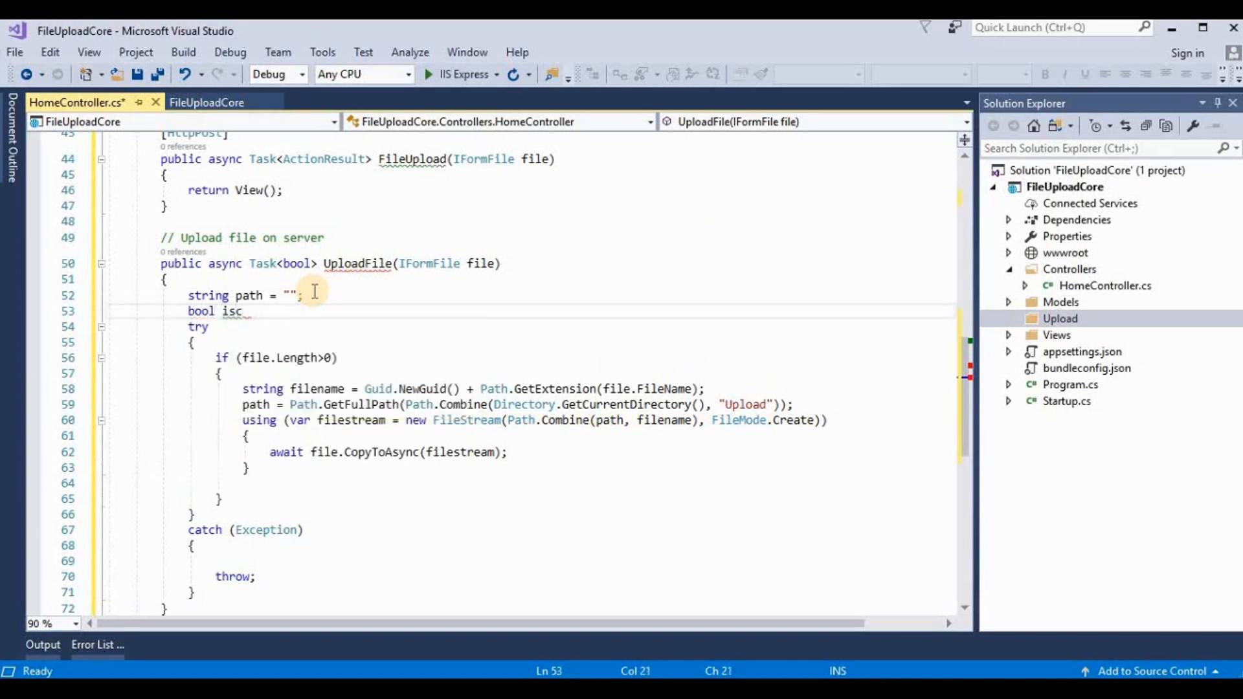
text(opied=)
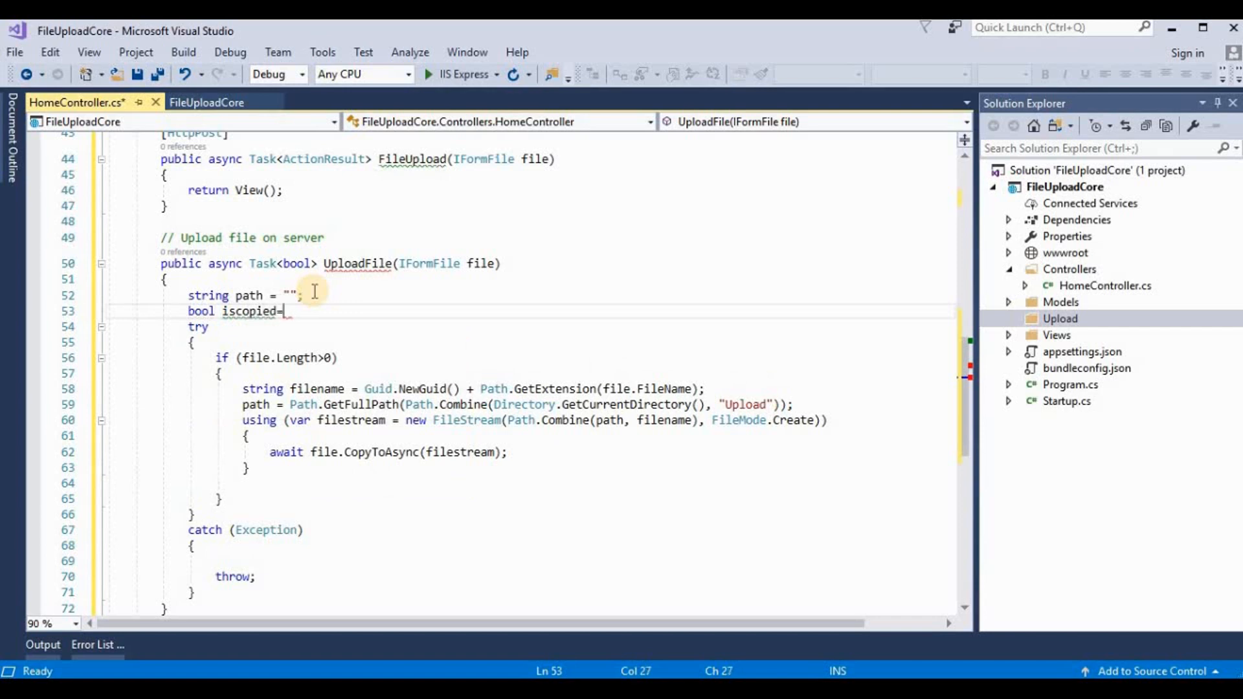
text(false;)
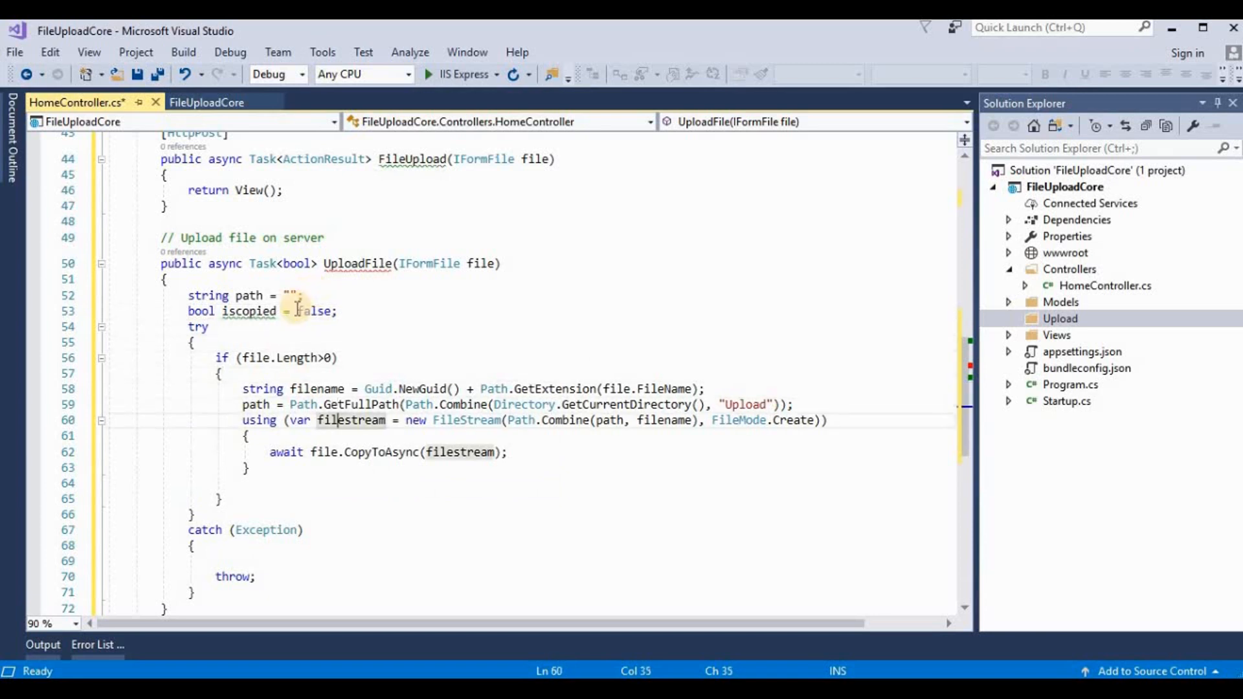
click(244, 483)
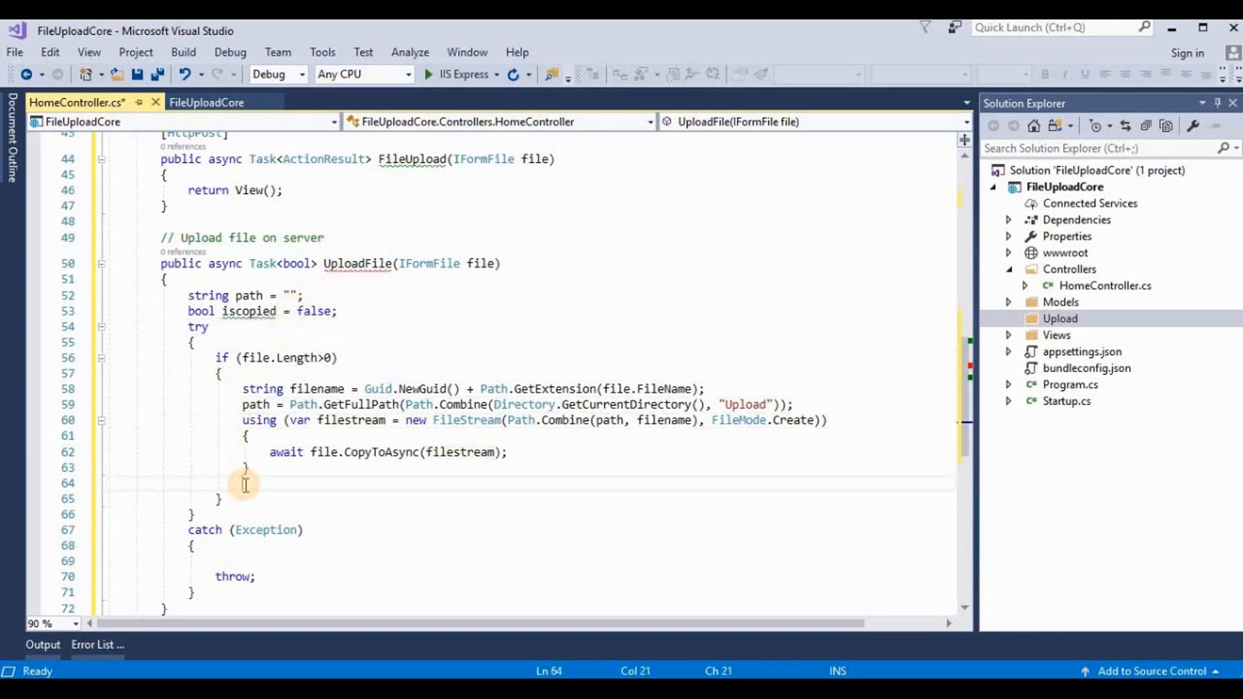
text(Iscopied)
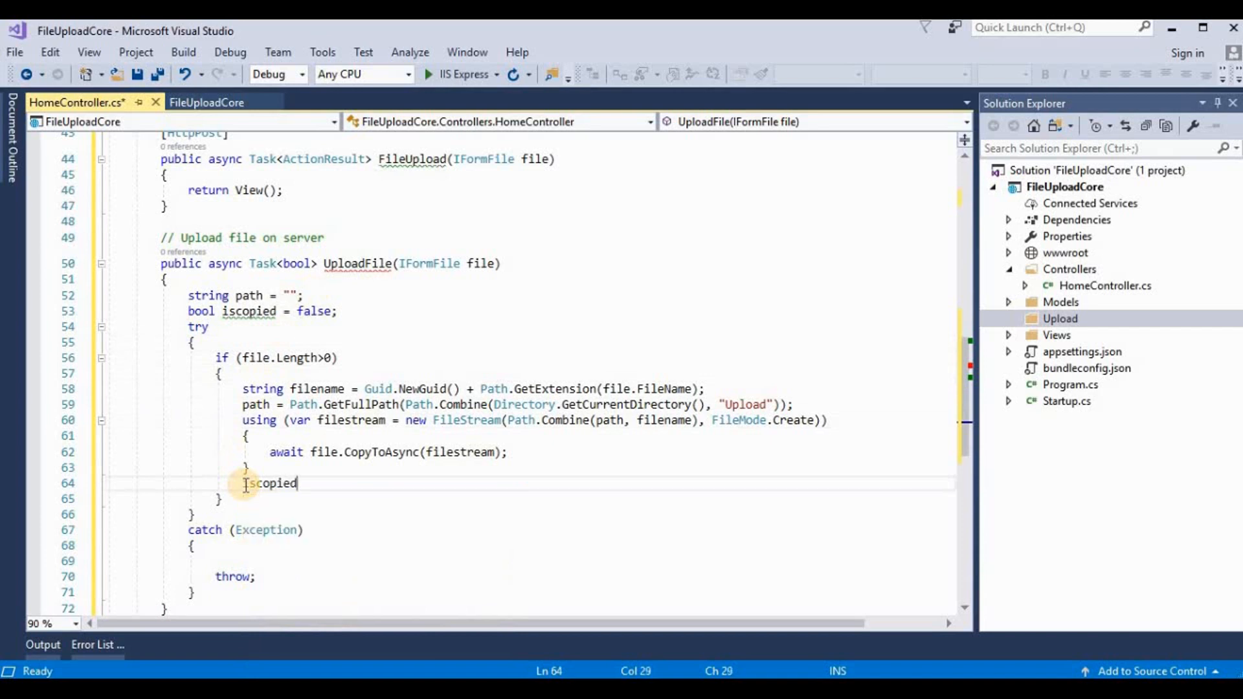
text(=tru)
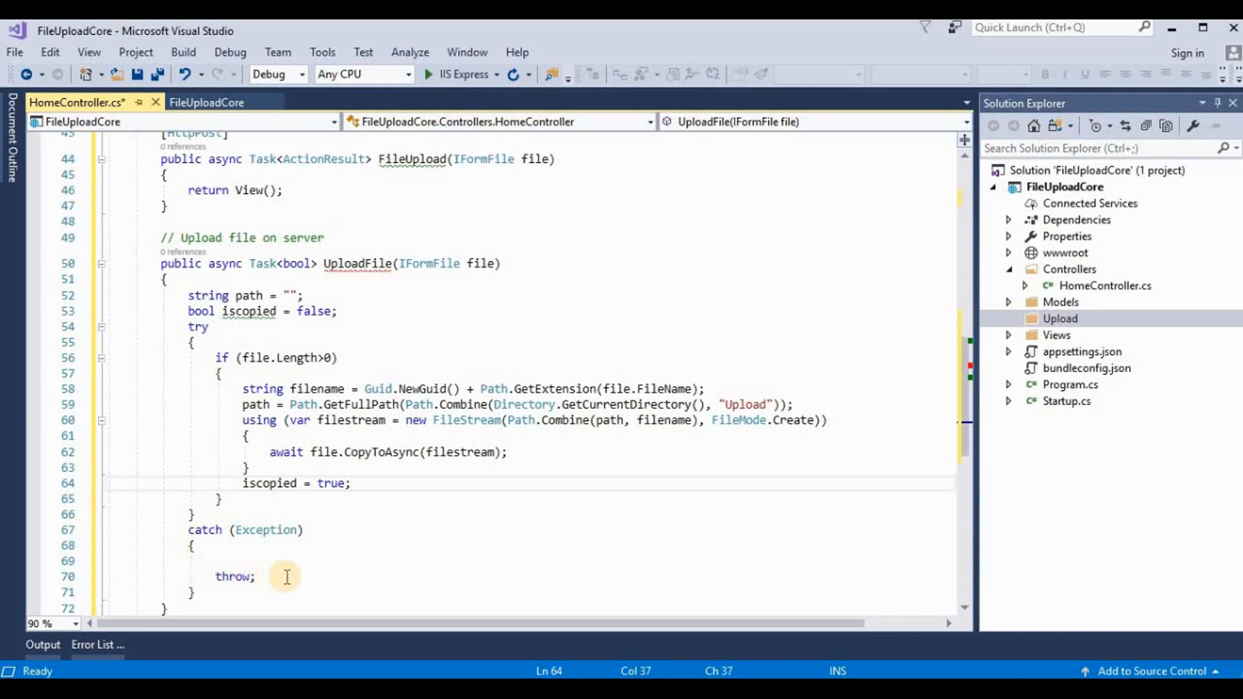
mouse_move(235, 506)
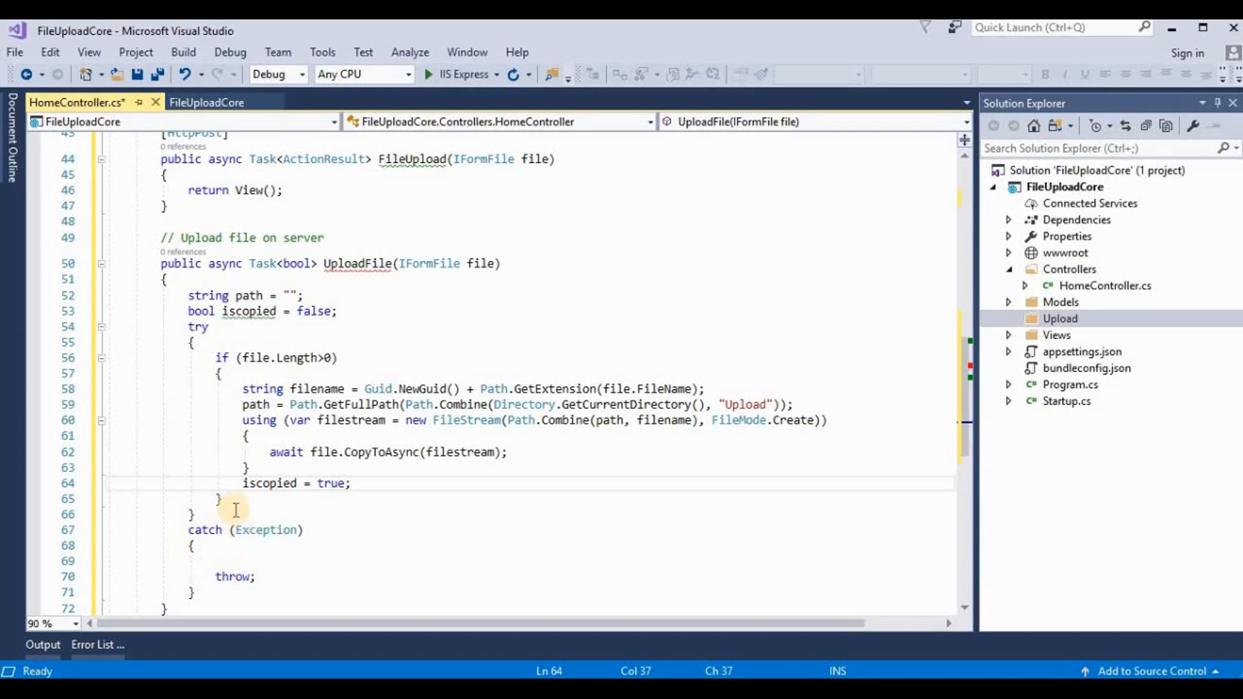
Step: Add an else branch that sets iscopied = false
click(233, 498)
text(else)
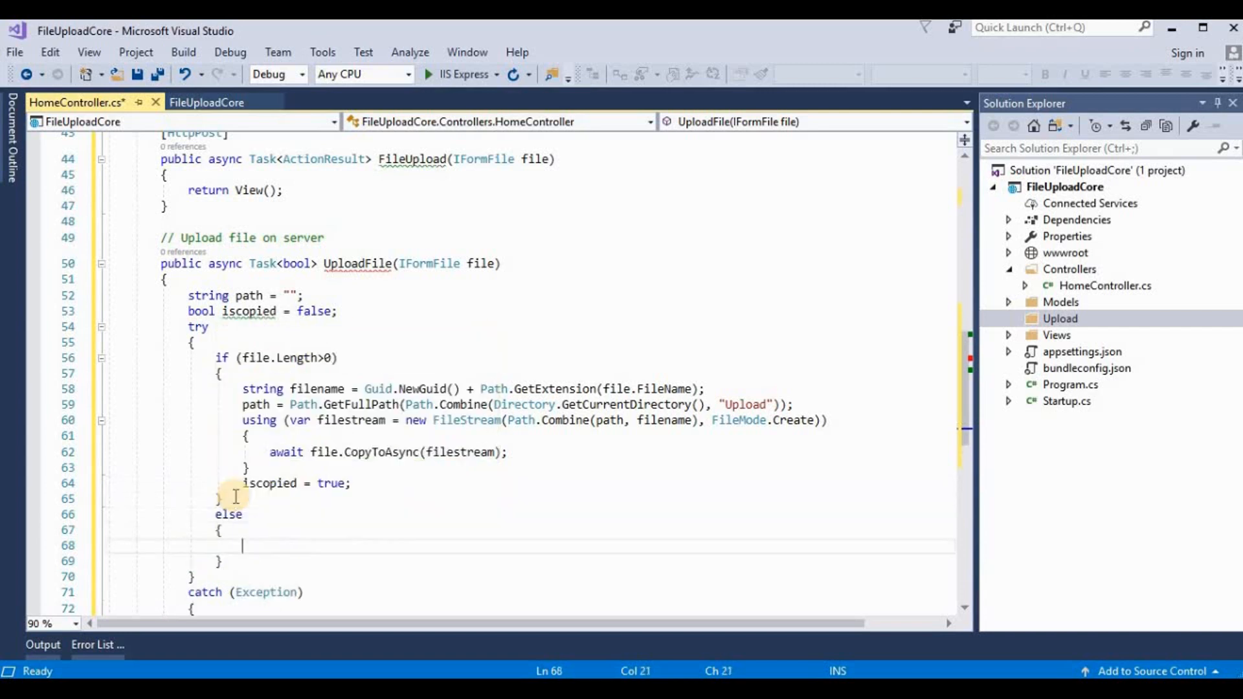
text(i)
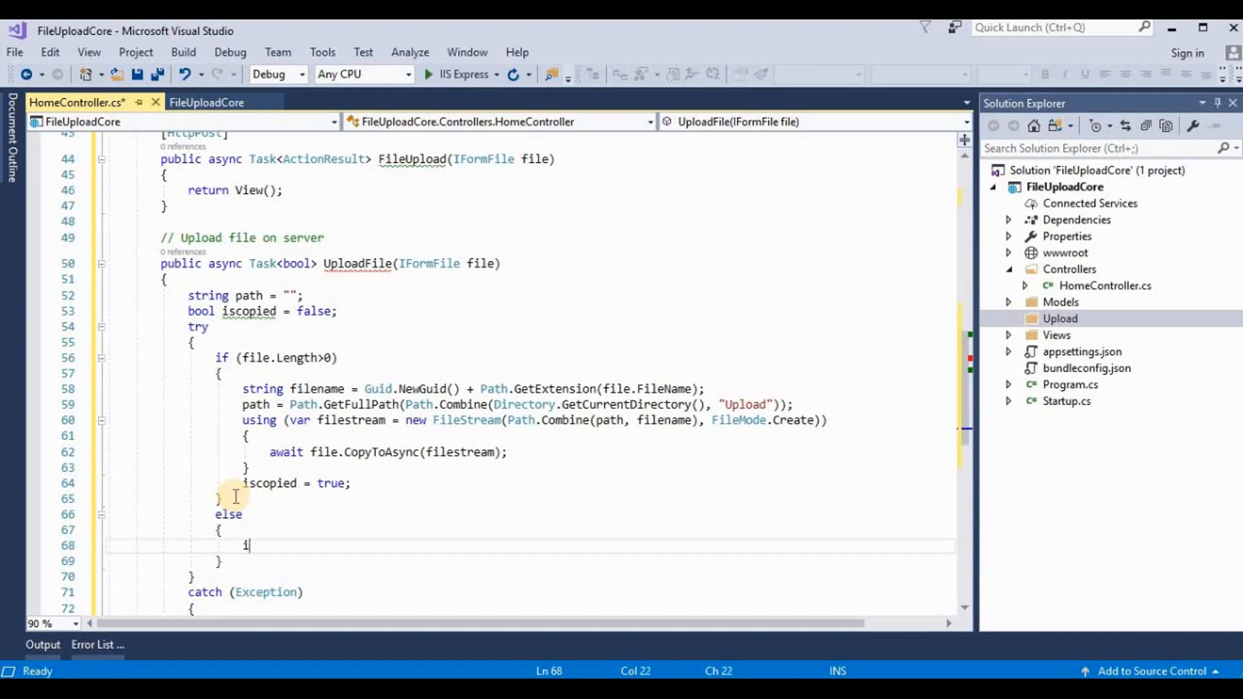
text(copied-)
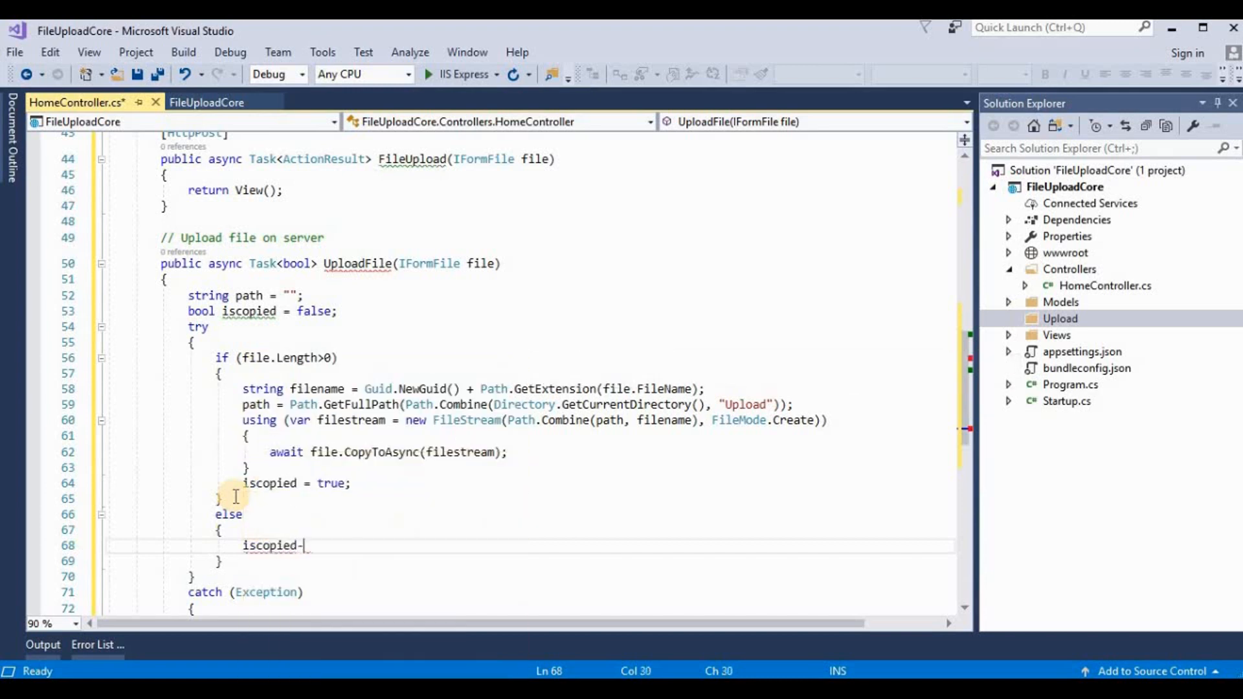
text(false;)
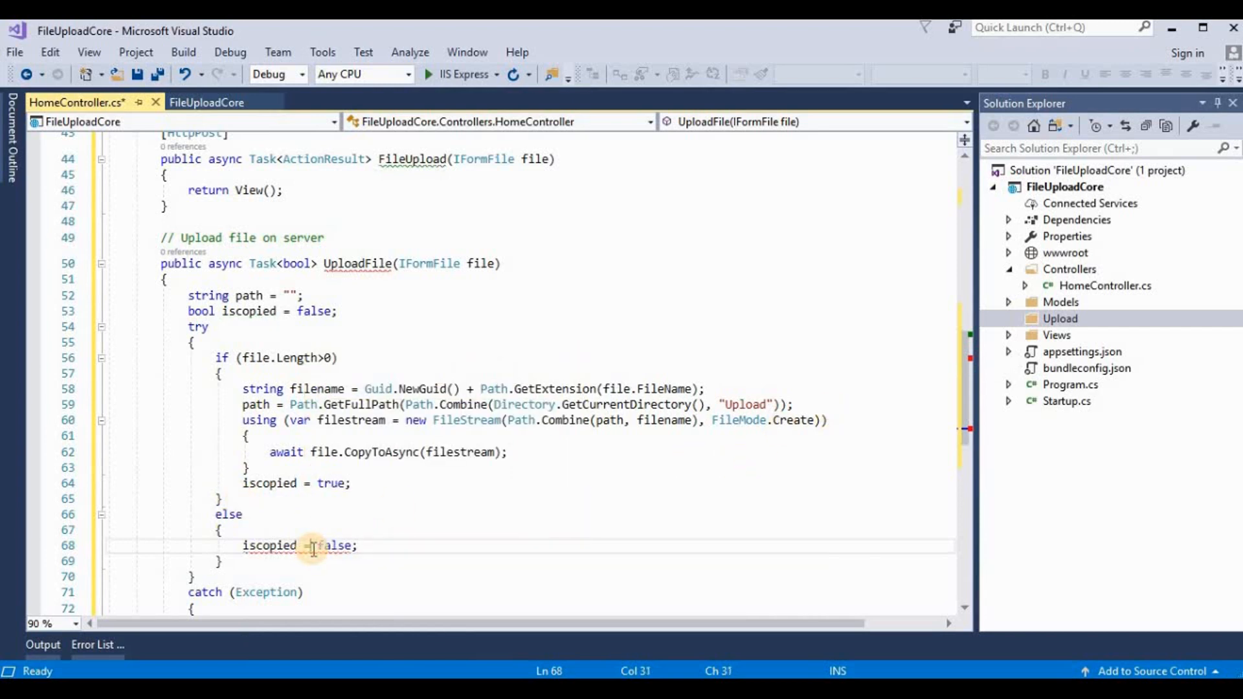
scroll(down, 3)
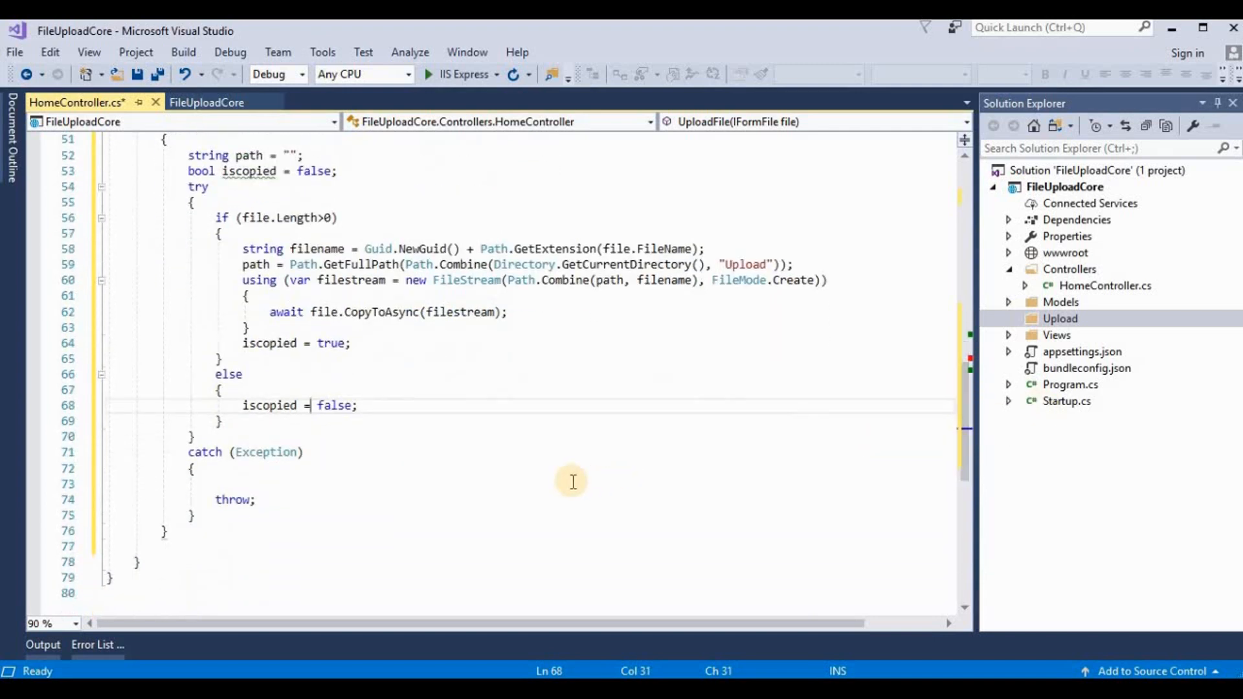
mouse_move(263, 471)
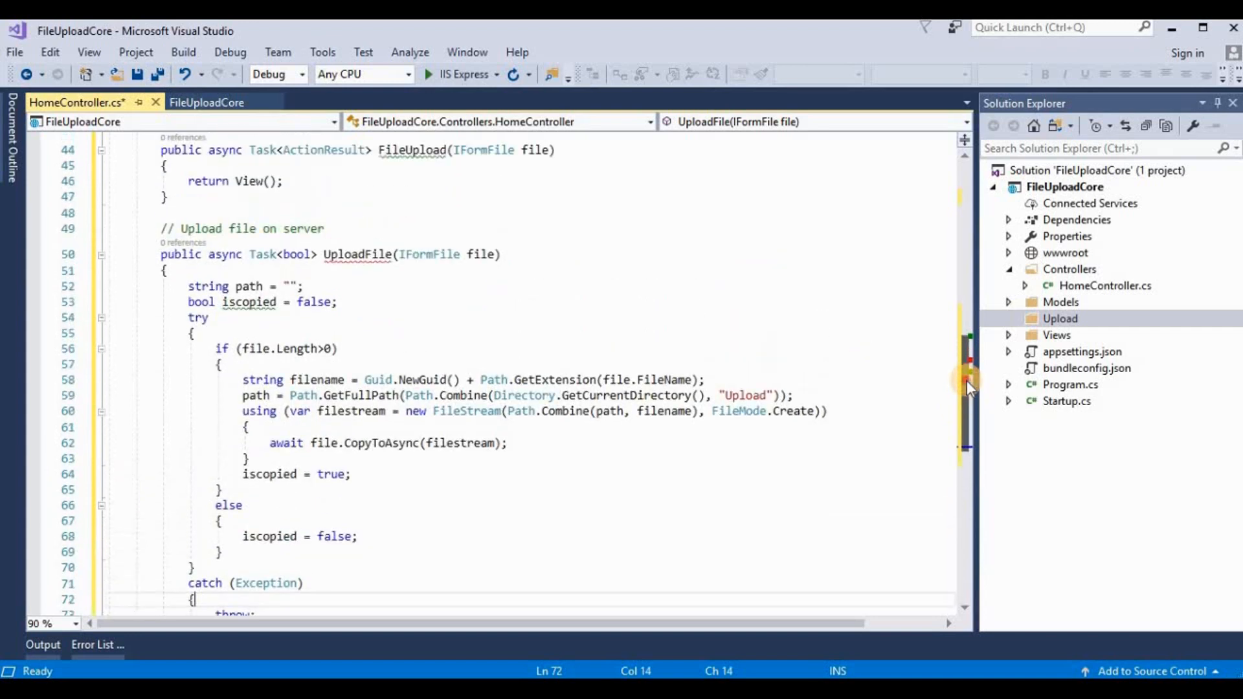
scroll(down, 3)
text(return)
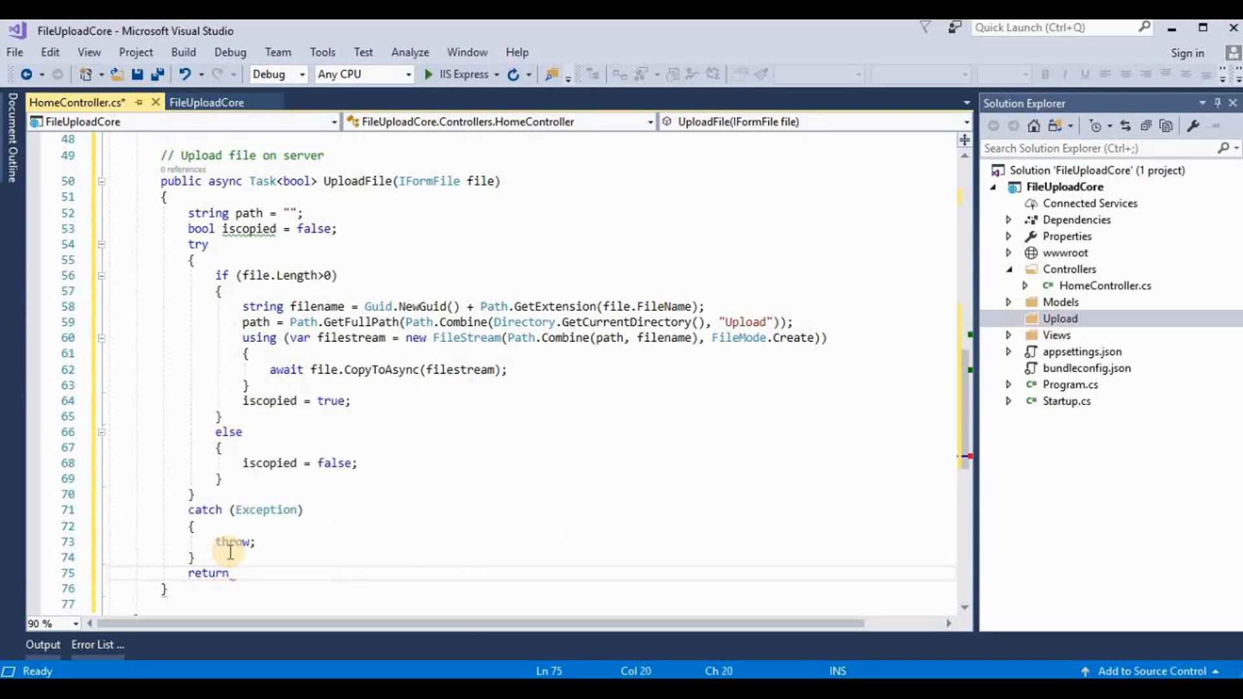
Step: Add return iscopied; after the try/catch block
text(iscopied)
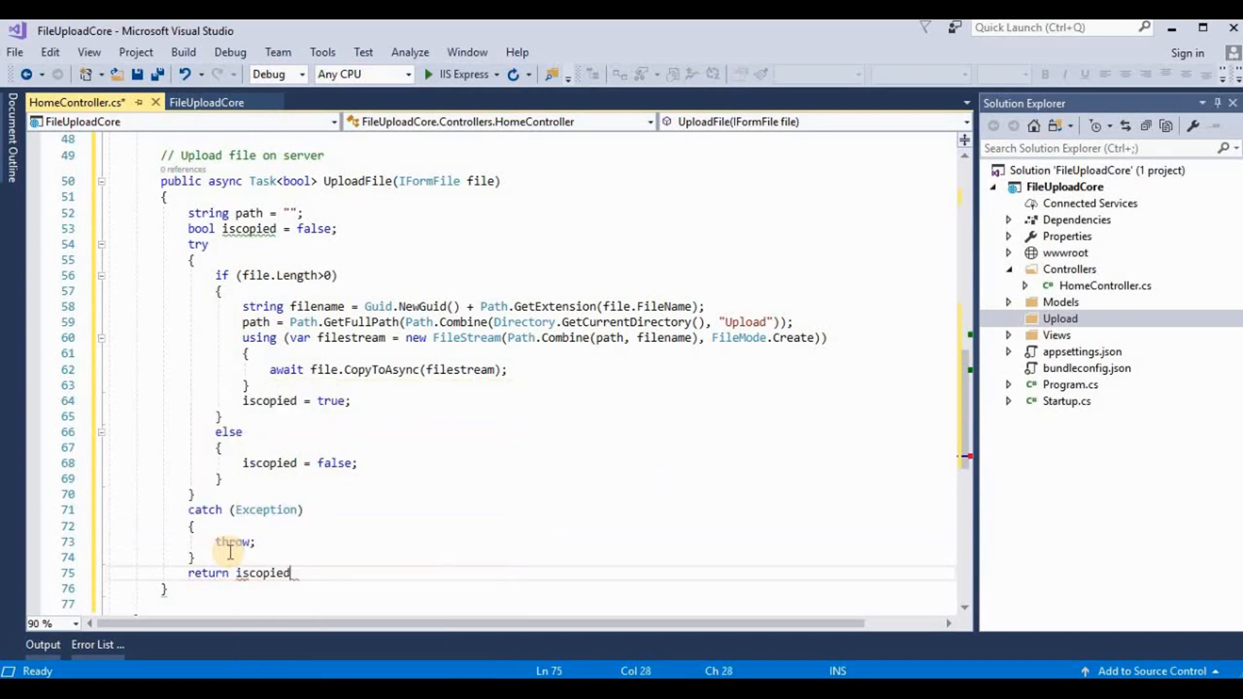
text(;)
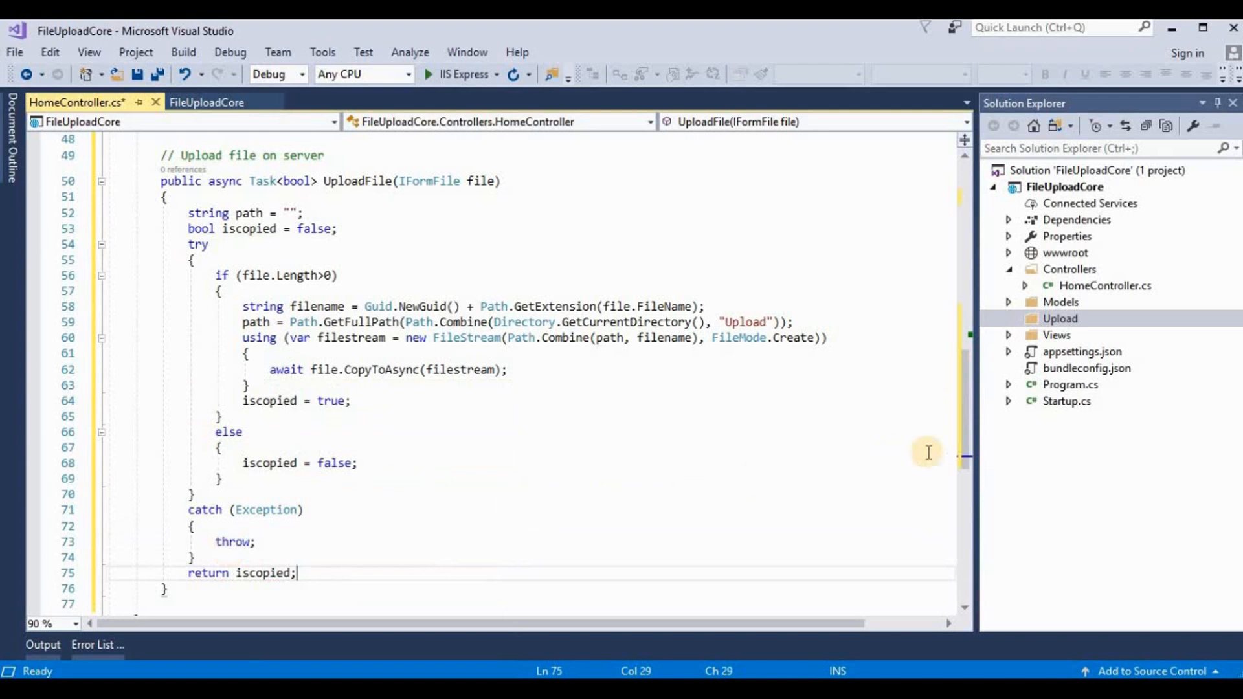
mouse_move(963, 454)
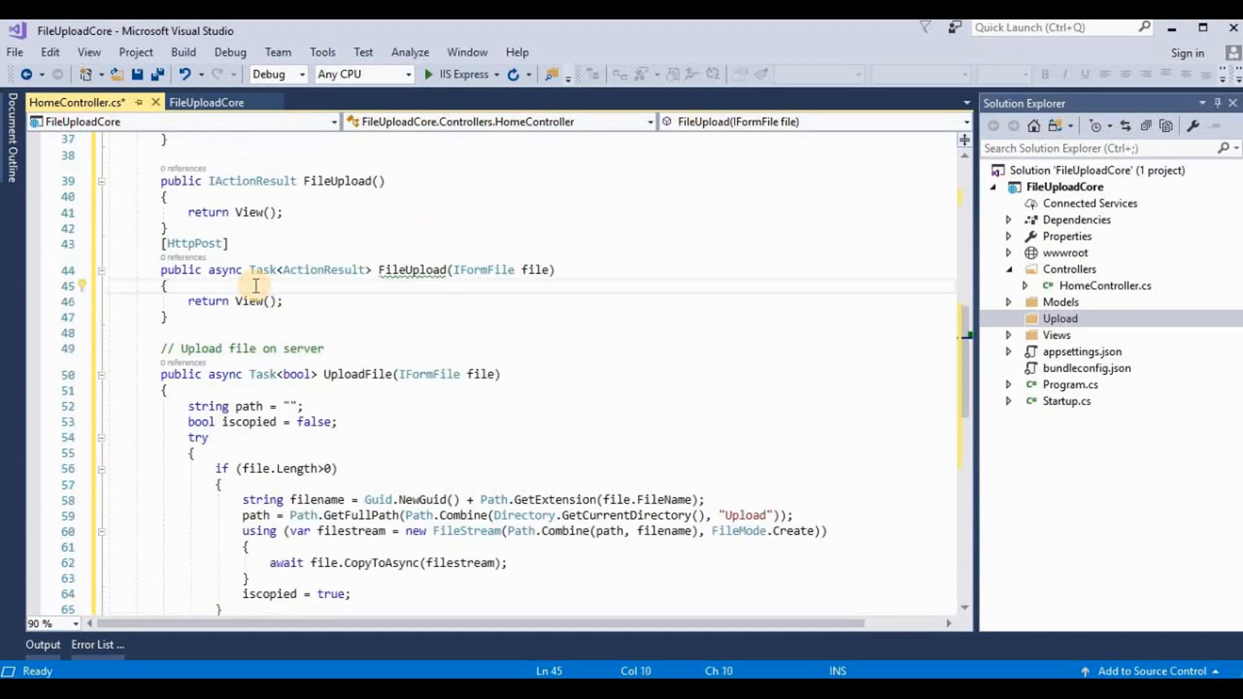
Step: Add await UploadFile(file); before return View() in the POST FileUpload action
text(await)
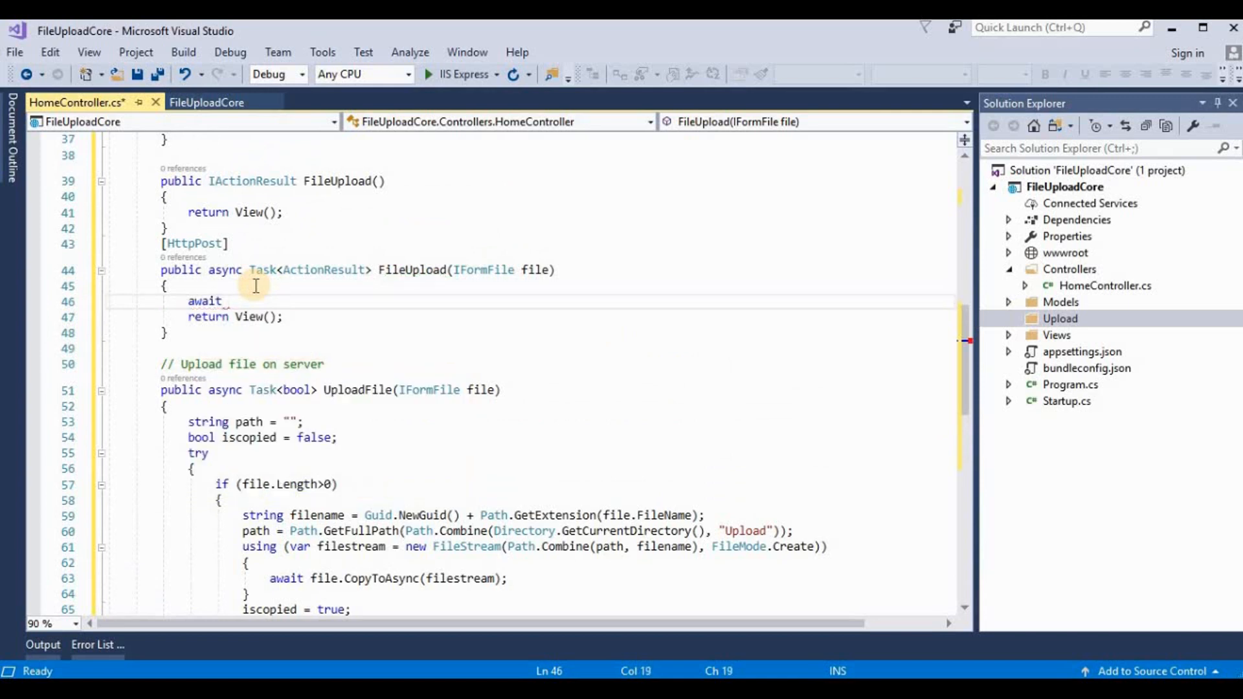
text(UploadFile)
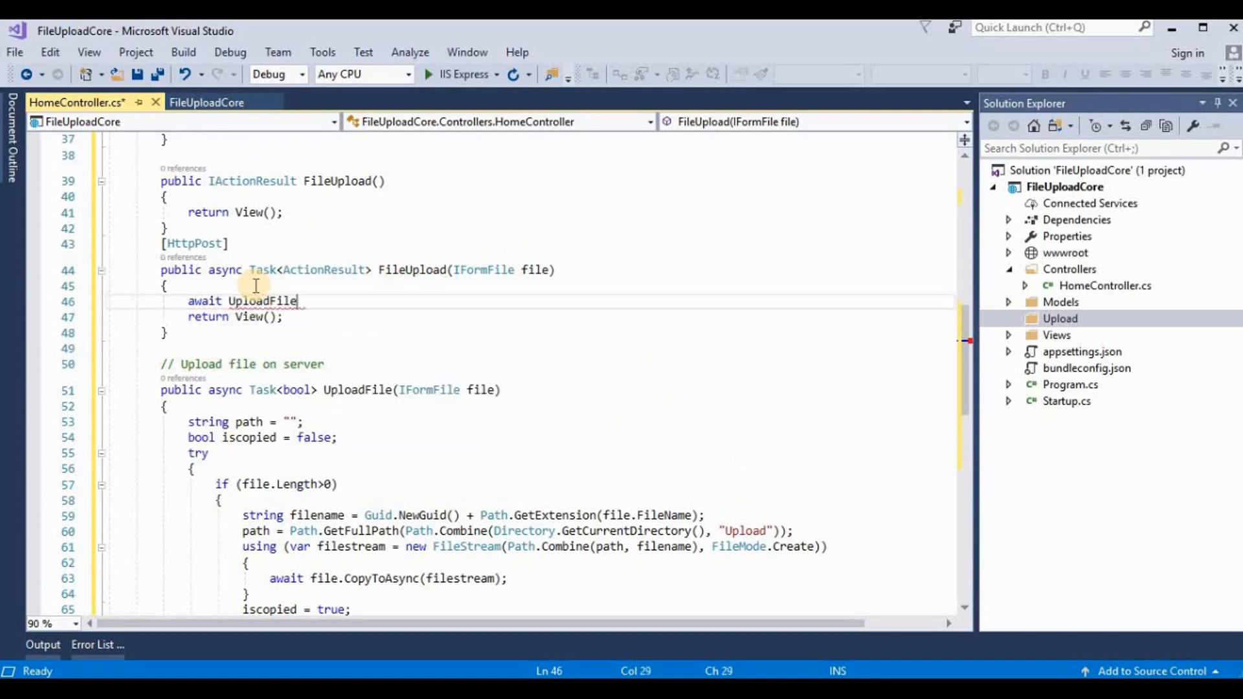
text(()
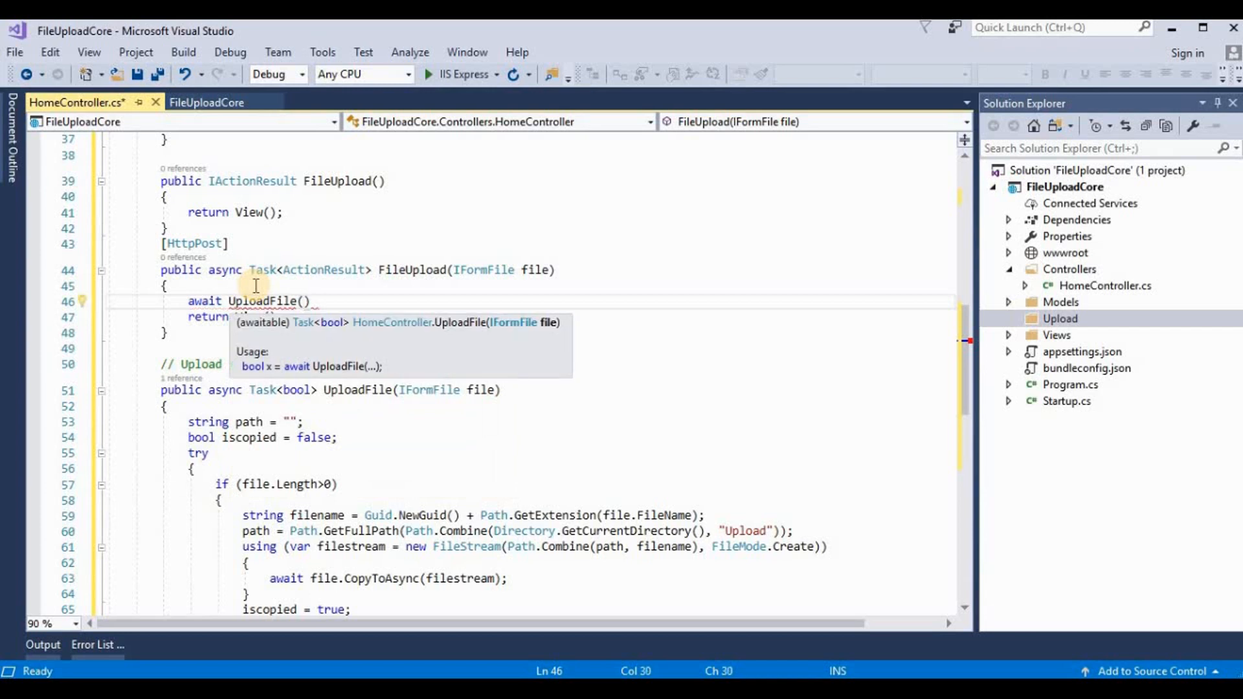
text(file)
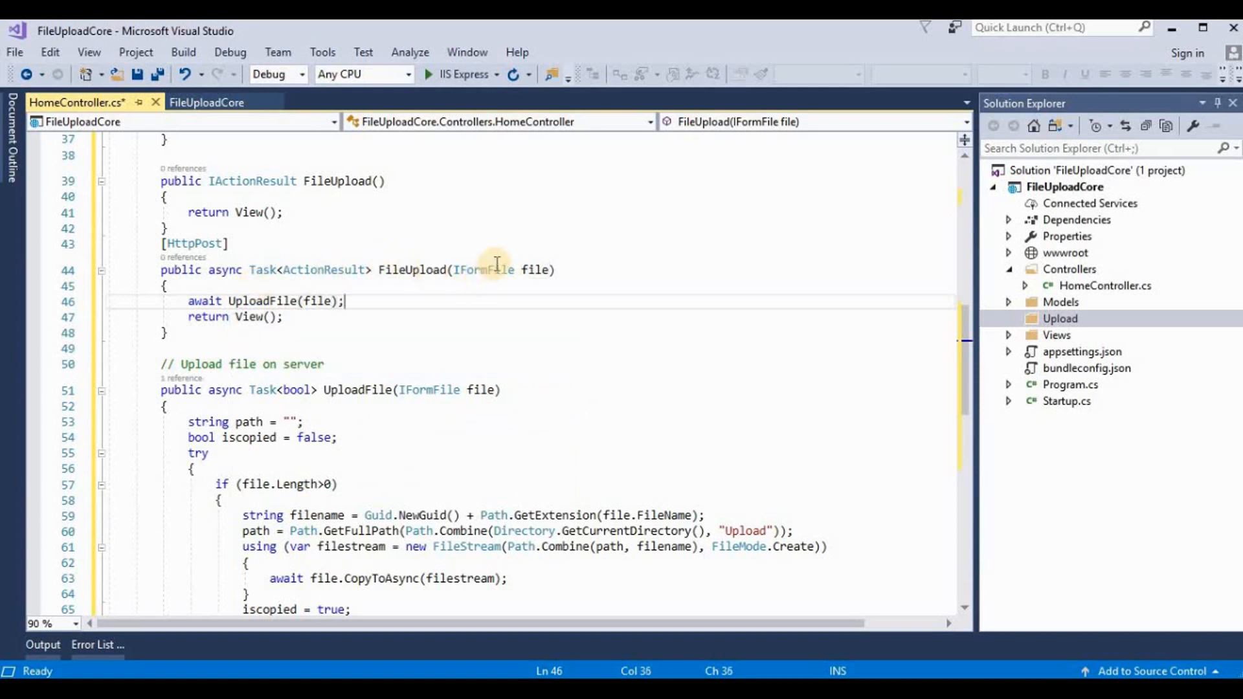
mouse_move(494, 269)
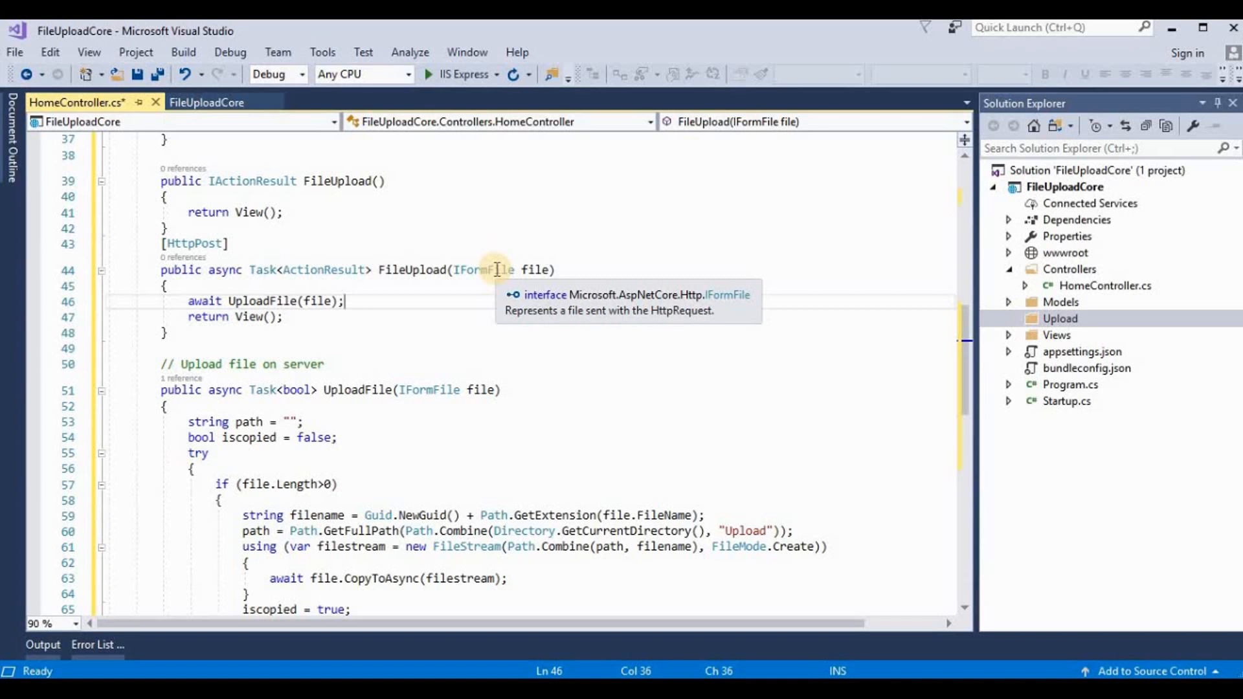
mouse_move(375, 297)
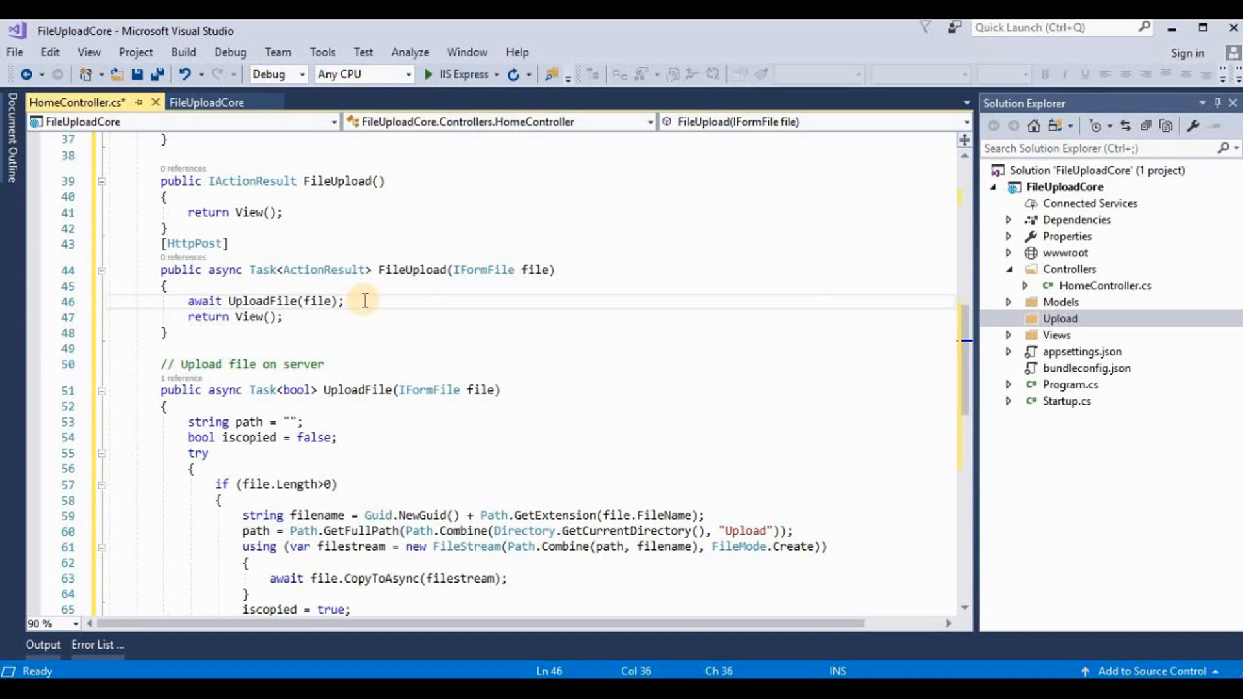
Step: Set TempData["msg"] = "File Uploaded successfully." and save HomeController.cs
text(TempData)
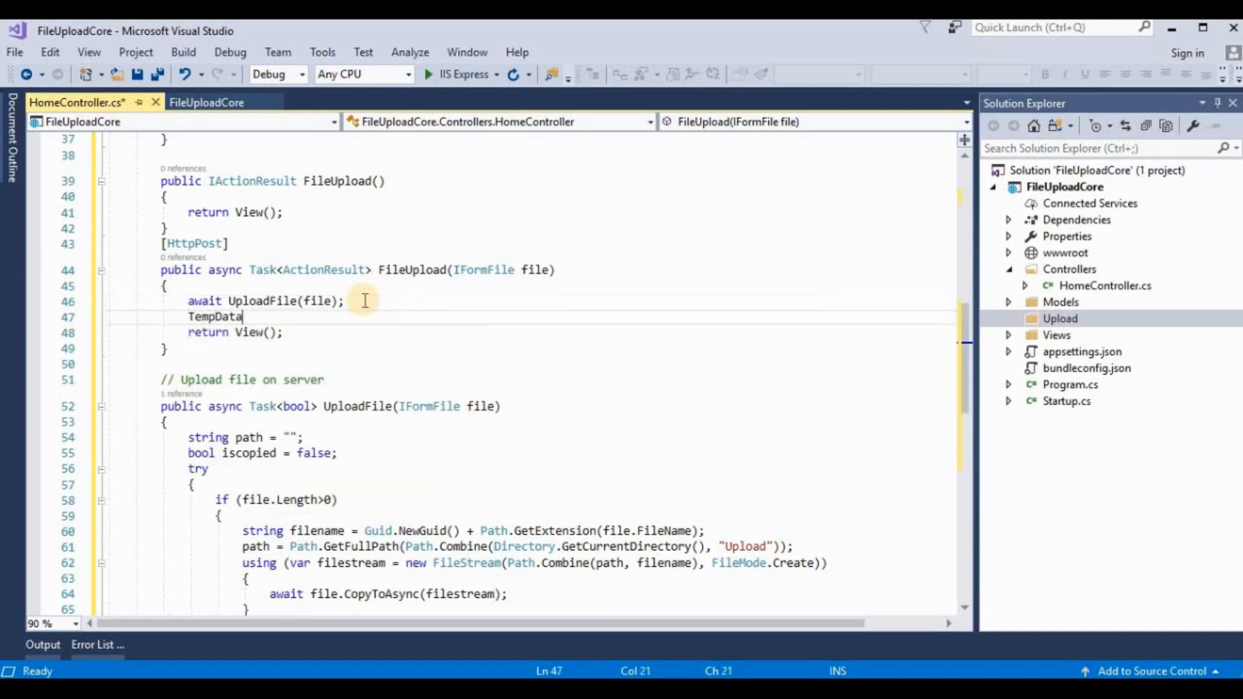
text([])
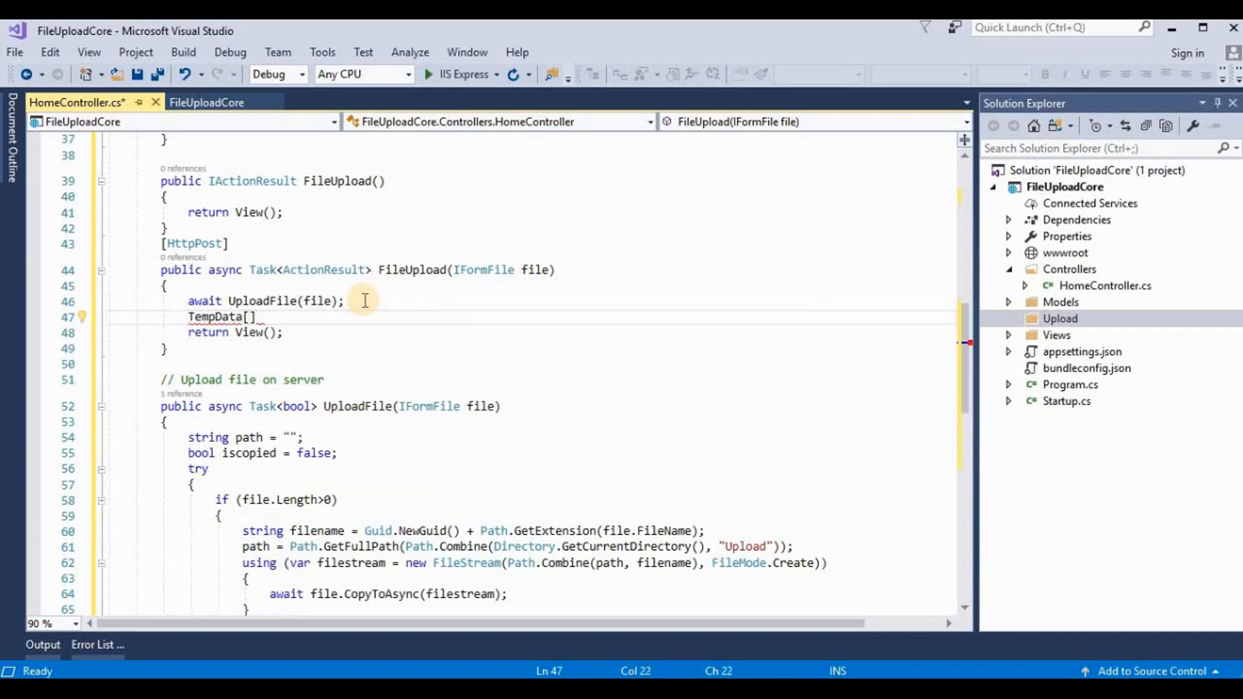
text("")
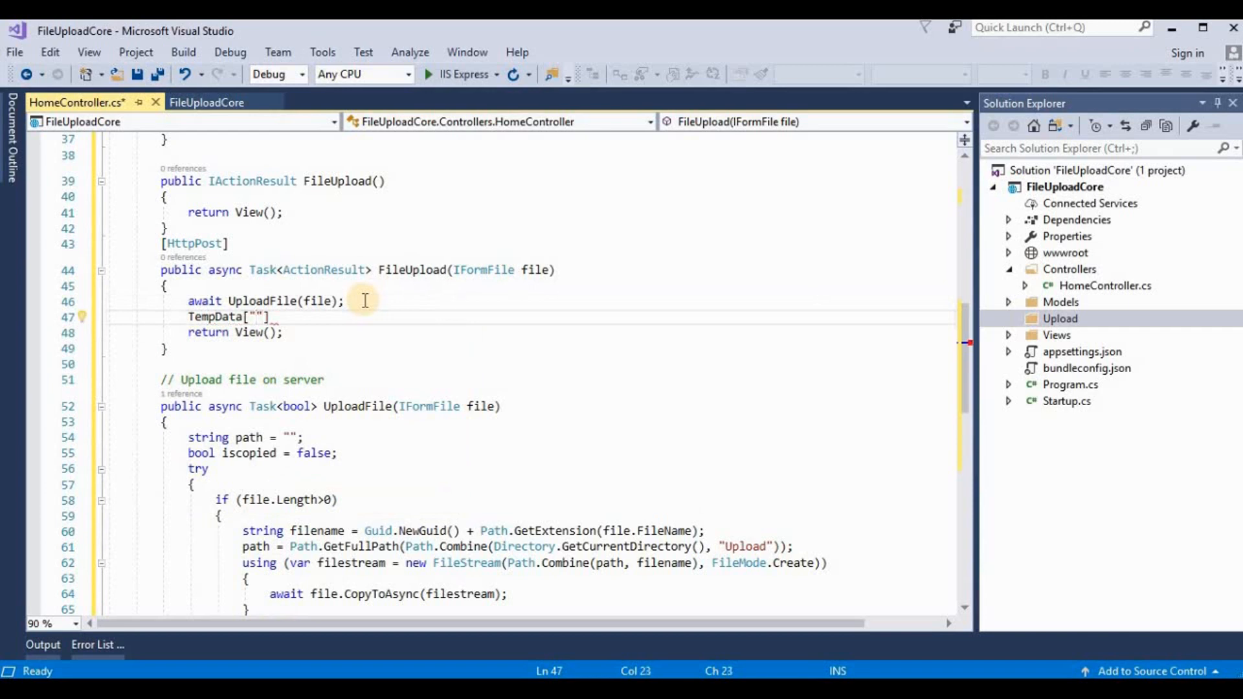
text(msg)
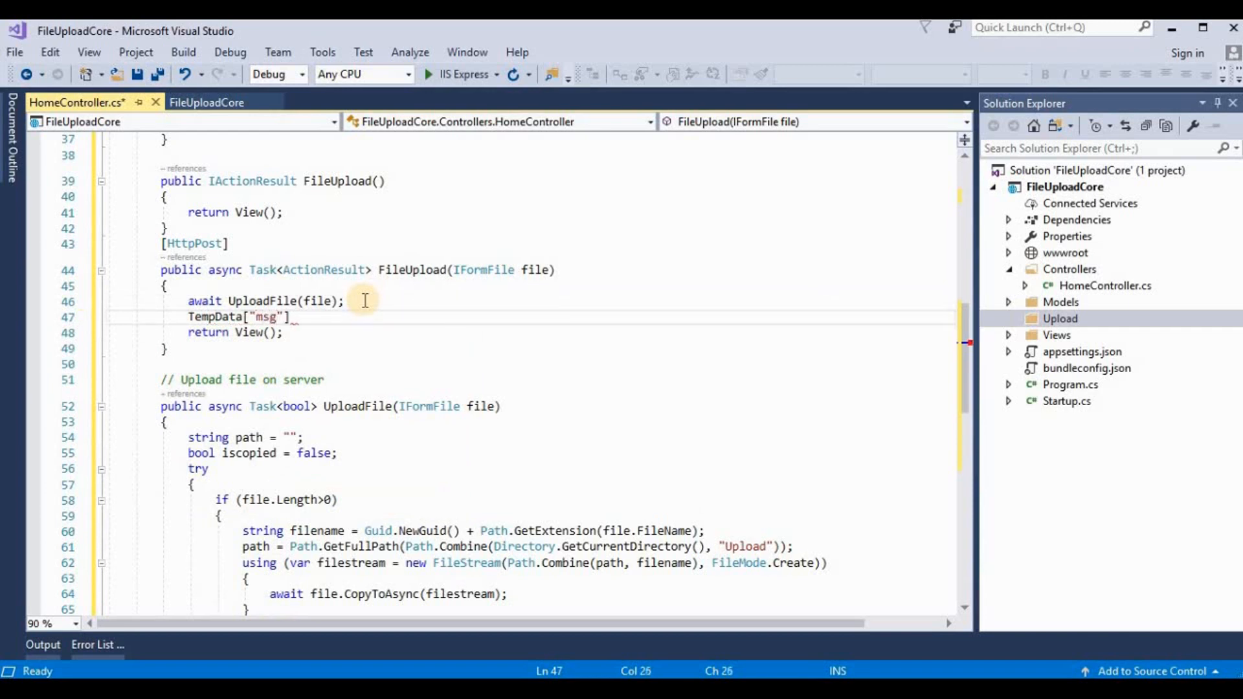
text(=)
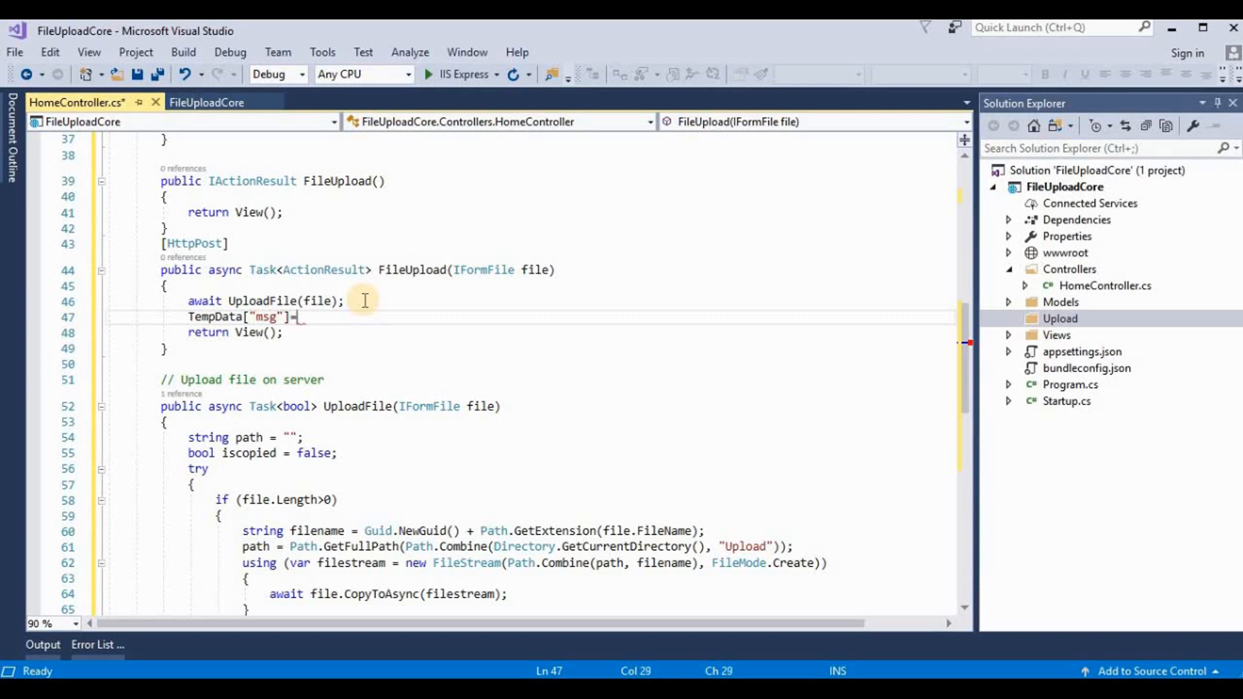
text(Fl)
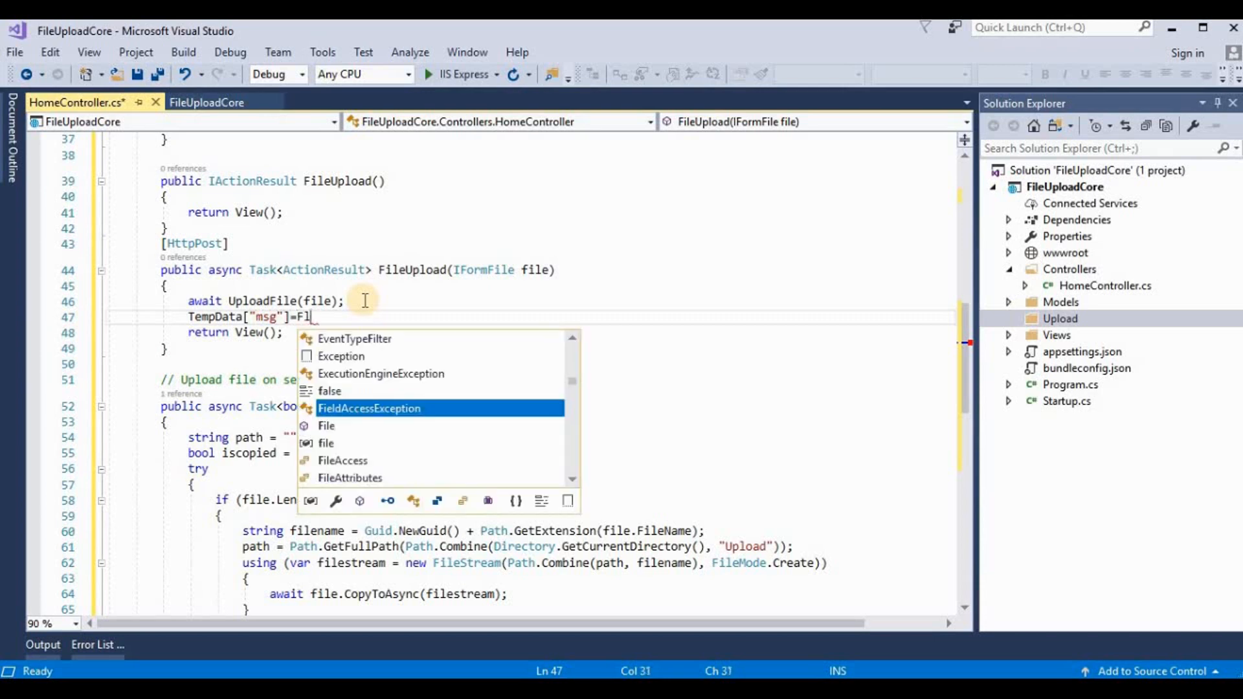
text(le Uploaded su")
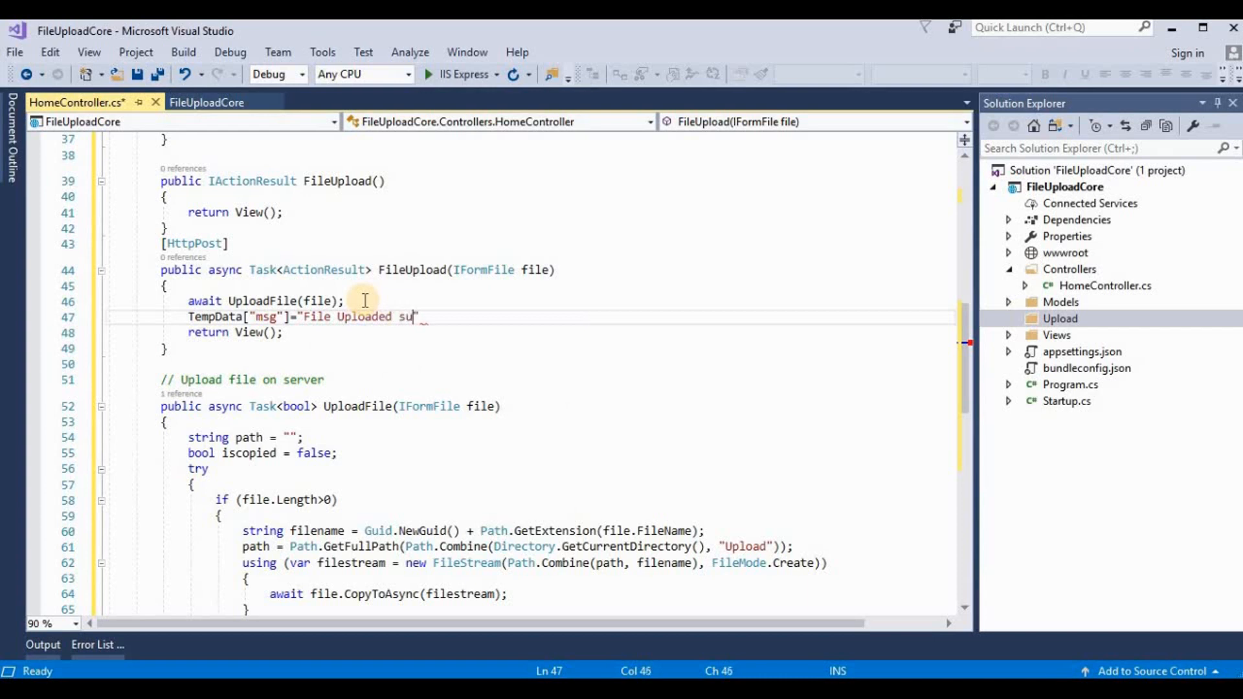
text(ccessf)
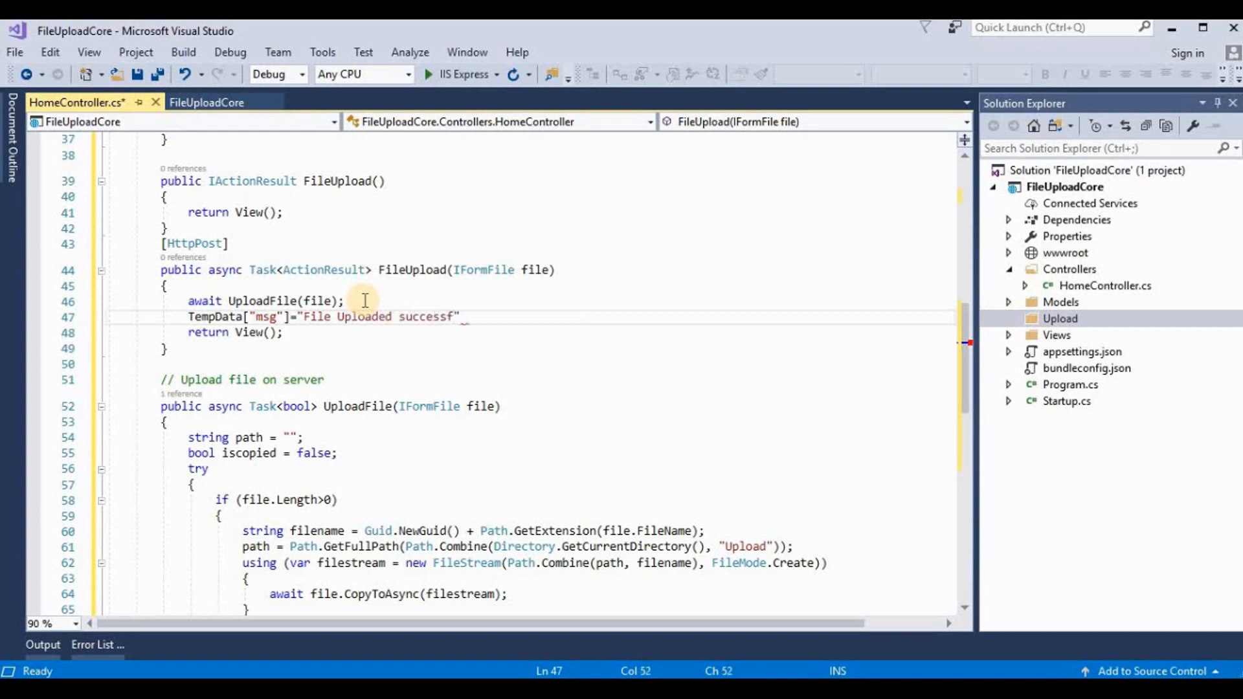
text(ully.)
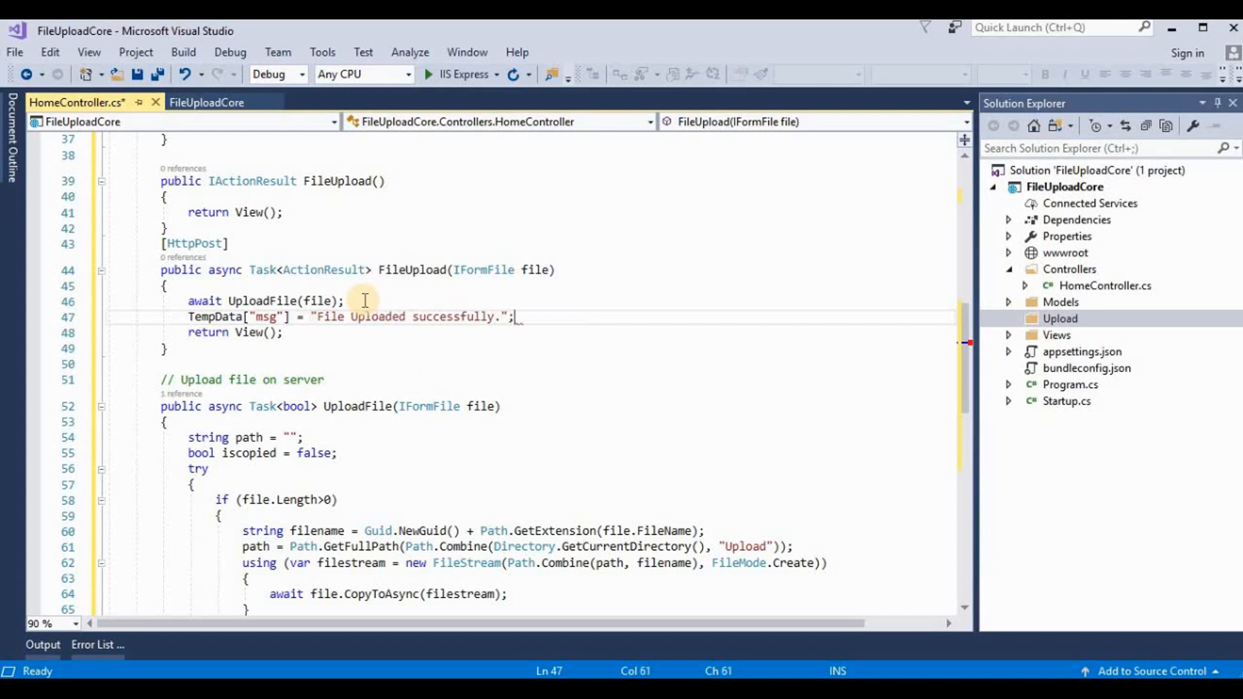
key(Ctrl+S)
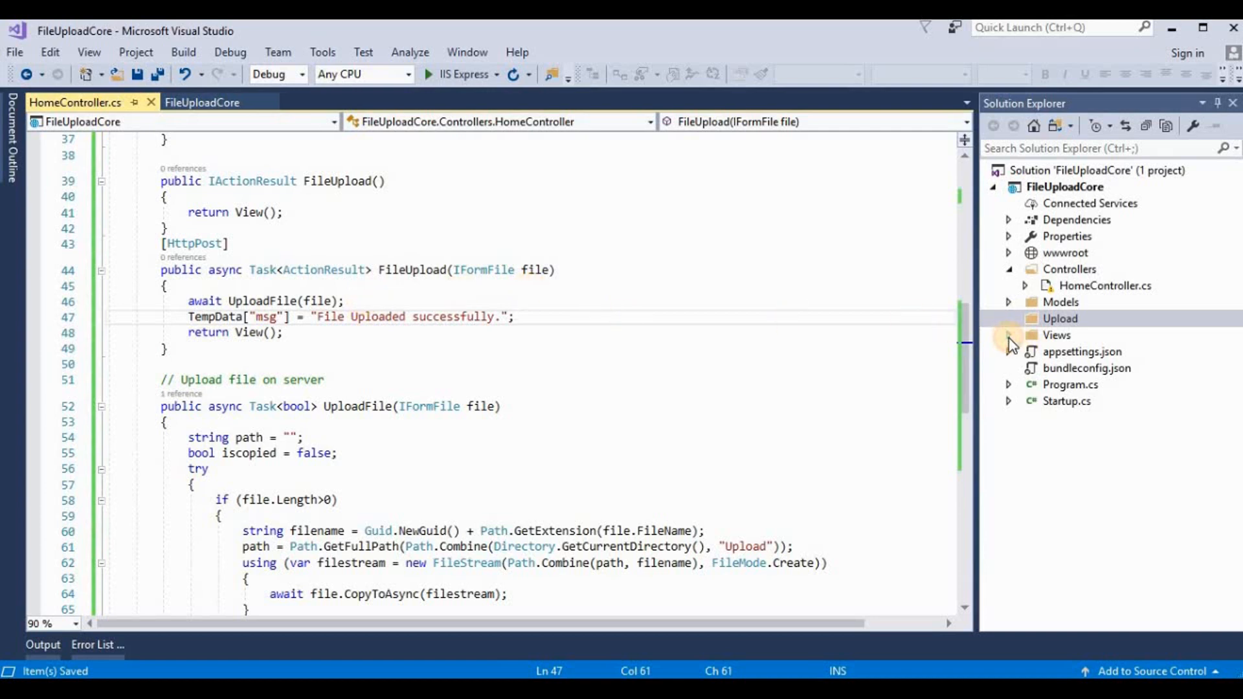
Step: Expand Views and choose Add > New Item on the Home folder
click(1009, 336)
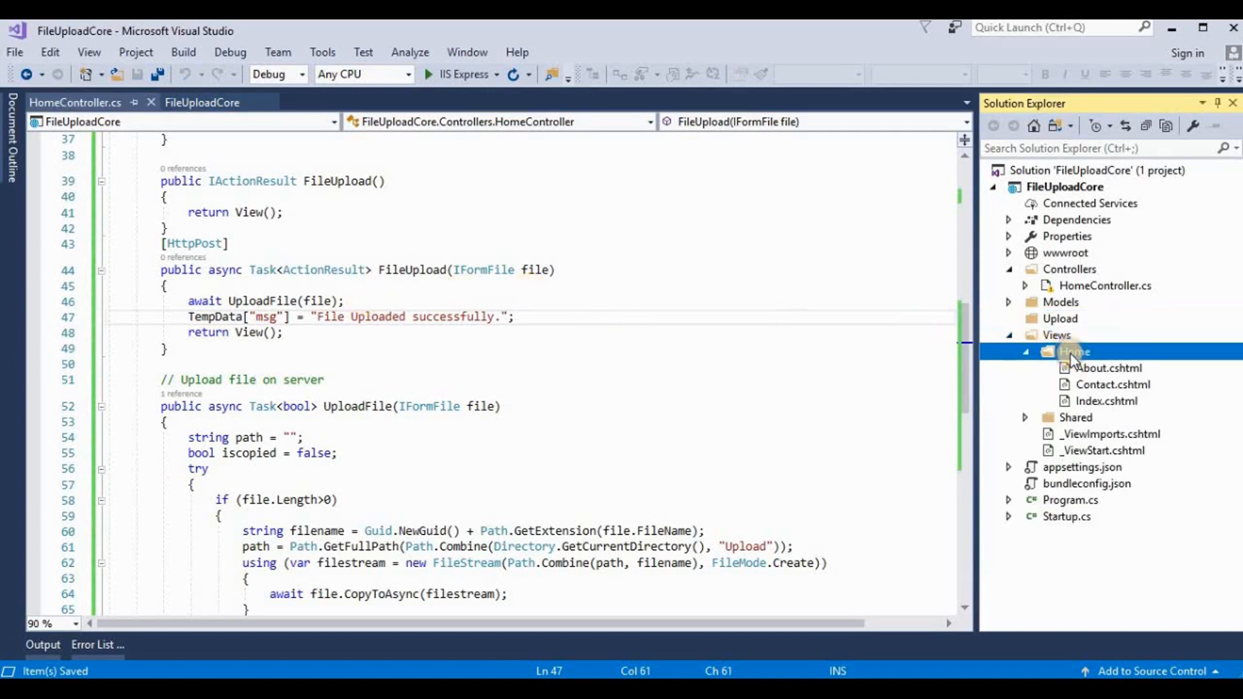
right_click(1075, 352)
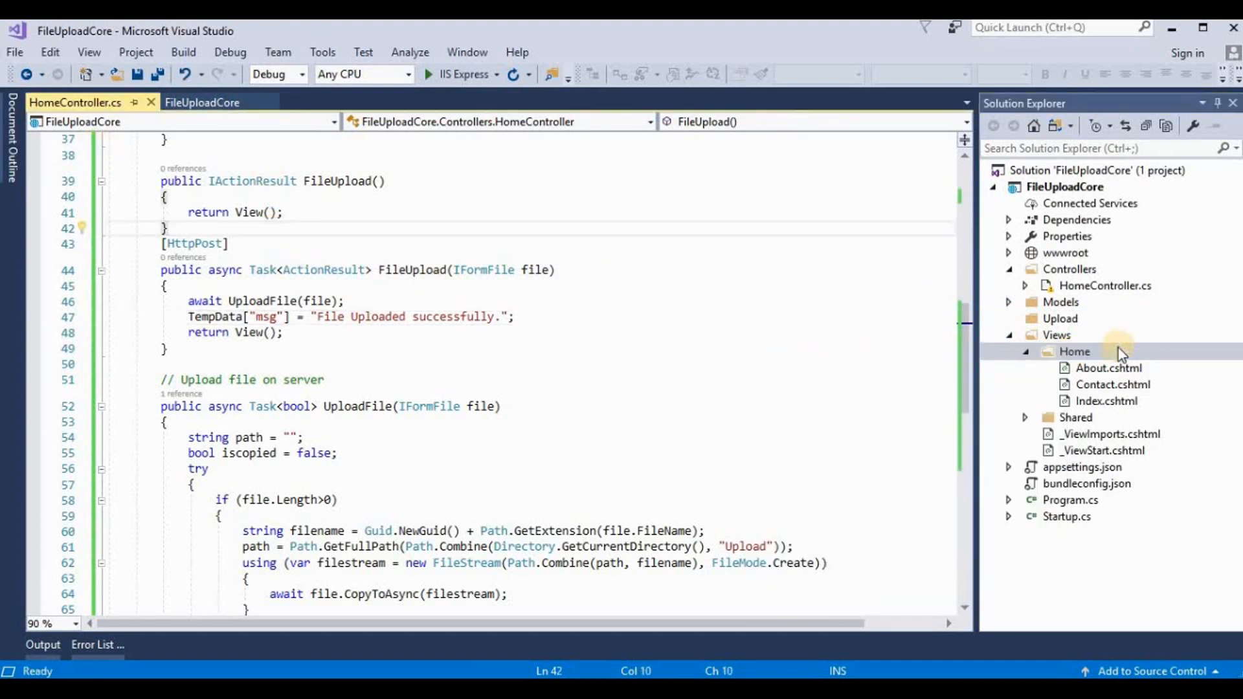
right_click(1074, 351)
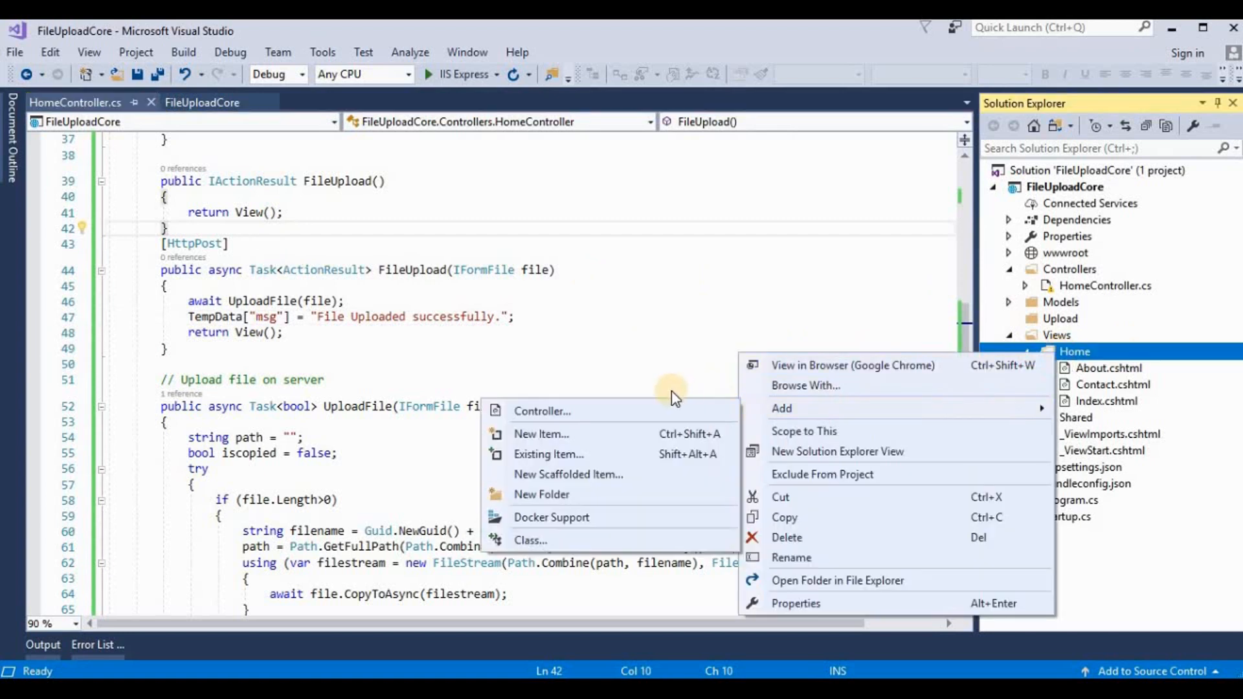
mouse_move(690, 417)
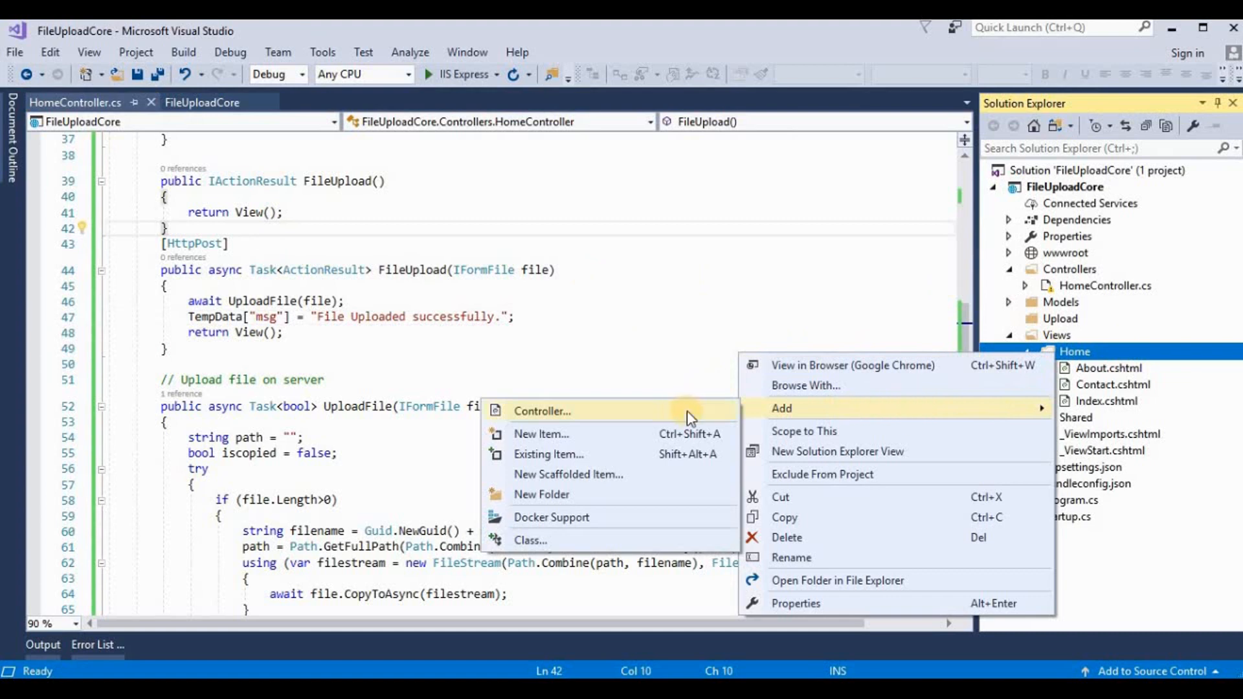
mouse_move(561, 443)
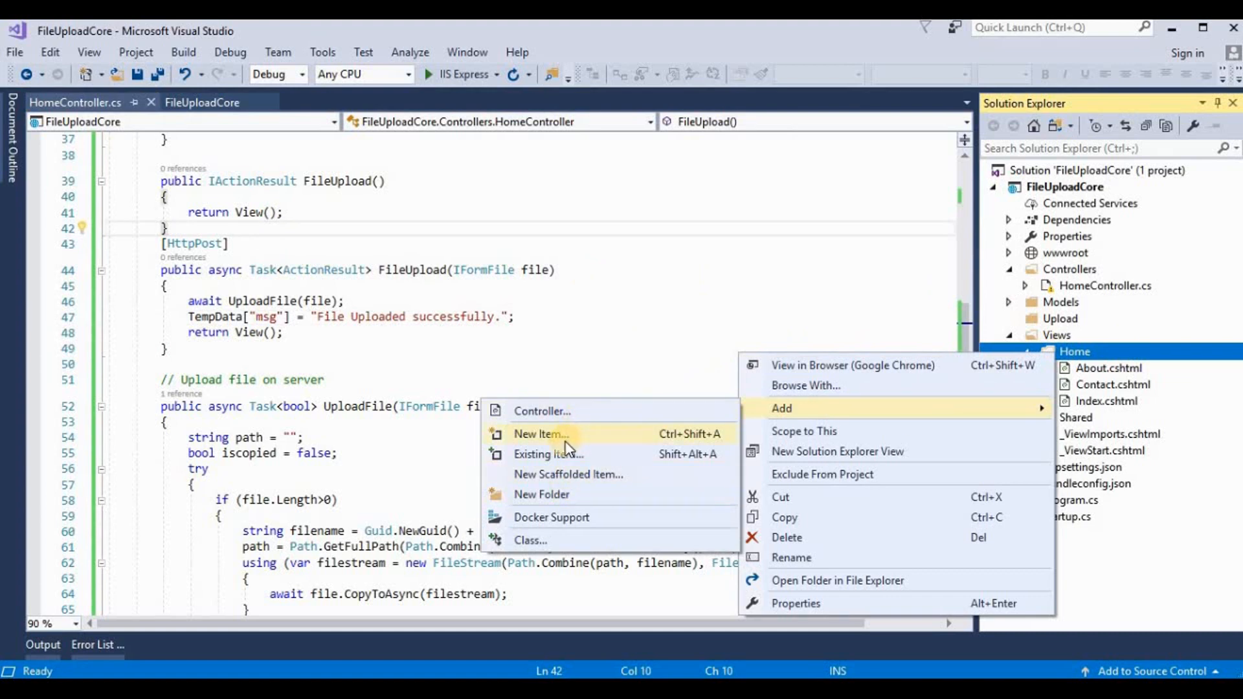
click(540, 433)
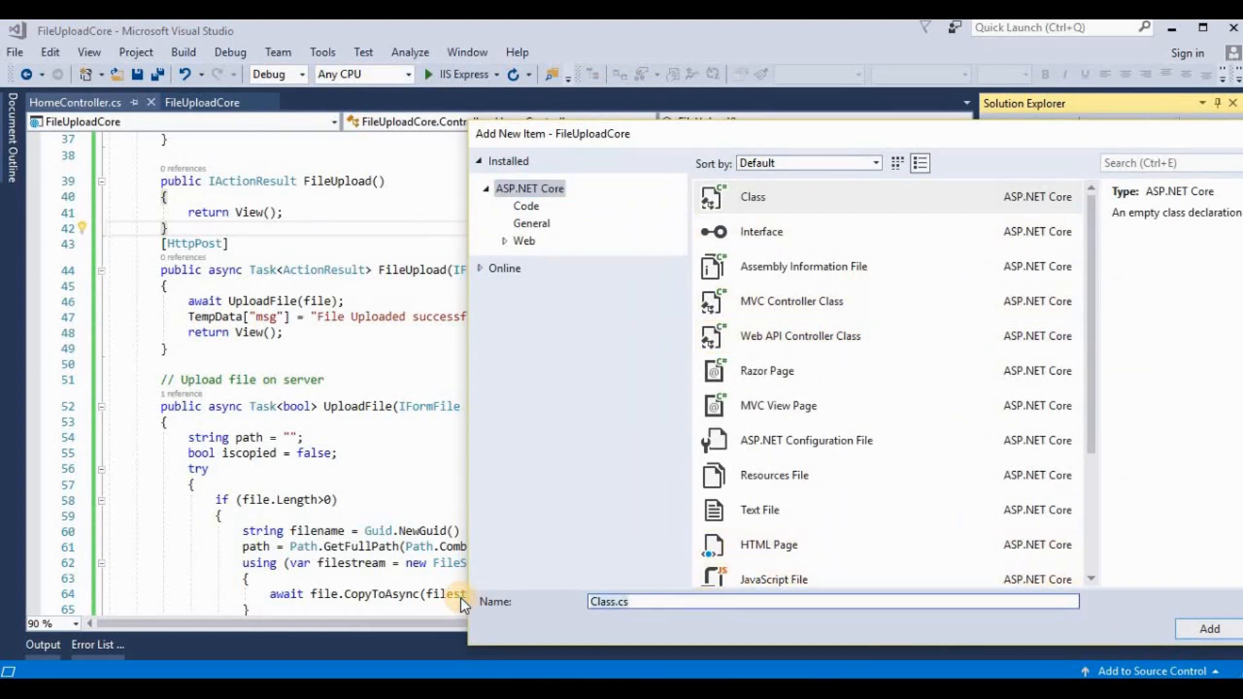
Step: Add an MVC View Page named FileUpload to Views/Home
text(File)
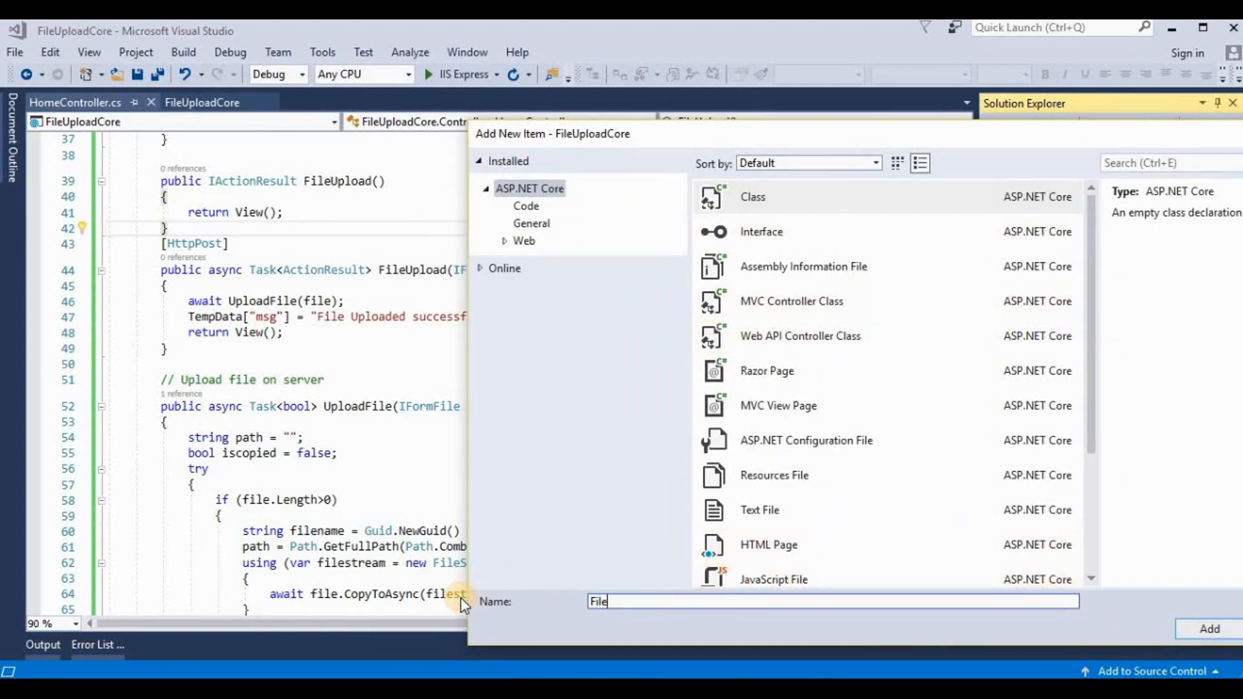
text(Upload)
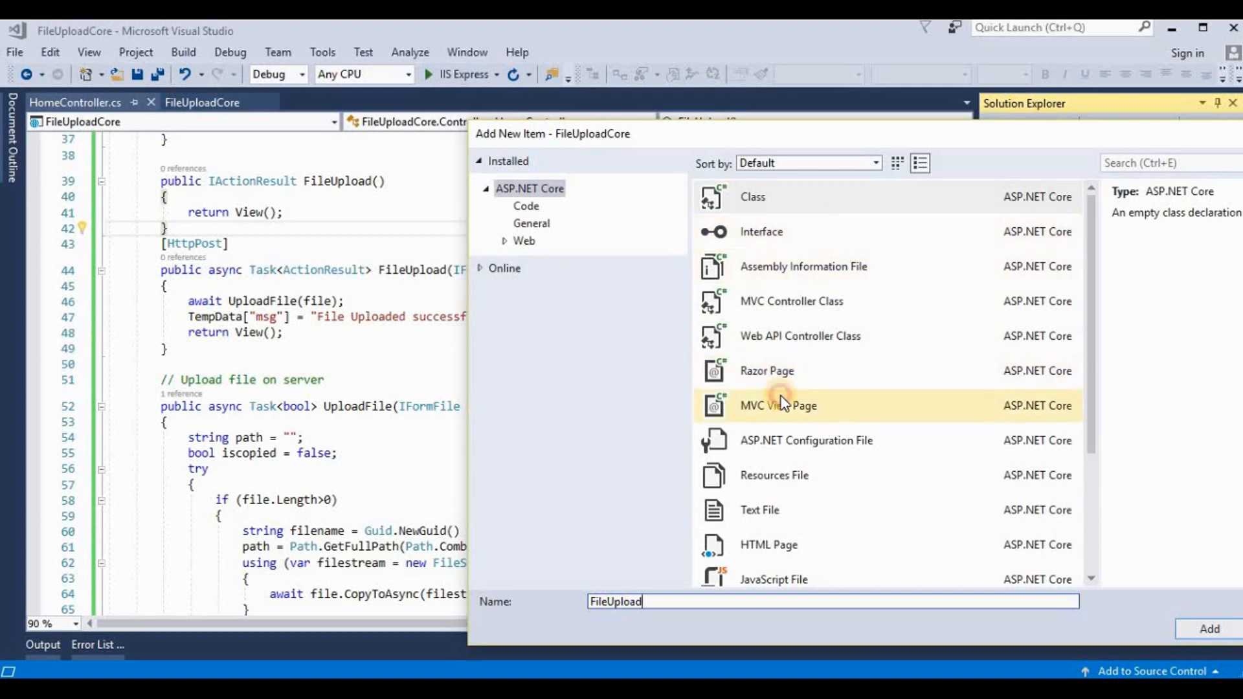
click(778, 406)
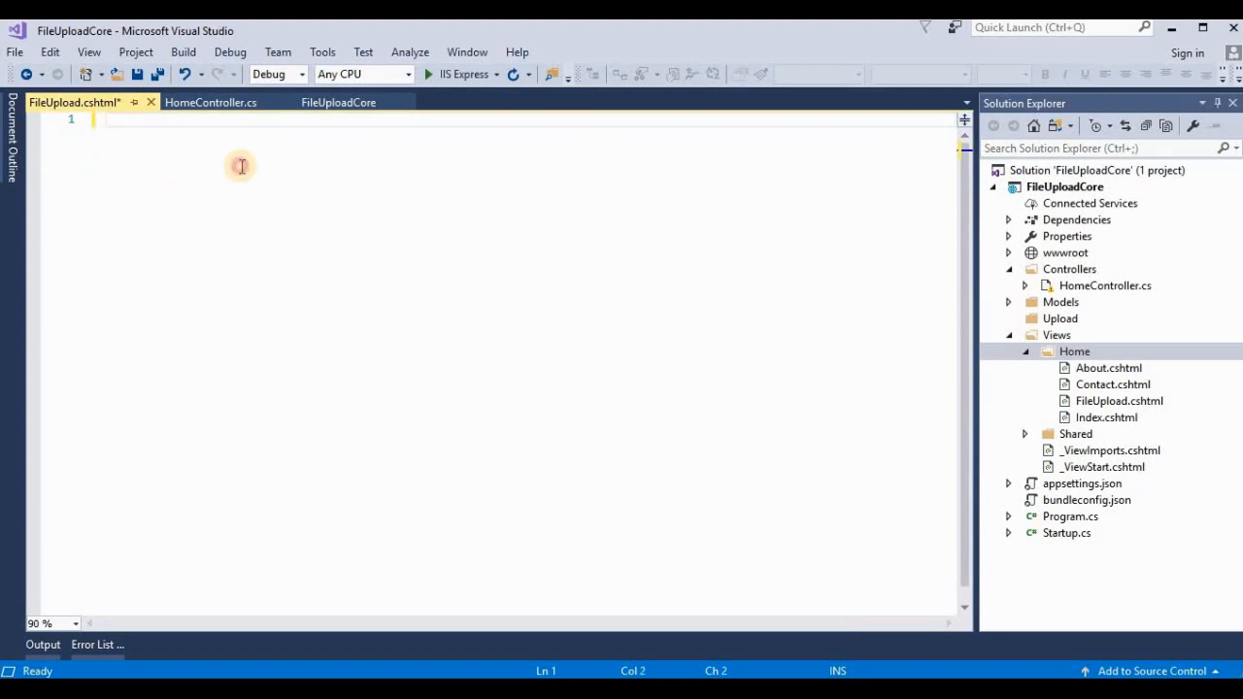
mouse_move(280, 173)
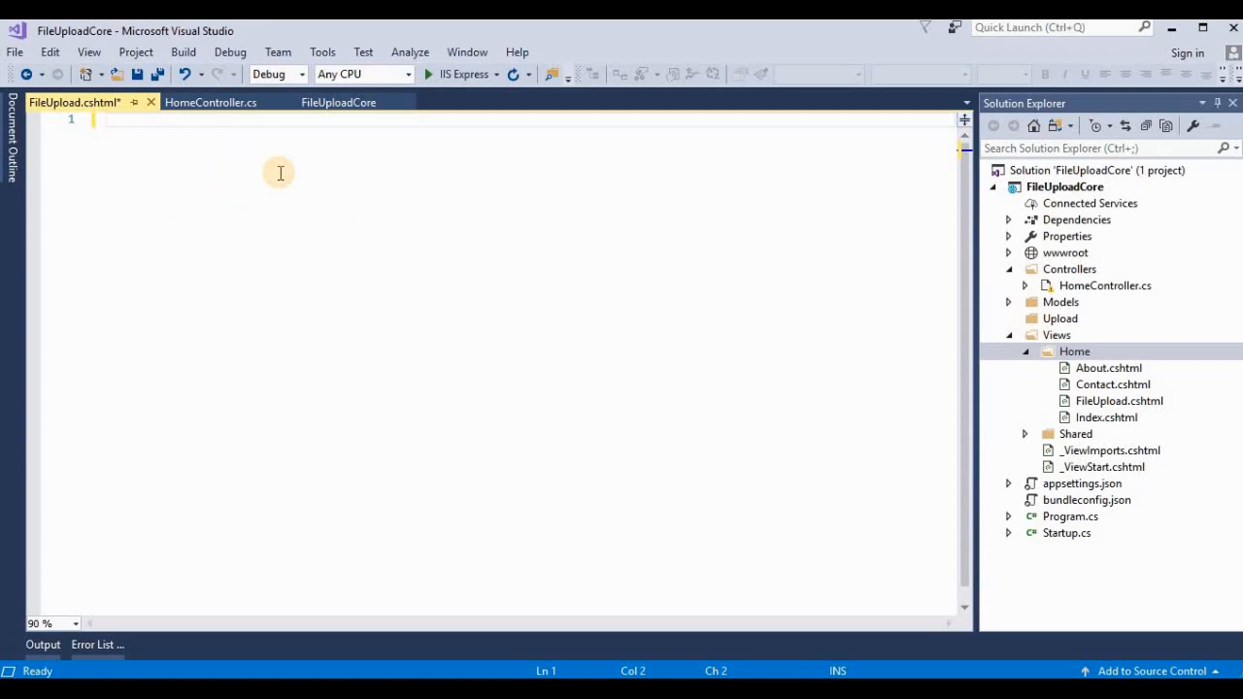
Step: Write a form with multipart/form-data enctype and asp-action="FileUpload", checking HomeController's action name
text(<form)
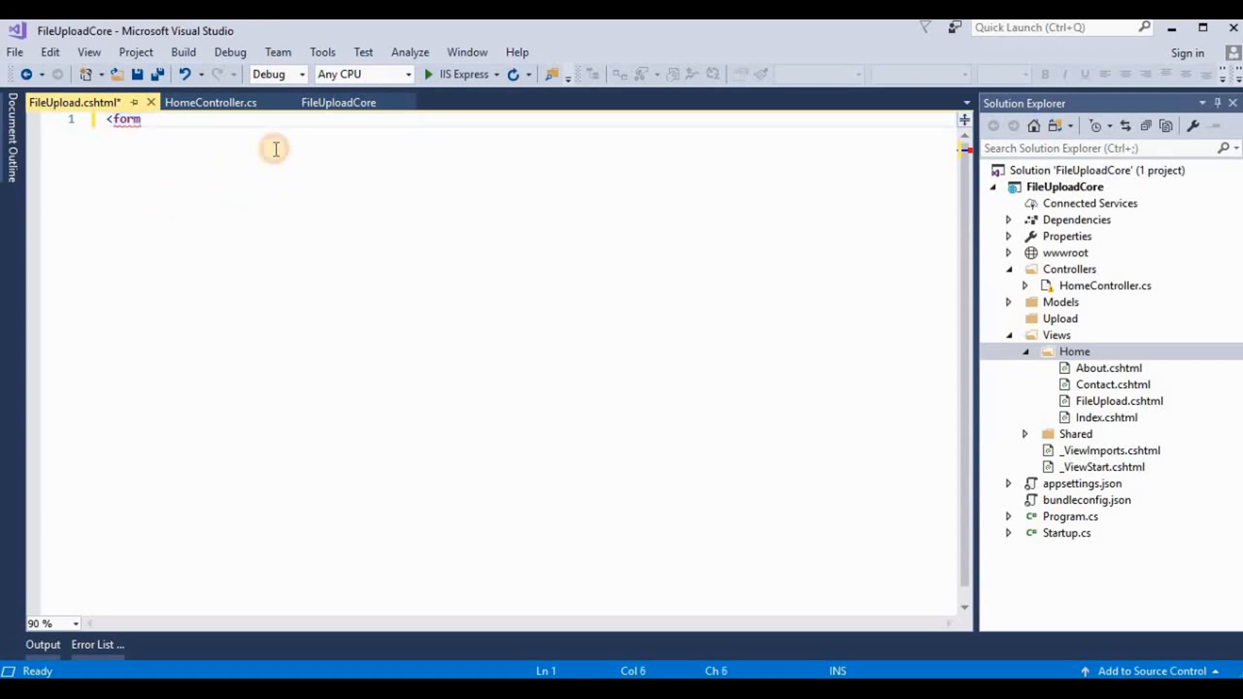
text(>)
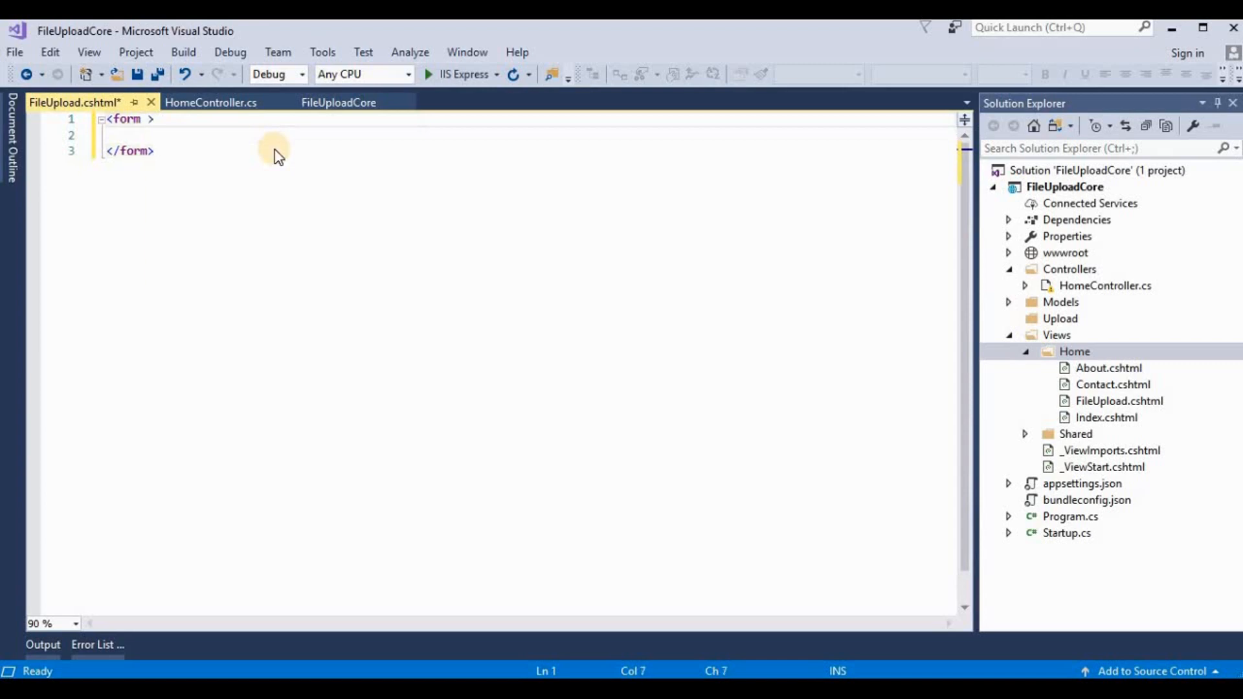
text(method="post)
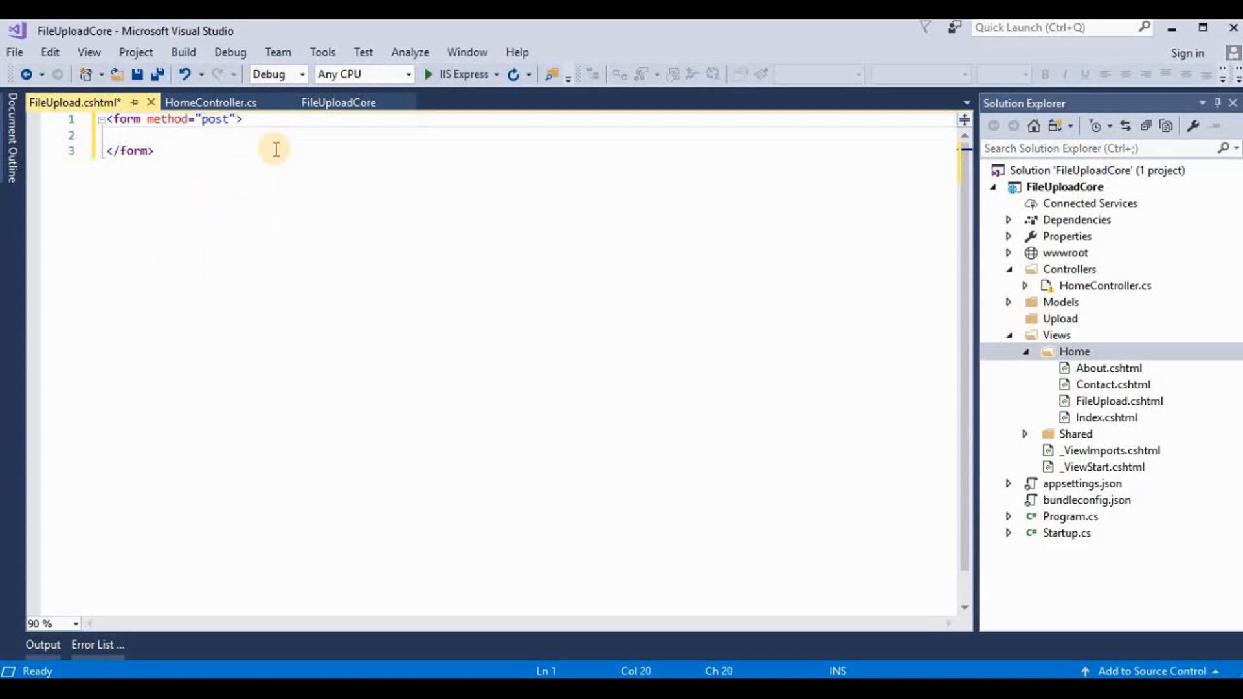
text(" ")
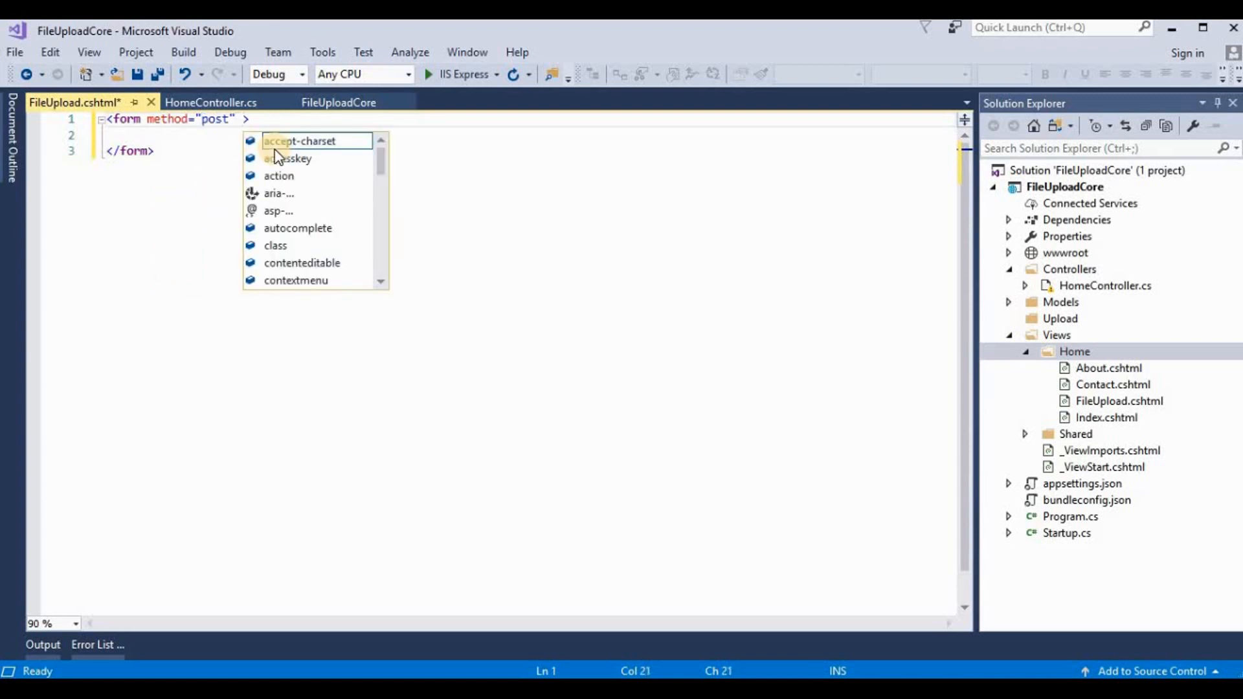
text(enctype=")
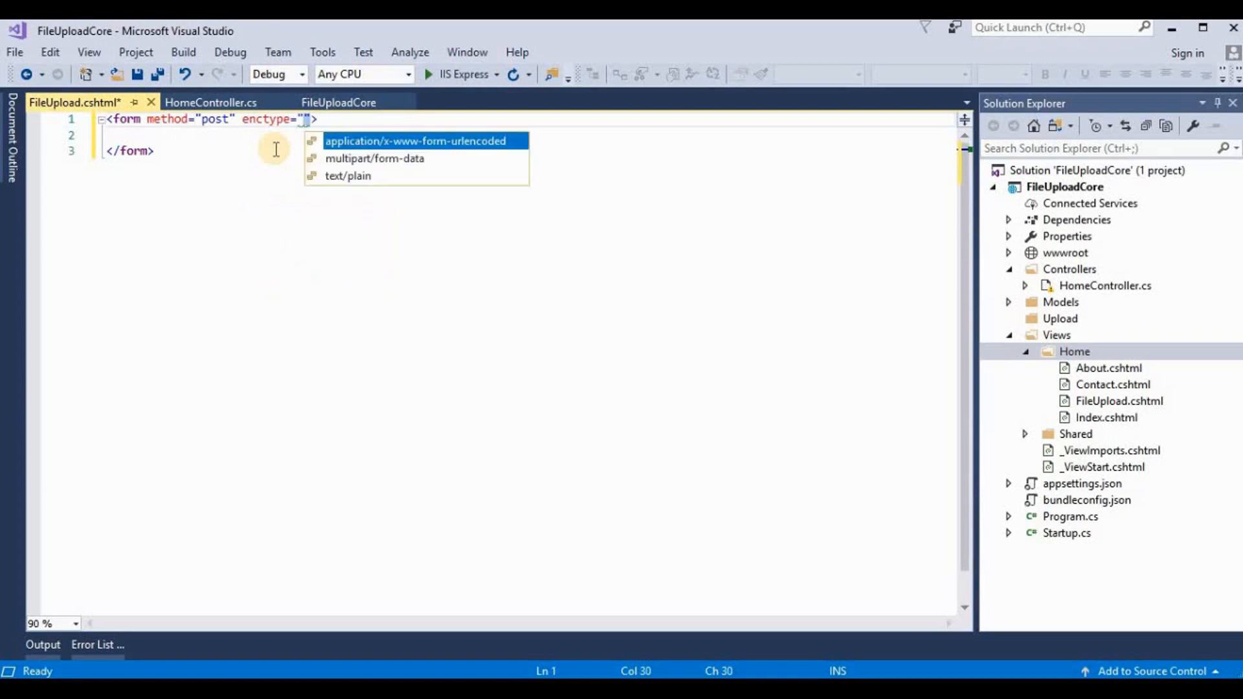
key(Down)
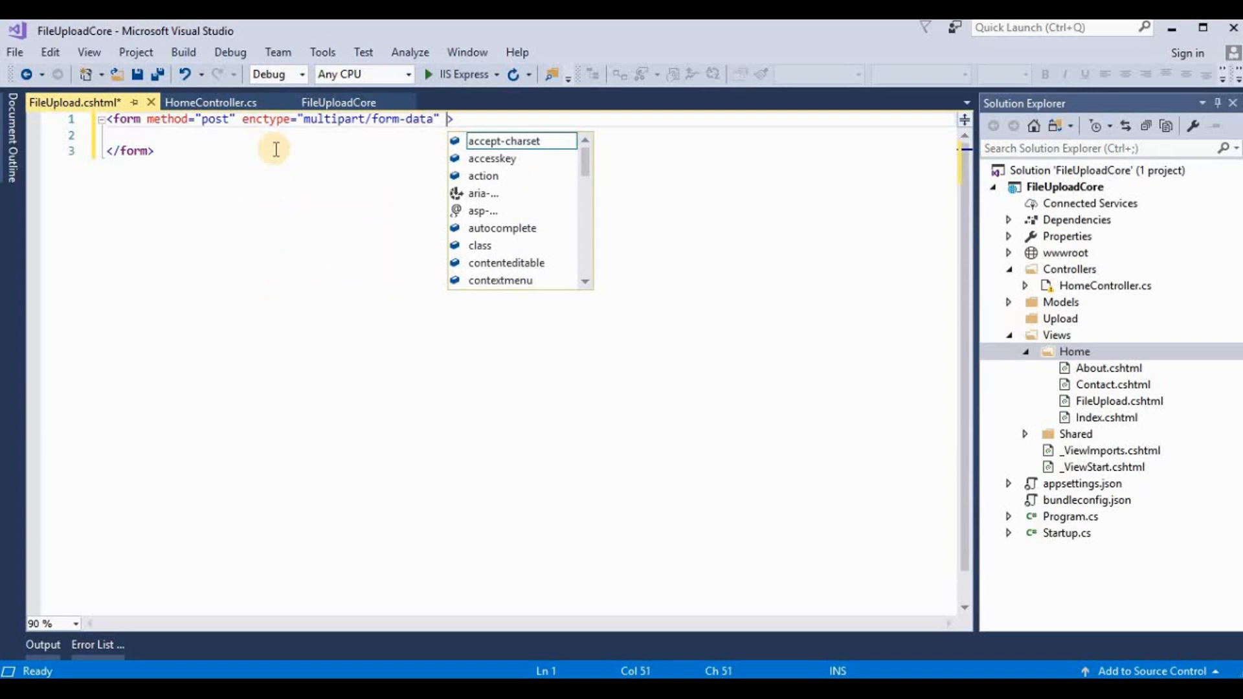
text(asp-controller)
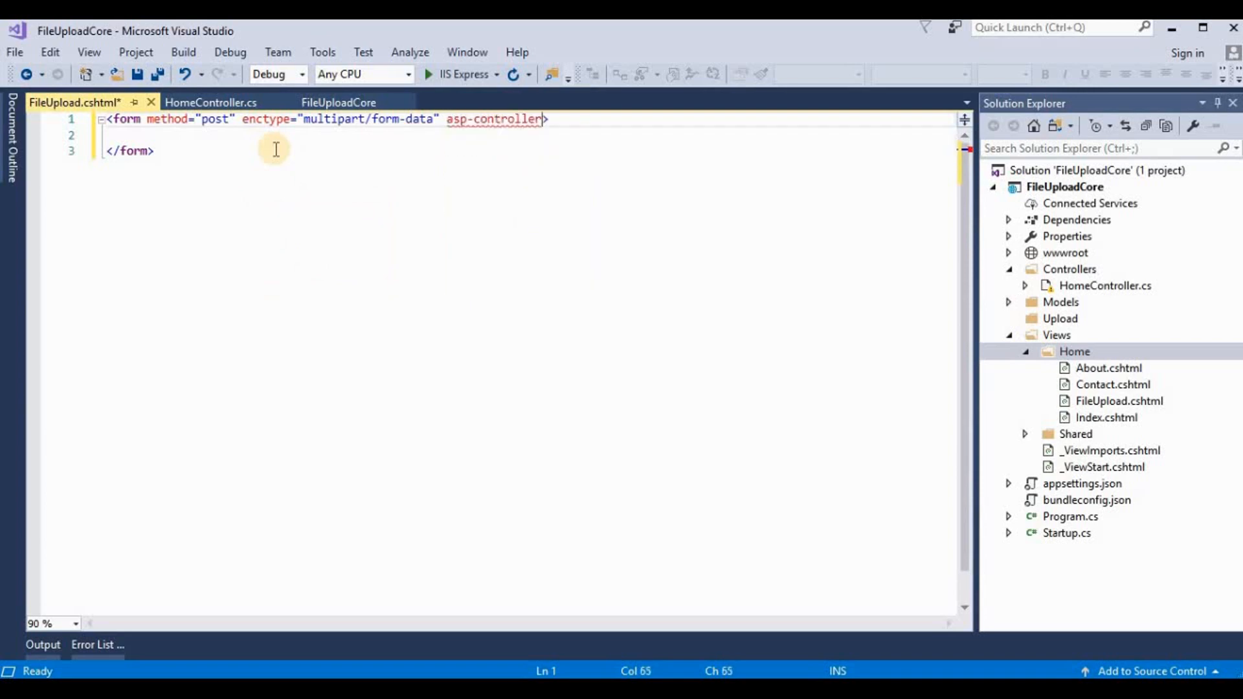
text(H")
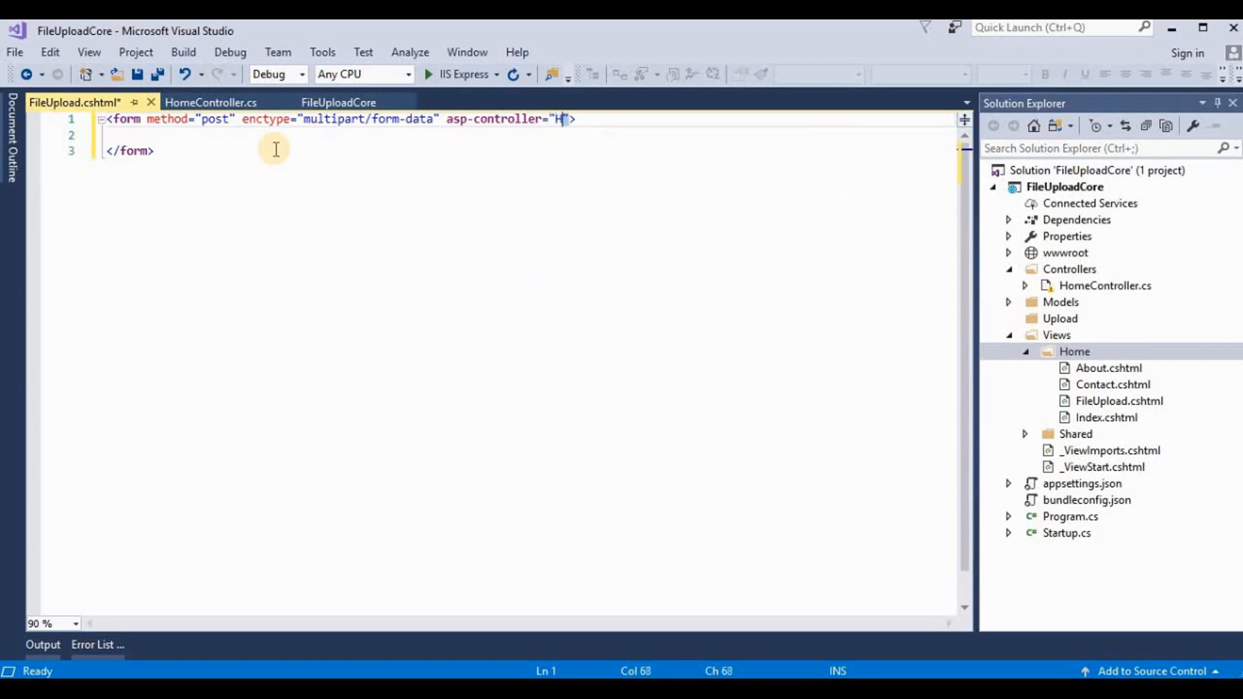
text(me)
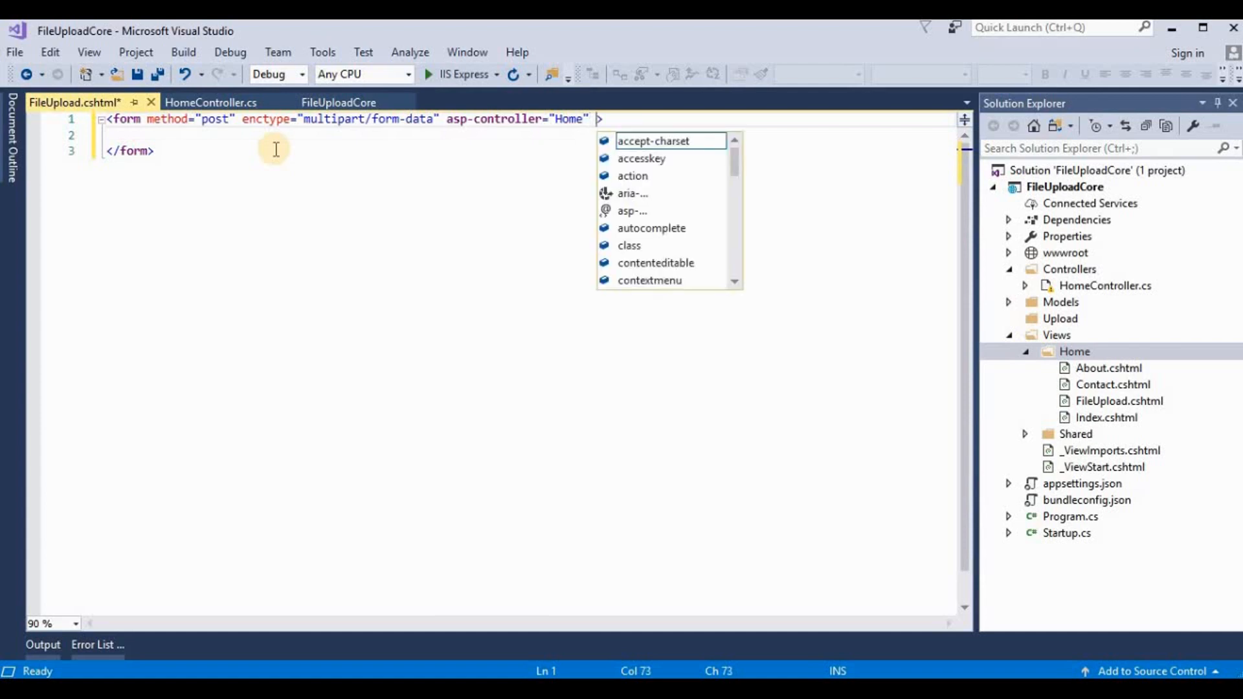
text(asp-a)
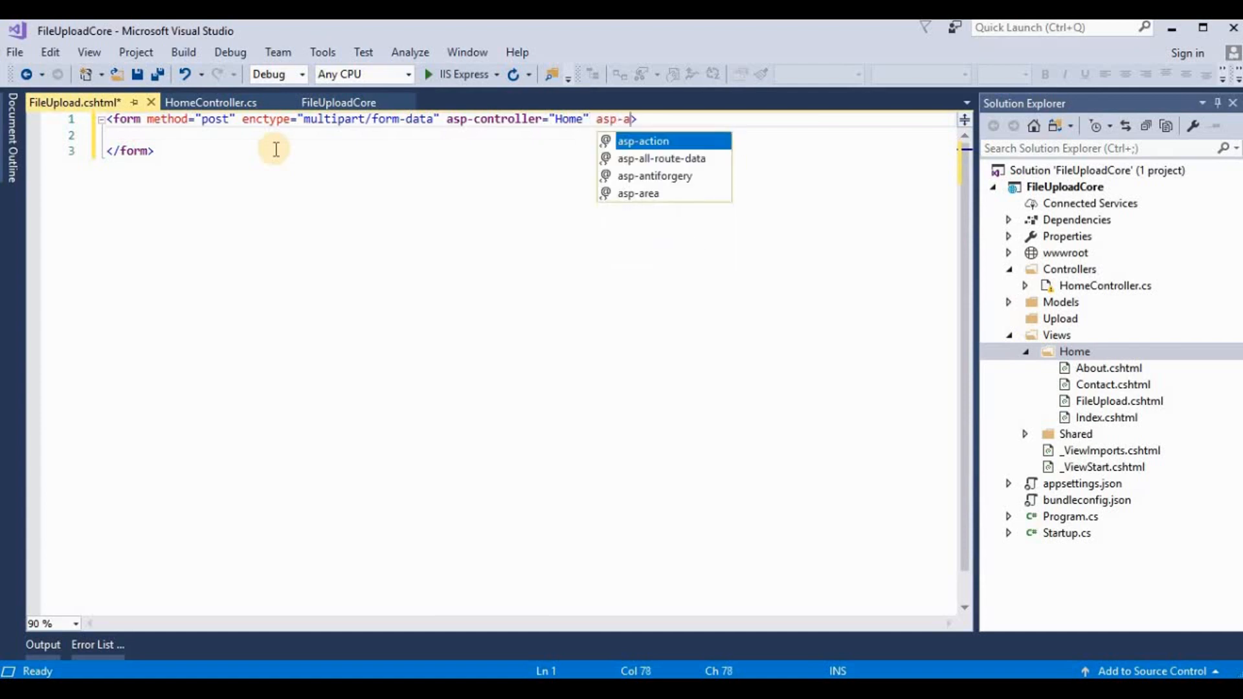
key(Tab)
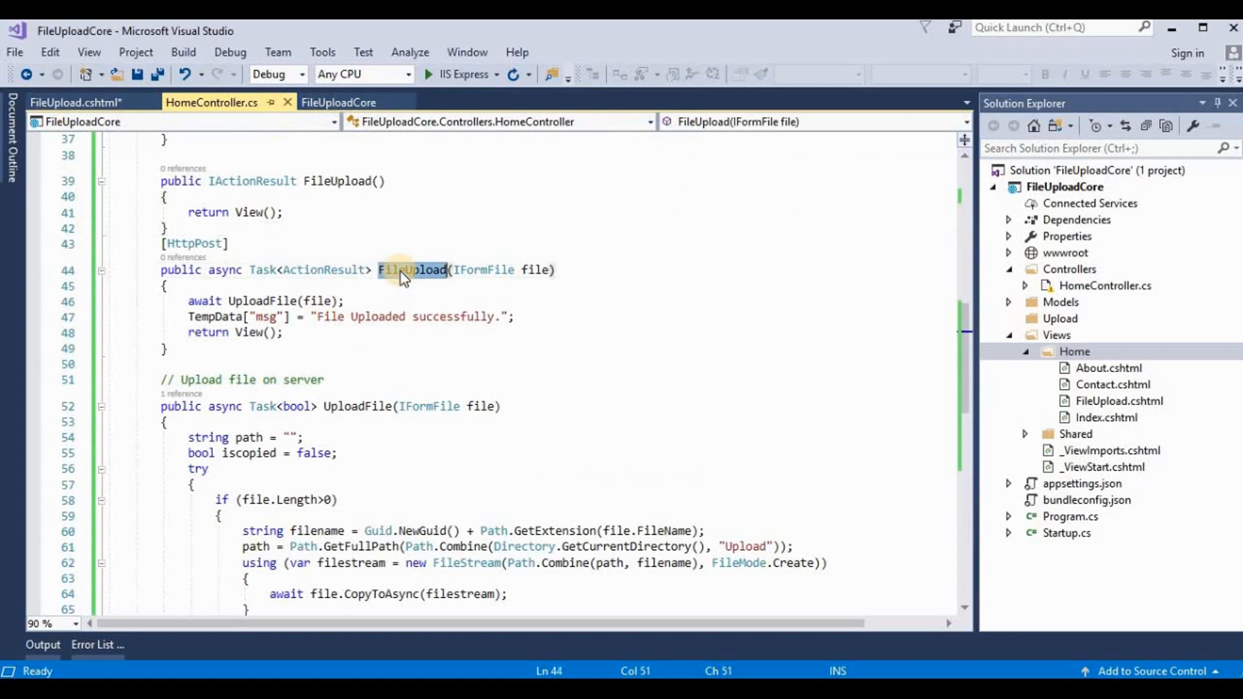
click(65, 105)
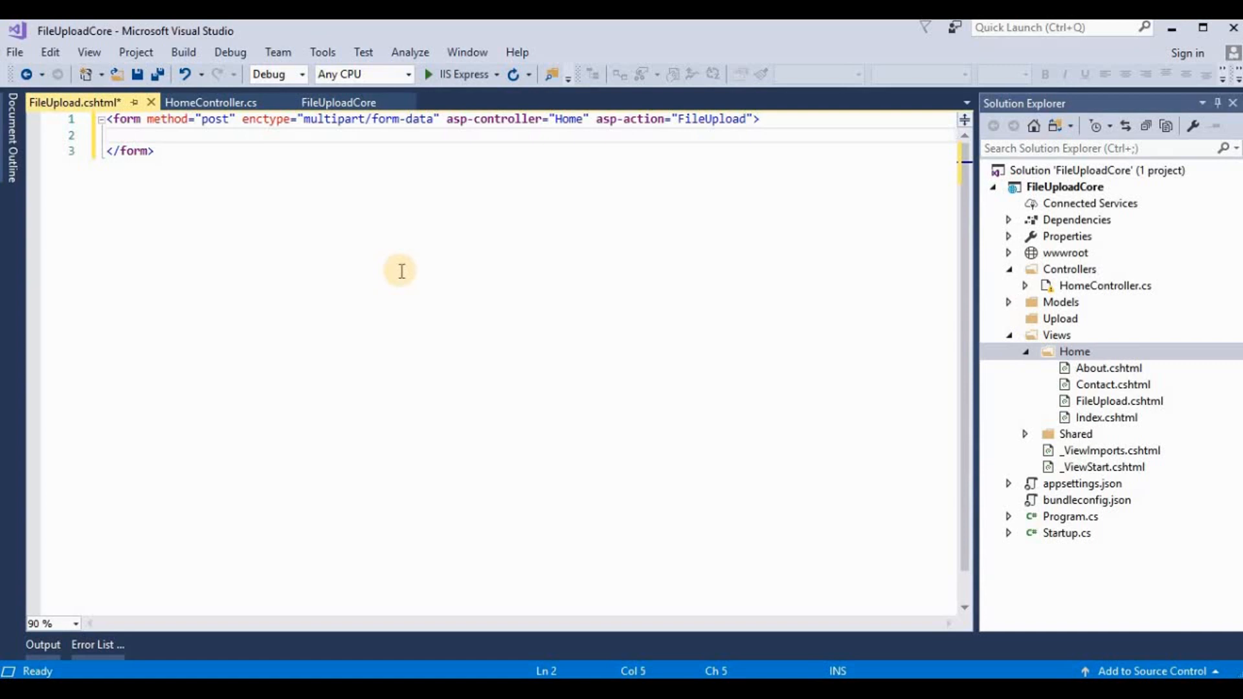
Step: Add a form-group div with a col-md-10 div, 'Upload File' paragraph and file input named file
text(<div >)
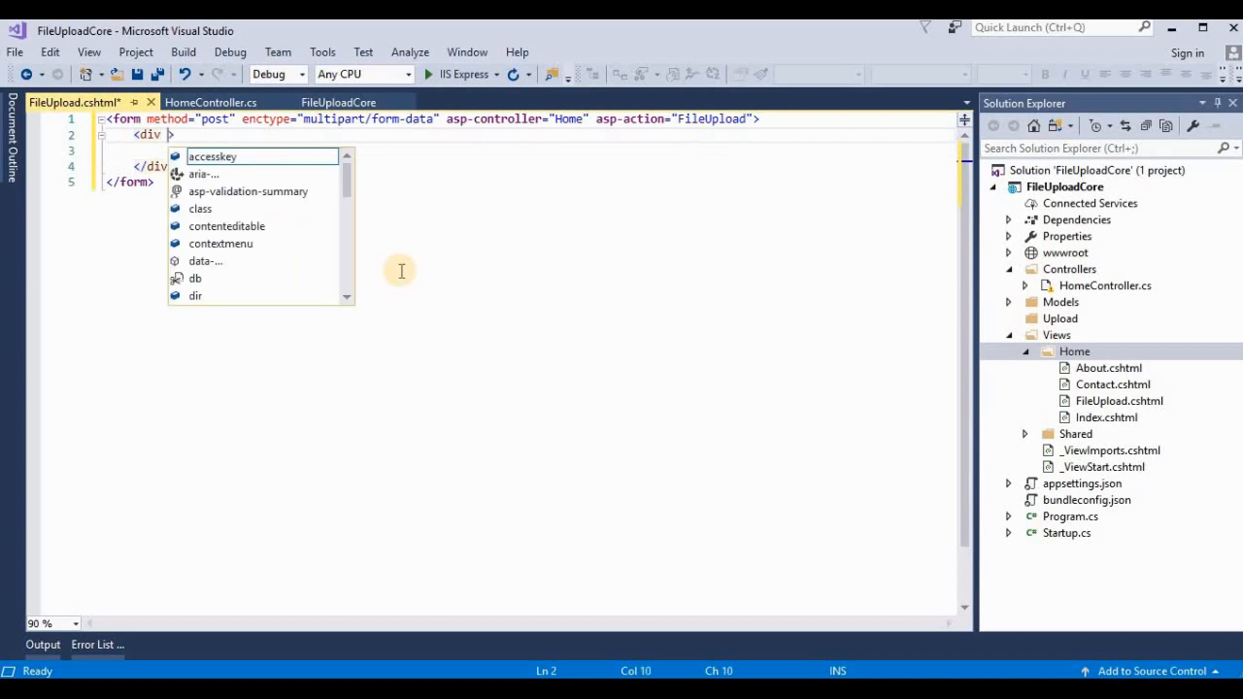
text(class="f)
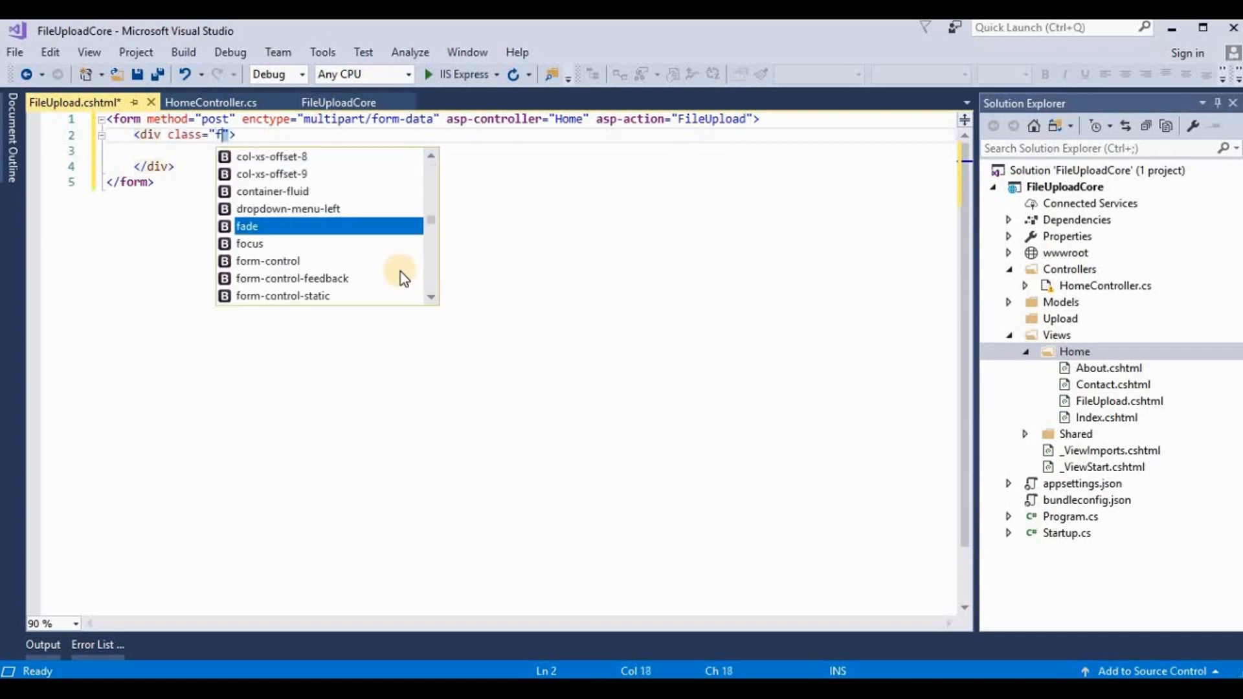
text(orm-group)
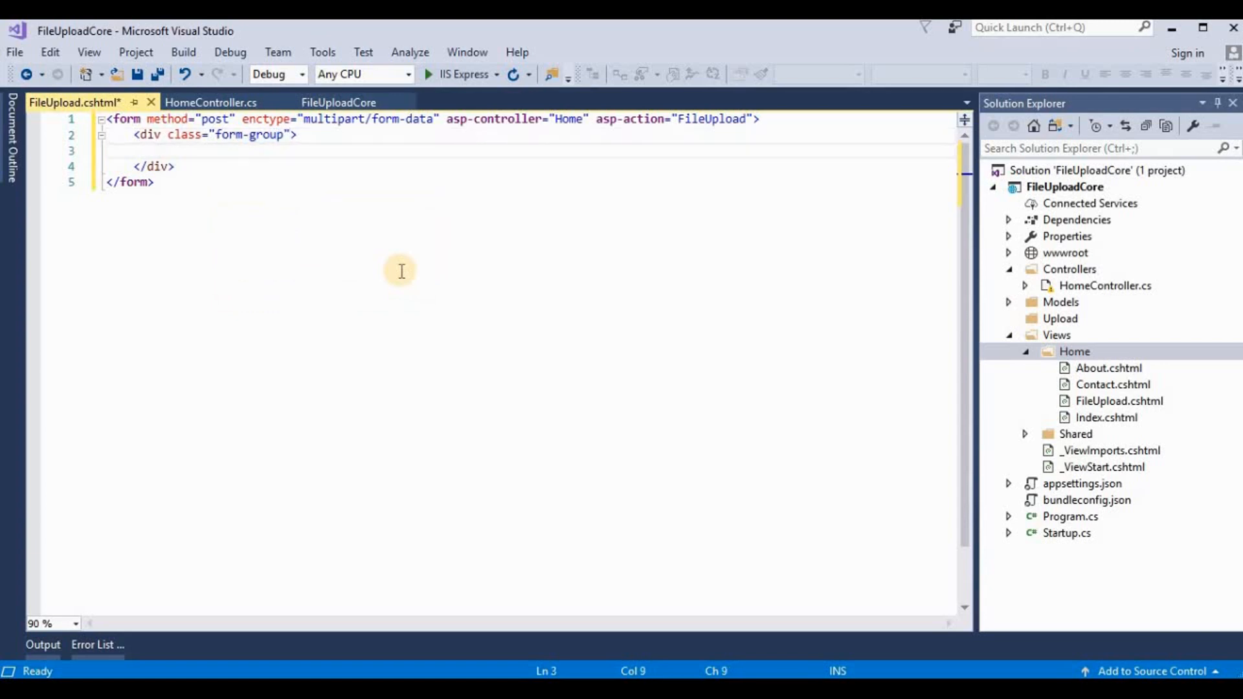
text(<)
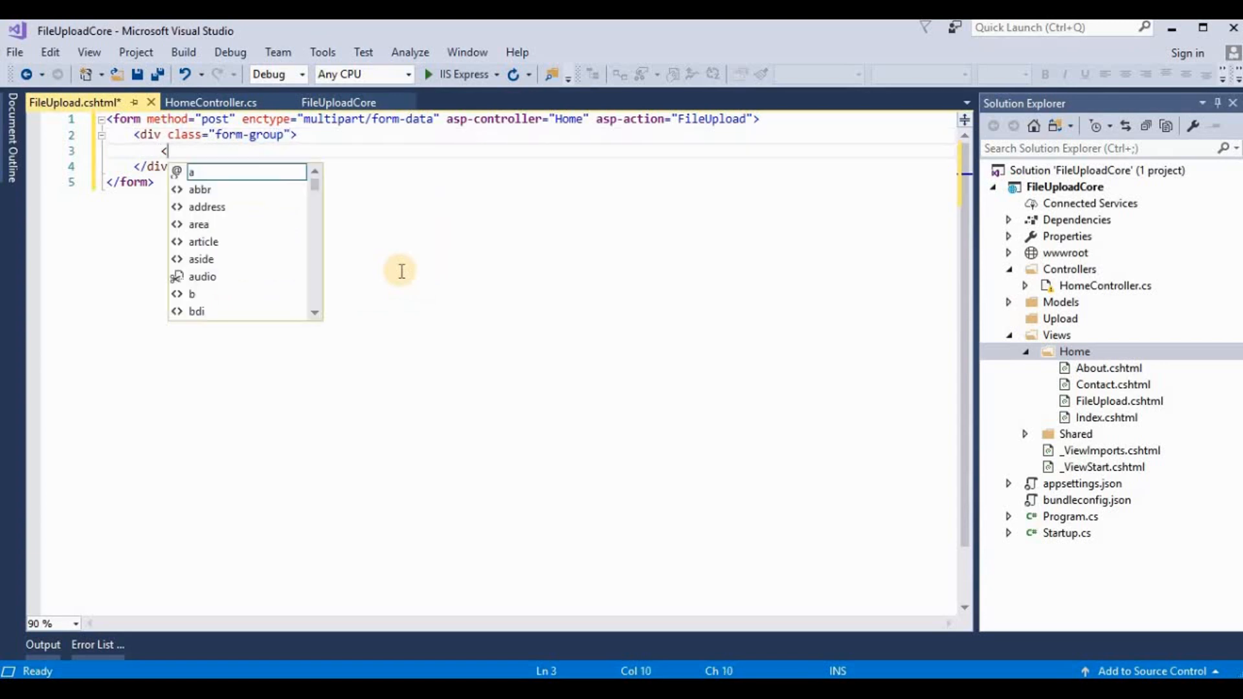
text(div></div>)
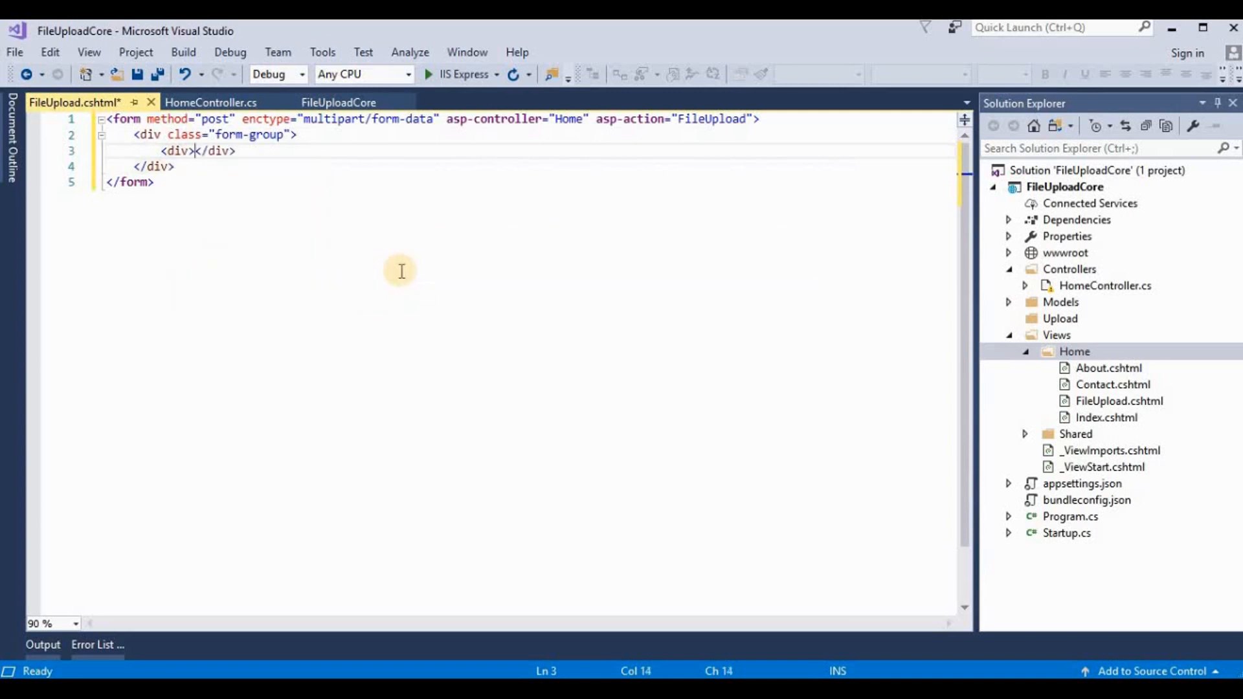
text(class="")
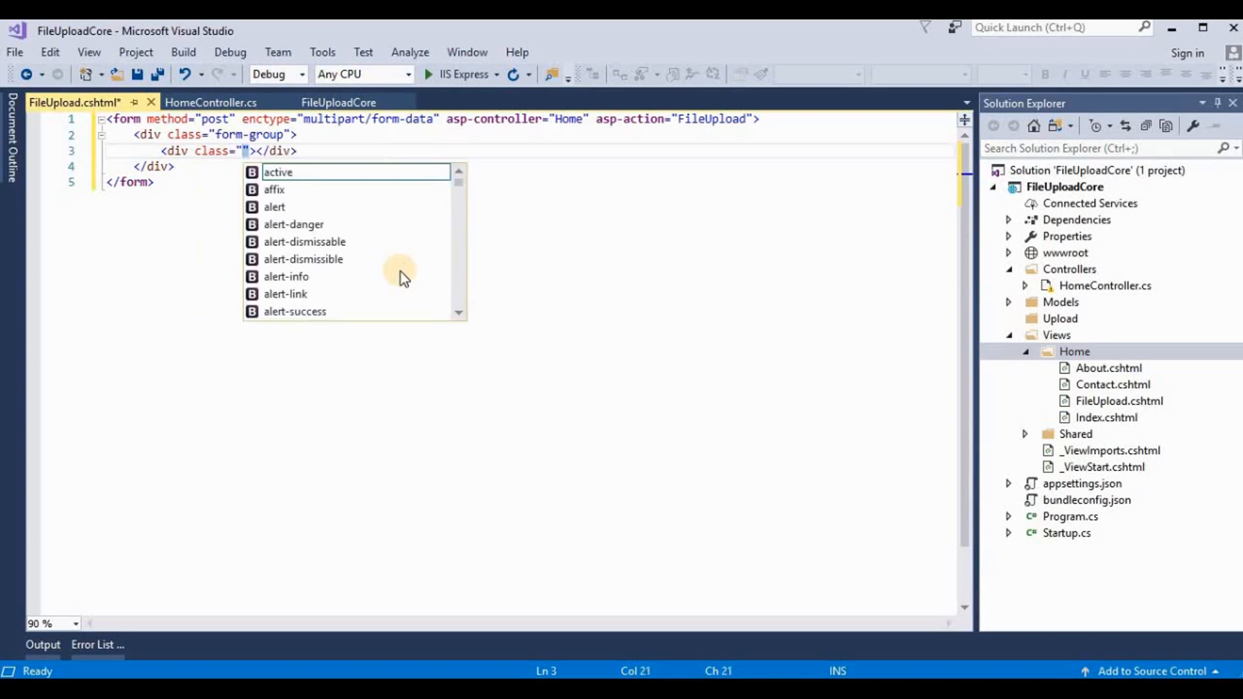
text(col-m)
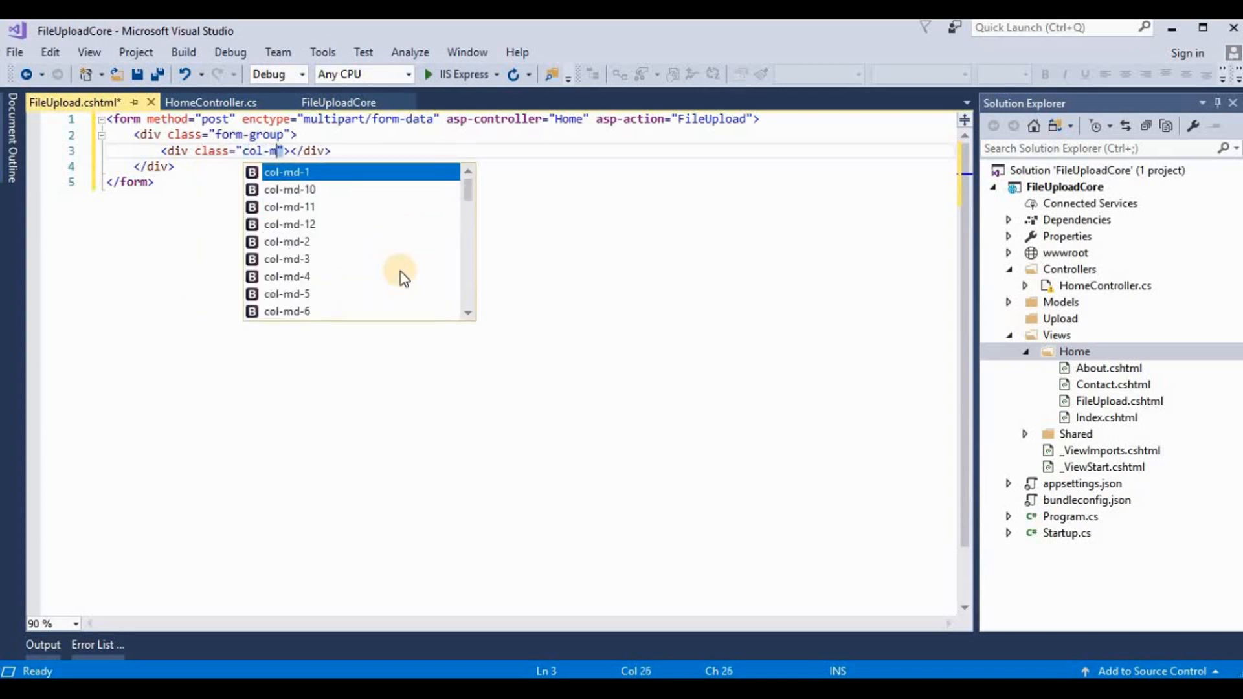
text(-10)
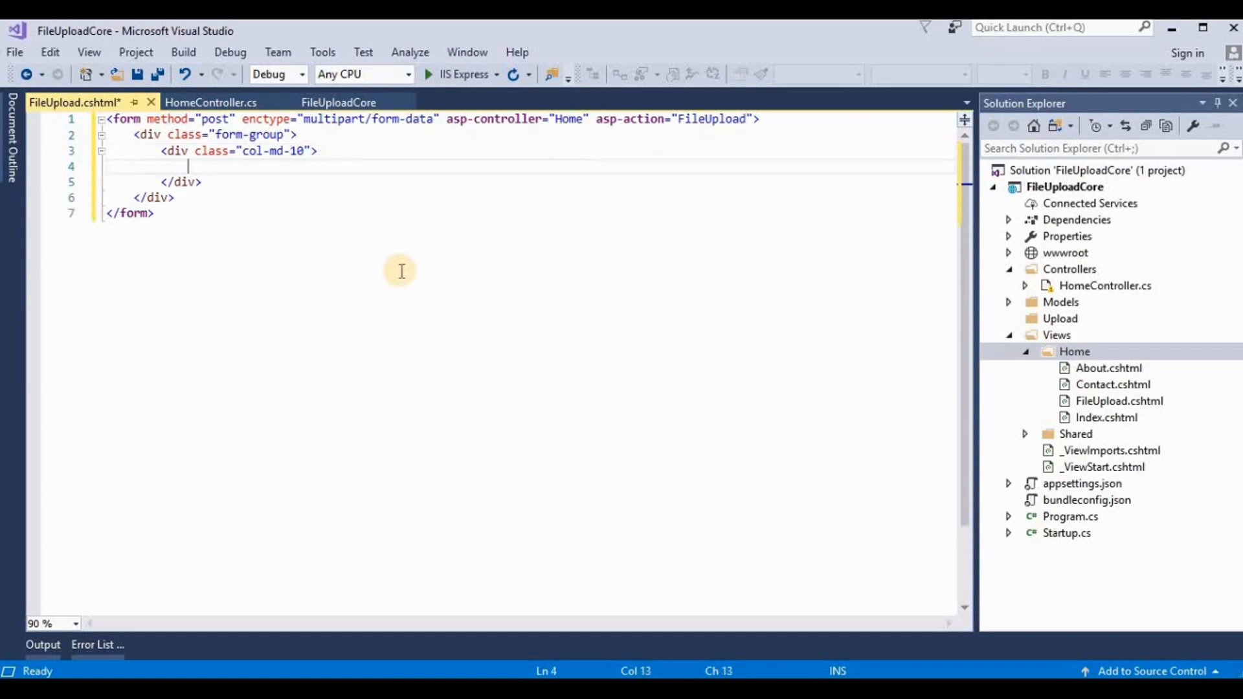
text(<p></p>)
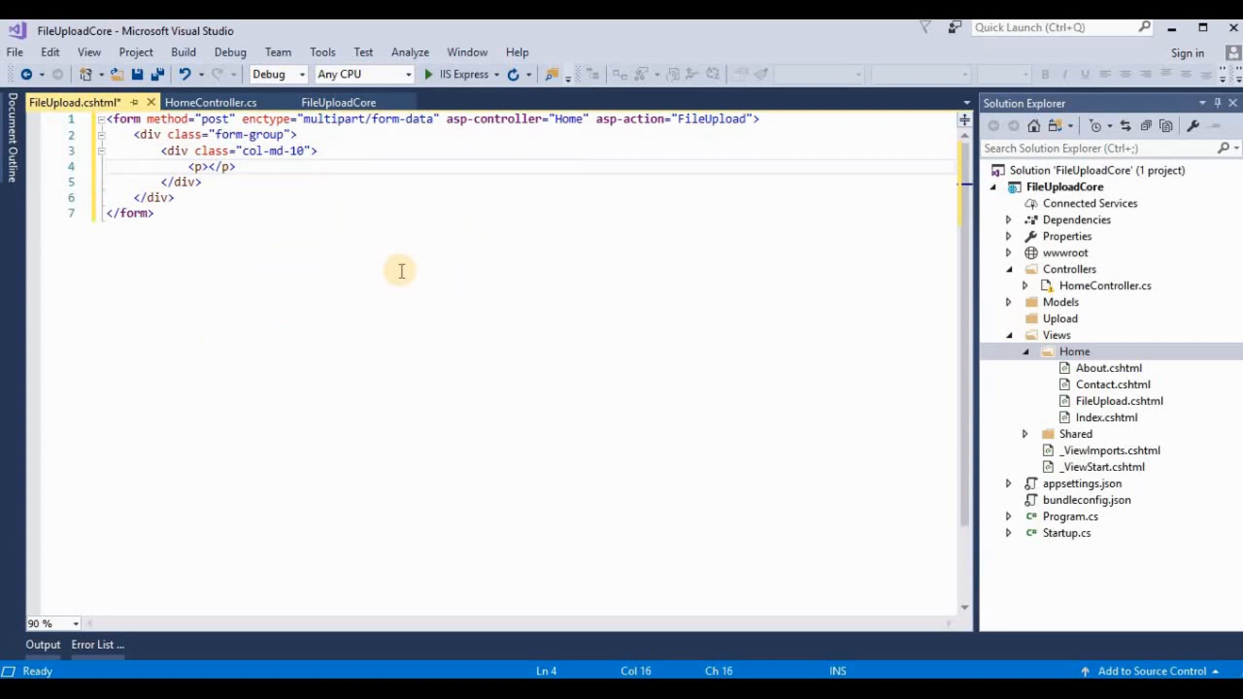
text(Upload File)
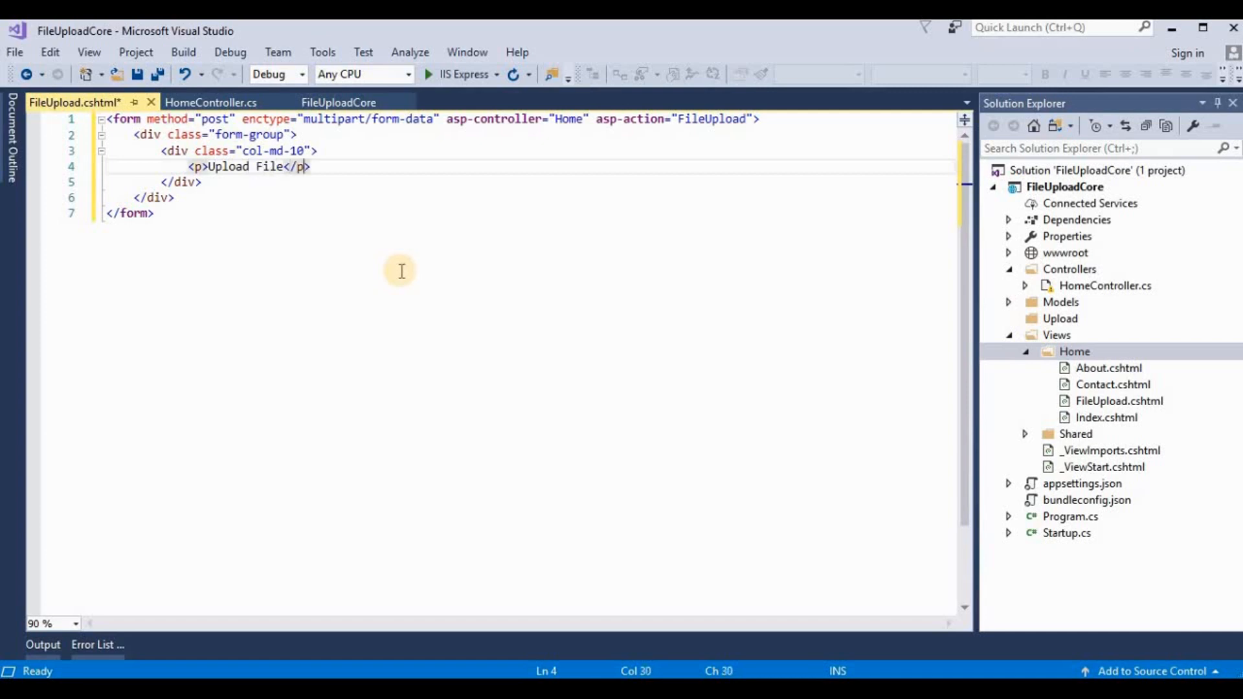
text(<input />)
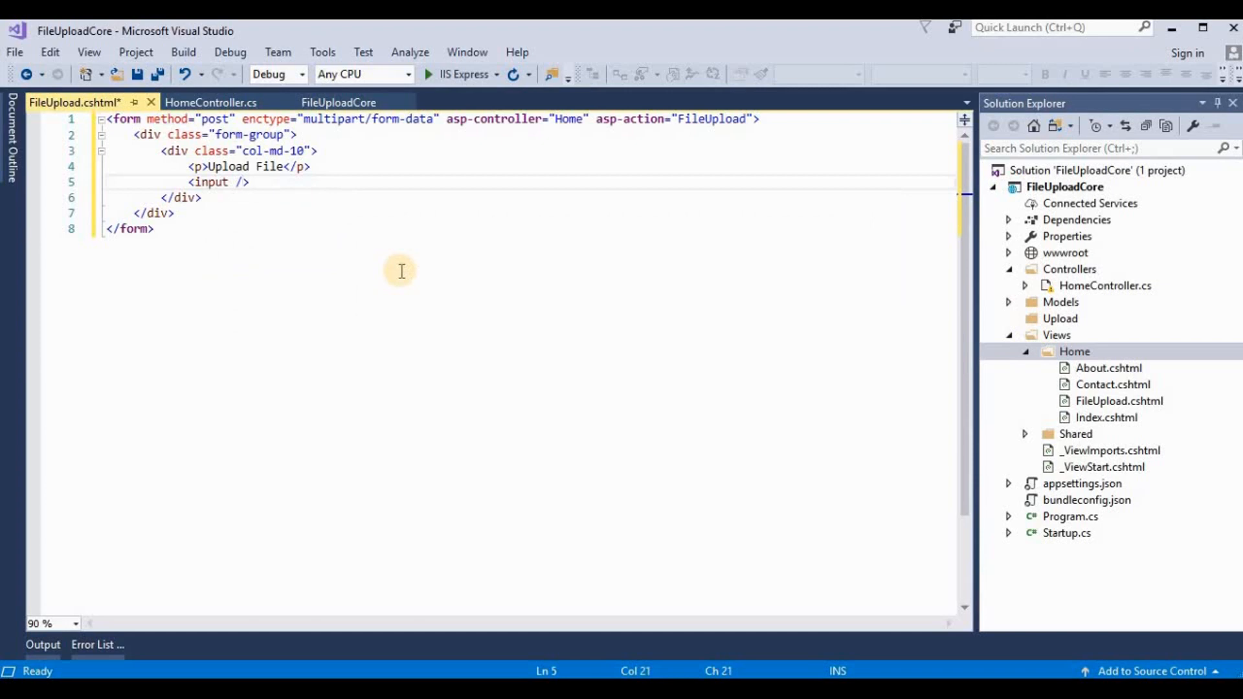
text(type="")
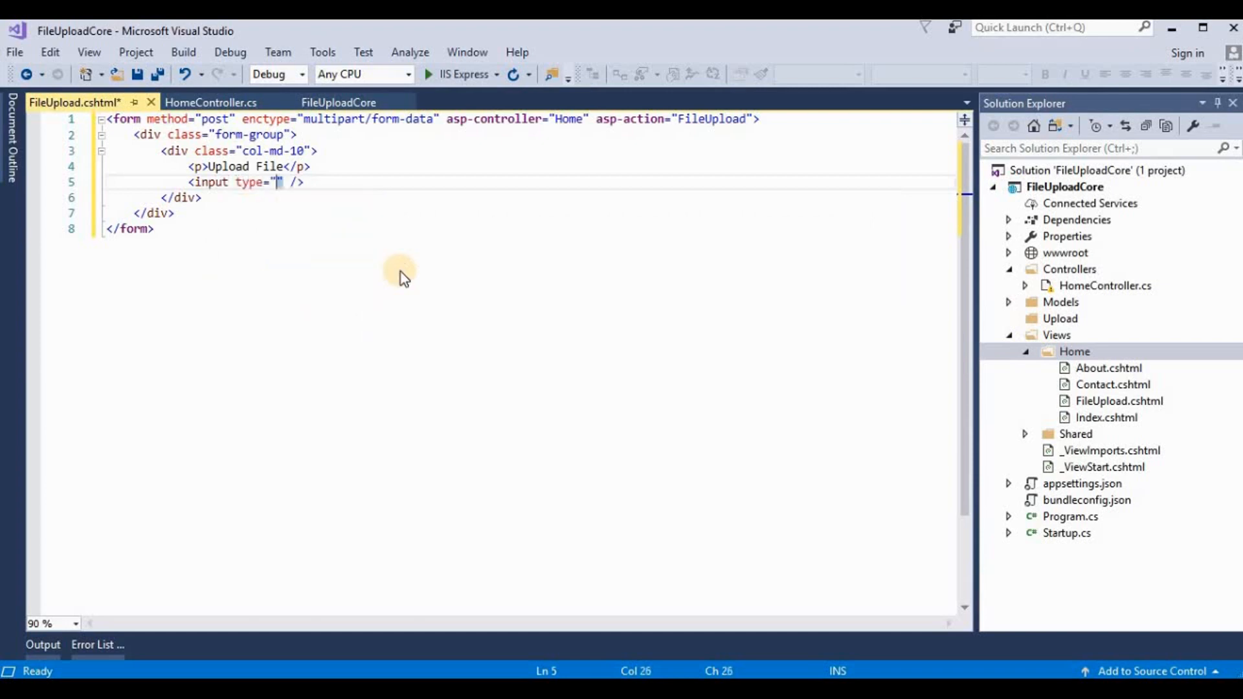
text(file)
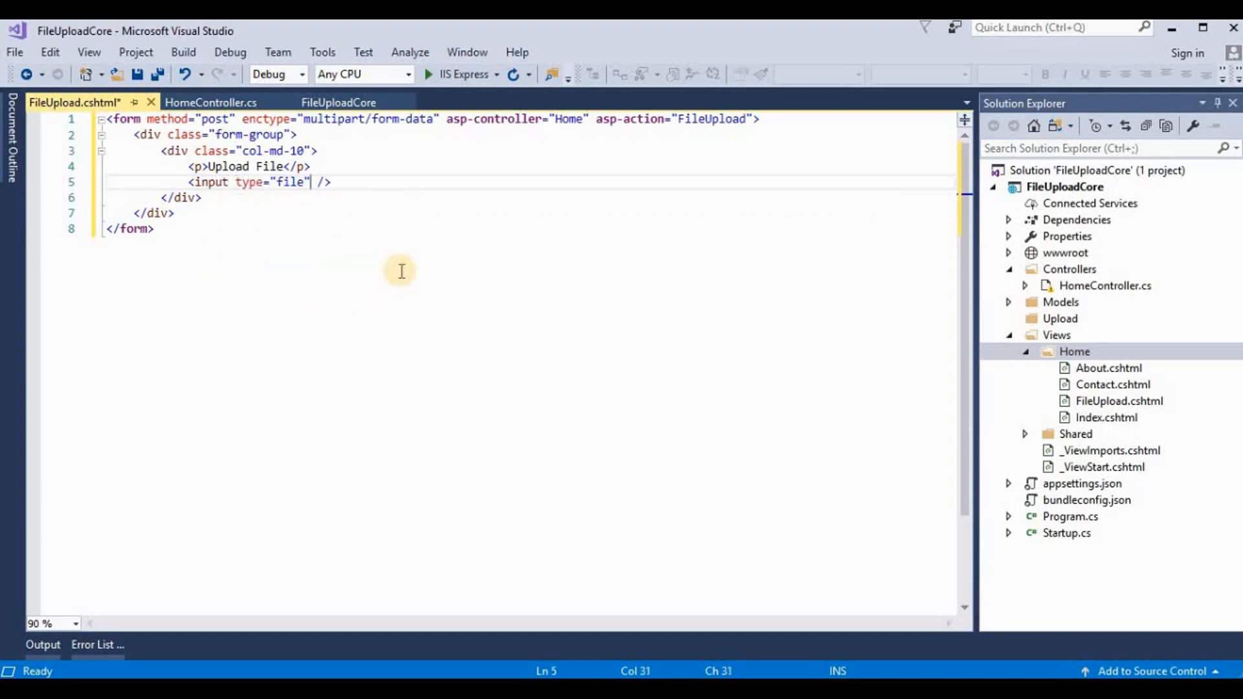
text(name)
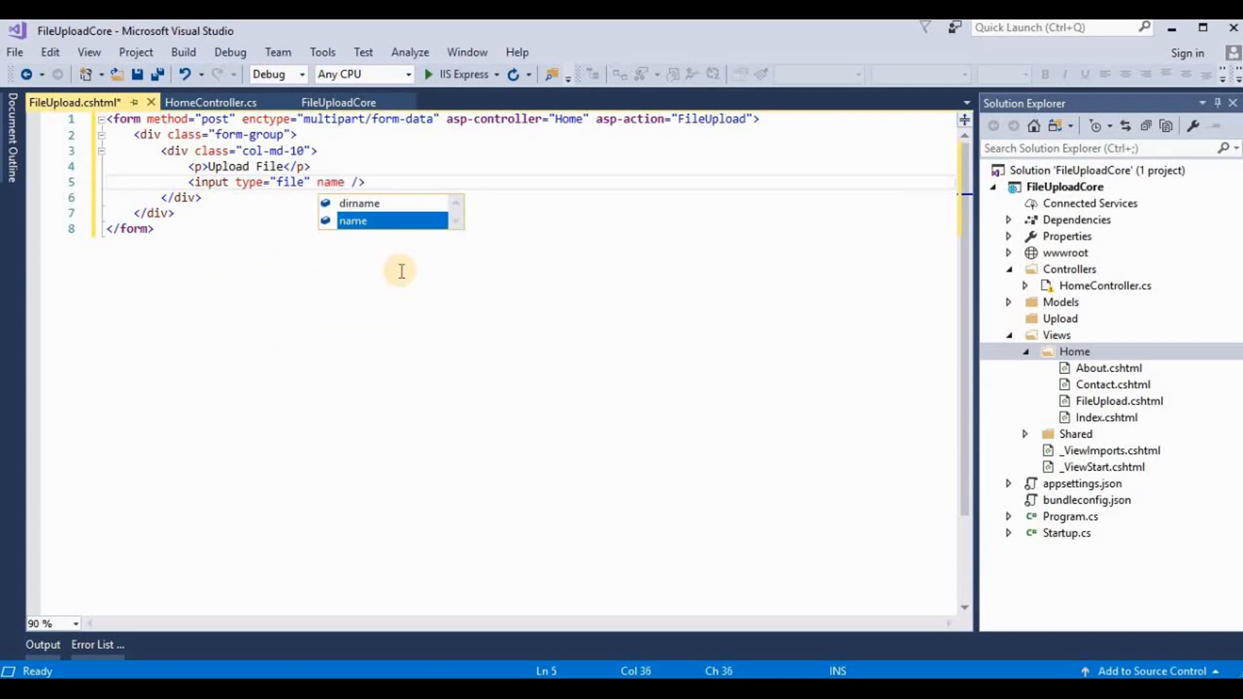
text(="file")
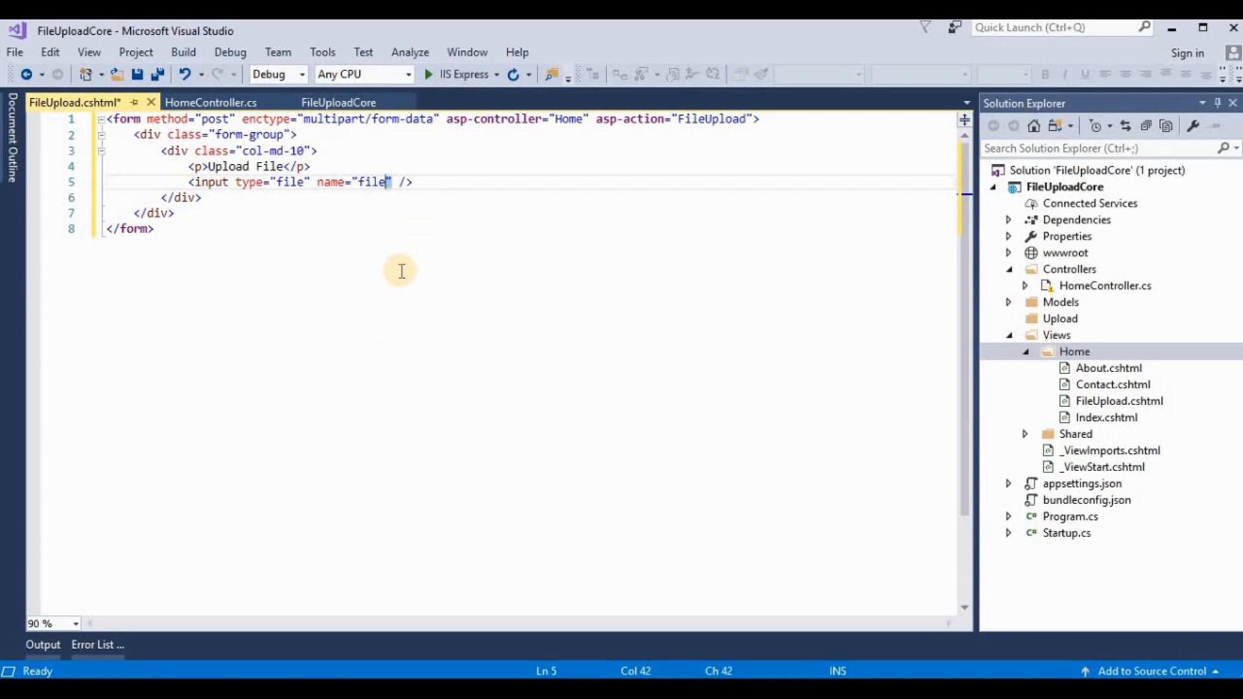
Step: Add a second form-group div with an "Upload file" submit input
click(170, 214)
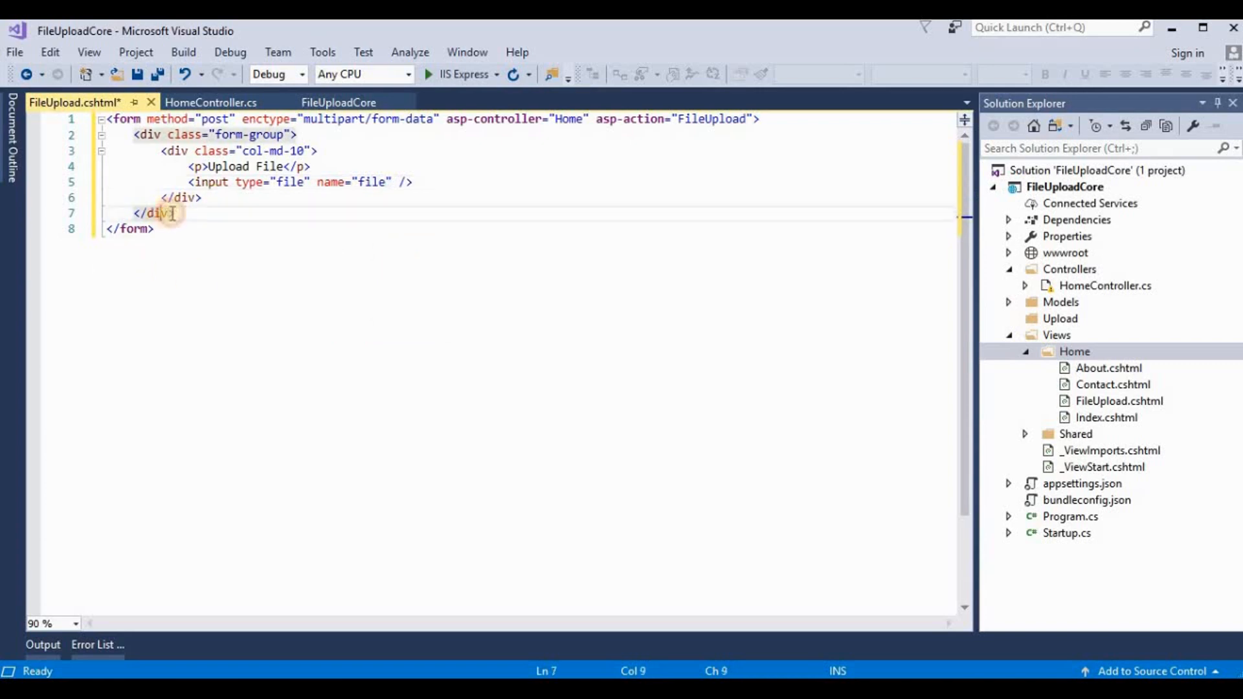
text(<div>)
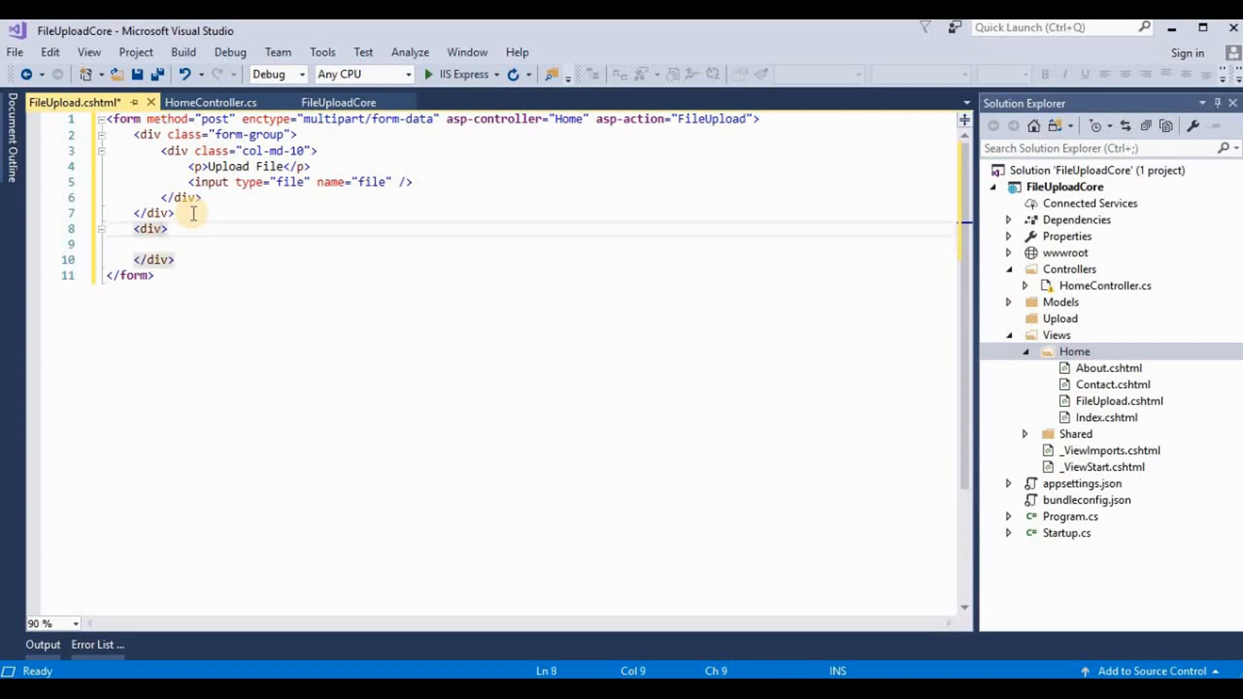
text(class="")
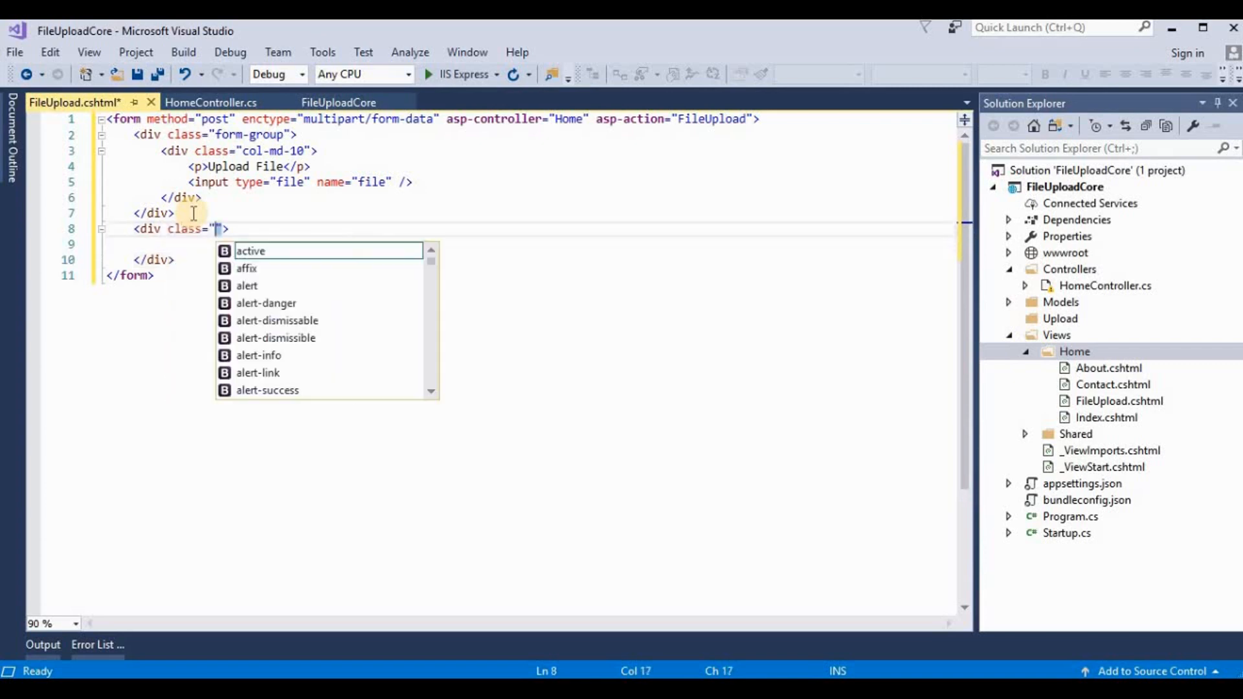
text(form-group)
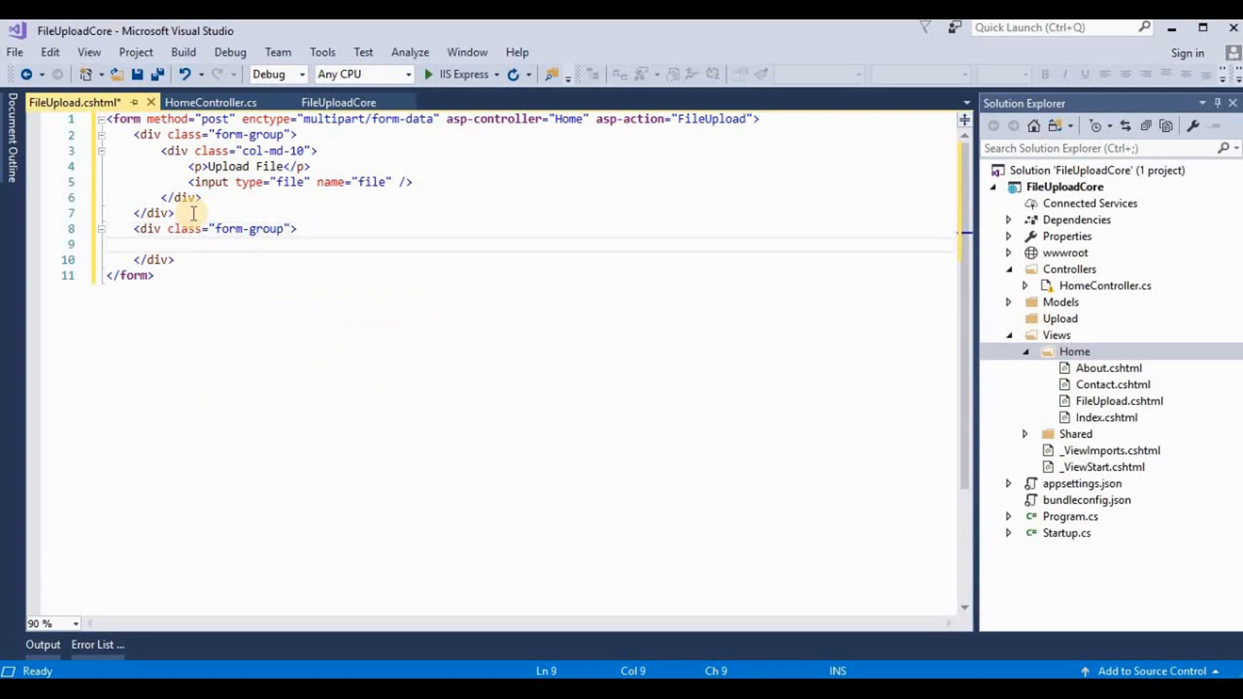
text(<input />)
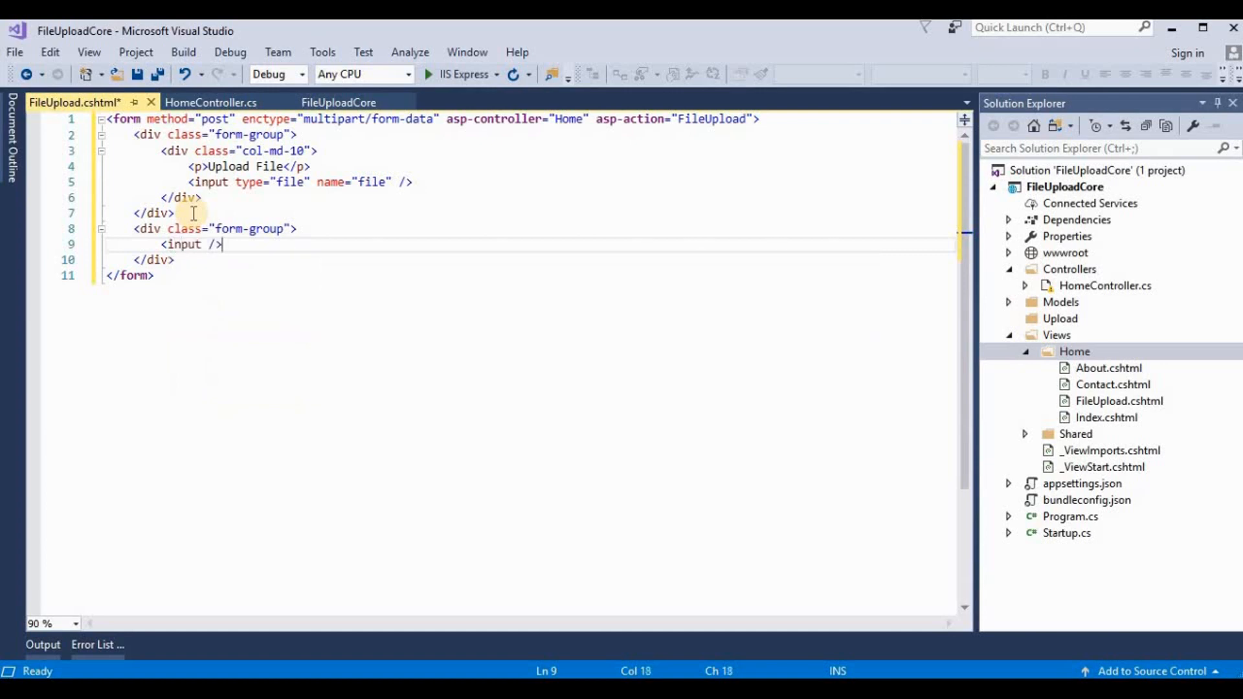
text(t)
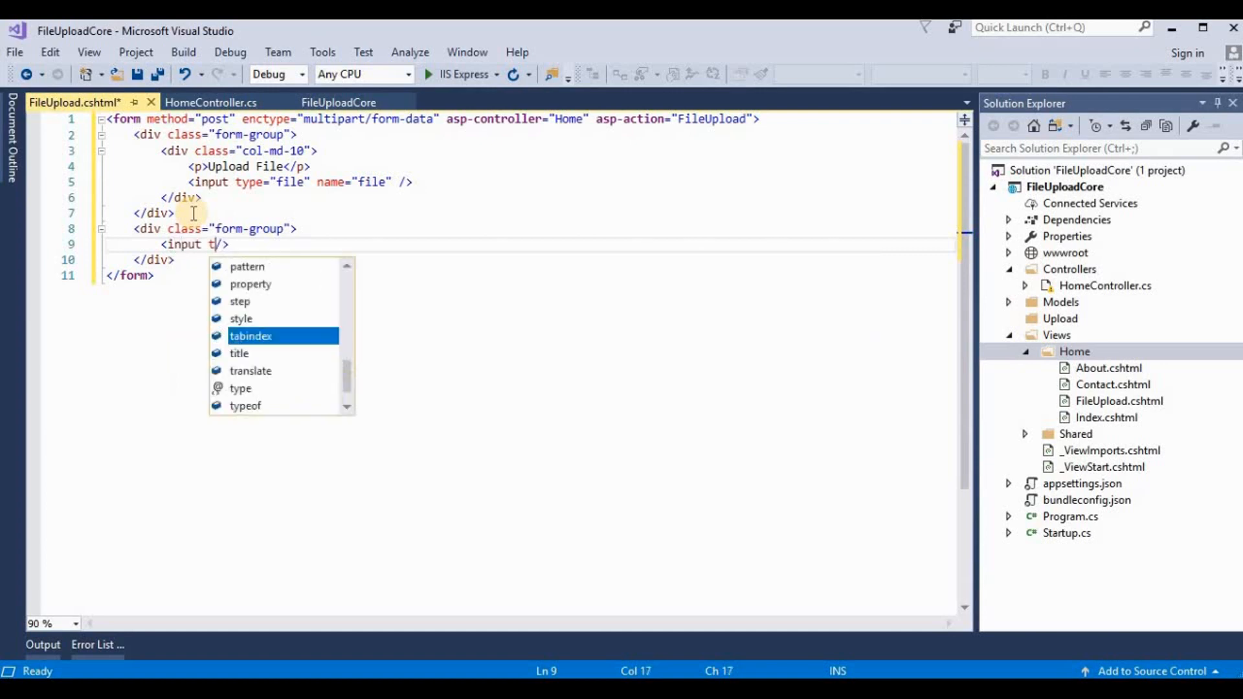
text(ype="submit)
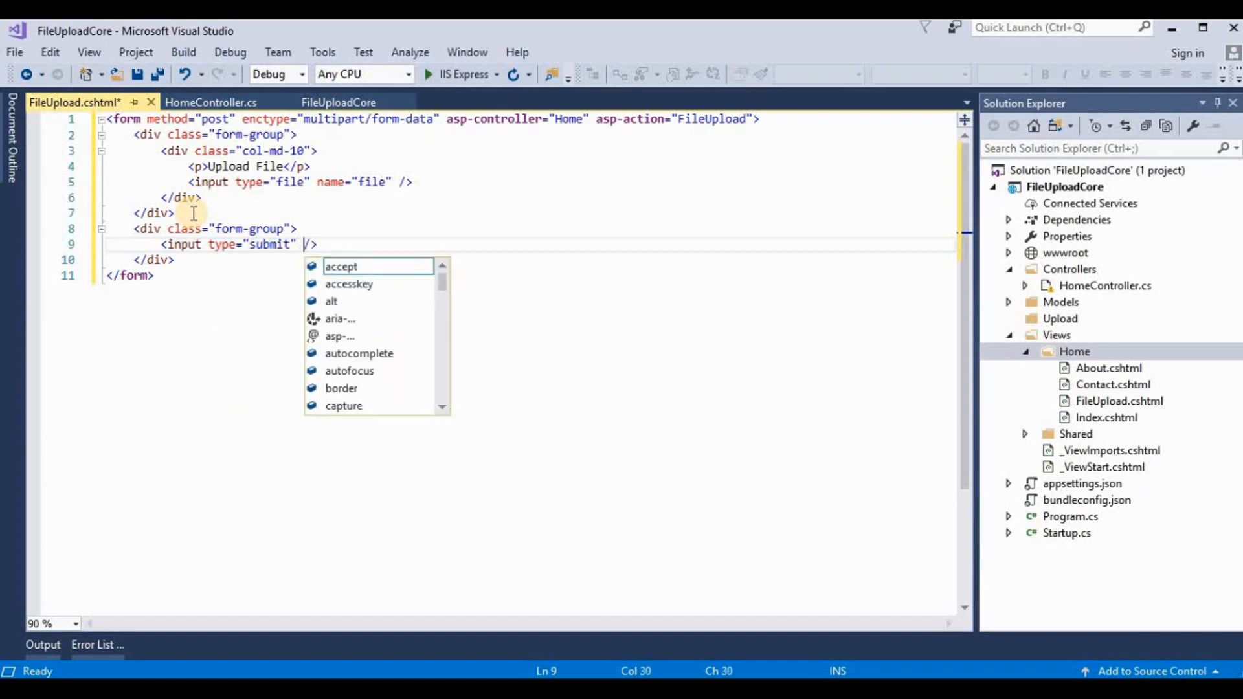
text(value="")
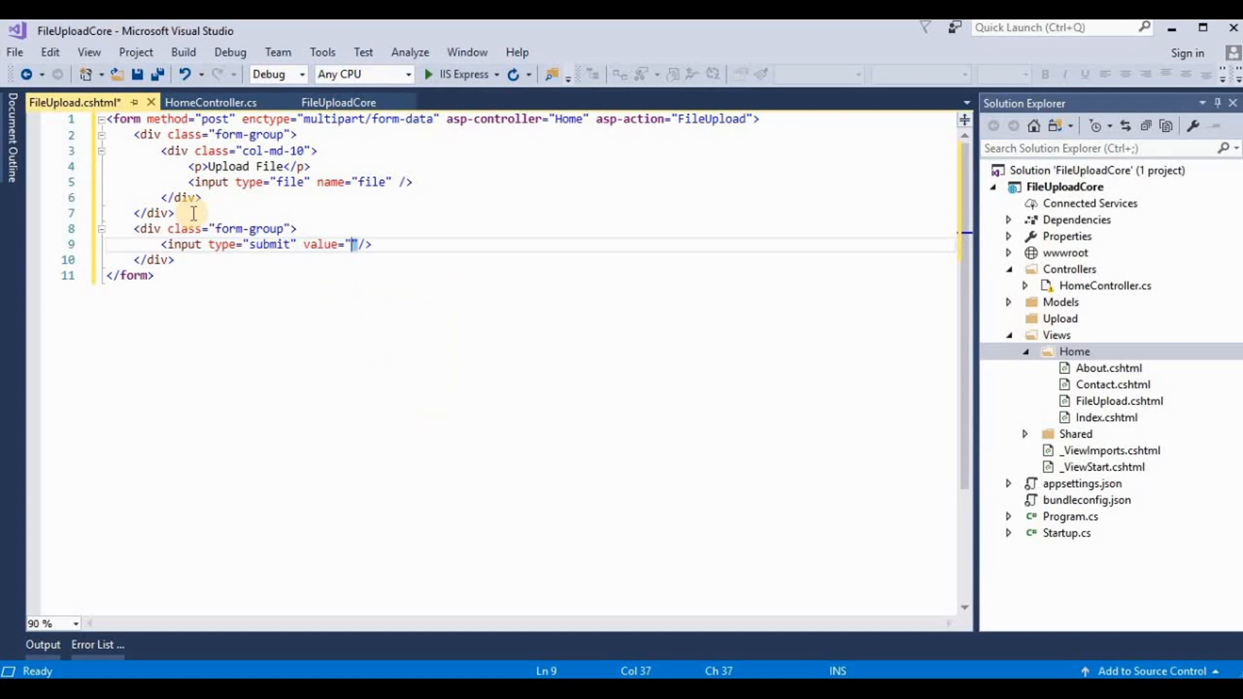
text(Upload file)
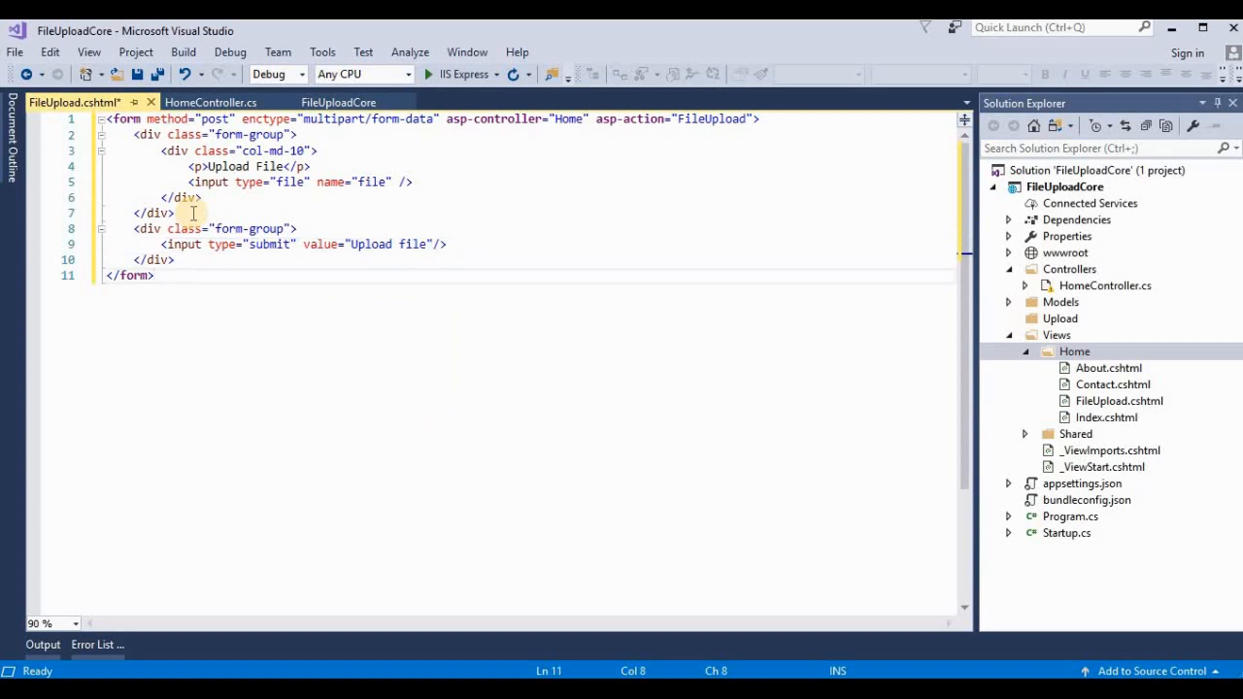
Step: Add a new <div class="form-group"> block inside the form in FileUpload.cshtml
text(<)
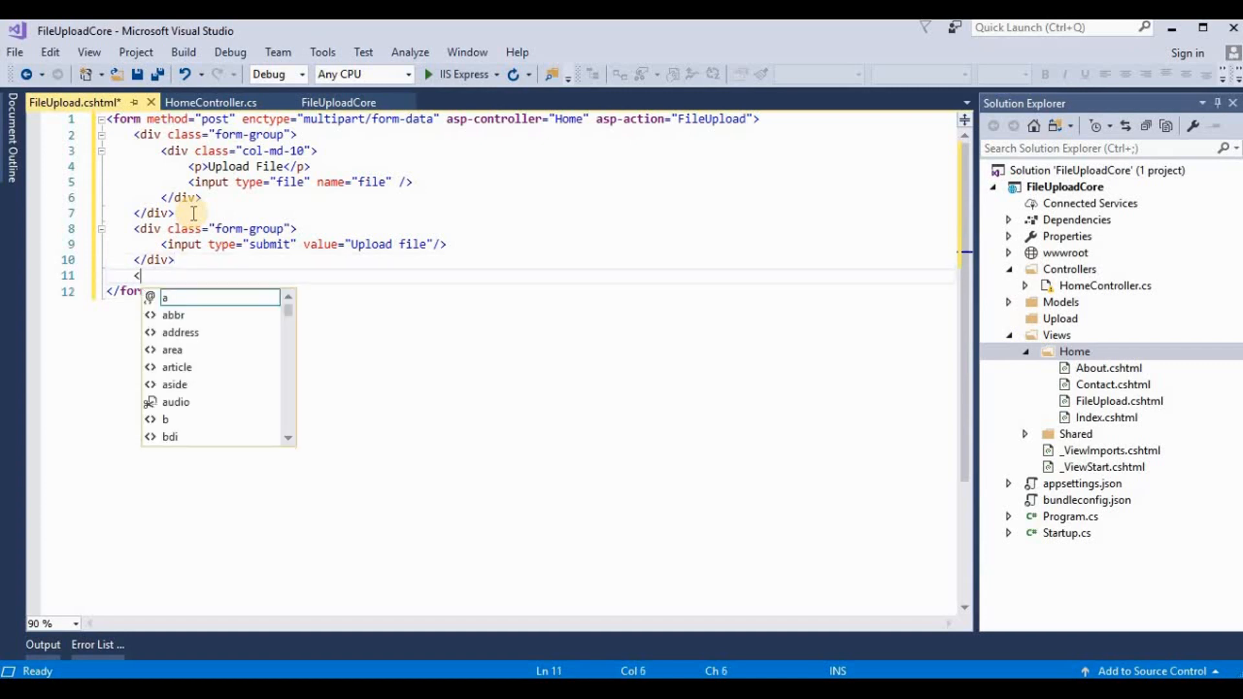
text(div>)
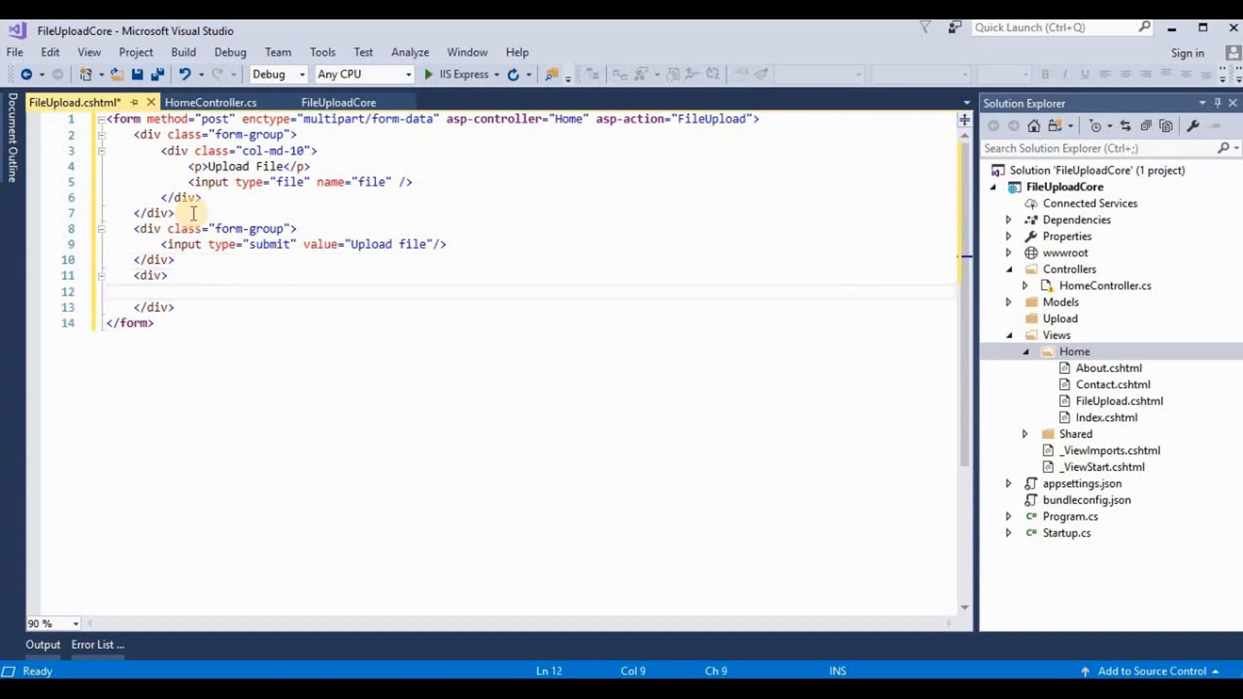
text(cl)
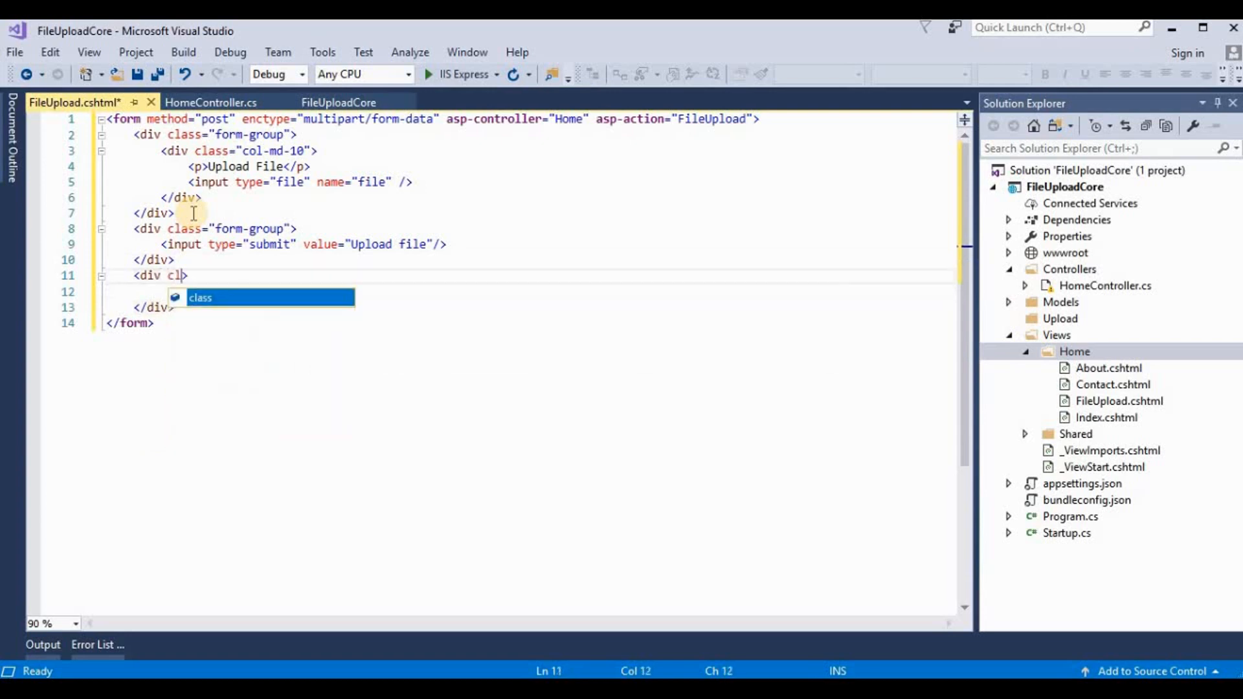
text(ass="form-")
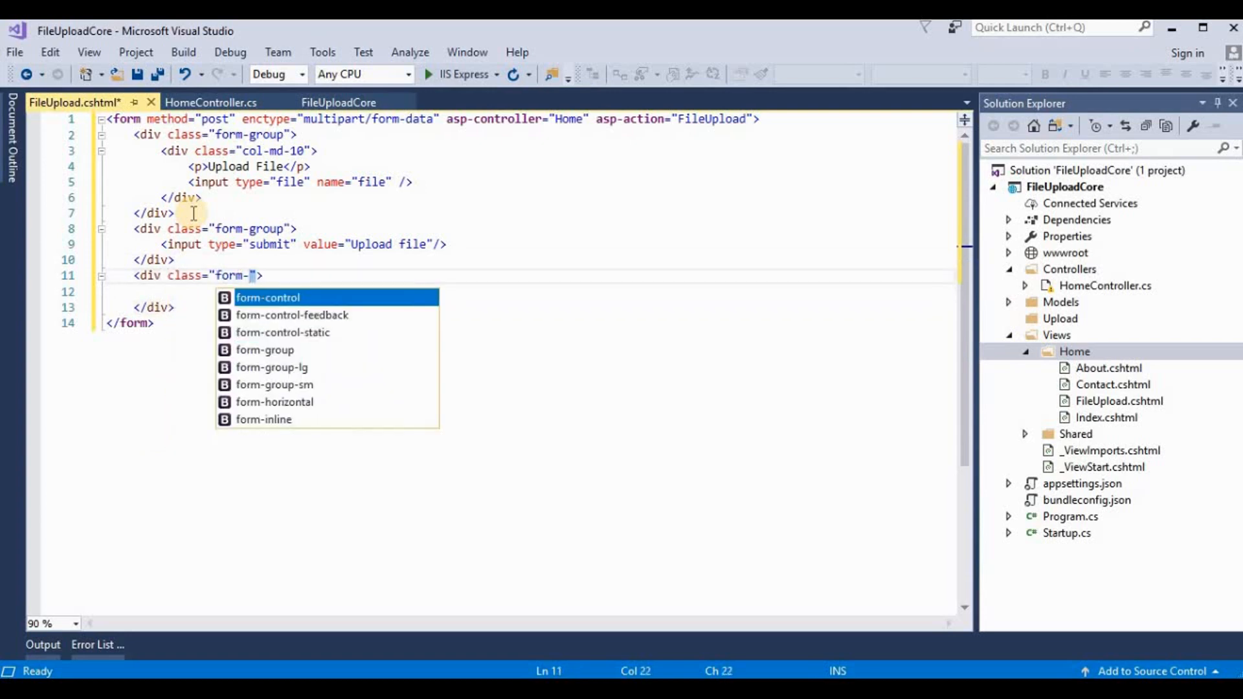
text(group)
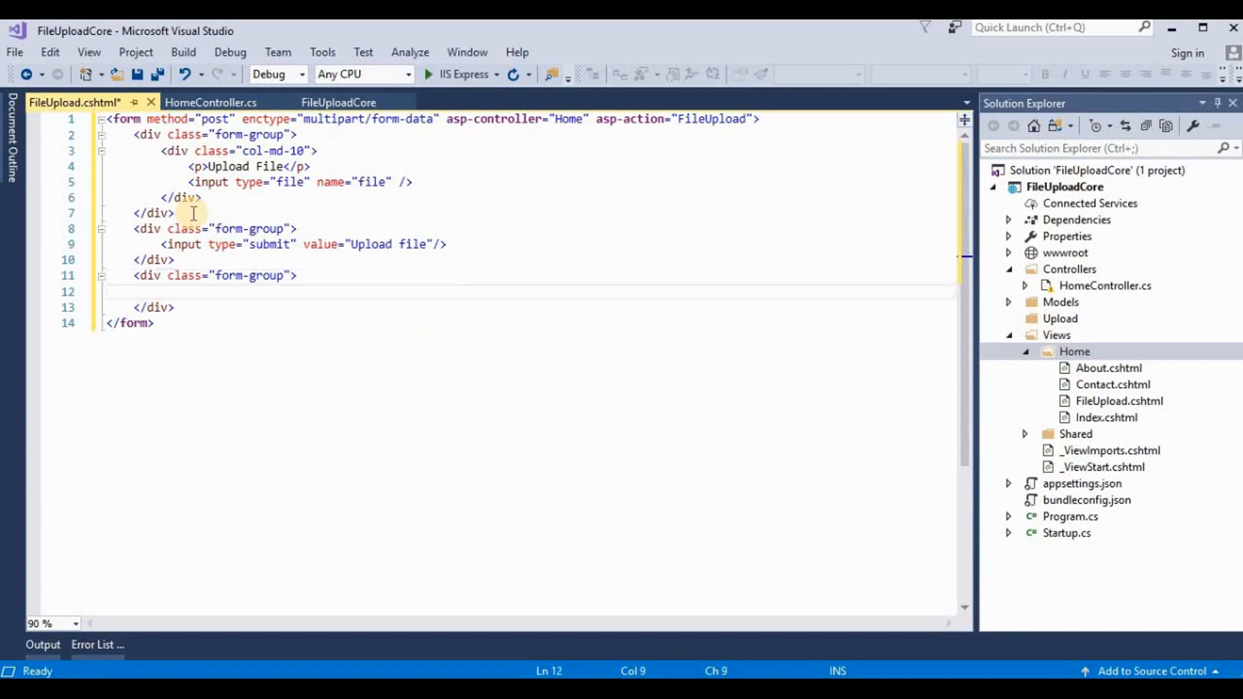
text(<param />)
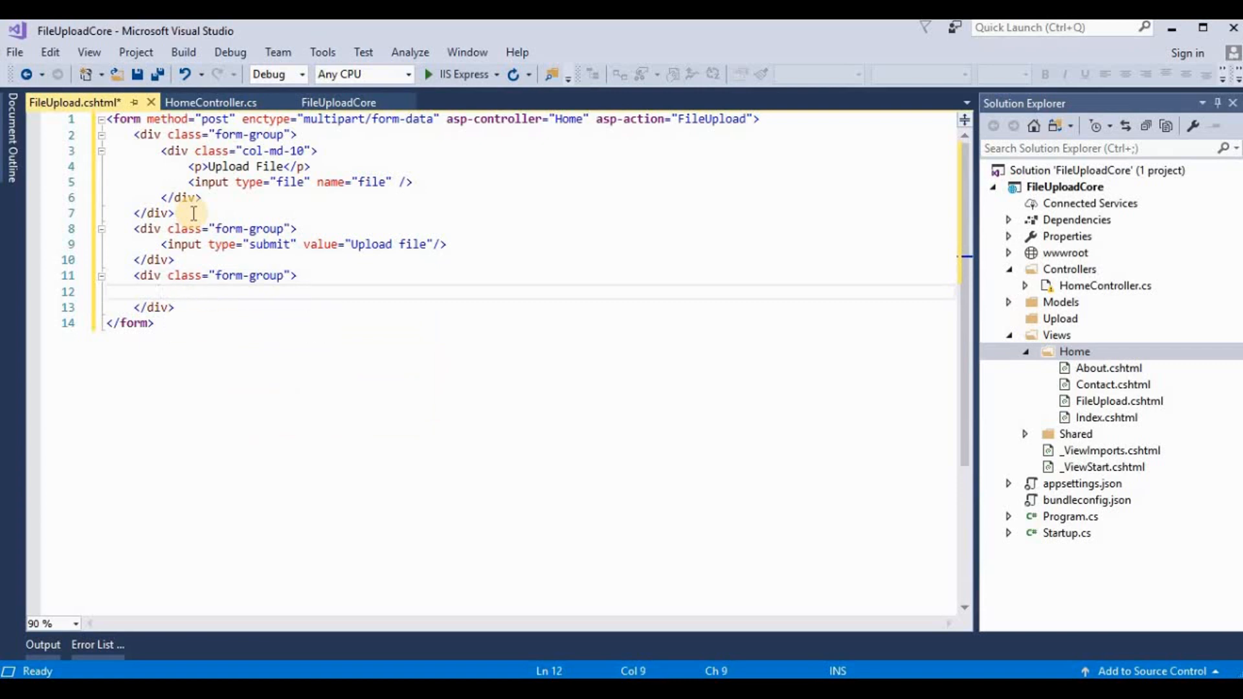
text(<span></span>)
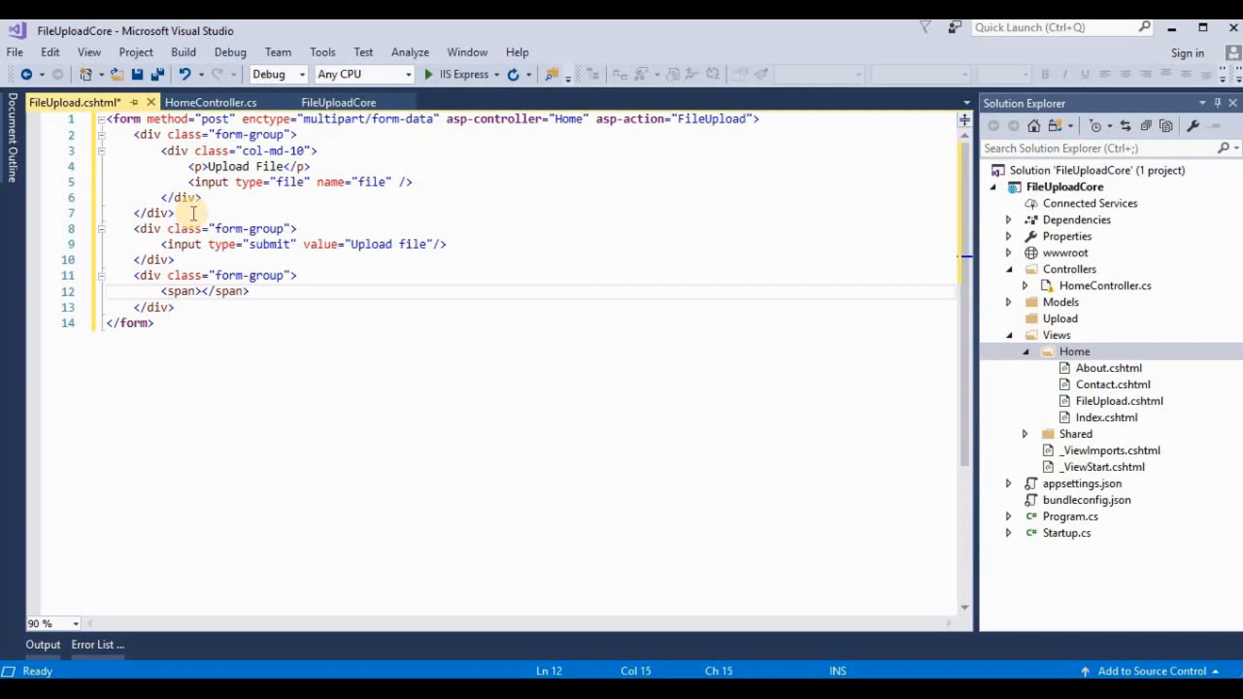
text(@Temp)
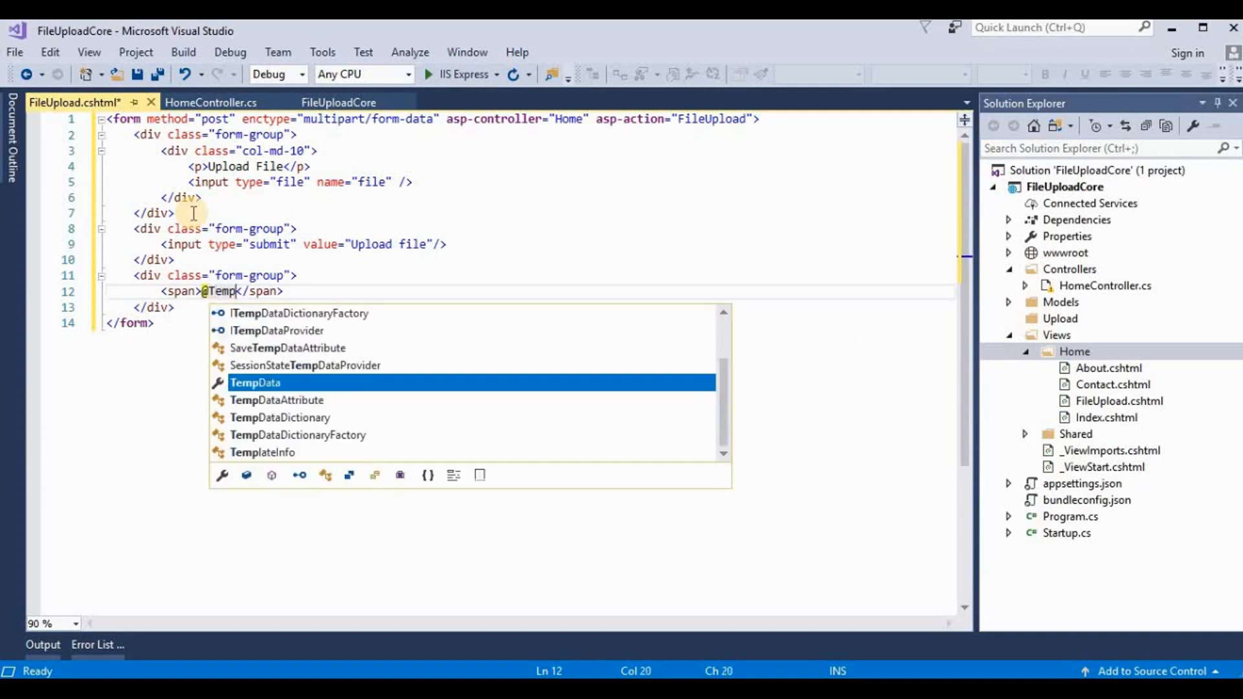
text(Data[m])
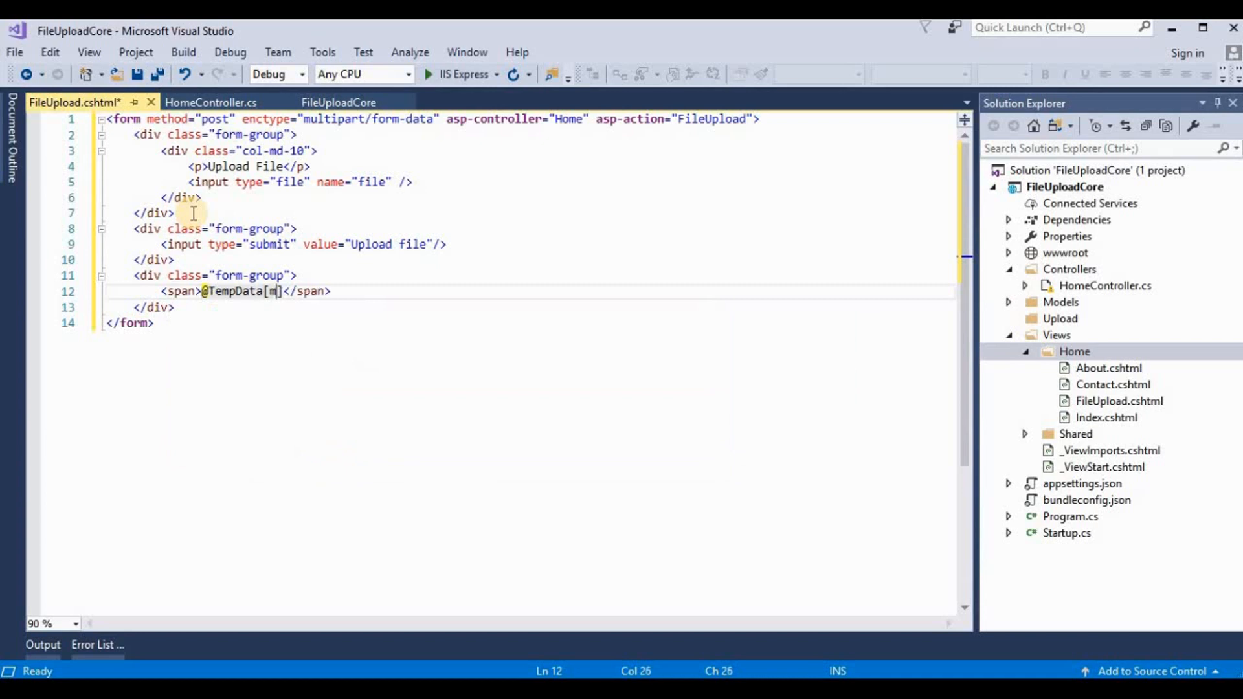
text(m)
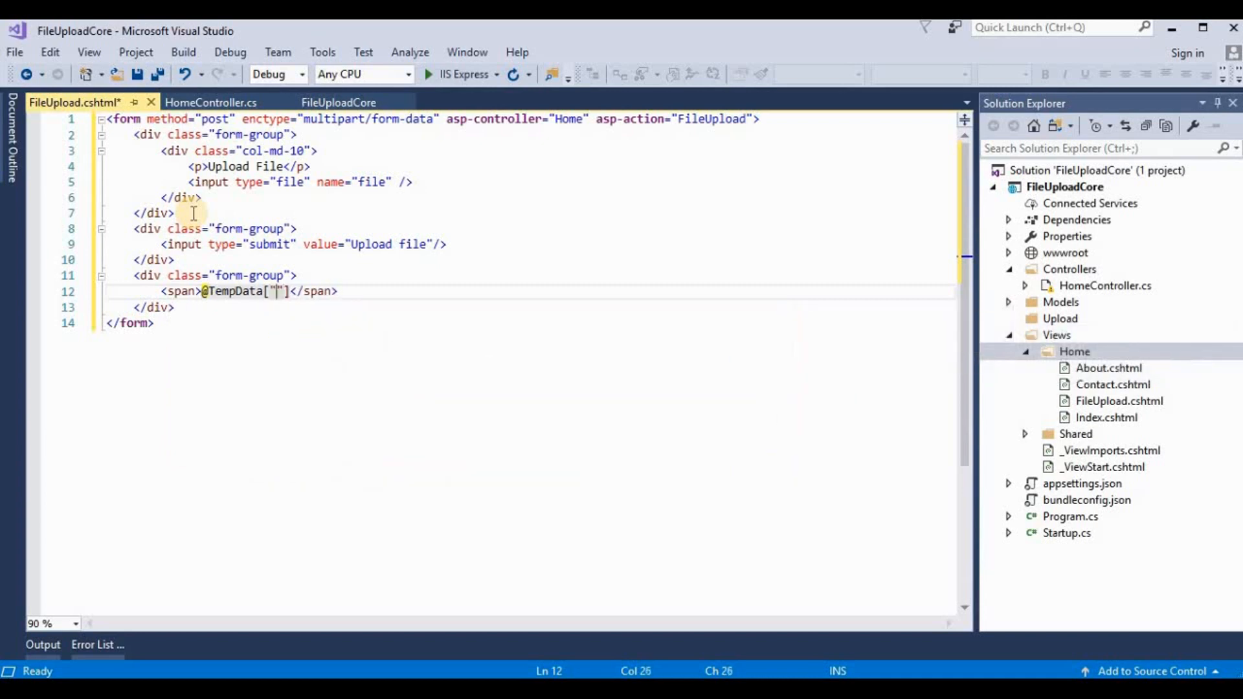
text(msg)
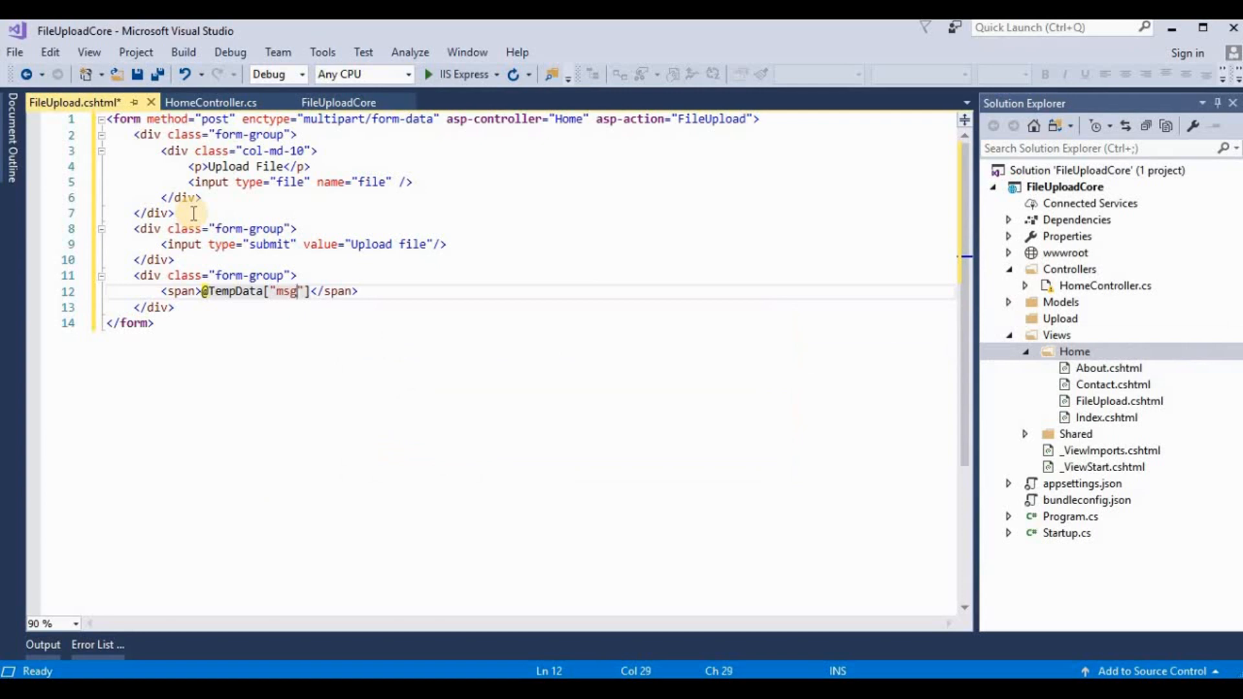
key(Ctrl+S)
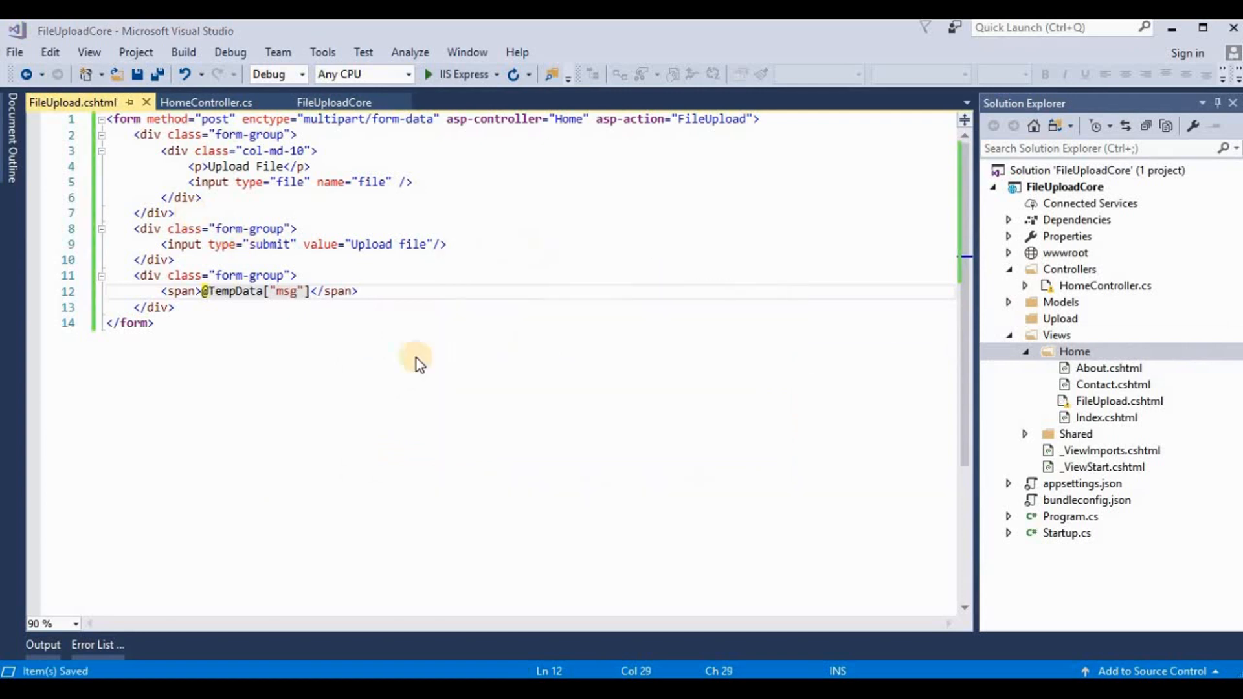
Step: Compare FileUpload.cshtml with HomeController.cs, scrolling down to the UploadFile method
click(207, 102)
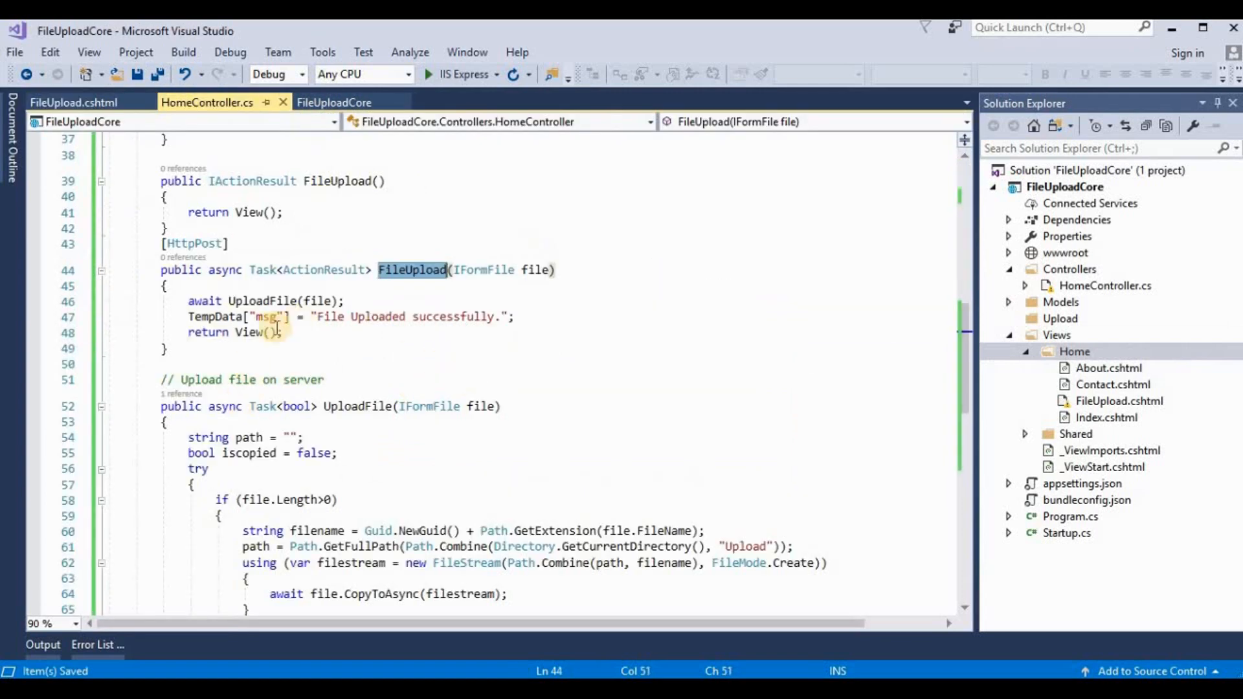
click(69, 103)
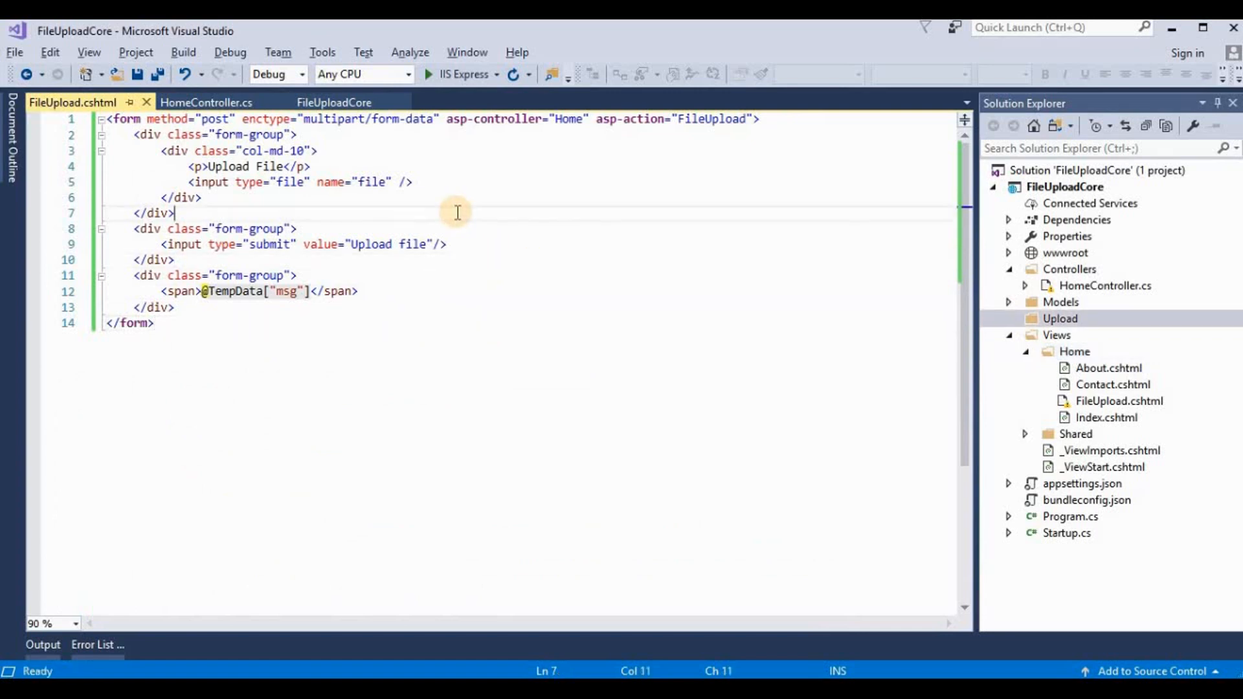
mouse_move(449, 212)
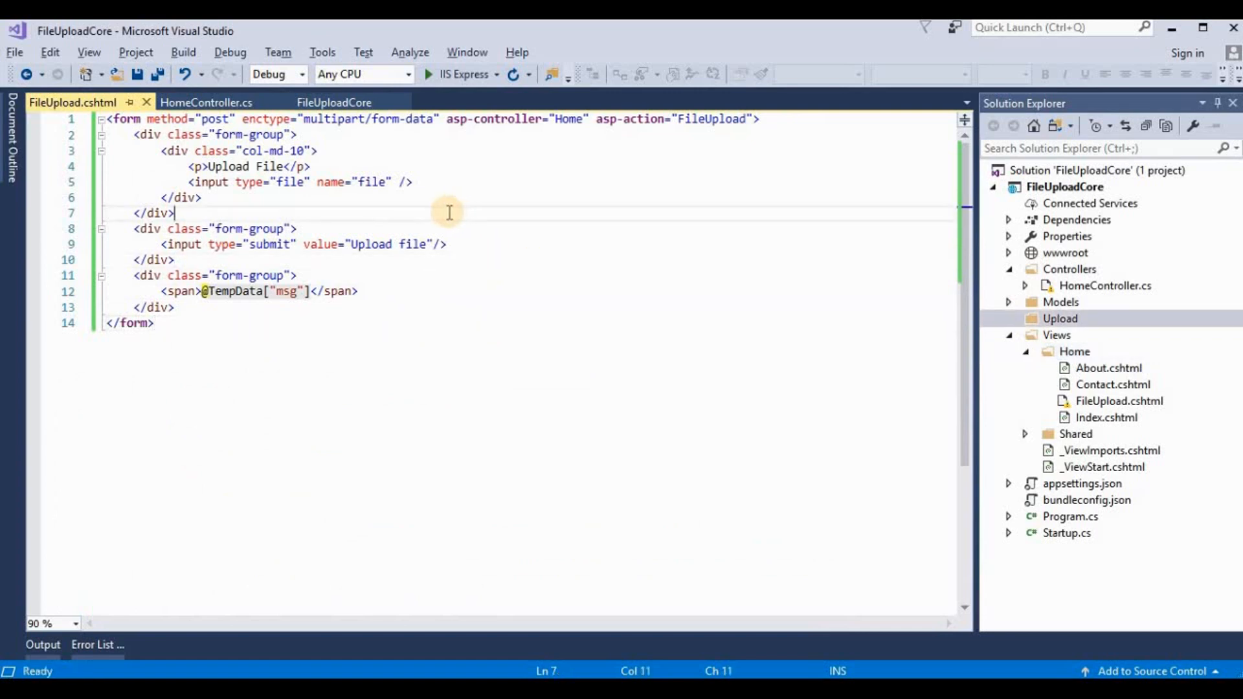
mouse_move(297, 334)
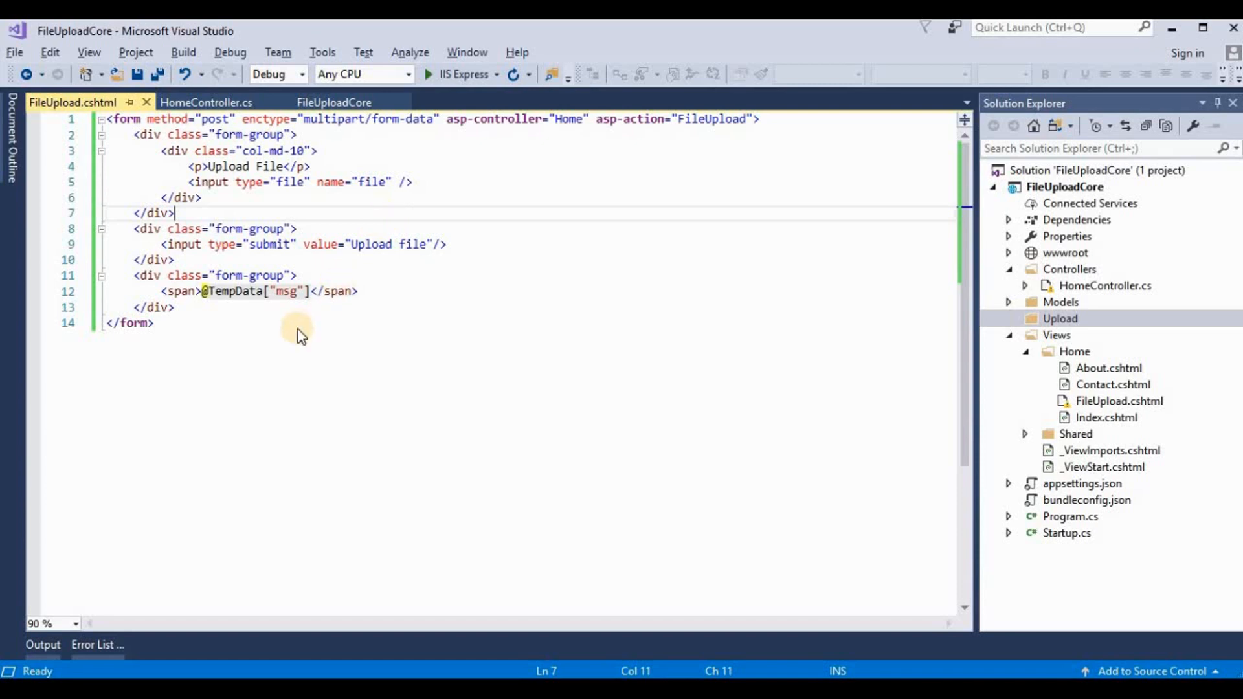
click(207, 103)
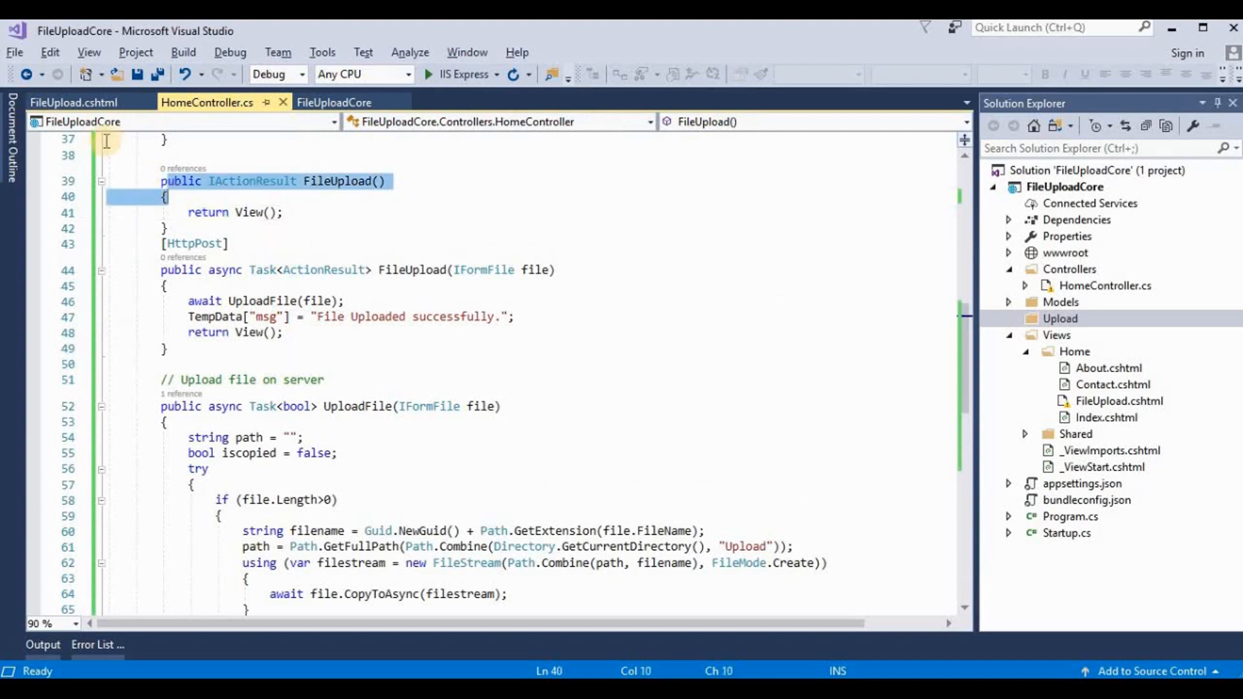
mouse_move(144, 265)
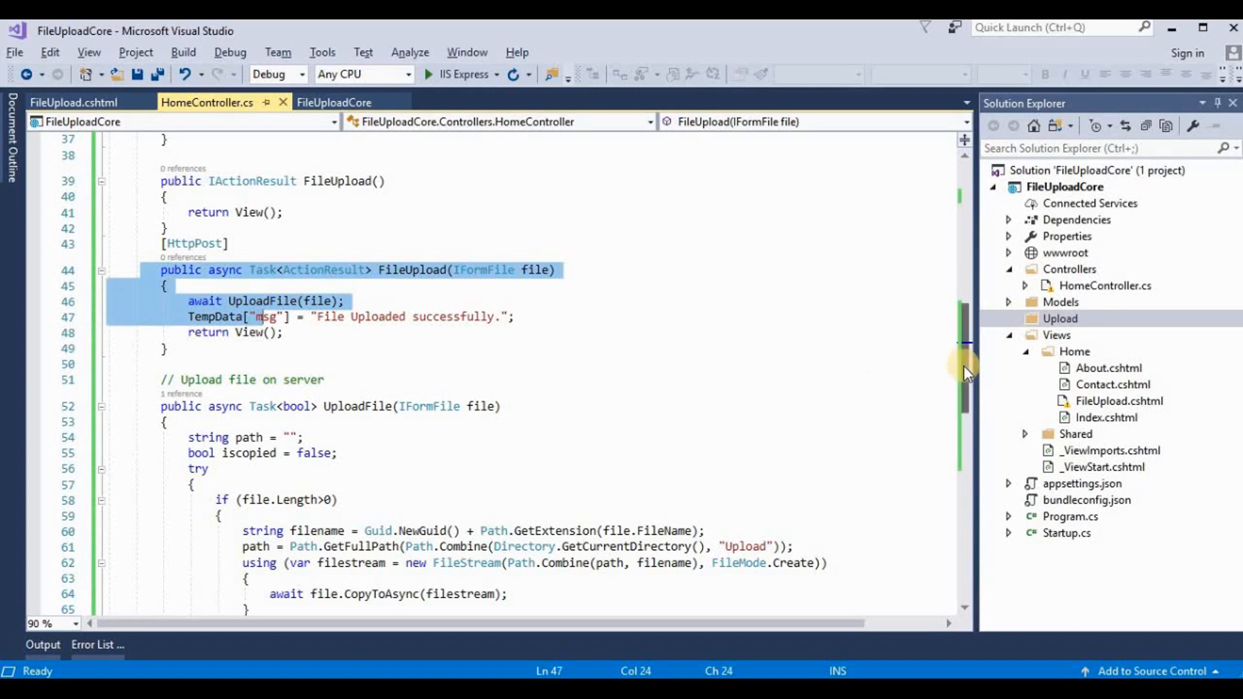
scroll(down, 3)
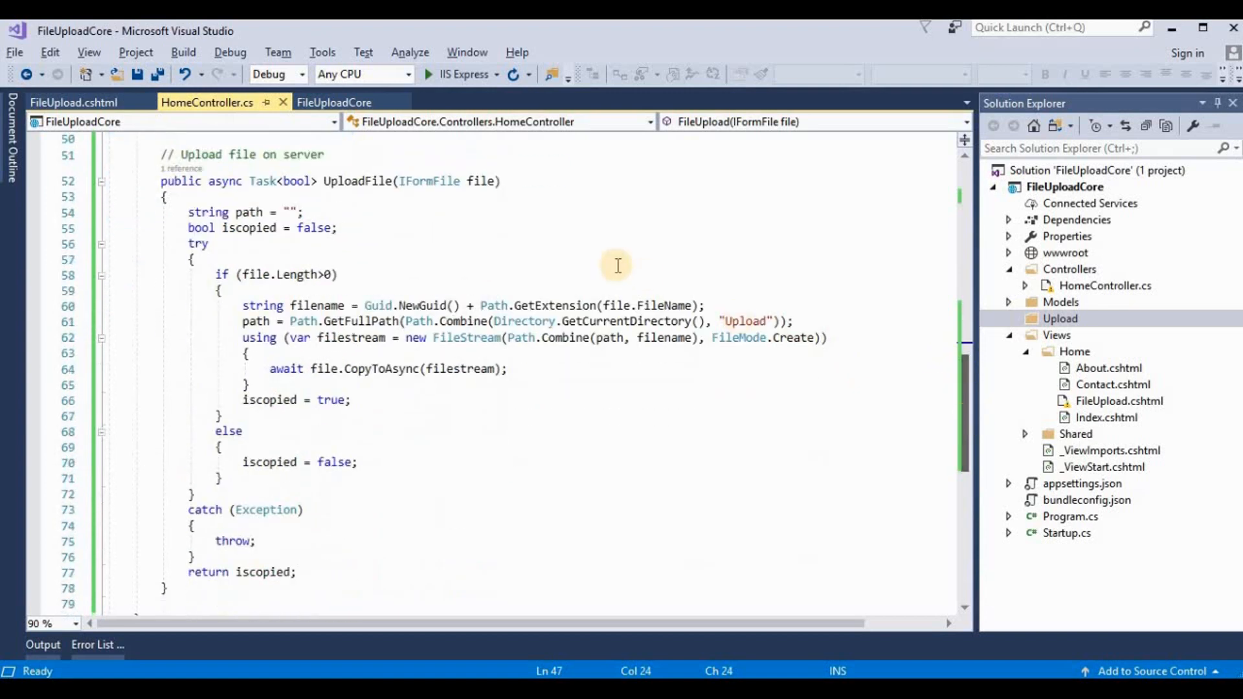
mouse_move(496, 217)
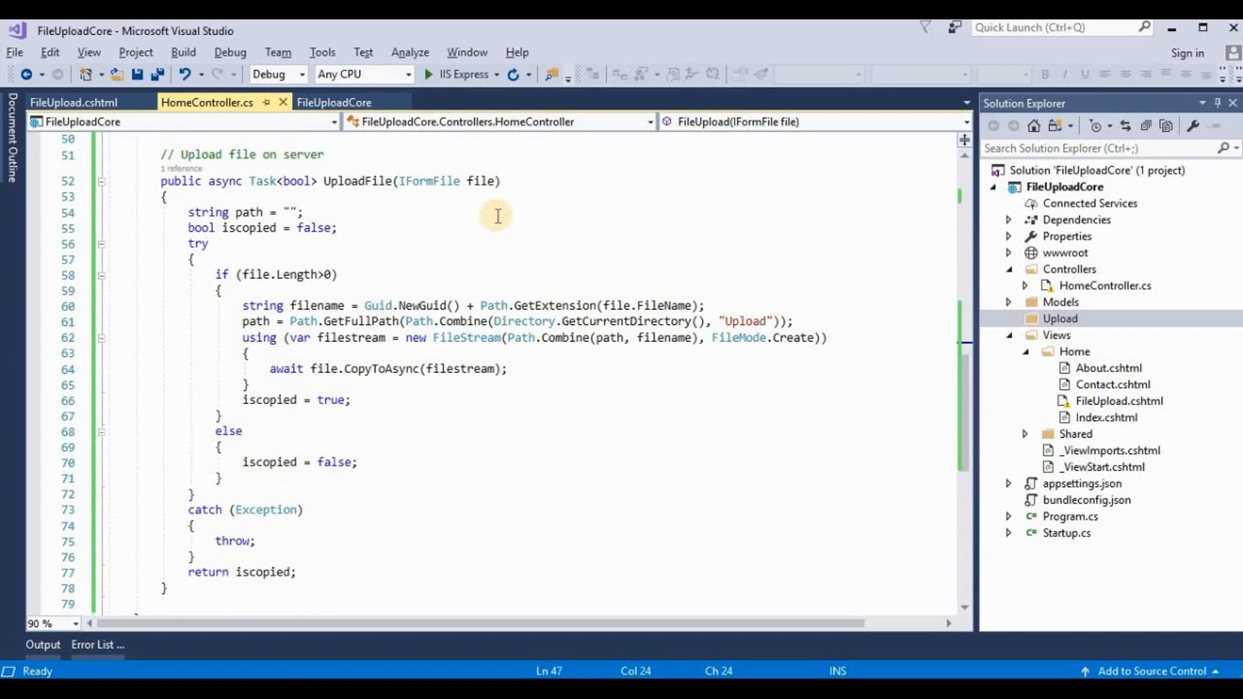
mouse_move(555, 295)
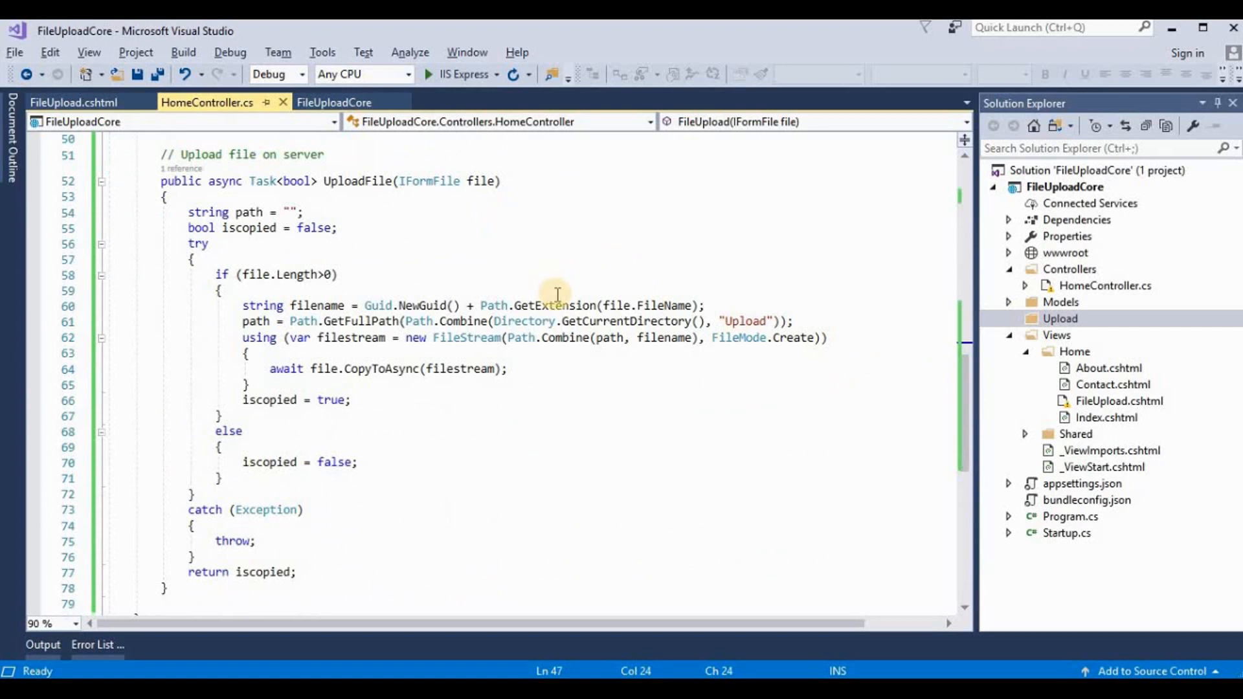
mouse_move(460, 239)
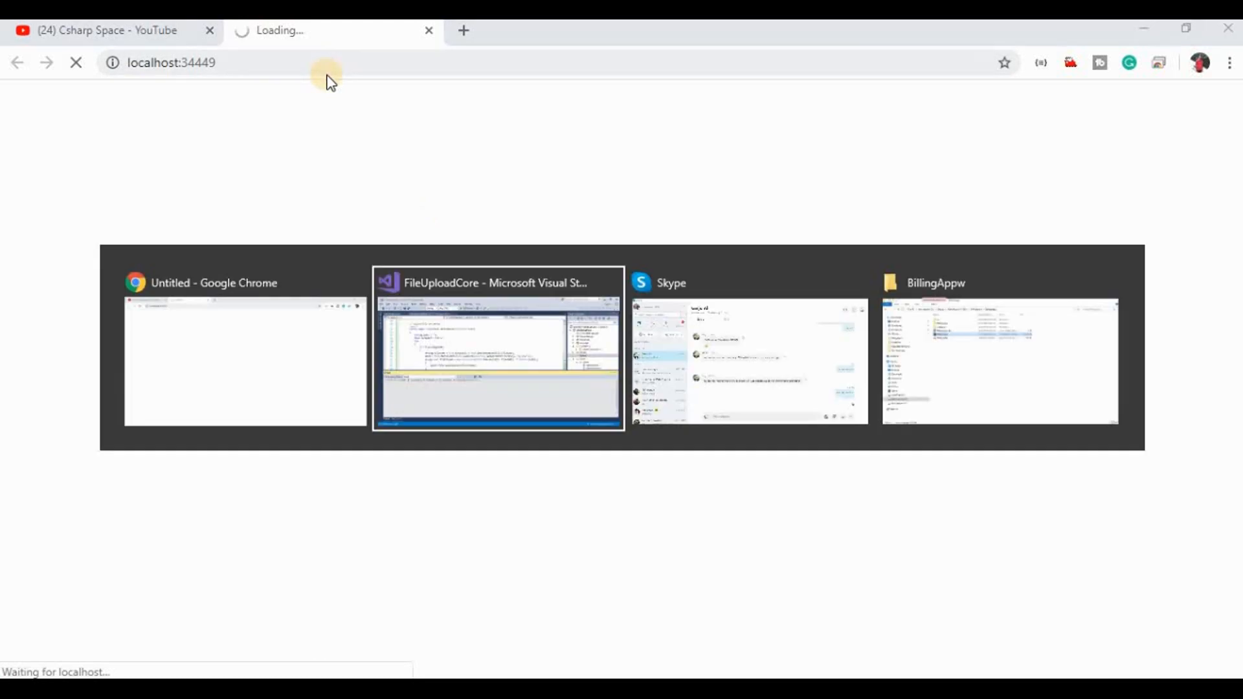
Step: Select the Chrome address bar once the FileUploadCore home page loads at localhost:34449
click(499, 368)
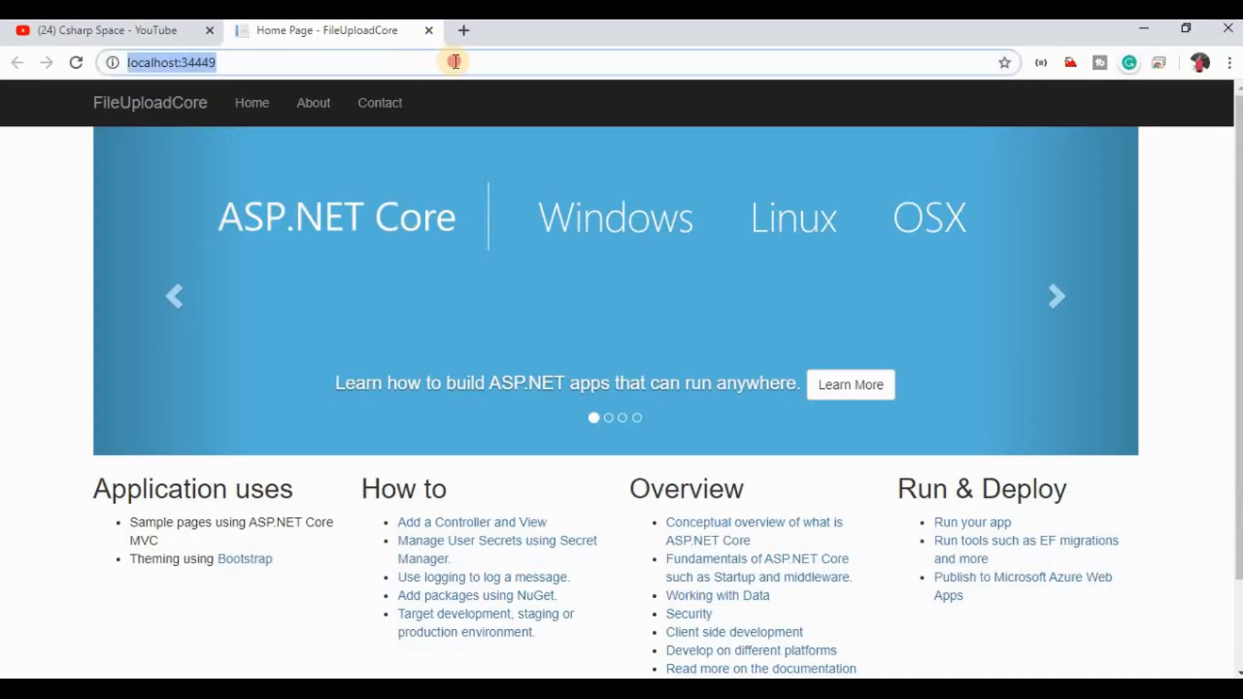
Step: Browse to /Home/FileUpload, choose f21.jpg and submit it with Upload file
text(/Home)
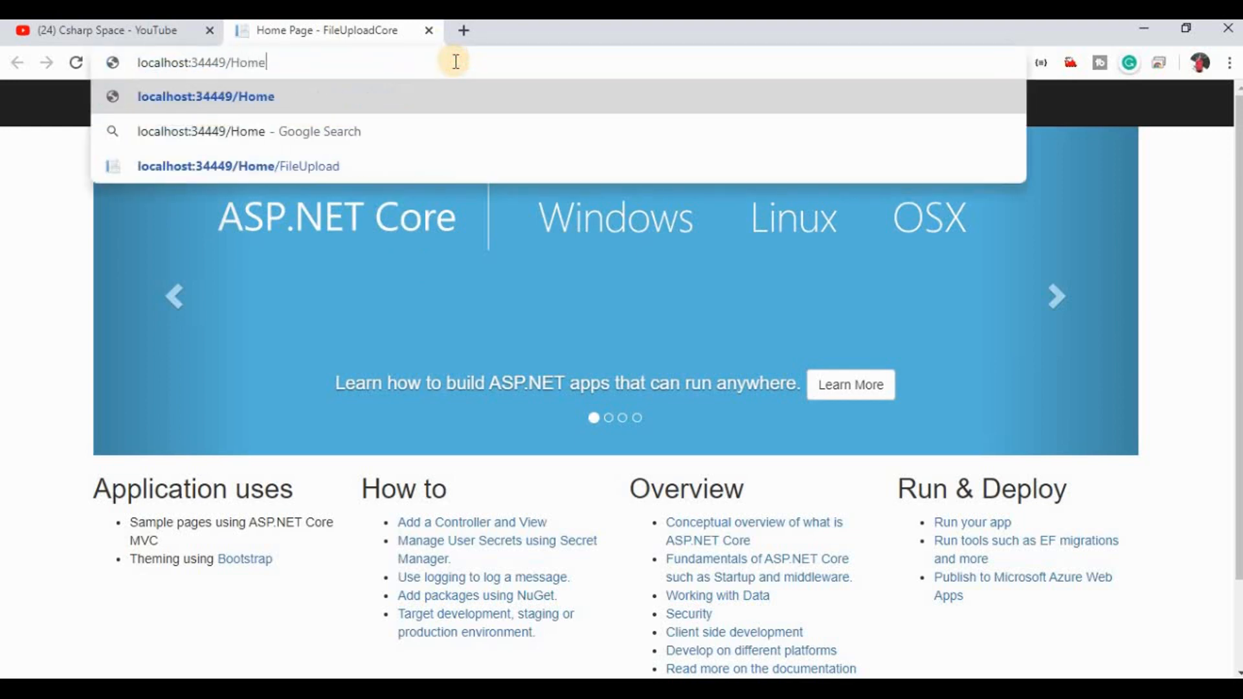
text(/FileUpload)
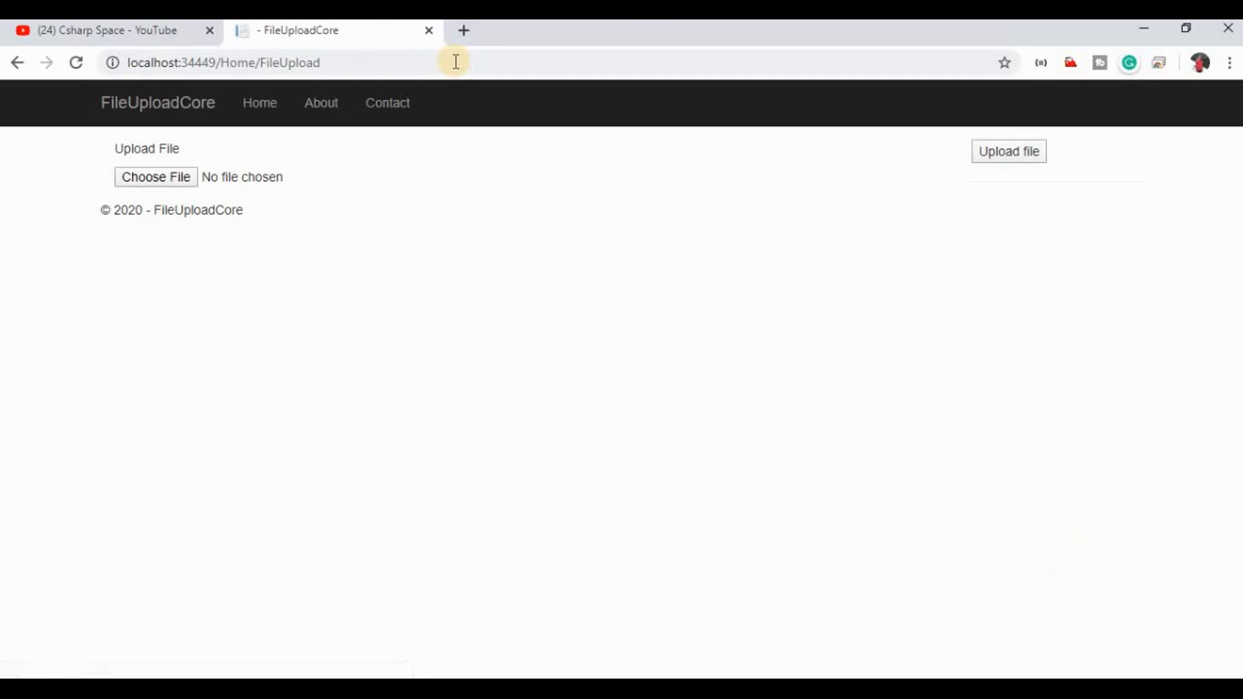
mouse_move(222, 171)
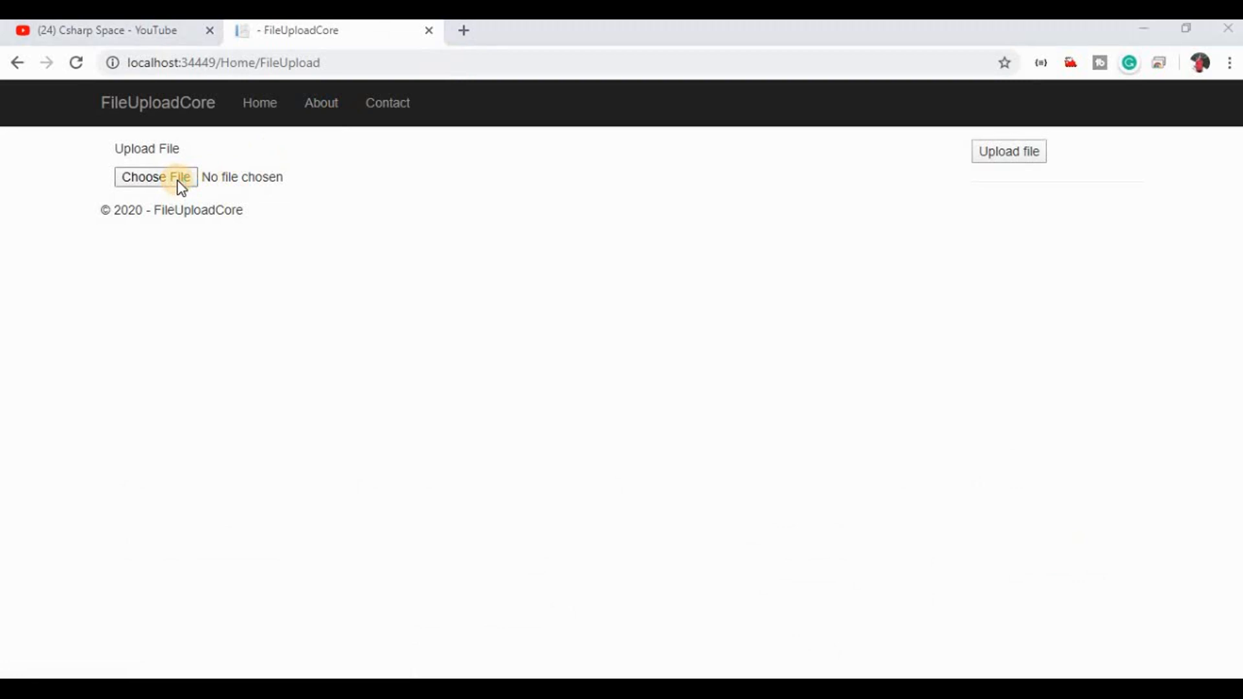
click(155, 177)
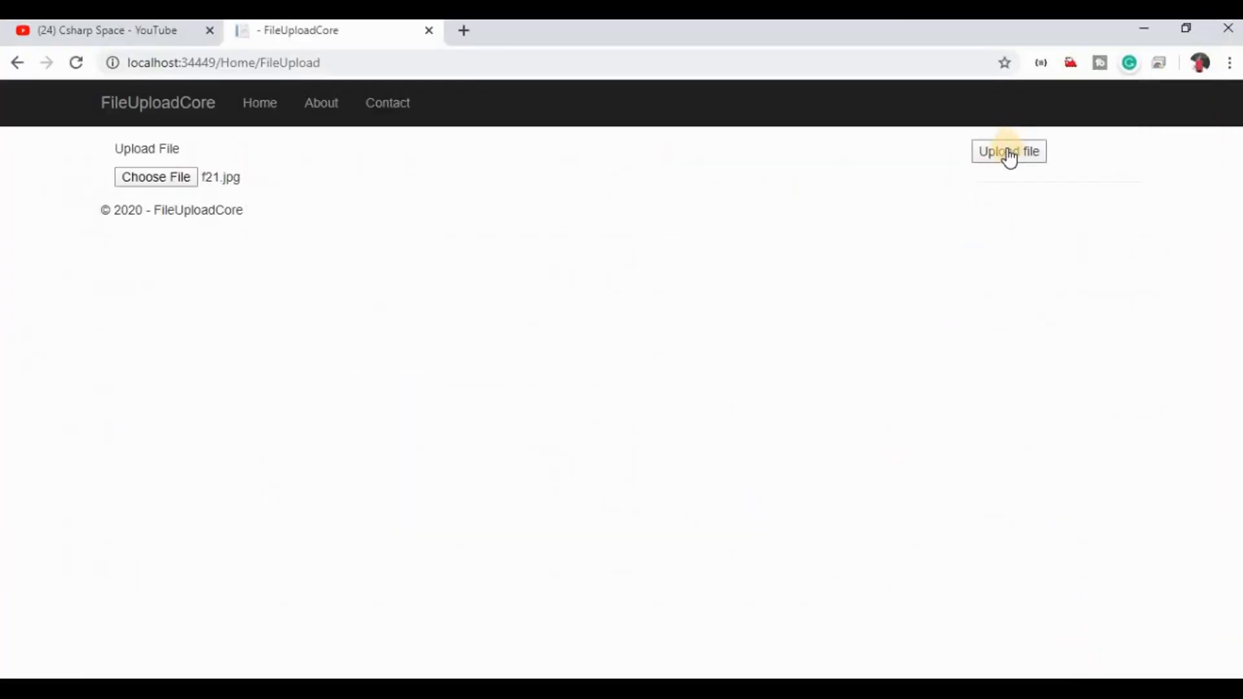
click(1008, 152)
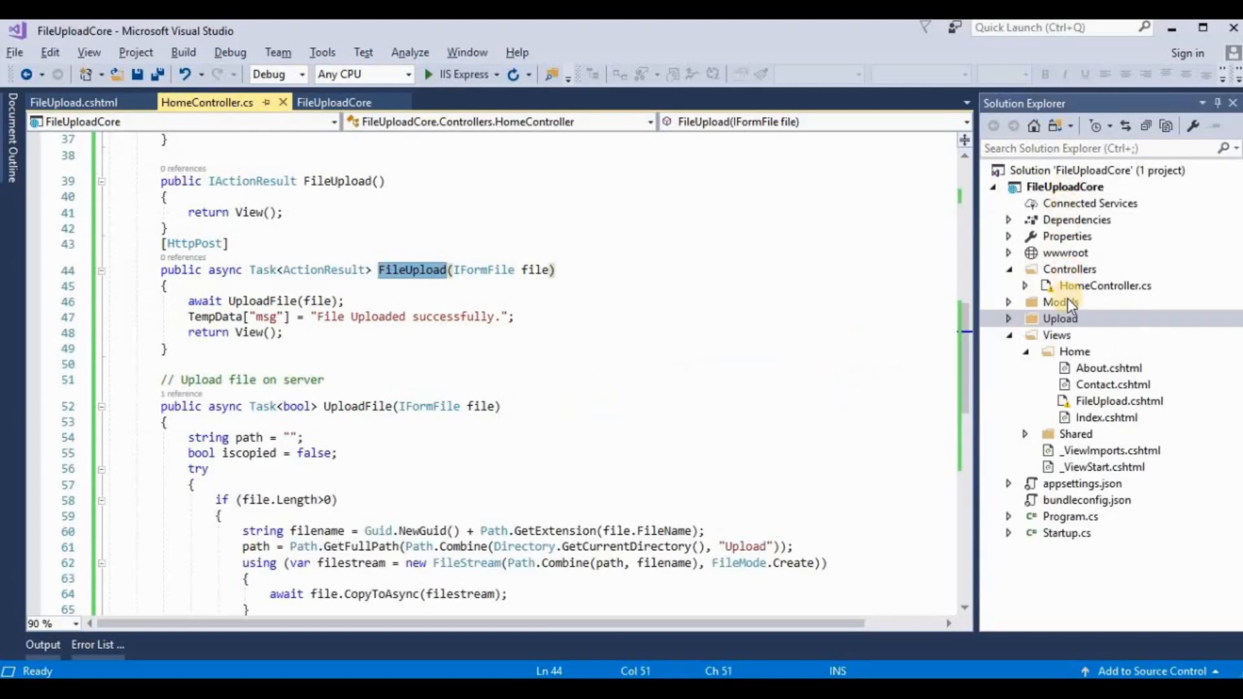
Step: Expand the Upload folder and view it in File Explorer to confirm the GUID-named image
click(1060, 319)
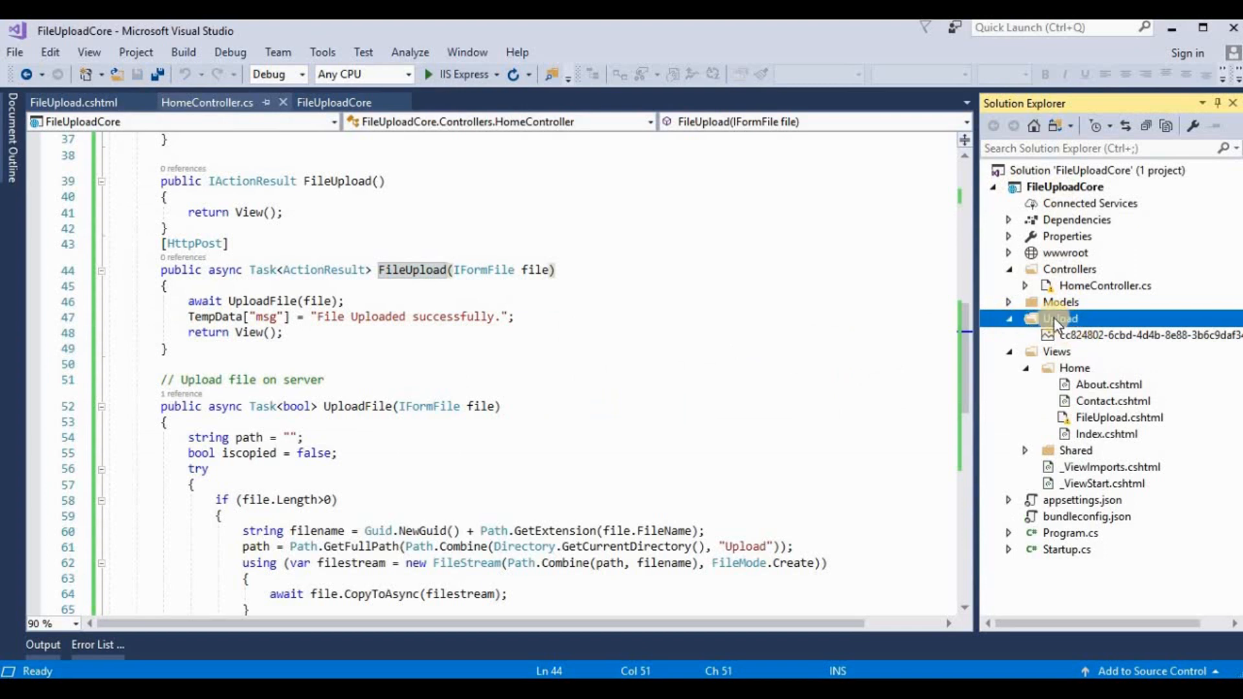
right_click(1060, 319)
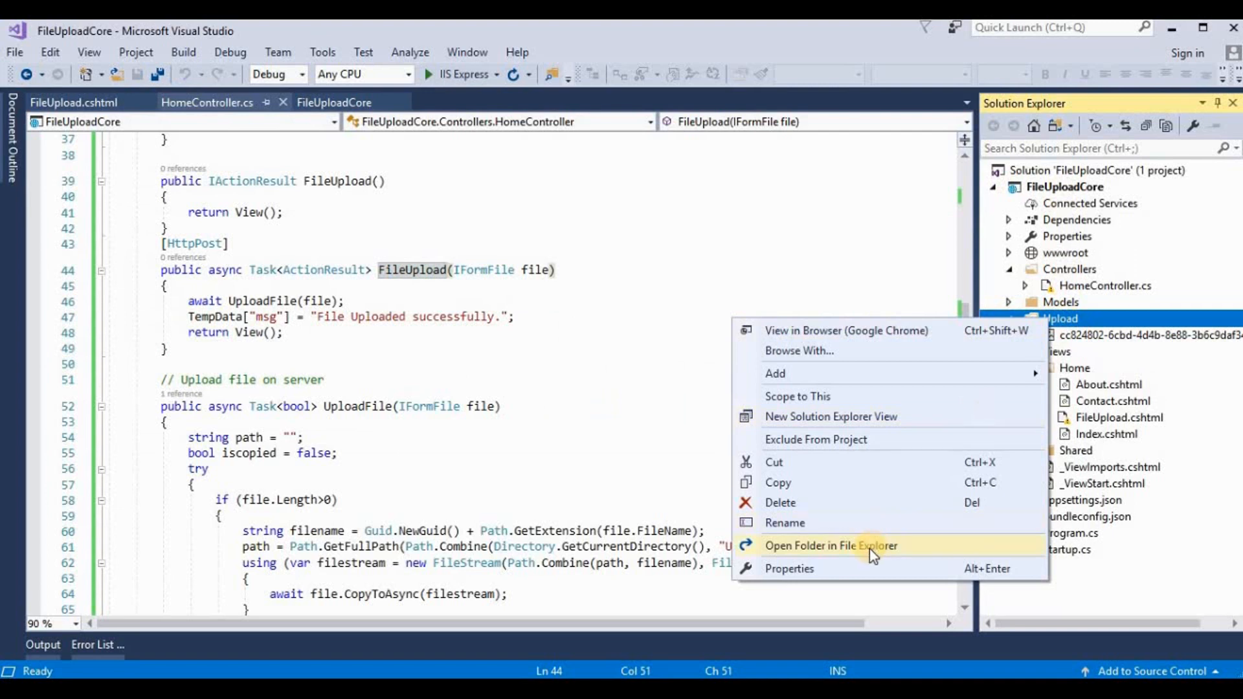
click(831, 546)
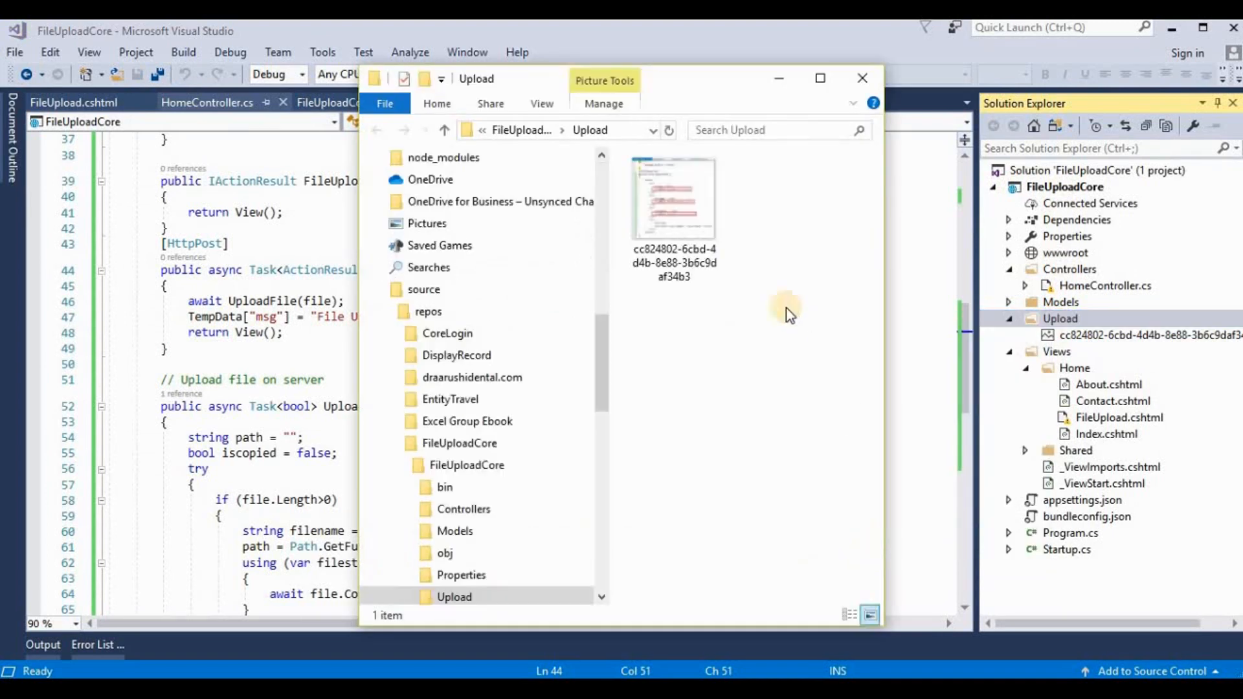
click(862, 77)
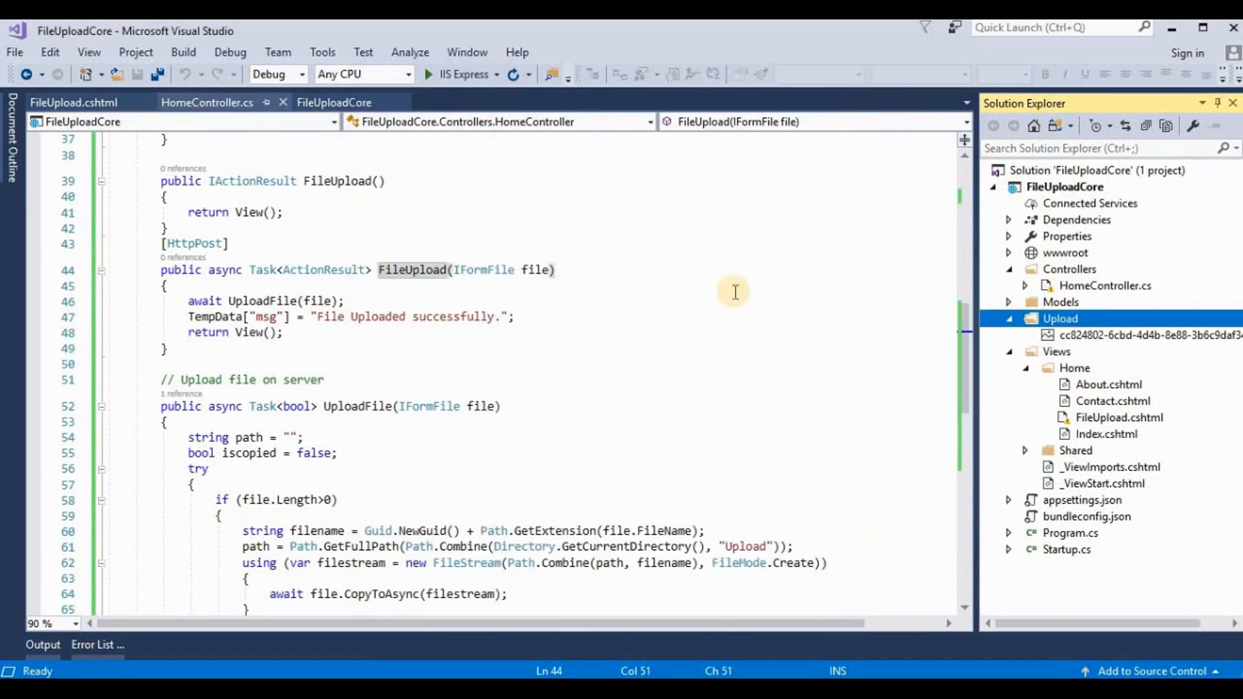